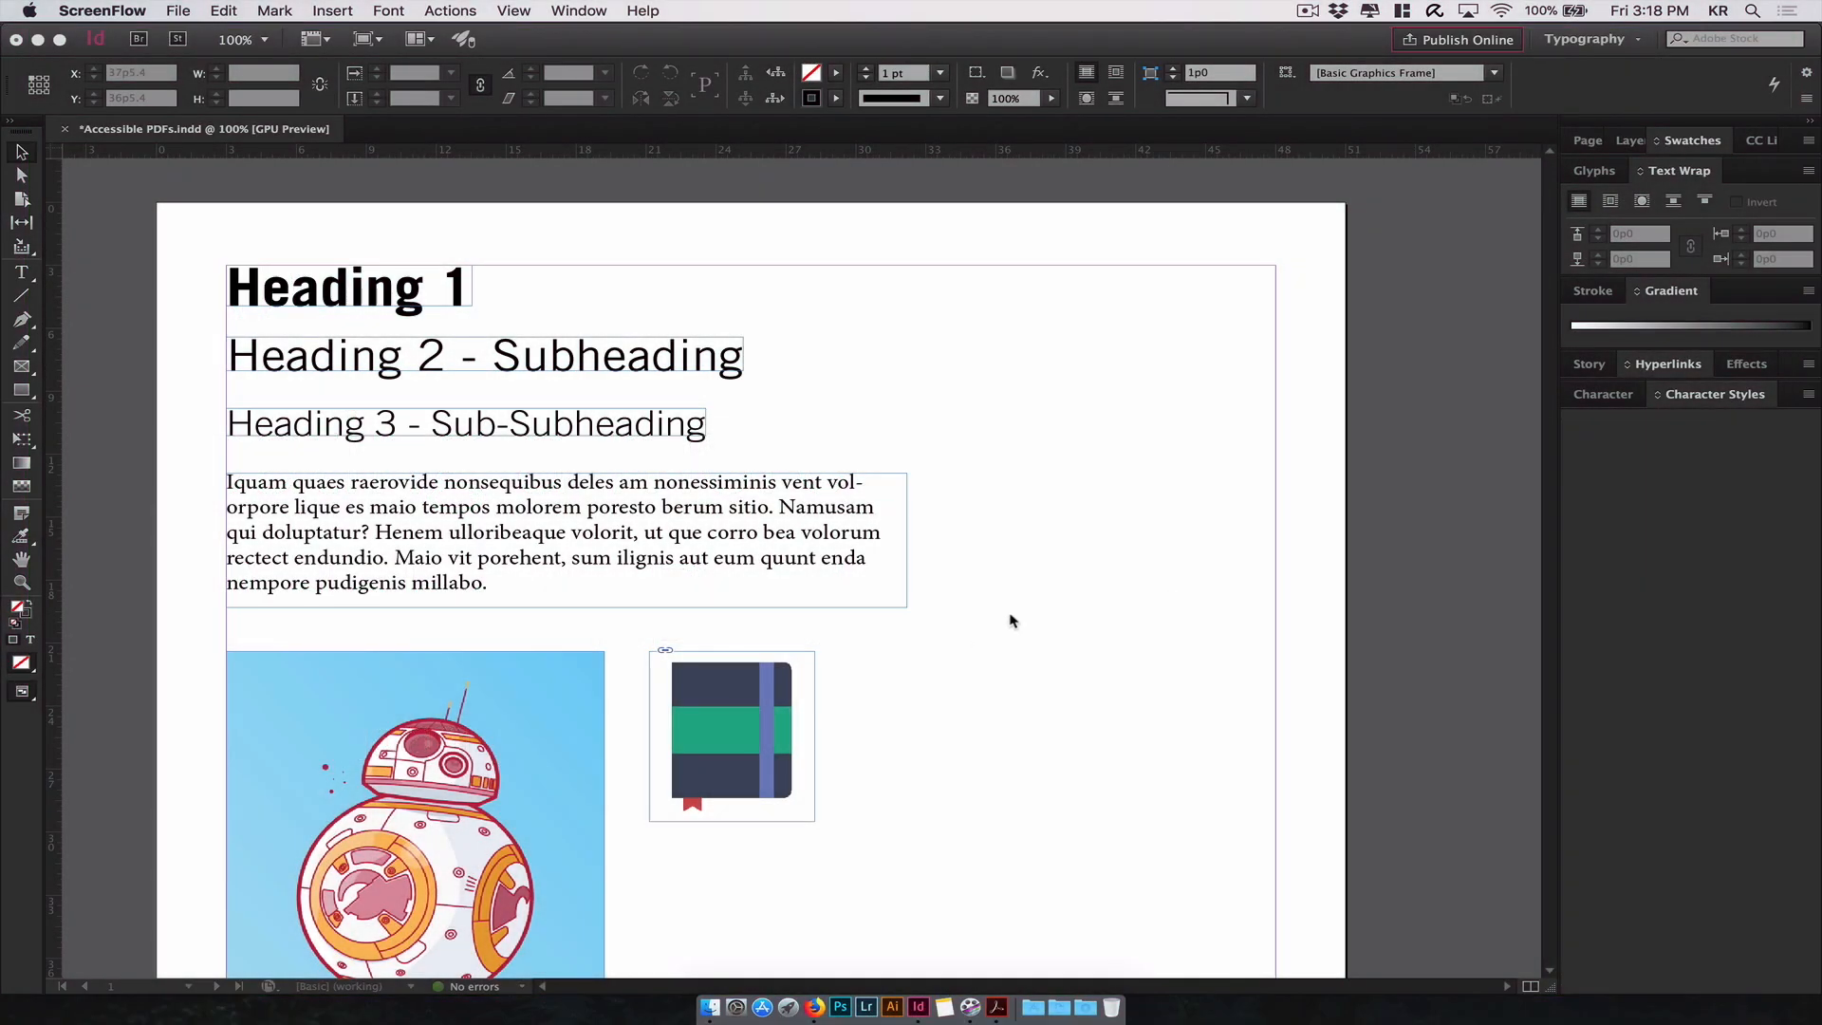
pyautogui.moveTo(960, 422)
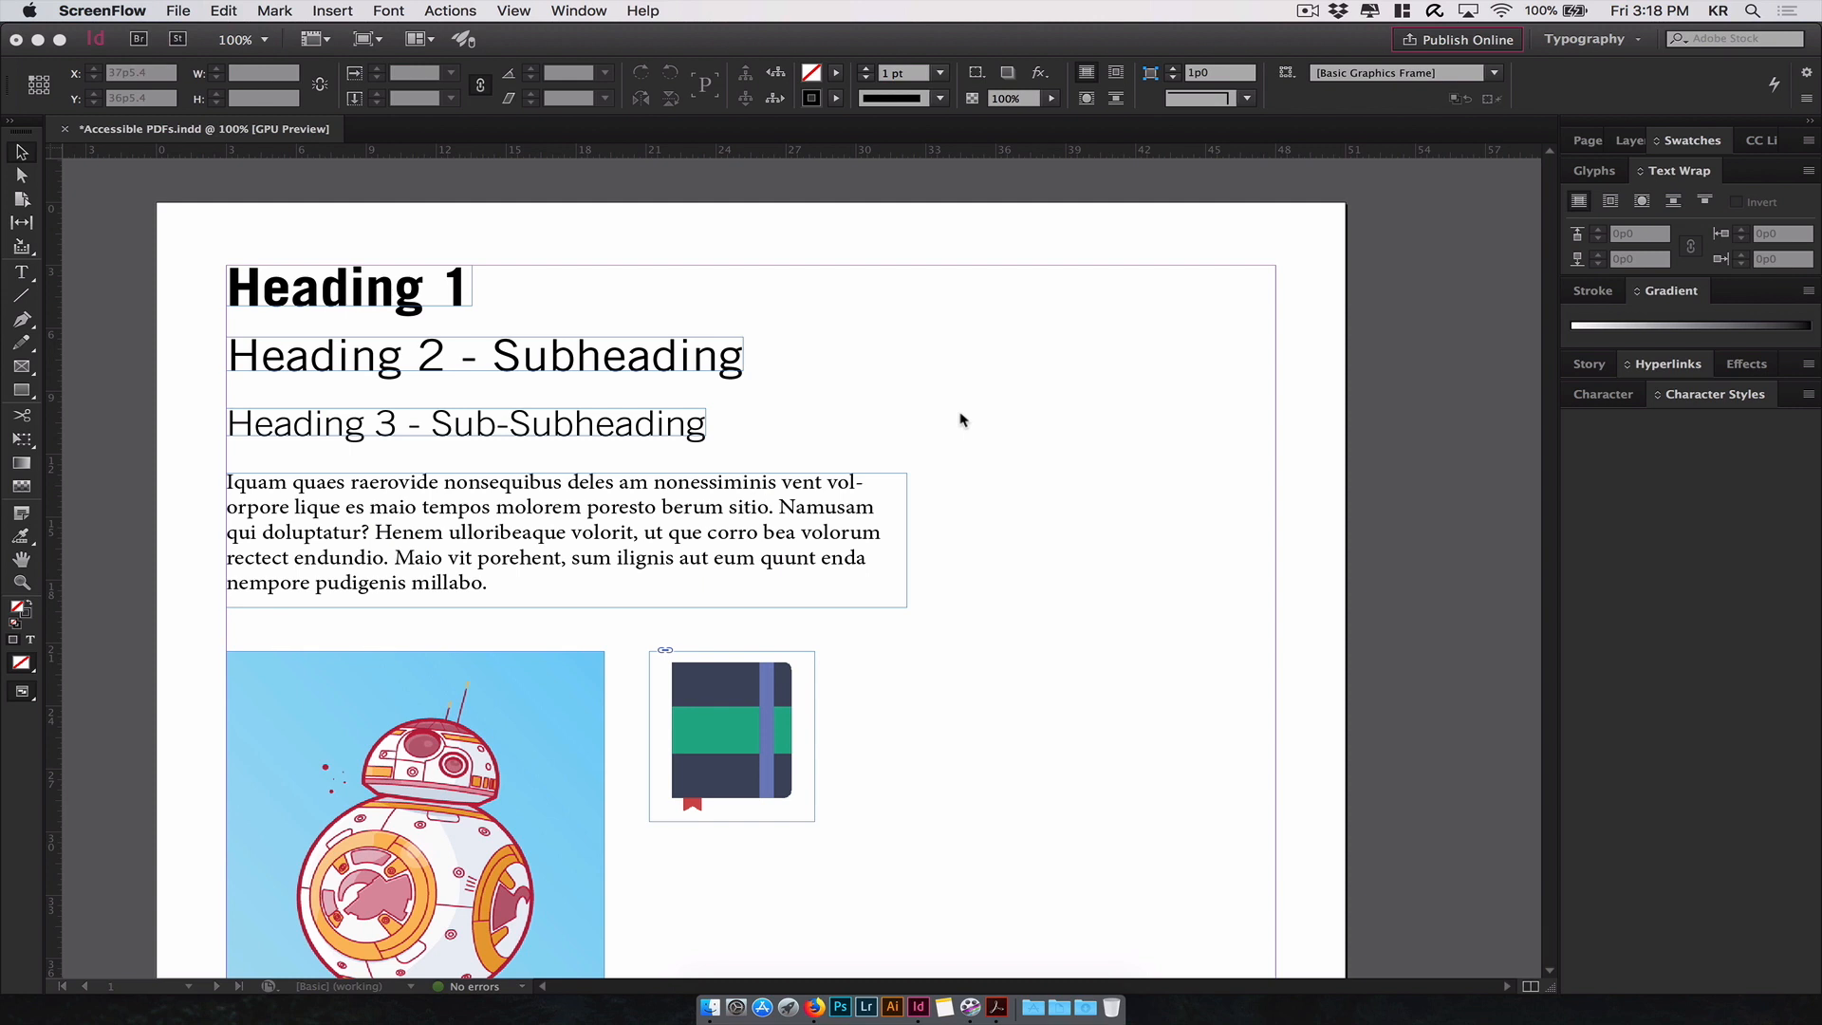
# - Bring up the Paragraph Styles list, which holds only Basic Paragraph
pyautogui.click(577, 12)
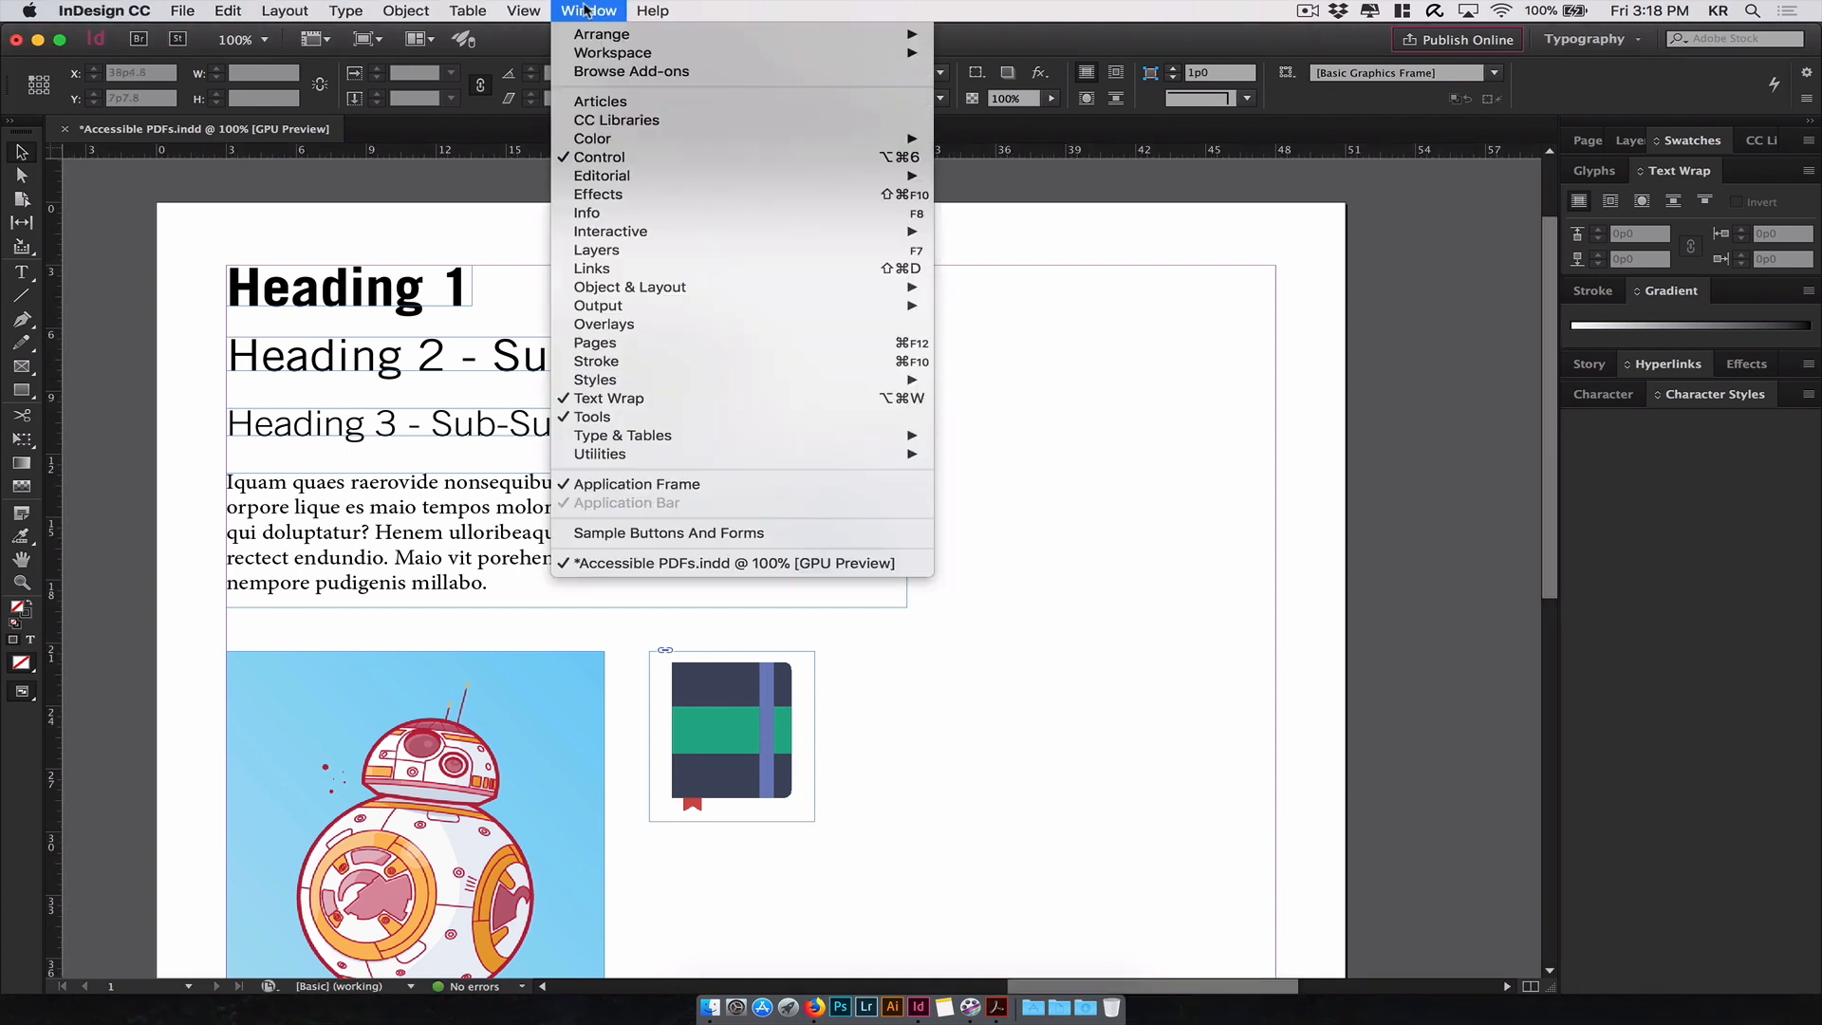
pyautogui.moveTo(594, 380)
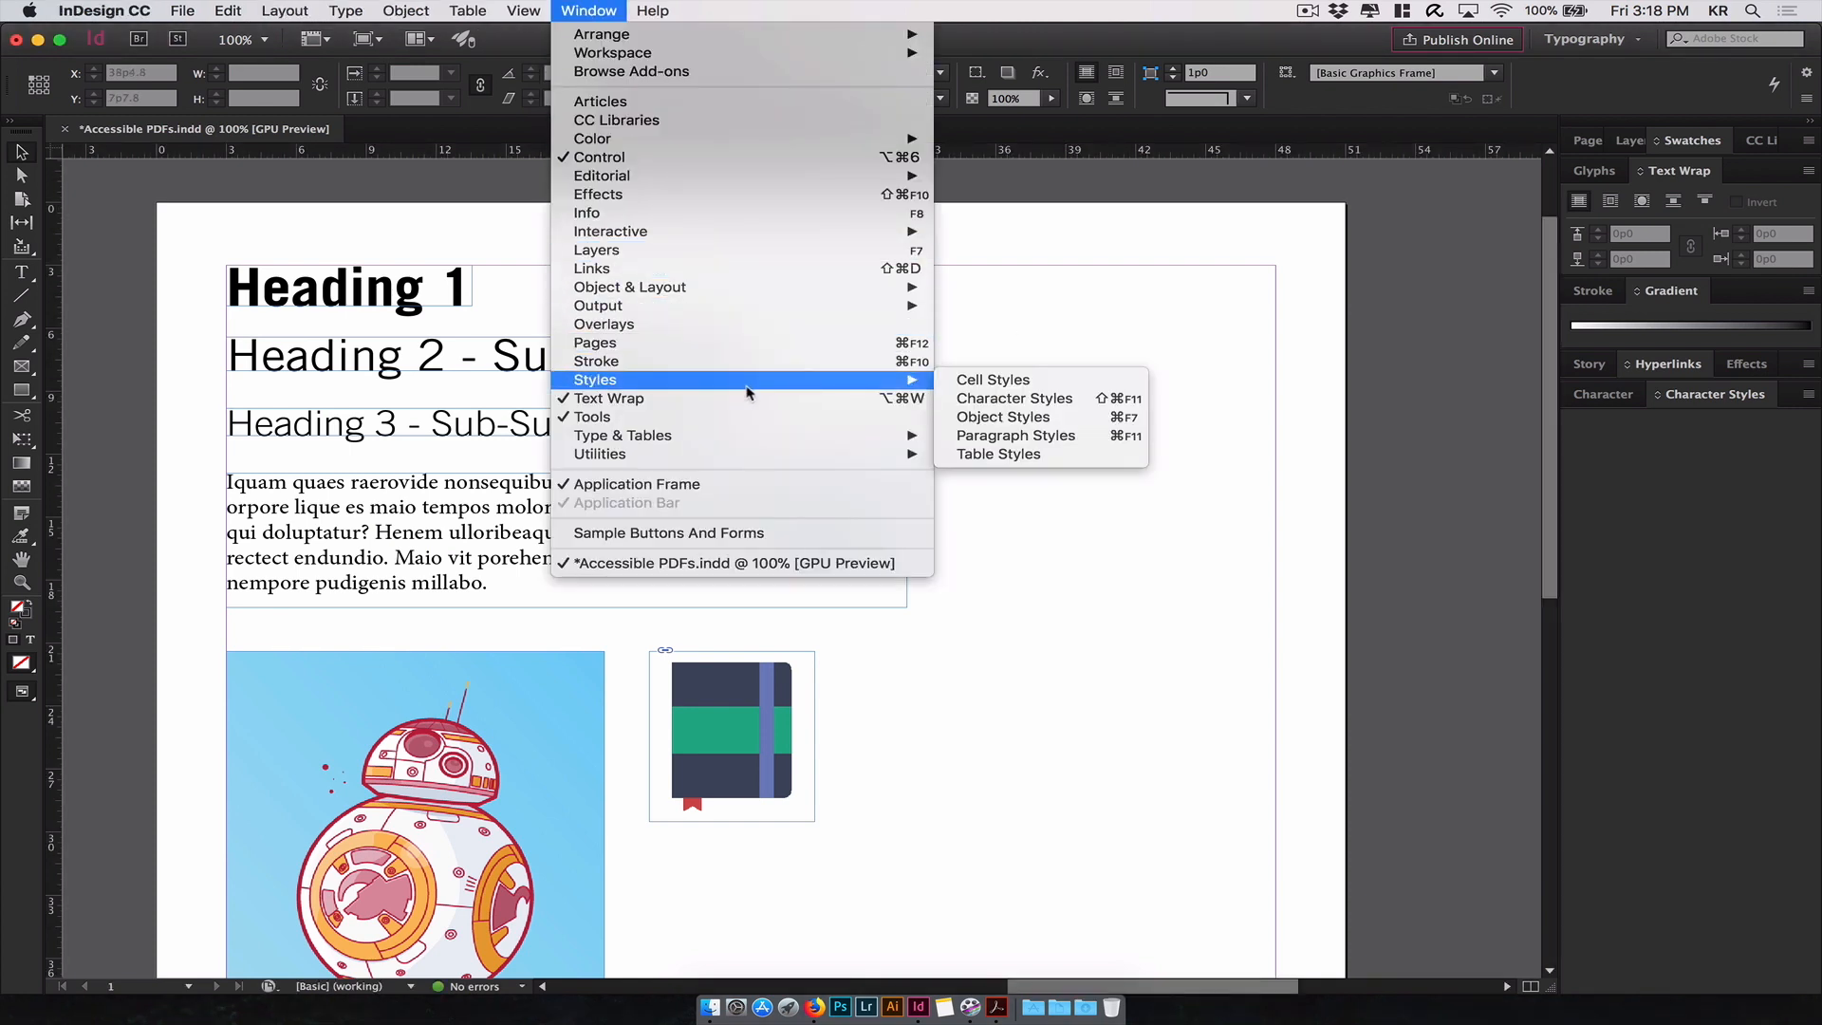
pyautogui.click(1013, 435)
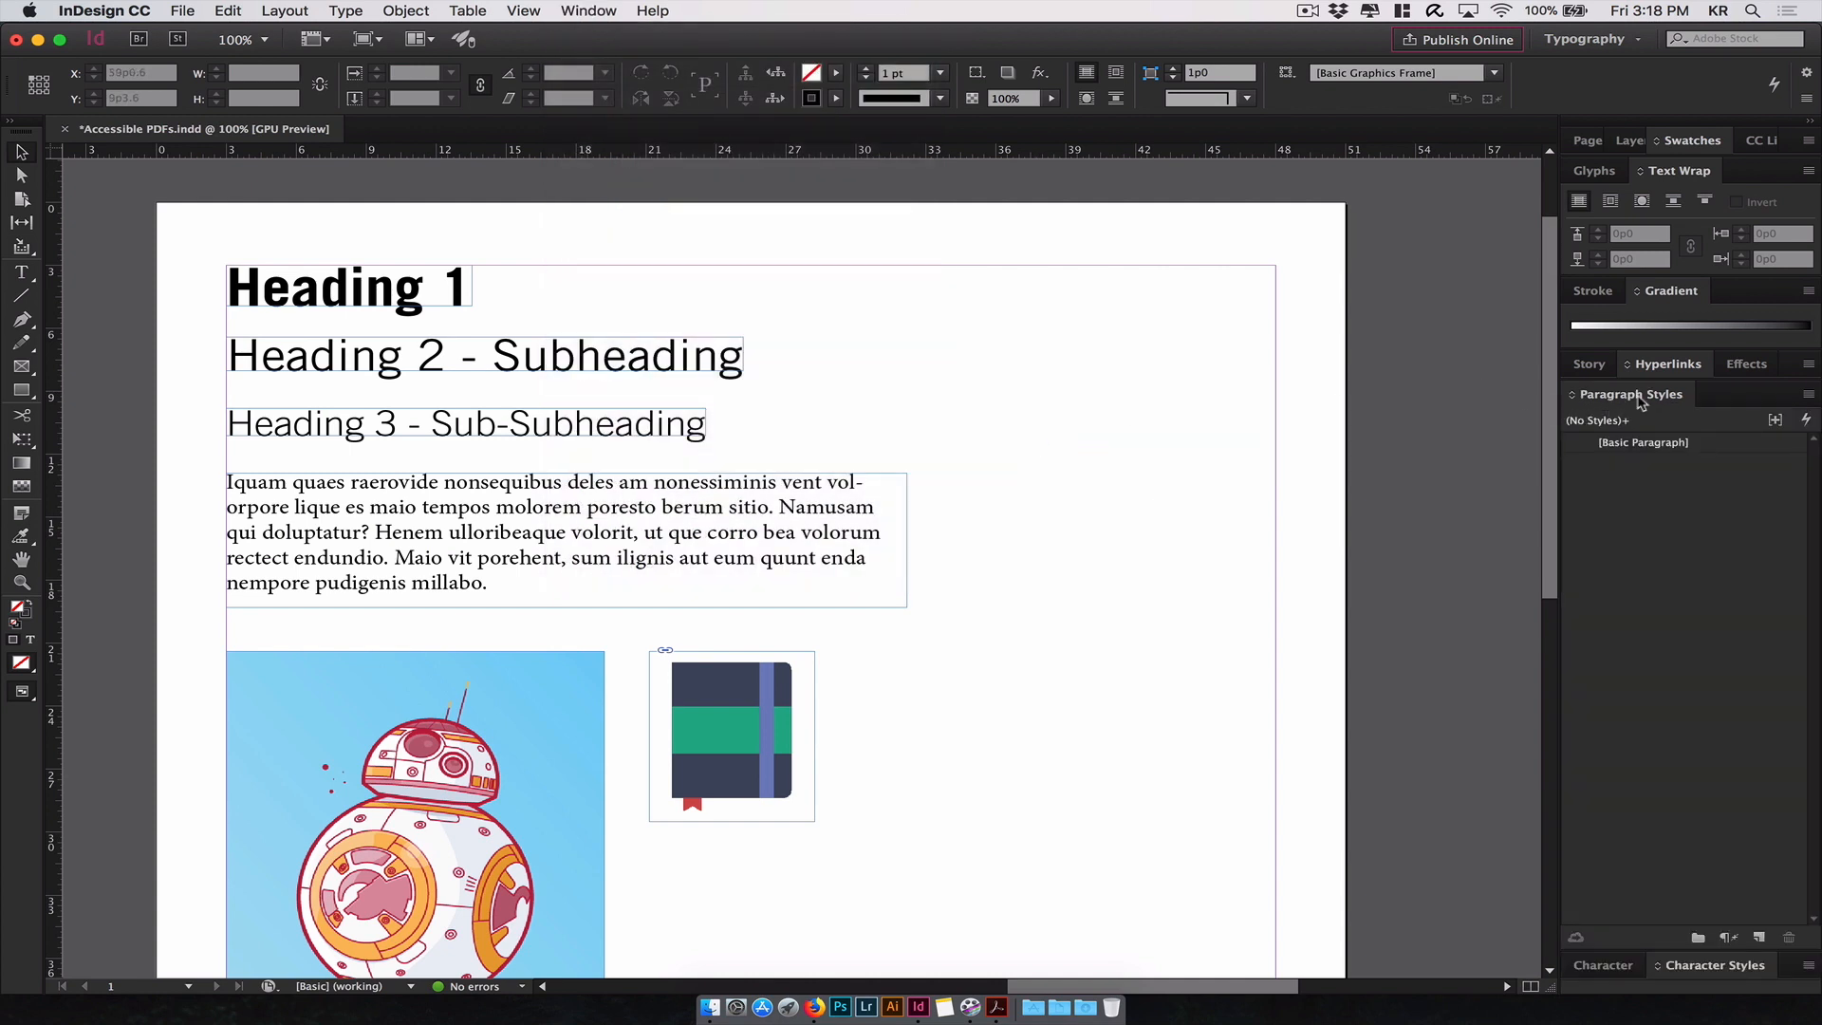
pyautogui.moveTo(1644, 609)
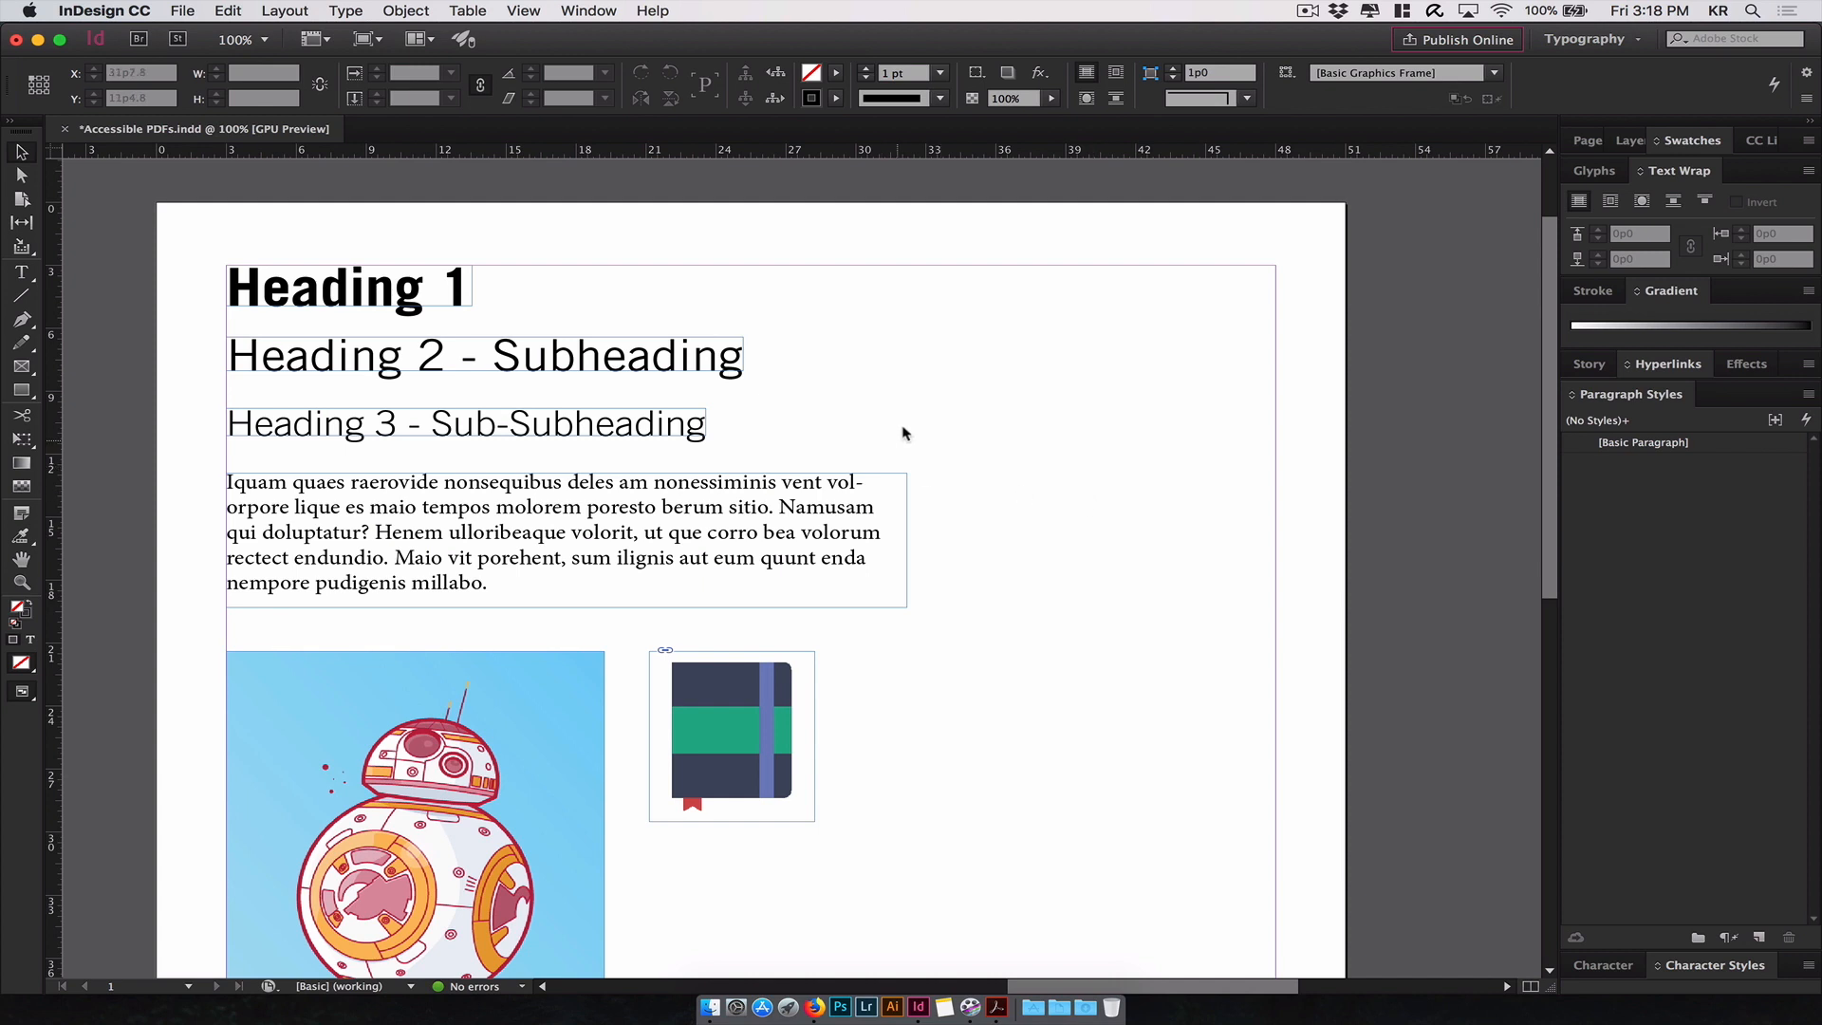
pyautogui.moveTo(1126, 417)
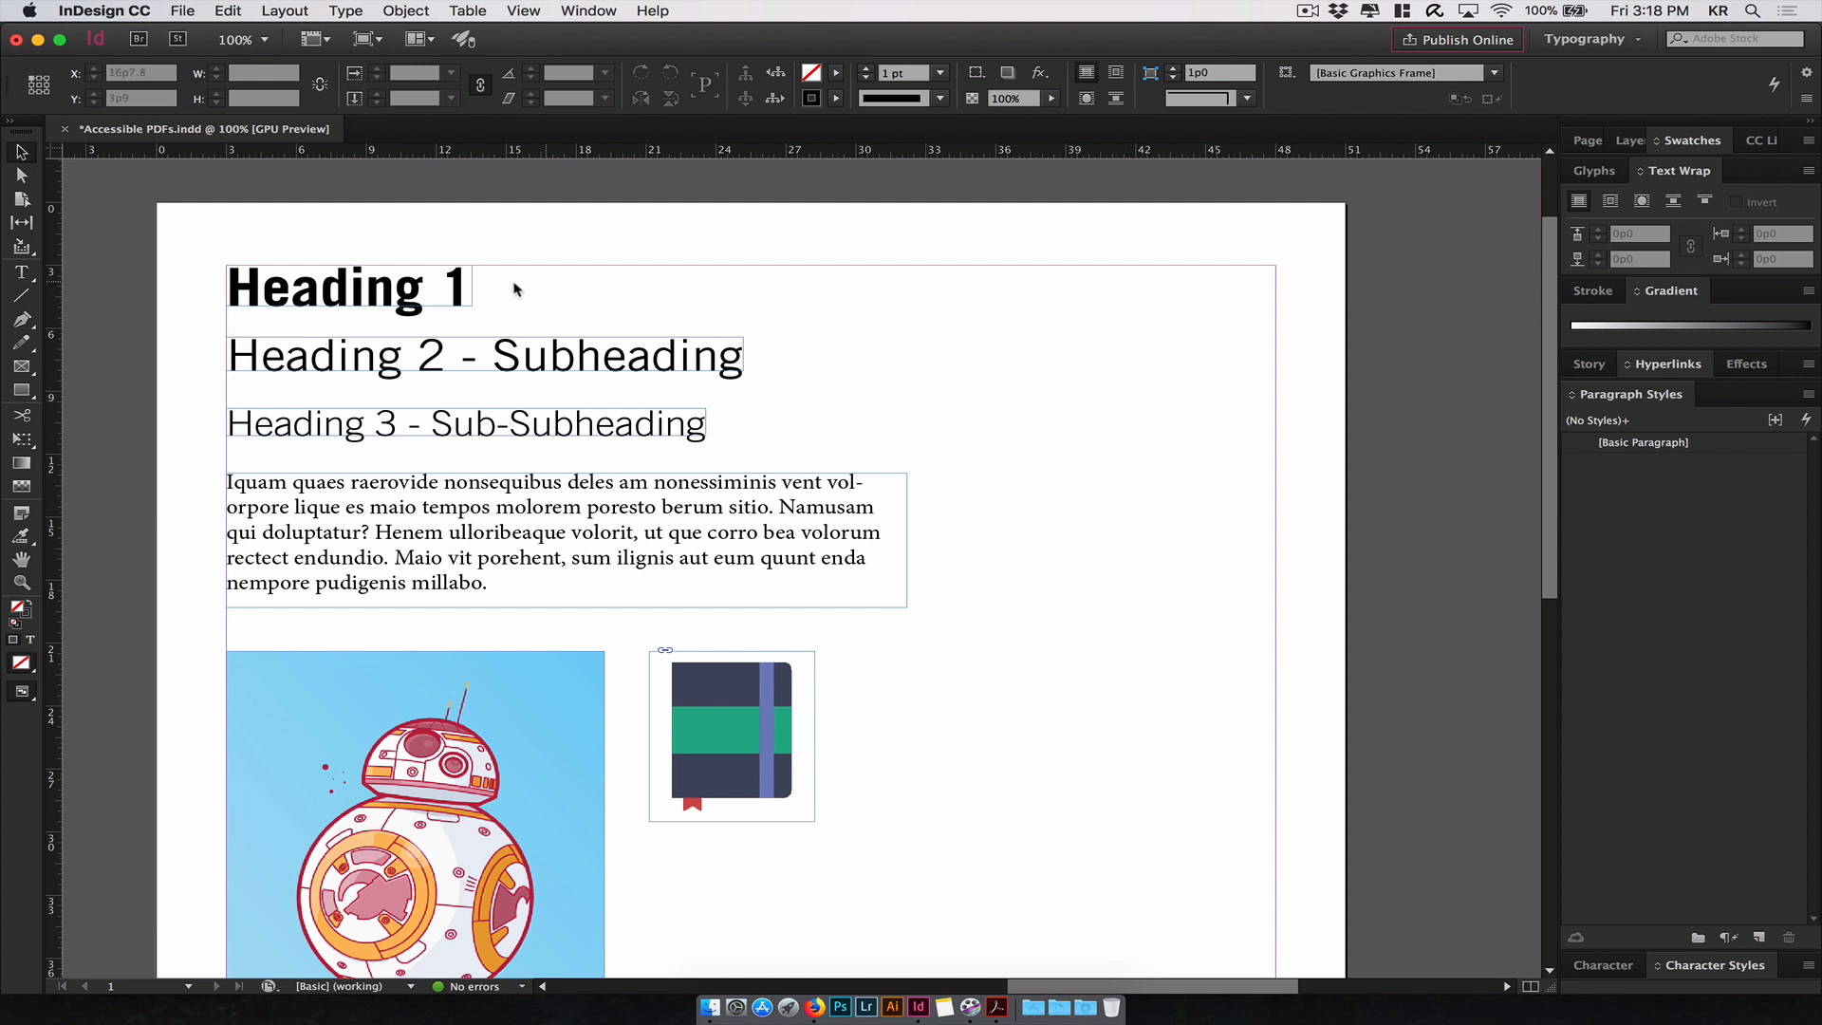
# - Create a new paragraph style from the Heading 1 frame and rename it 'heading'
pyautogui.click(350, 287)
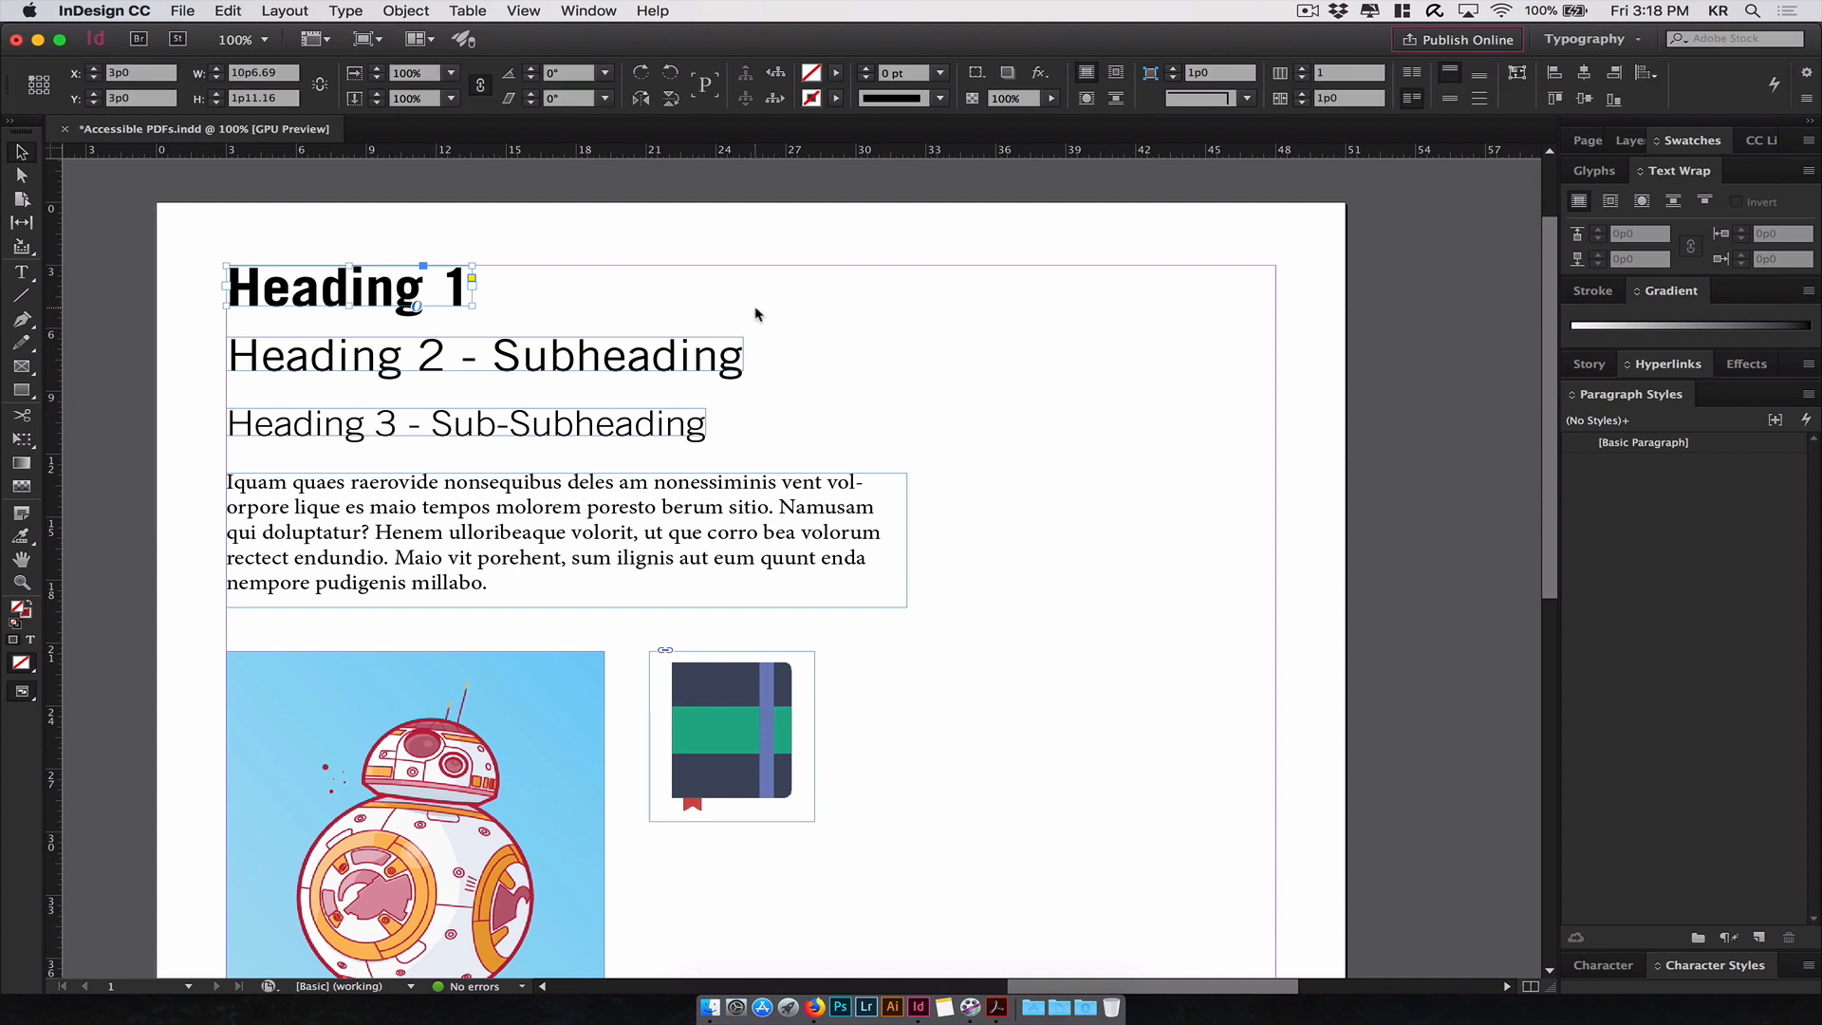
pyautogui.moveTo(1758, 865)
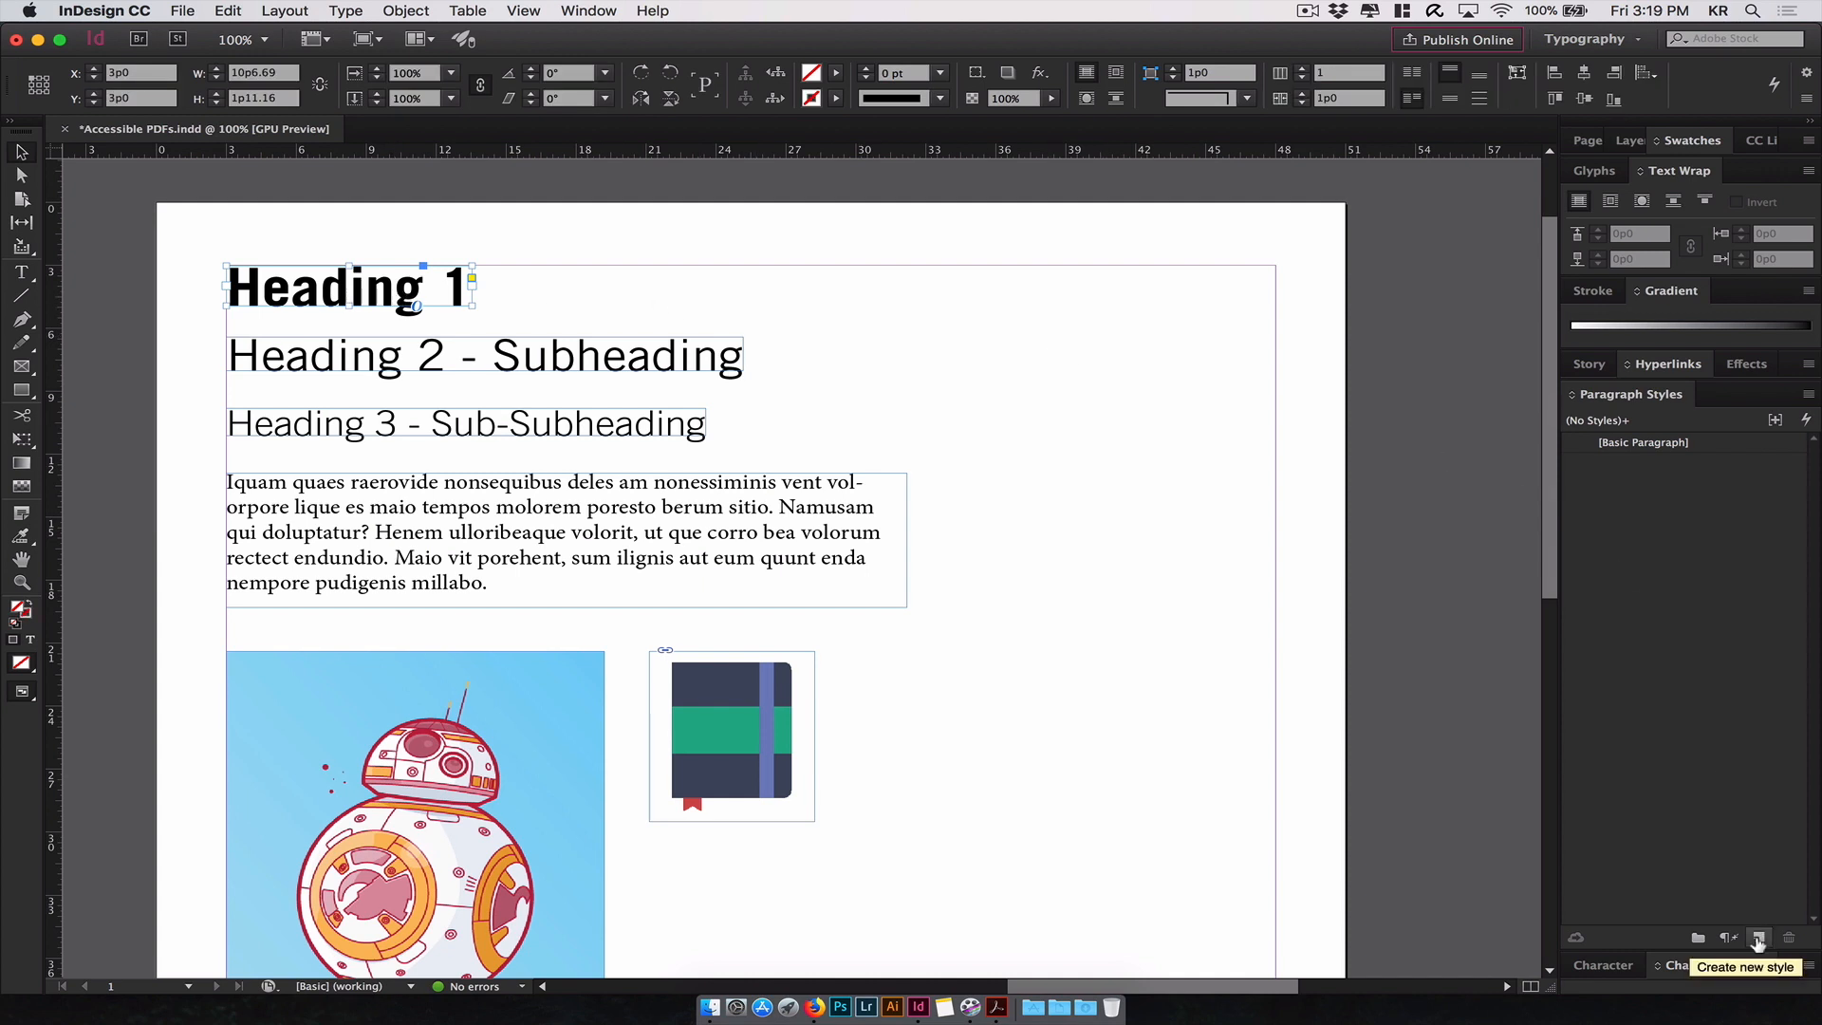
pyautogui.click(1758, 937)
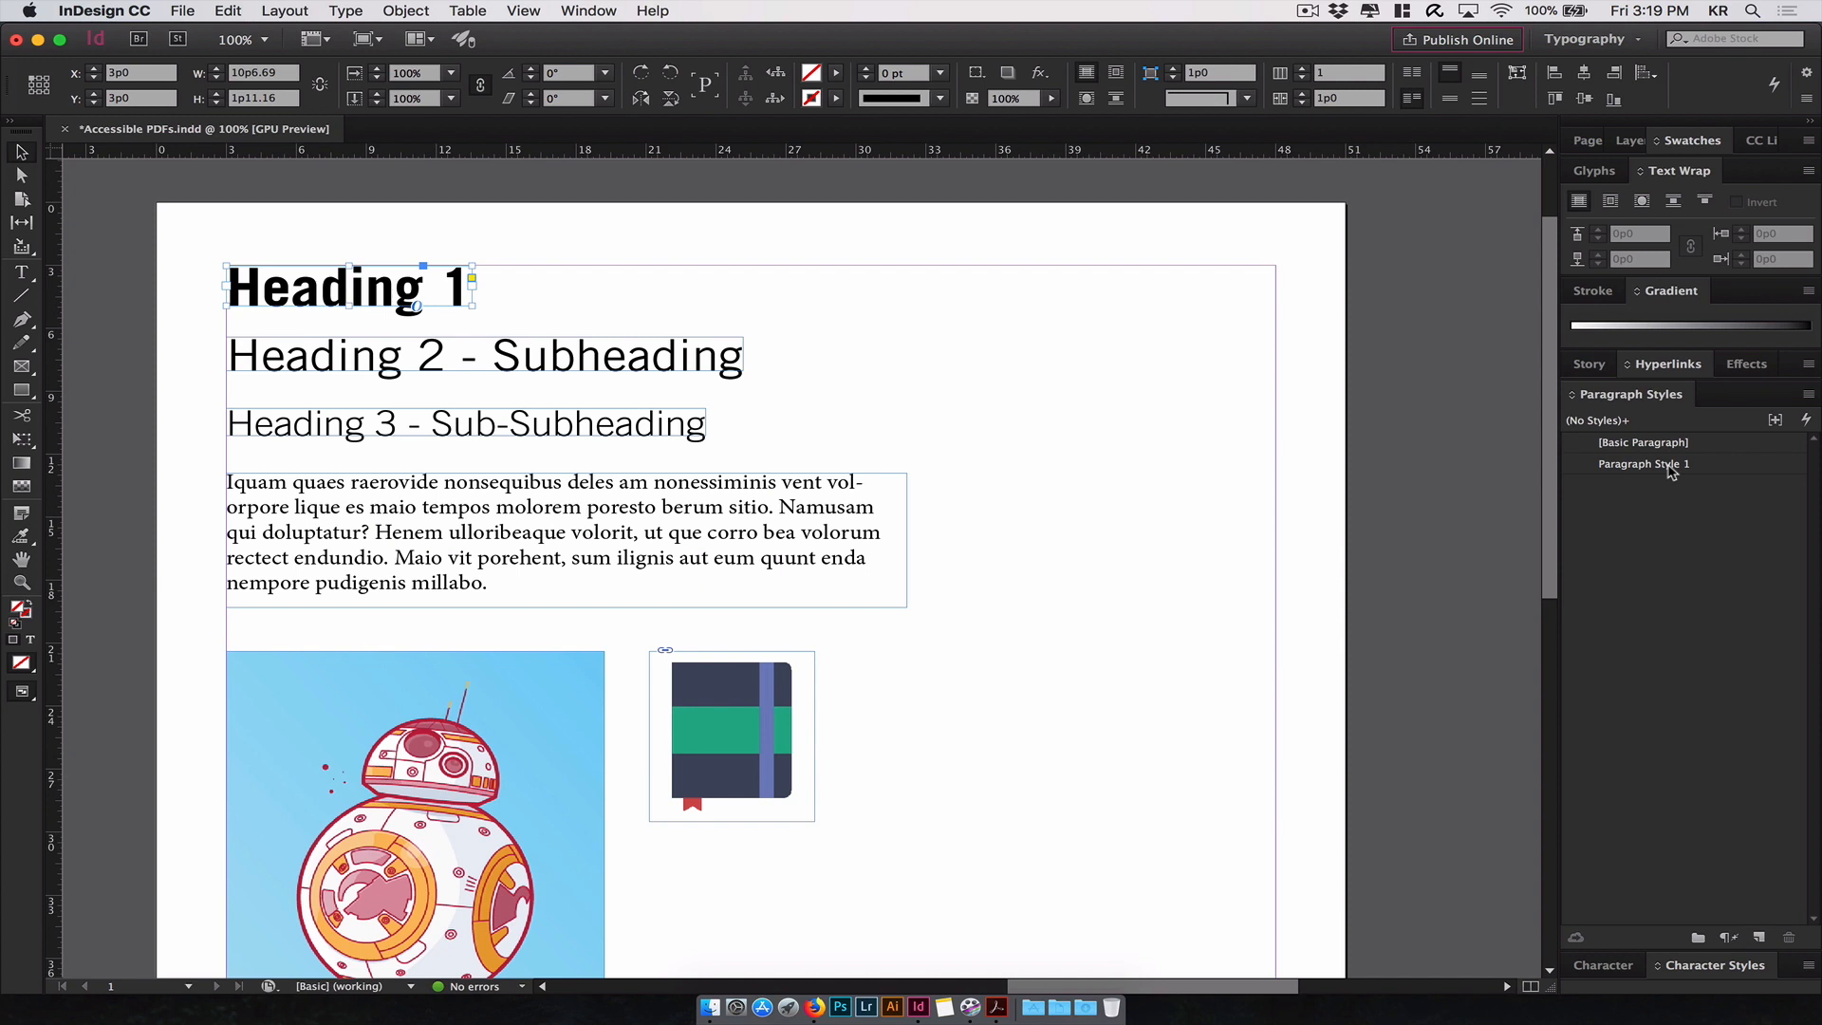
pyautogui.doubleClick(1643, 463)
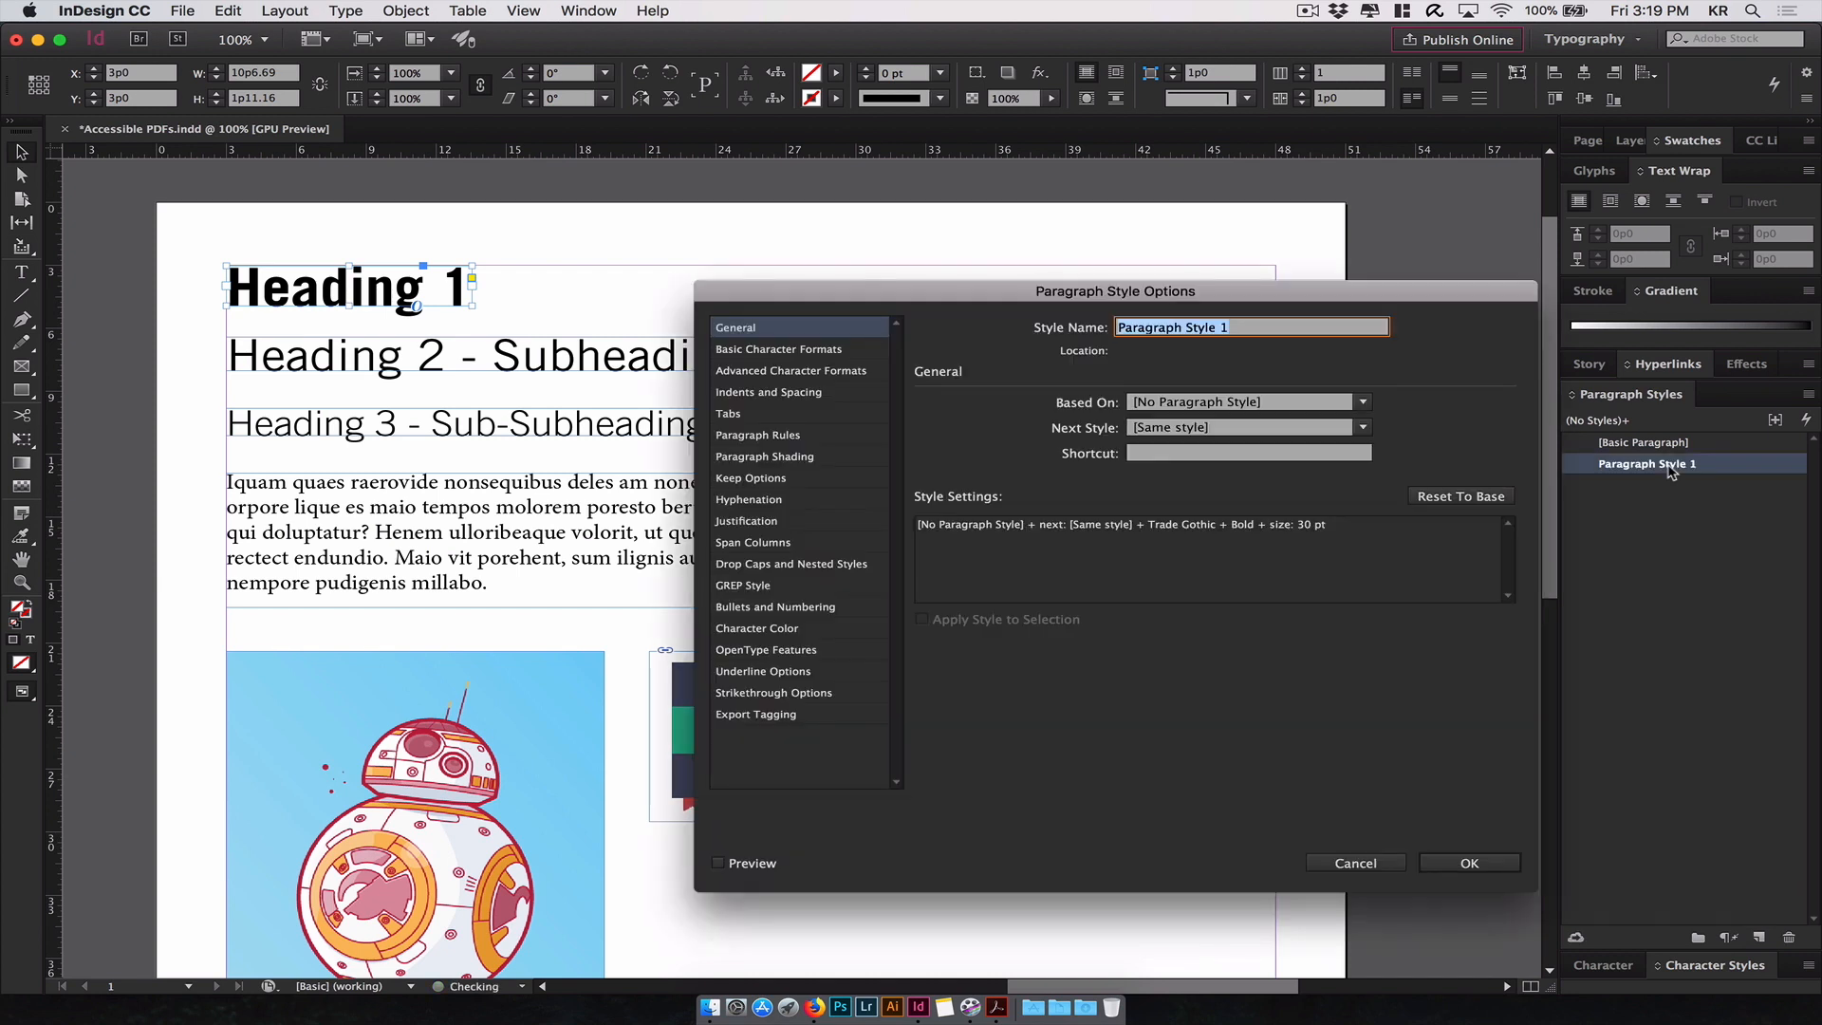
pyautogui.moveTo(1116, 291); pyautogui.dragTo(1002, 254)
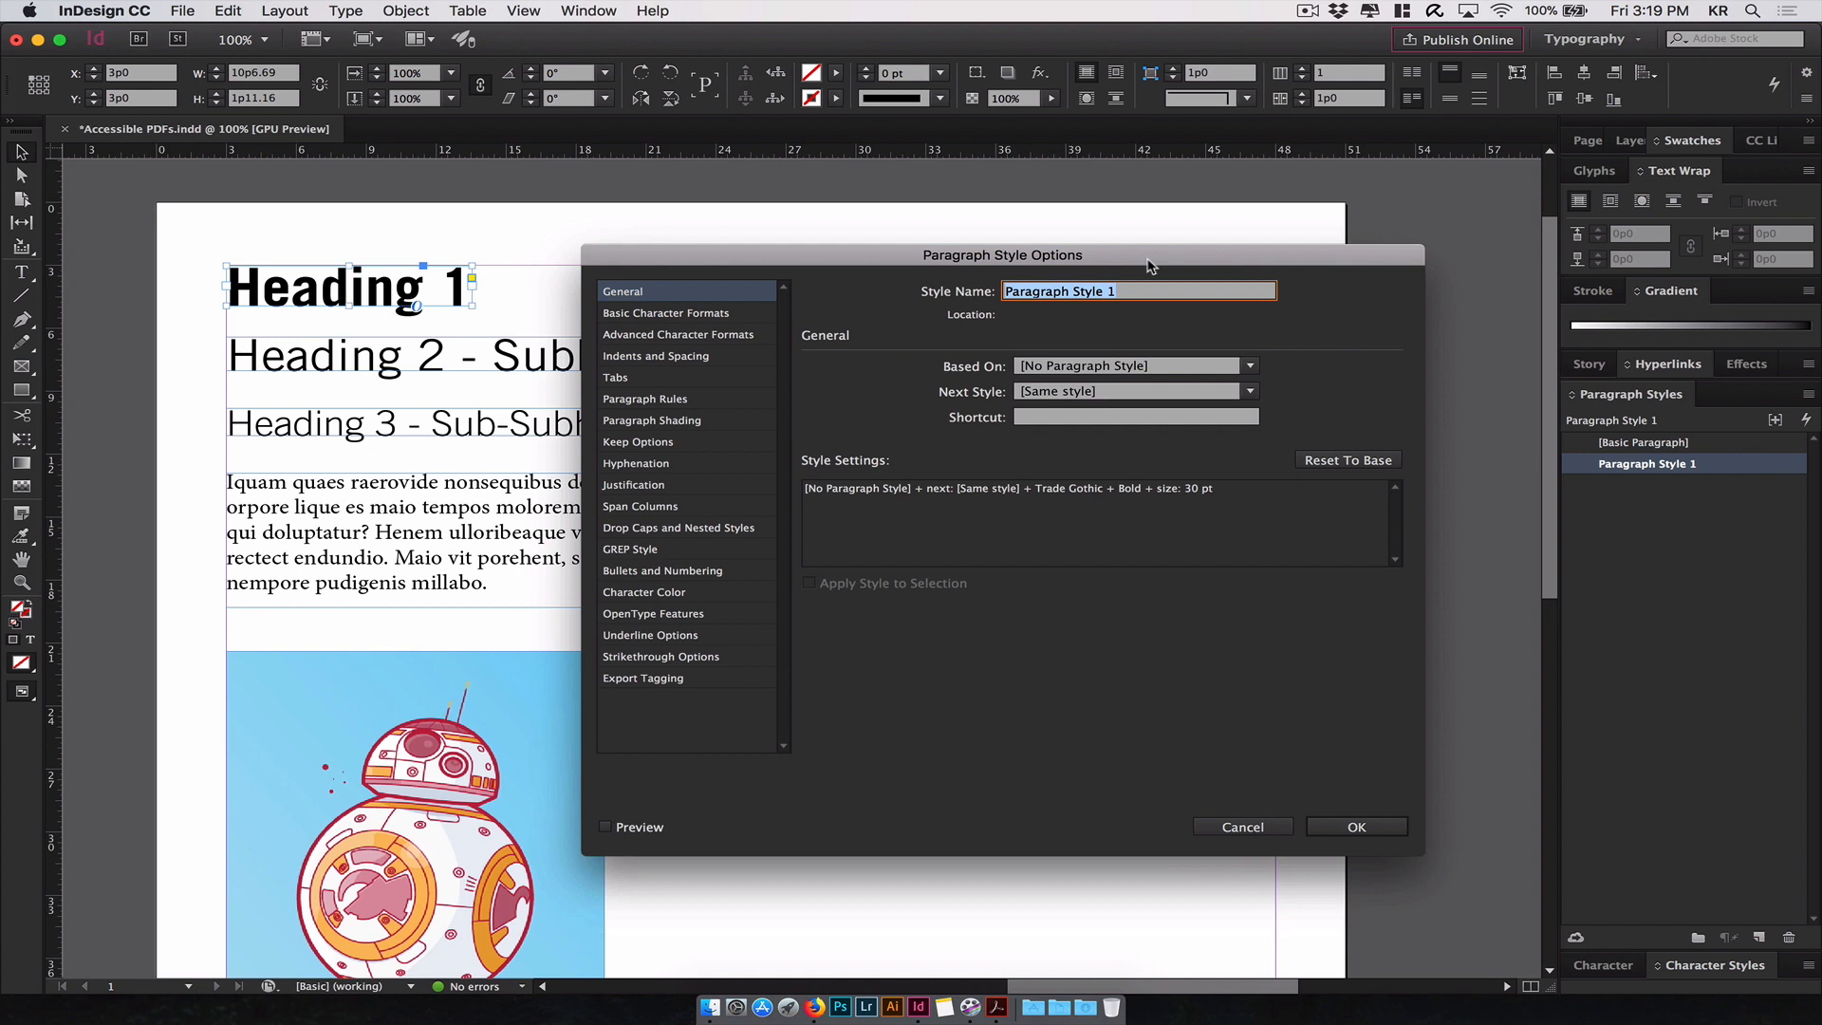
pyautogui.write('heading')
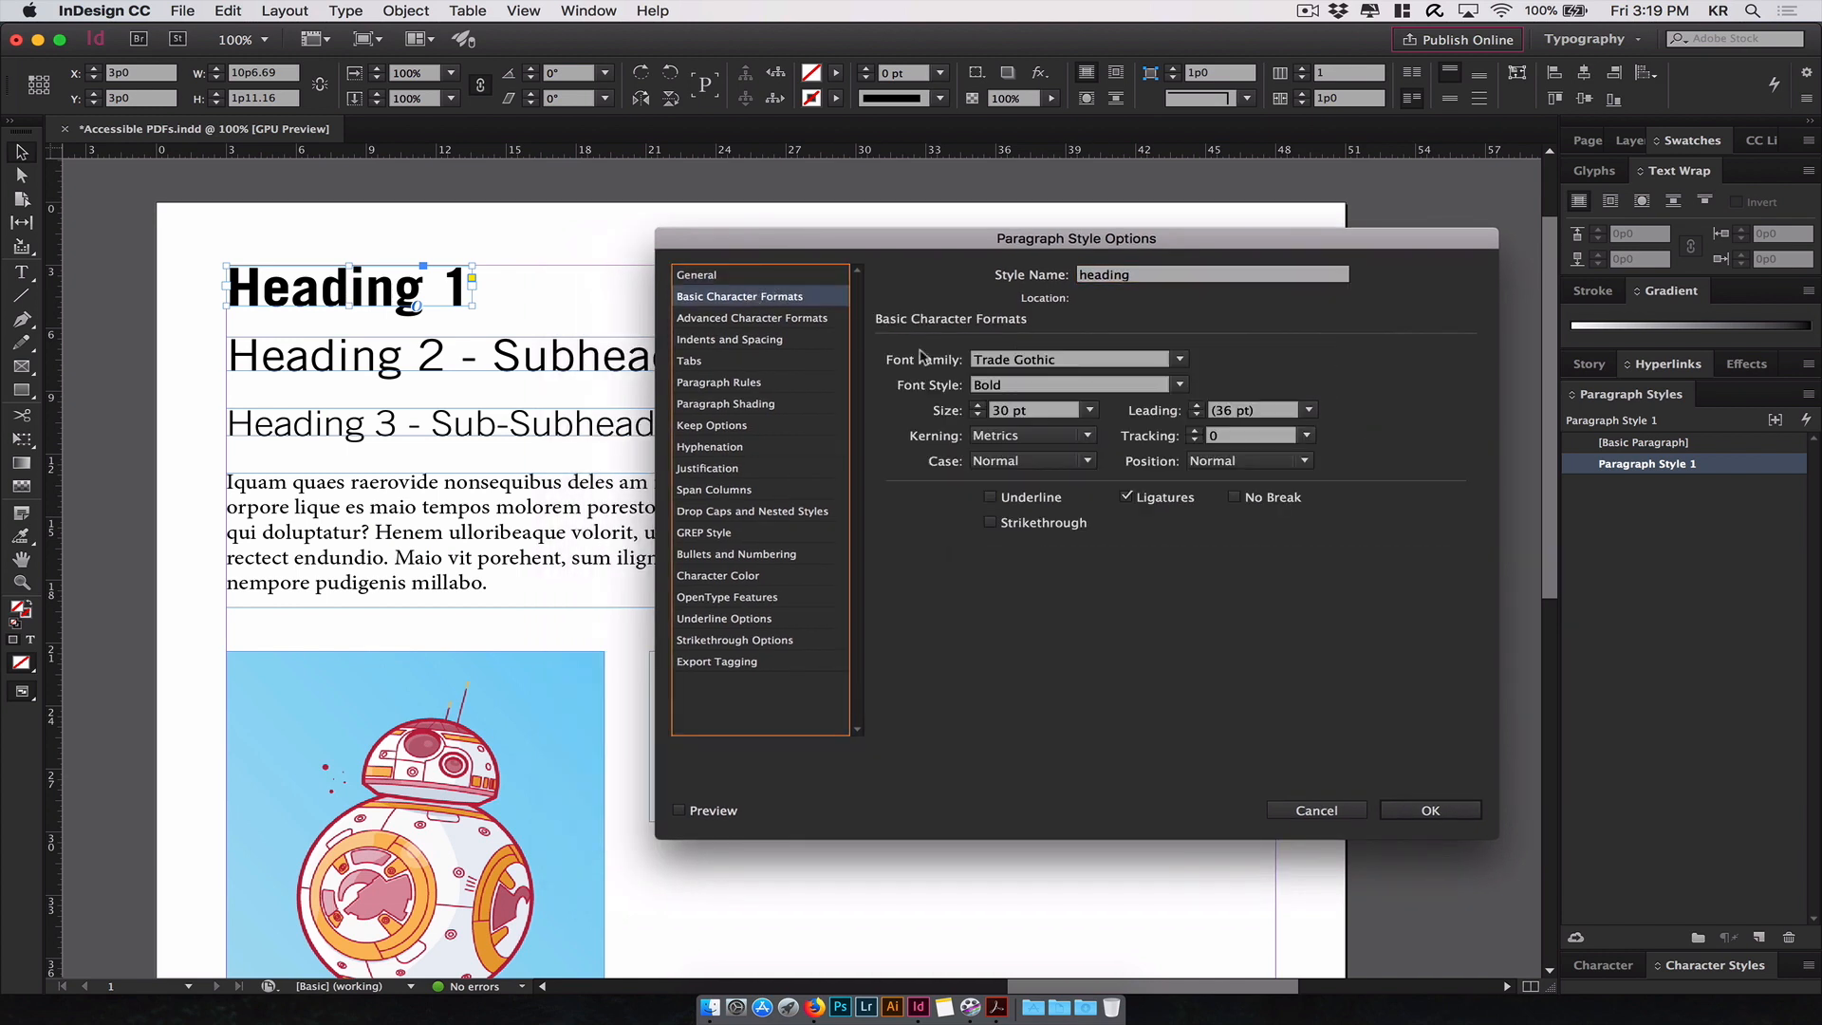
# - Review the style's indent and tab settings, then set its Export Tagging PDF tag to H1
pyautogui.click(729, 338)
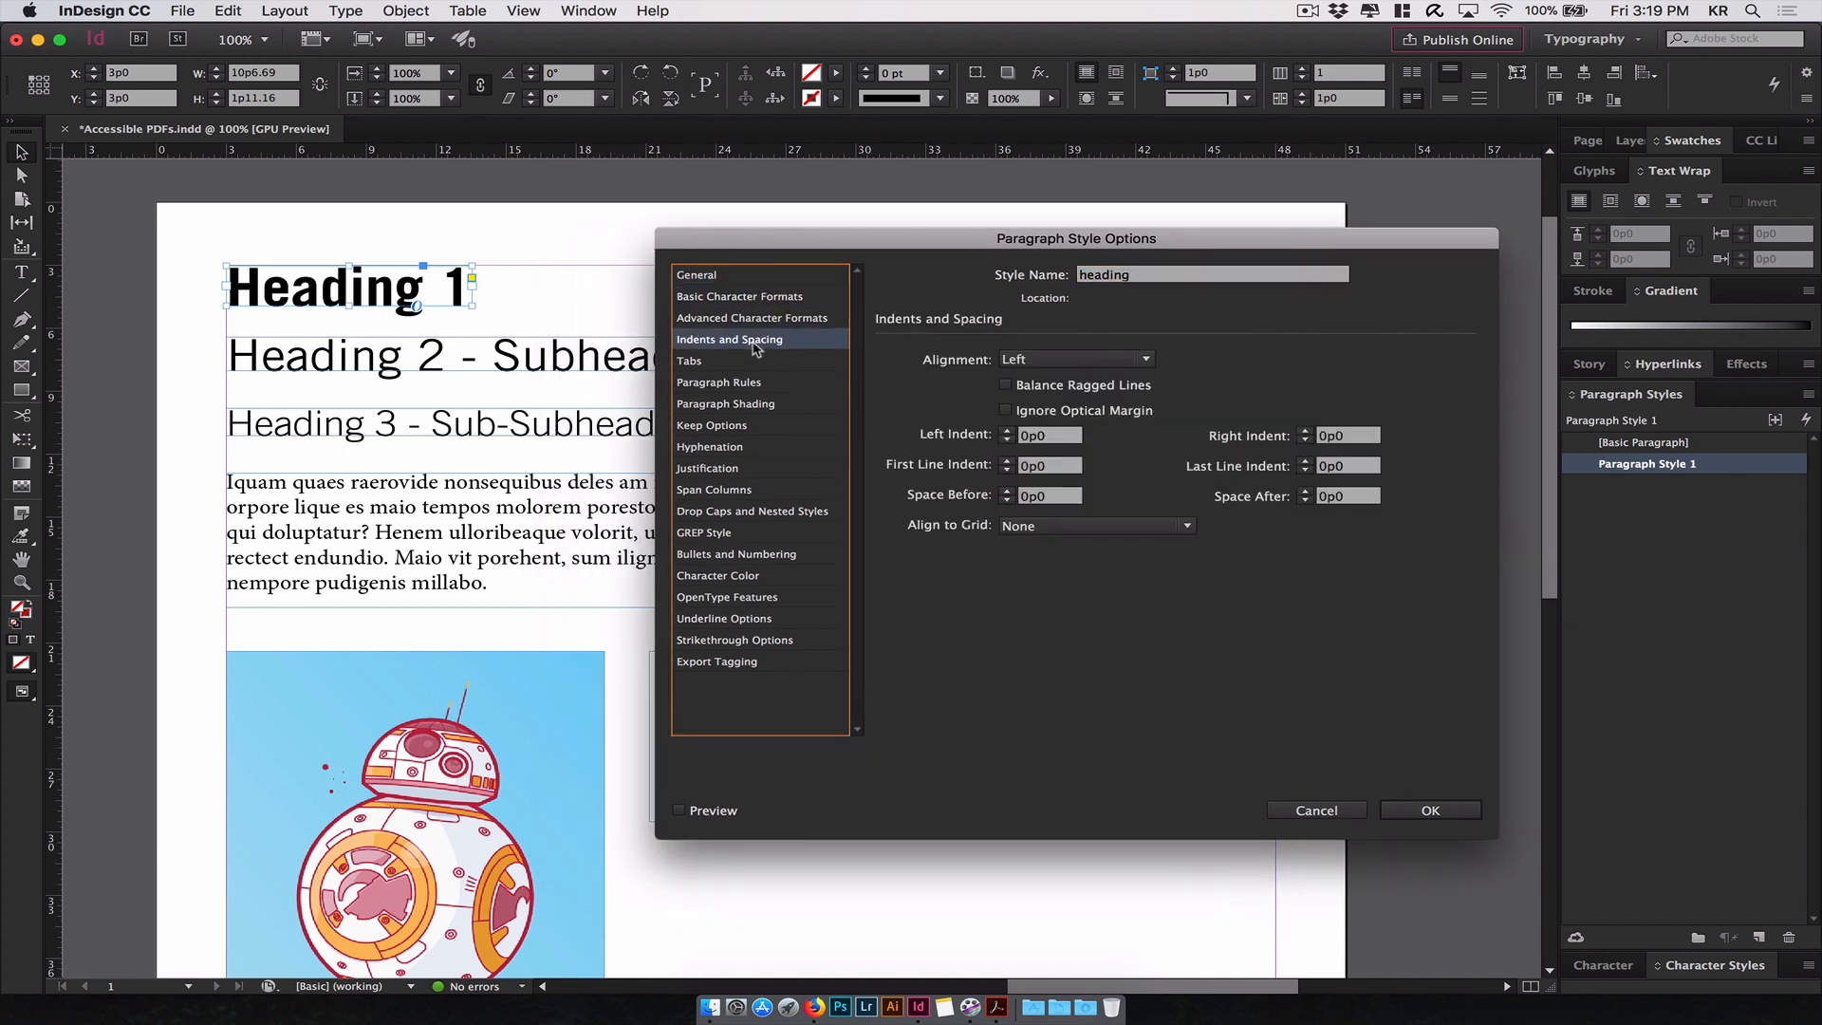
pyautogui.click(689, 361)
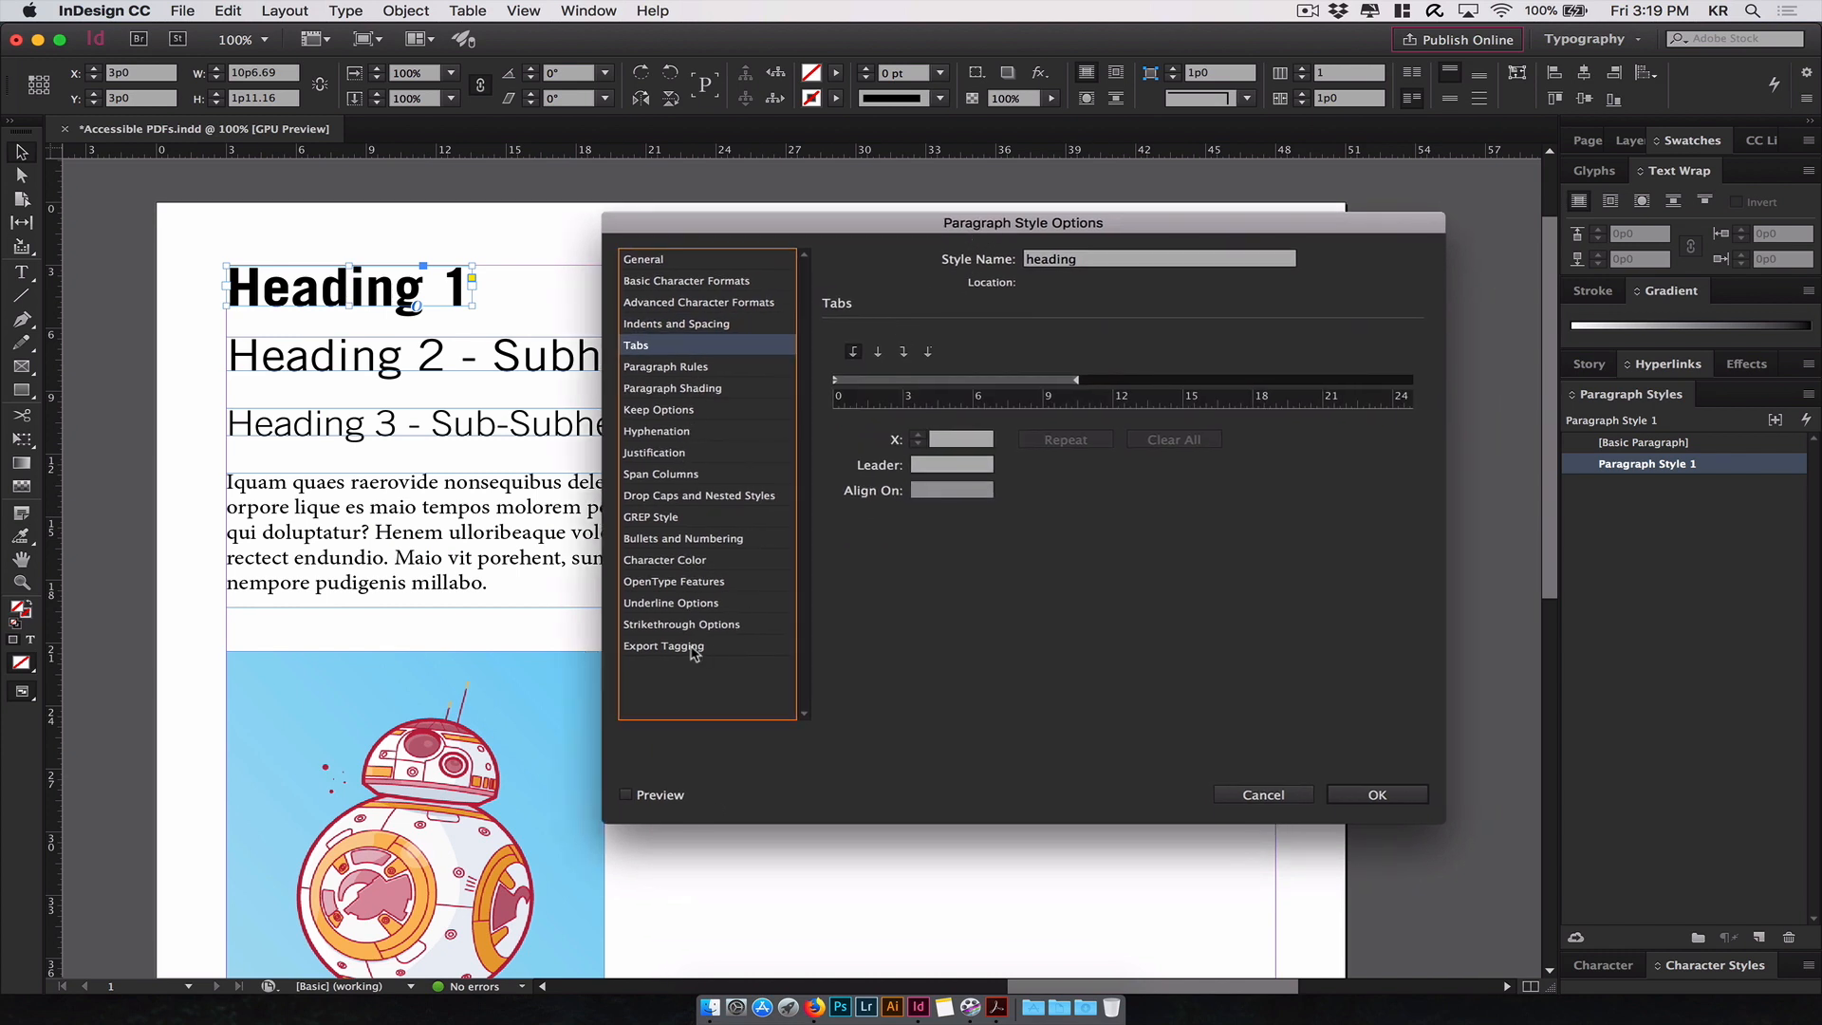
pyautogui.click(664, 645)
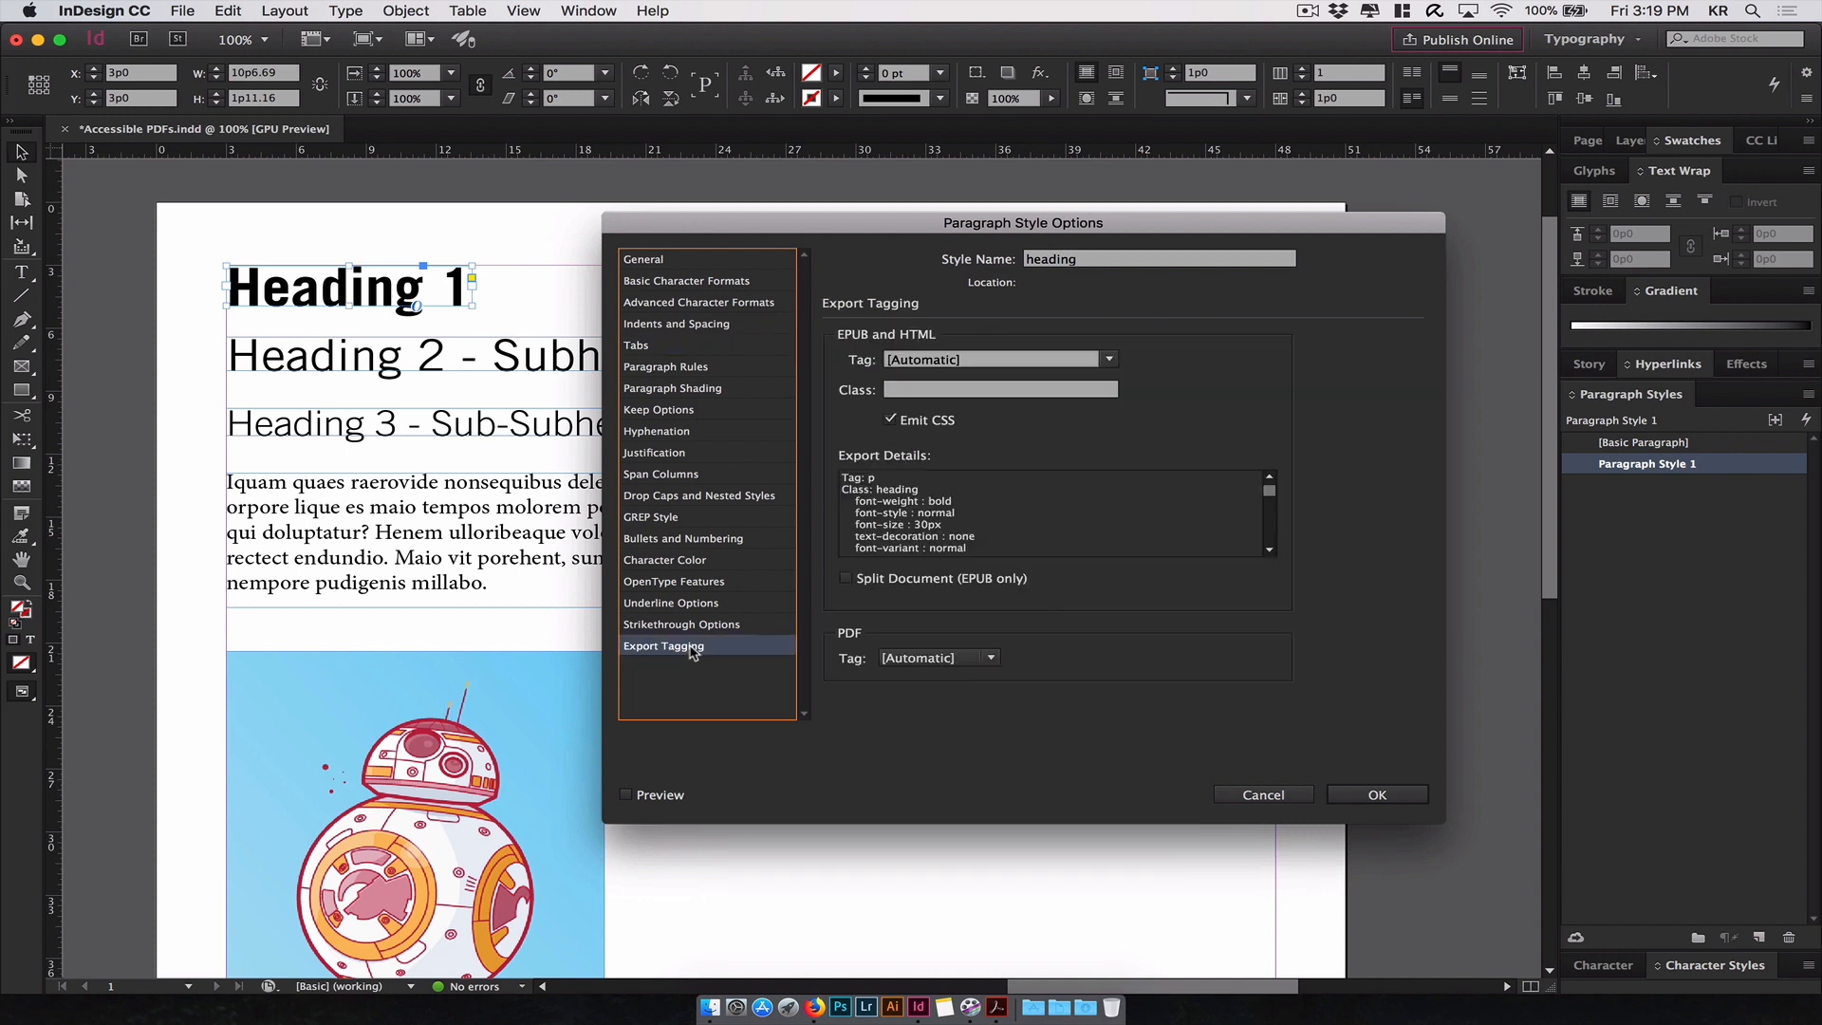
pyautogui.moveTo(863, 638)
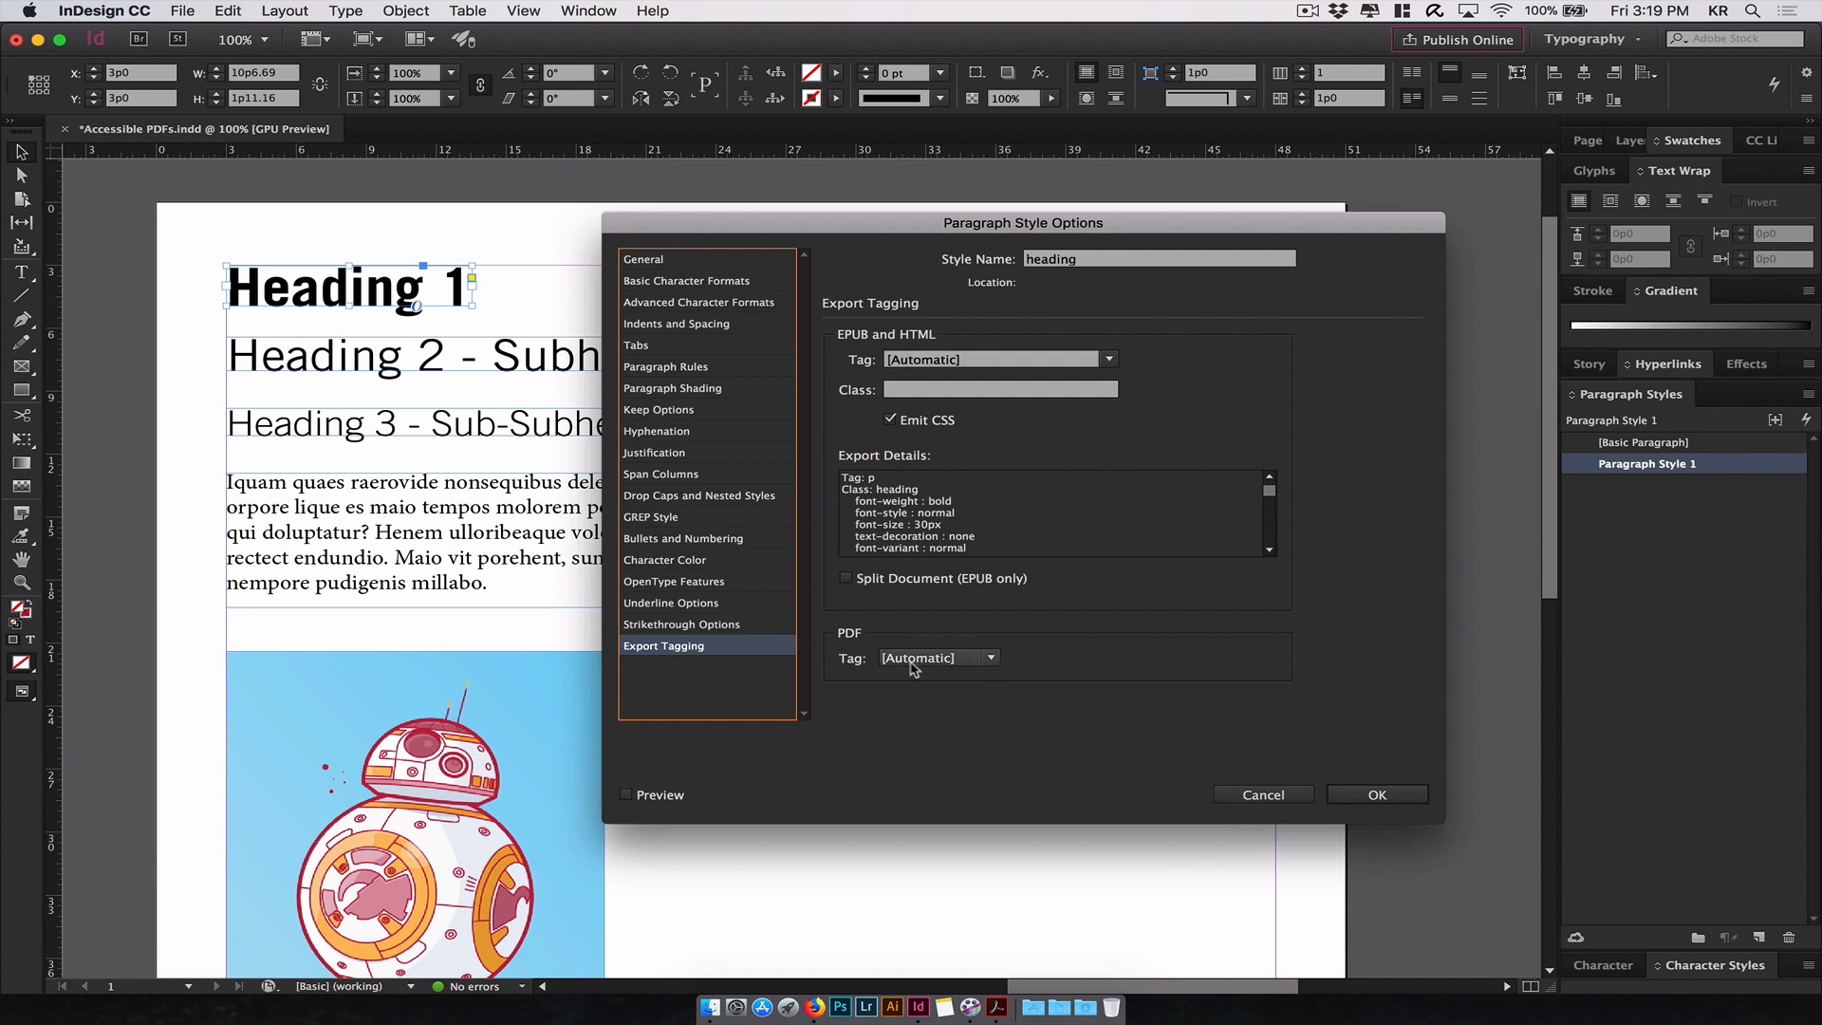
pyautogui.moveTo(943, 668)
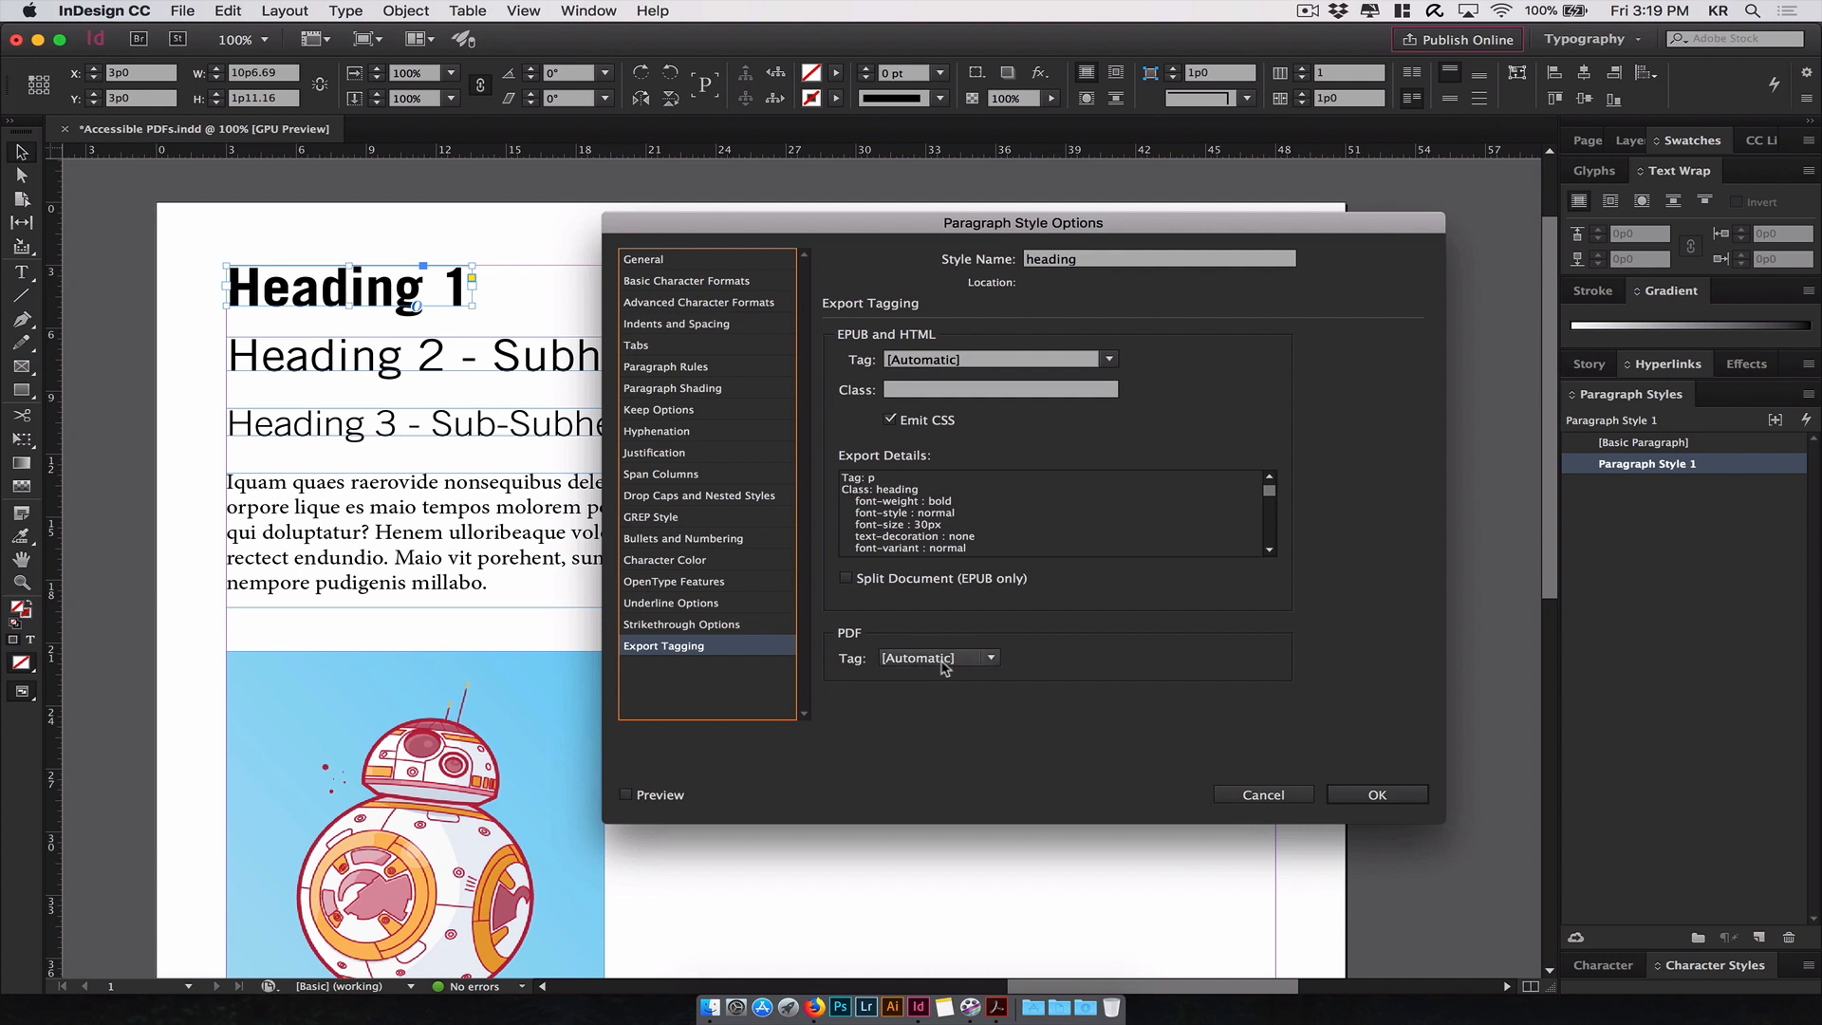
pyautogui.click(936, 658)
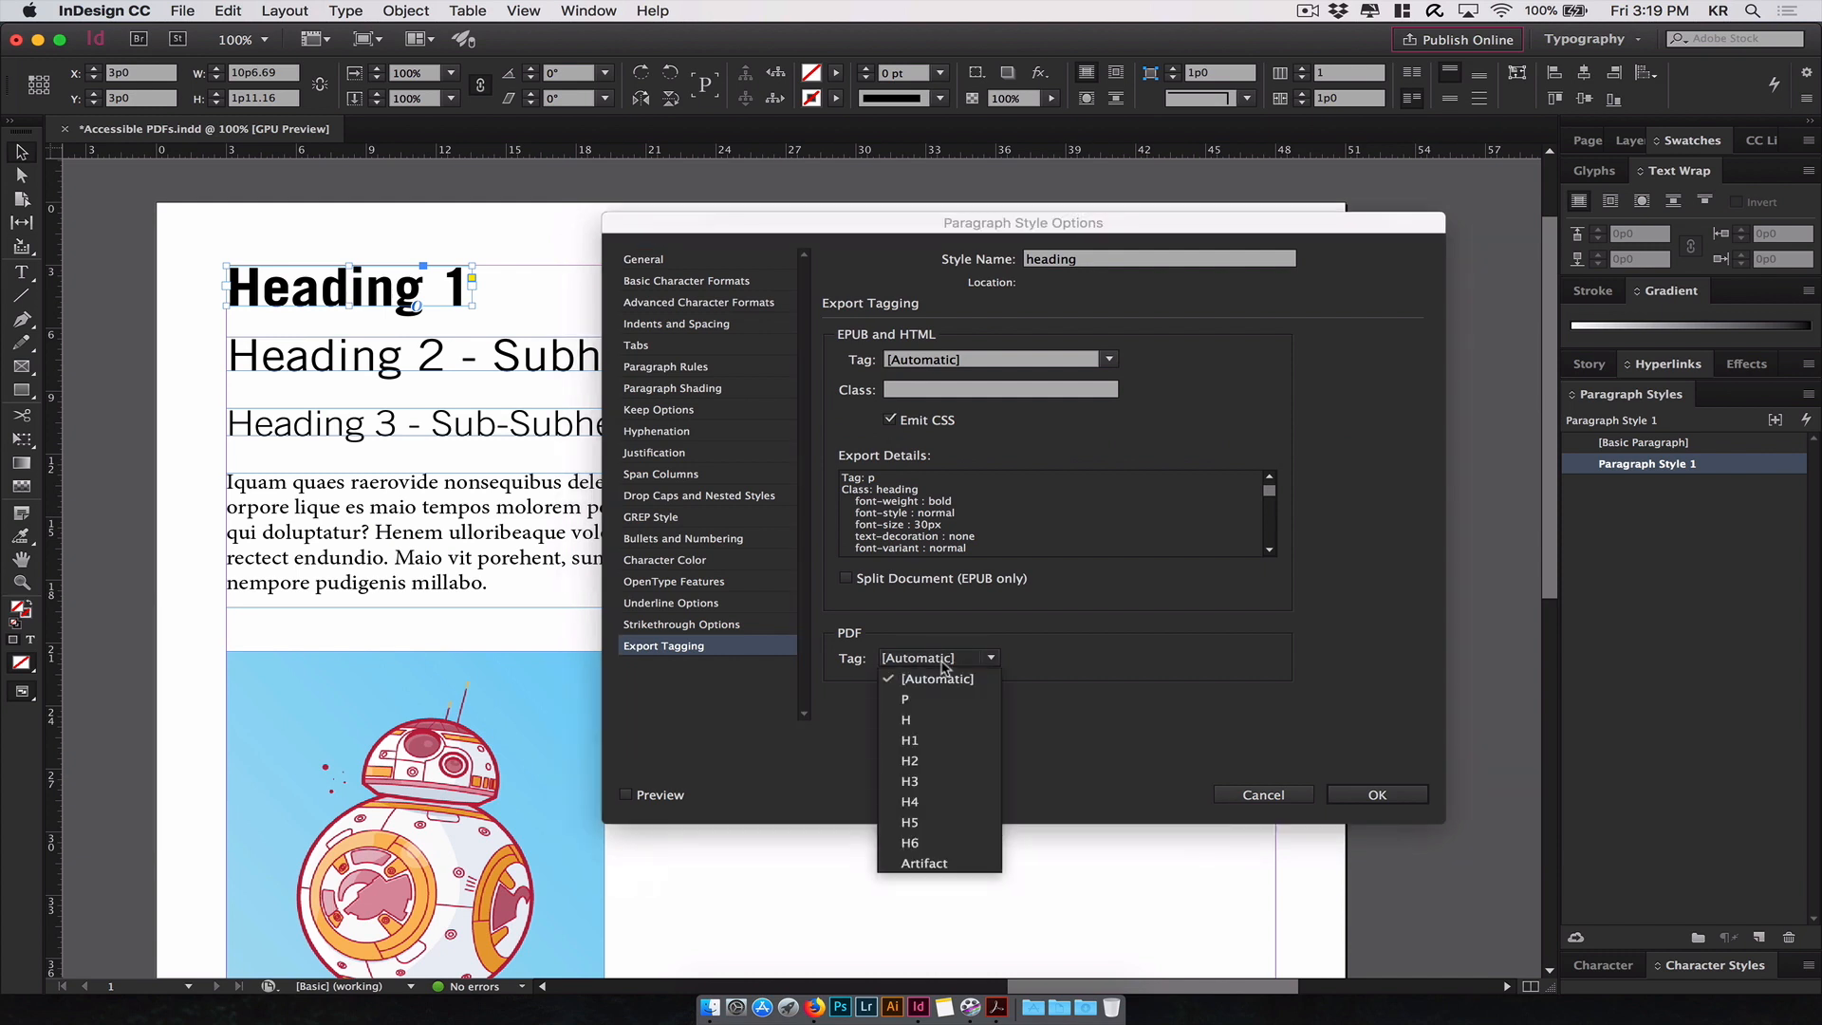
pyautogui.moveTo(940, 698)
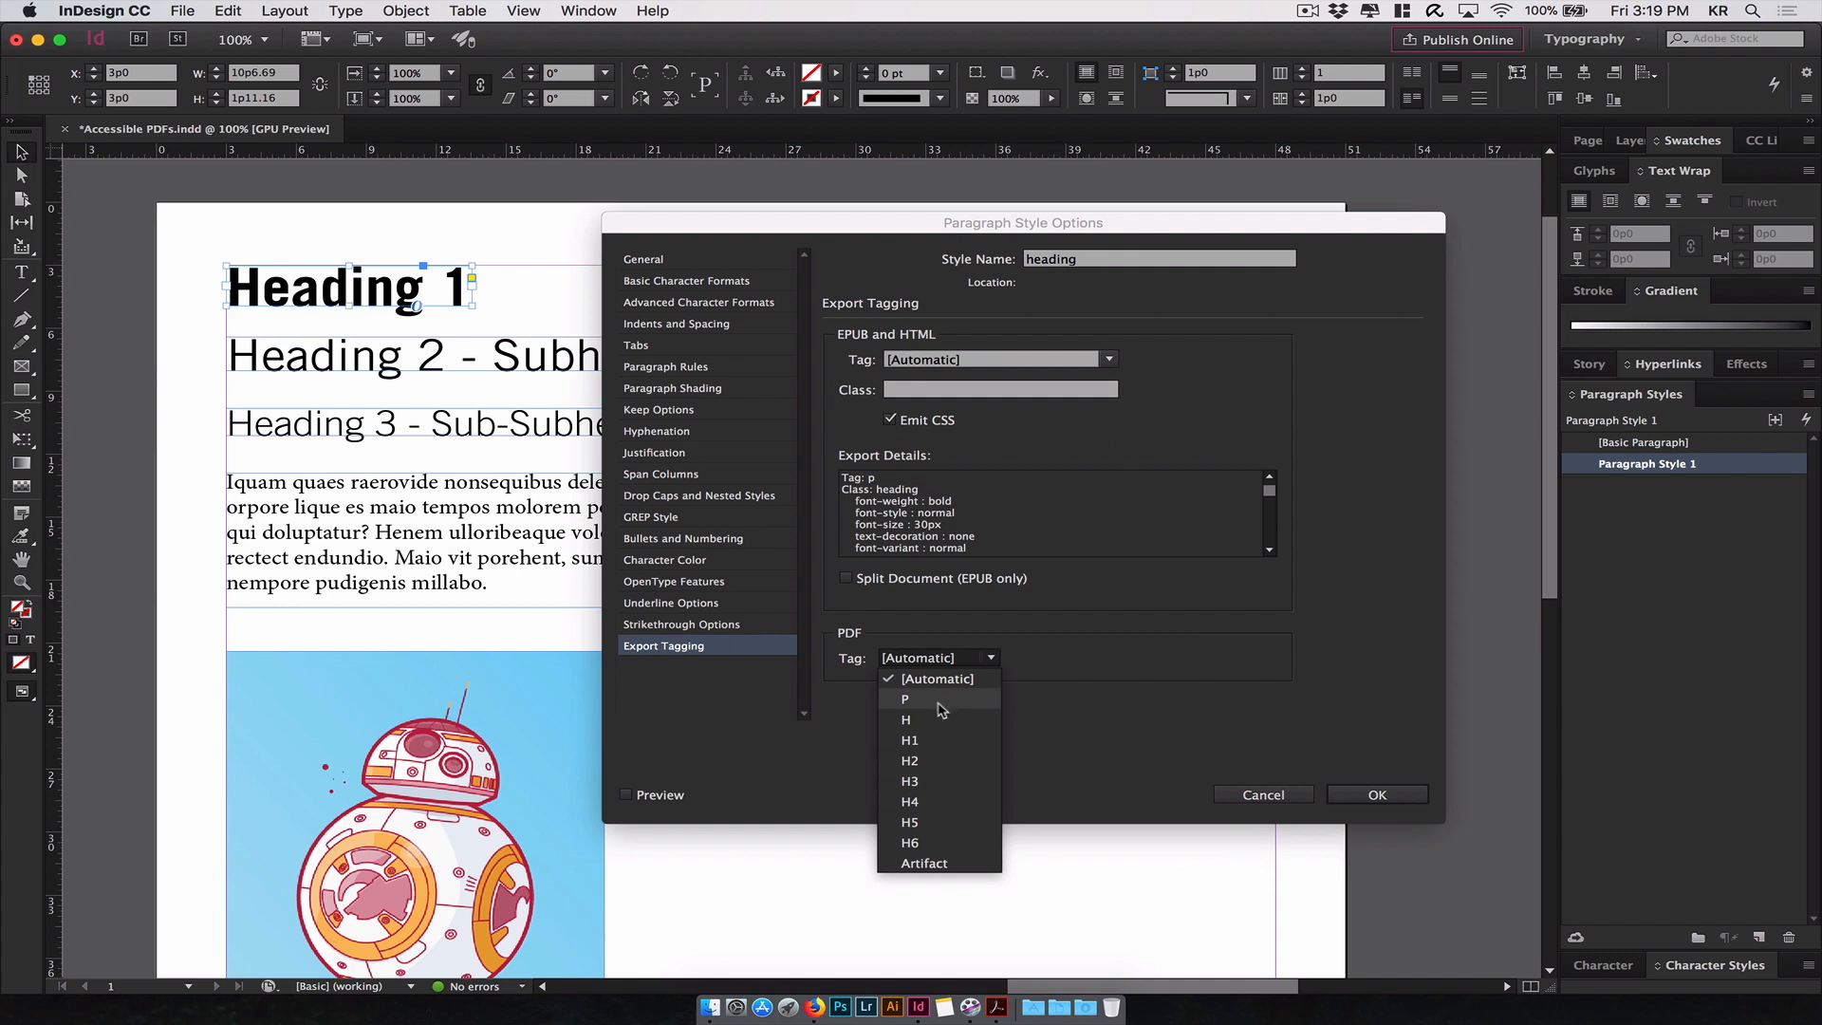
pyautogui.moveTo(924, 719)
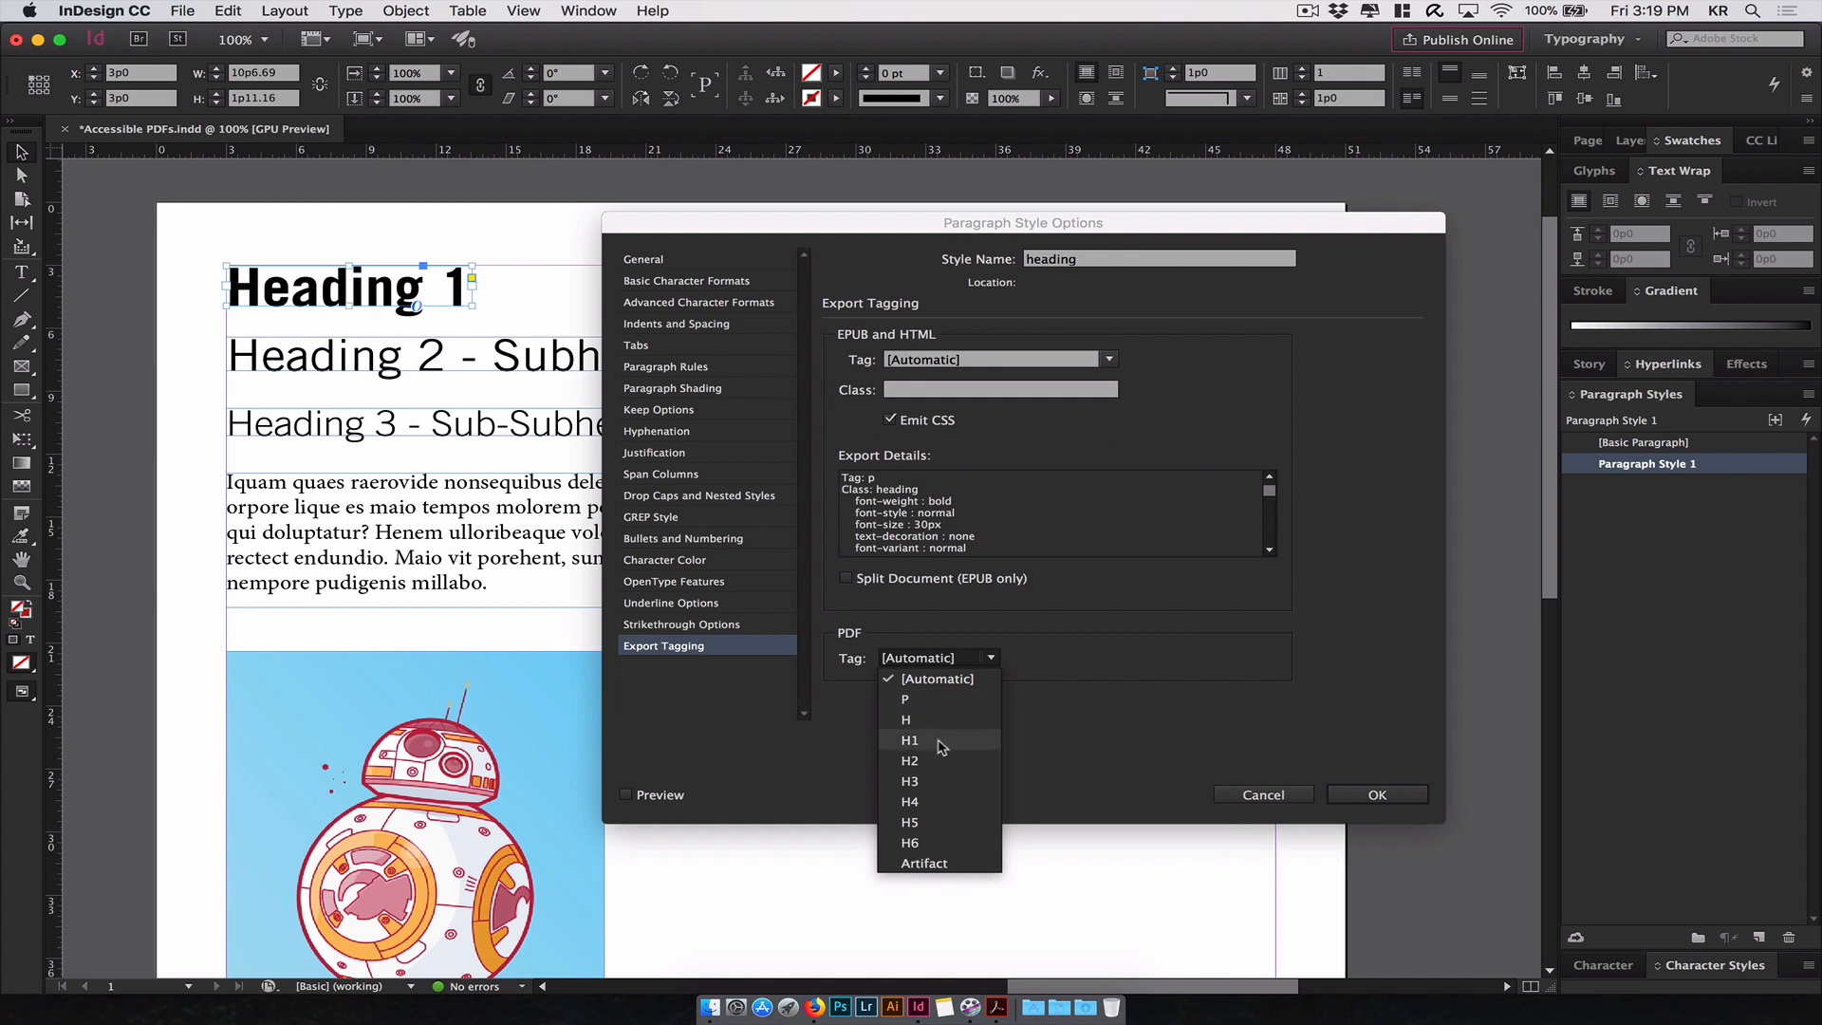
pyautogui.moveTo(951, 747)
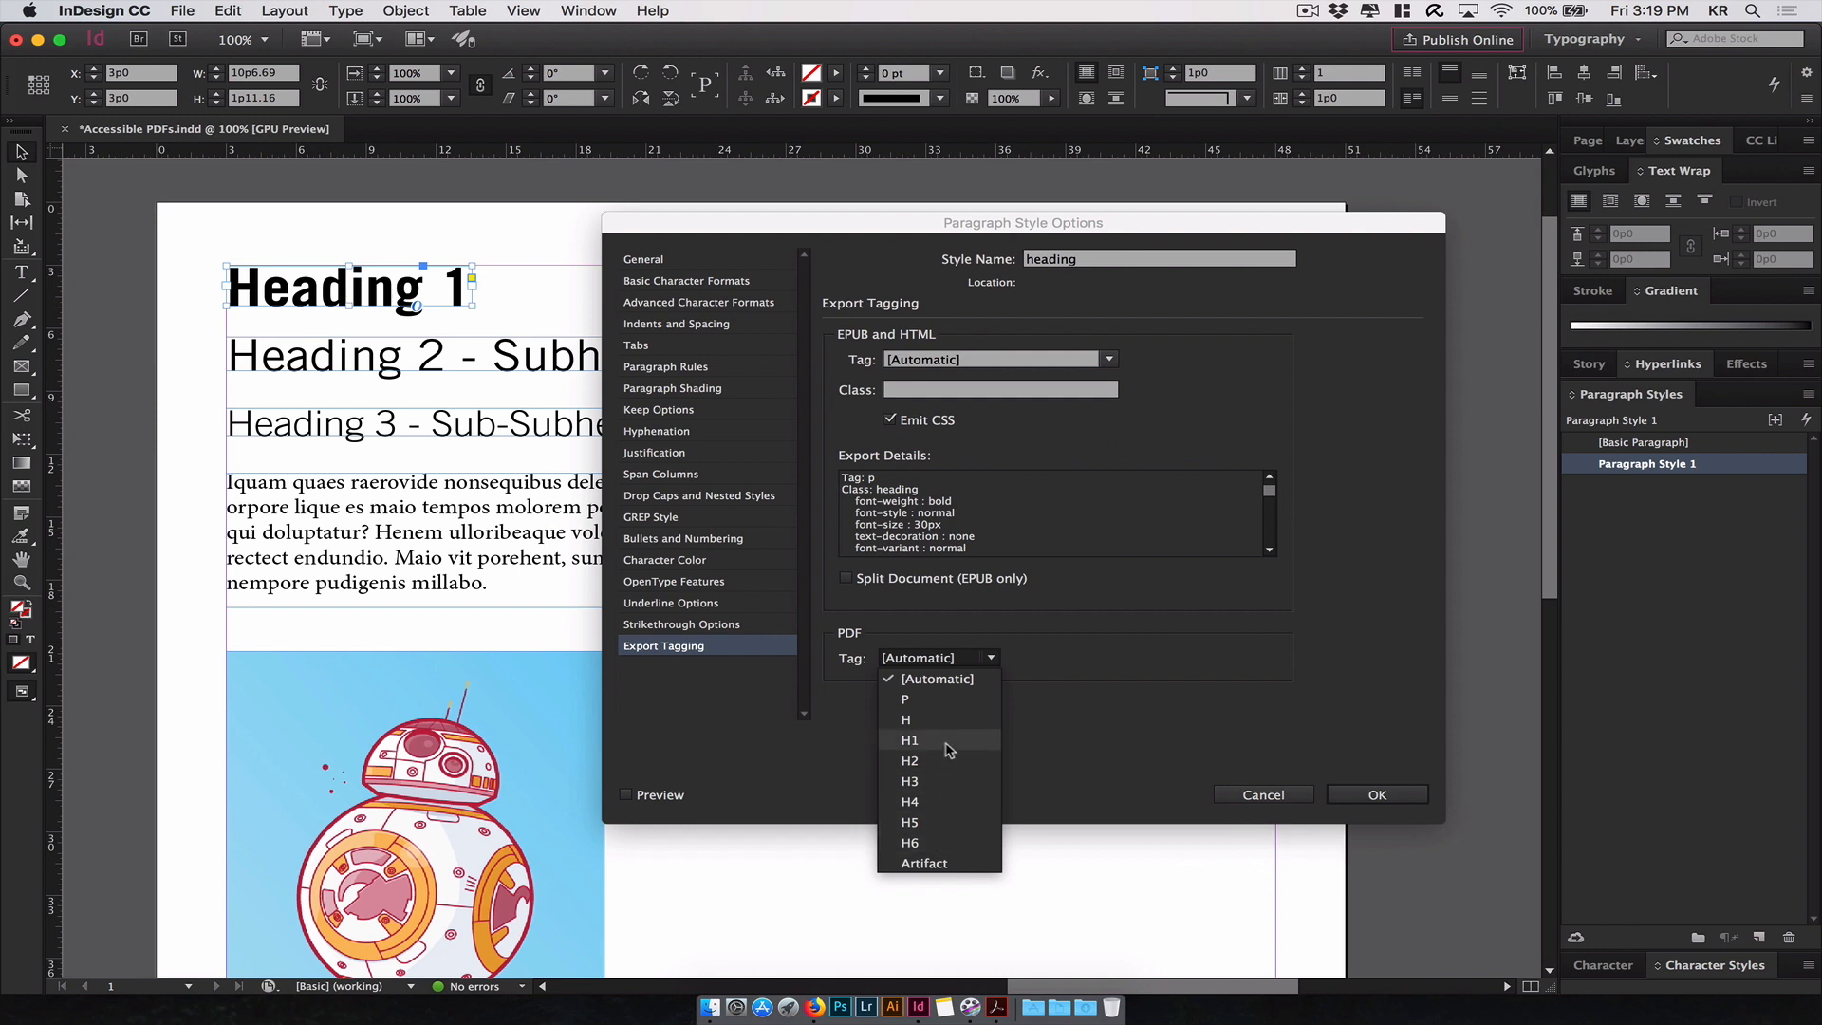
pyautogui.moveTo(935, 840)
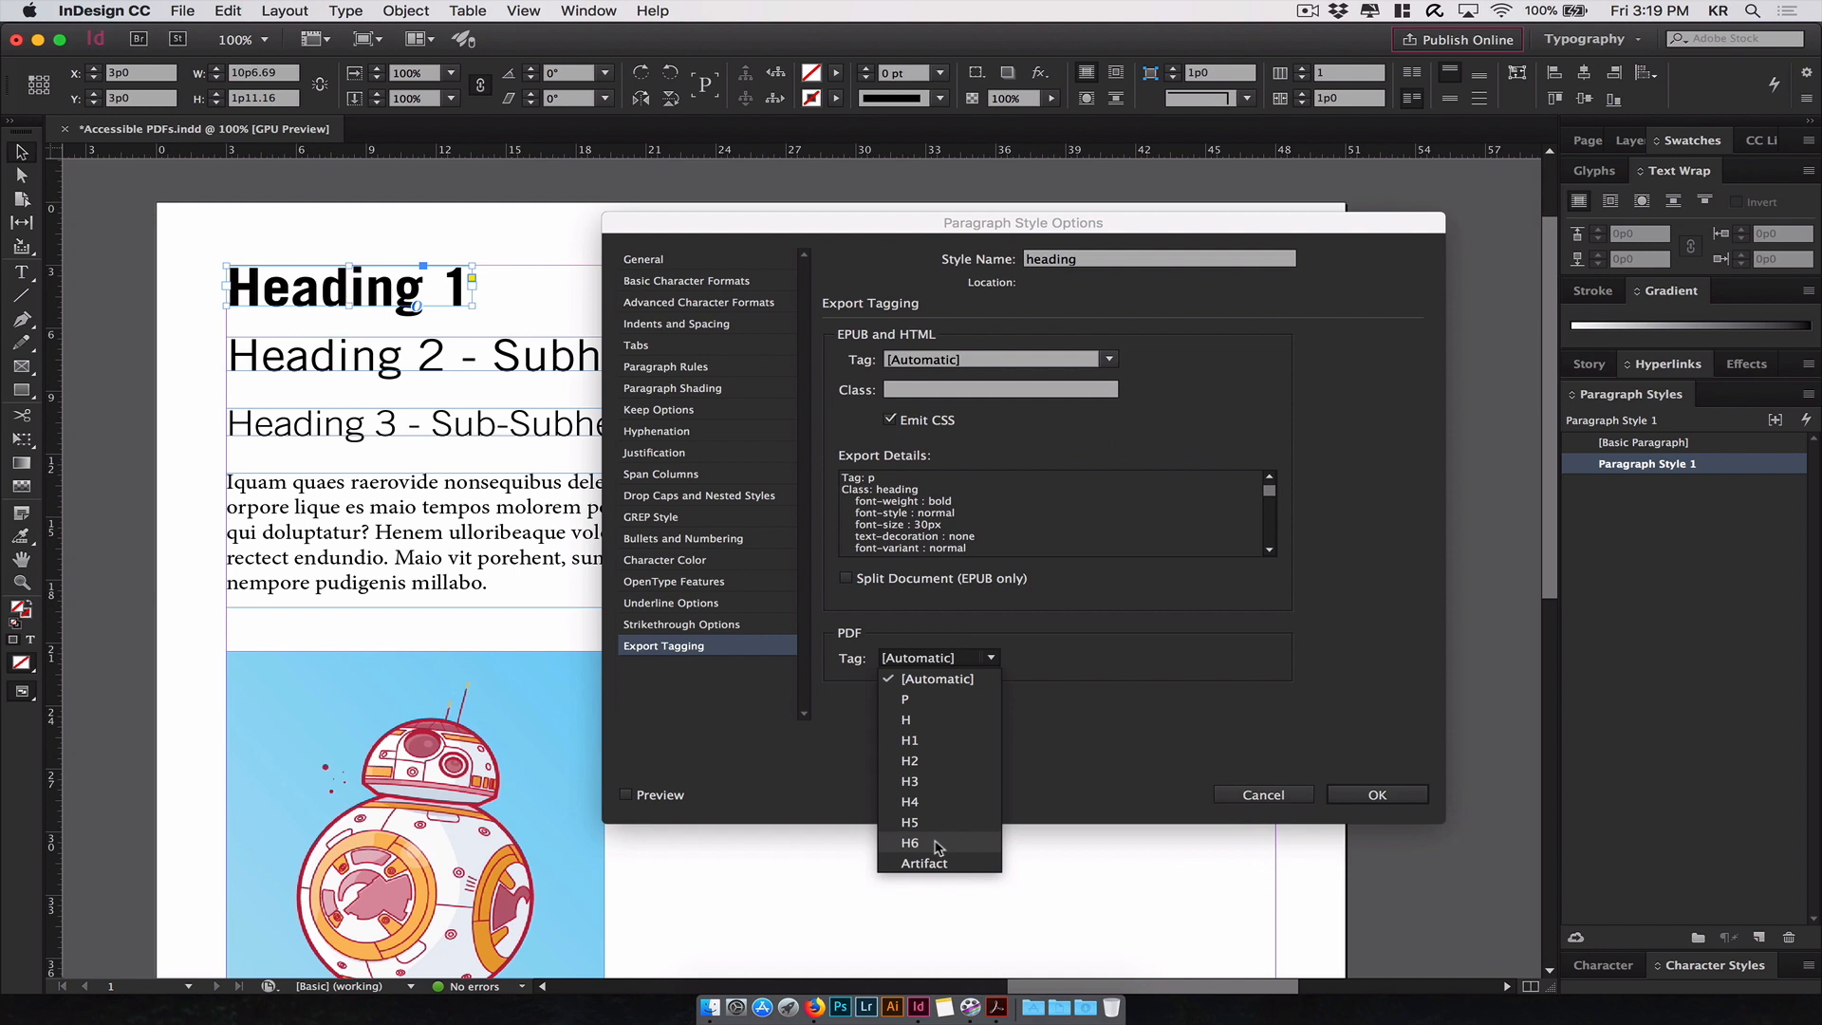
pyautogui.moveTo(909, 740)
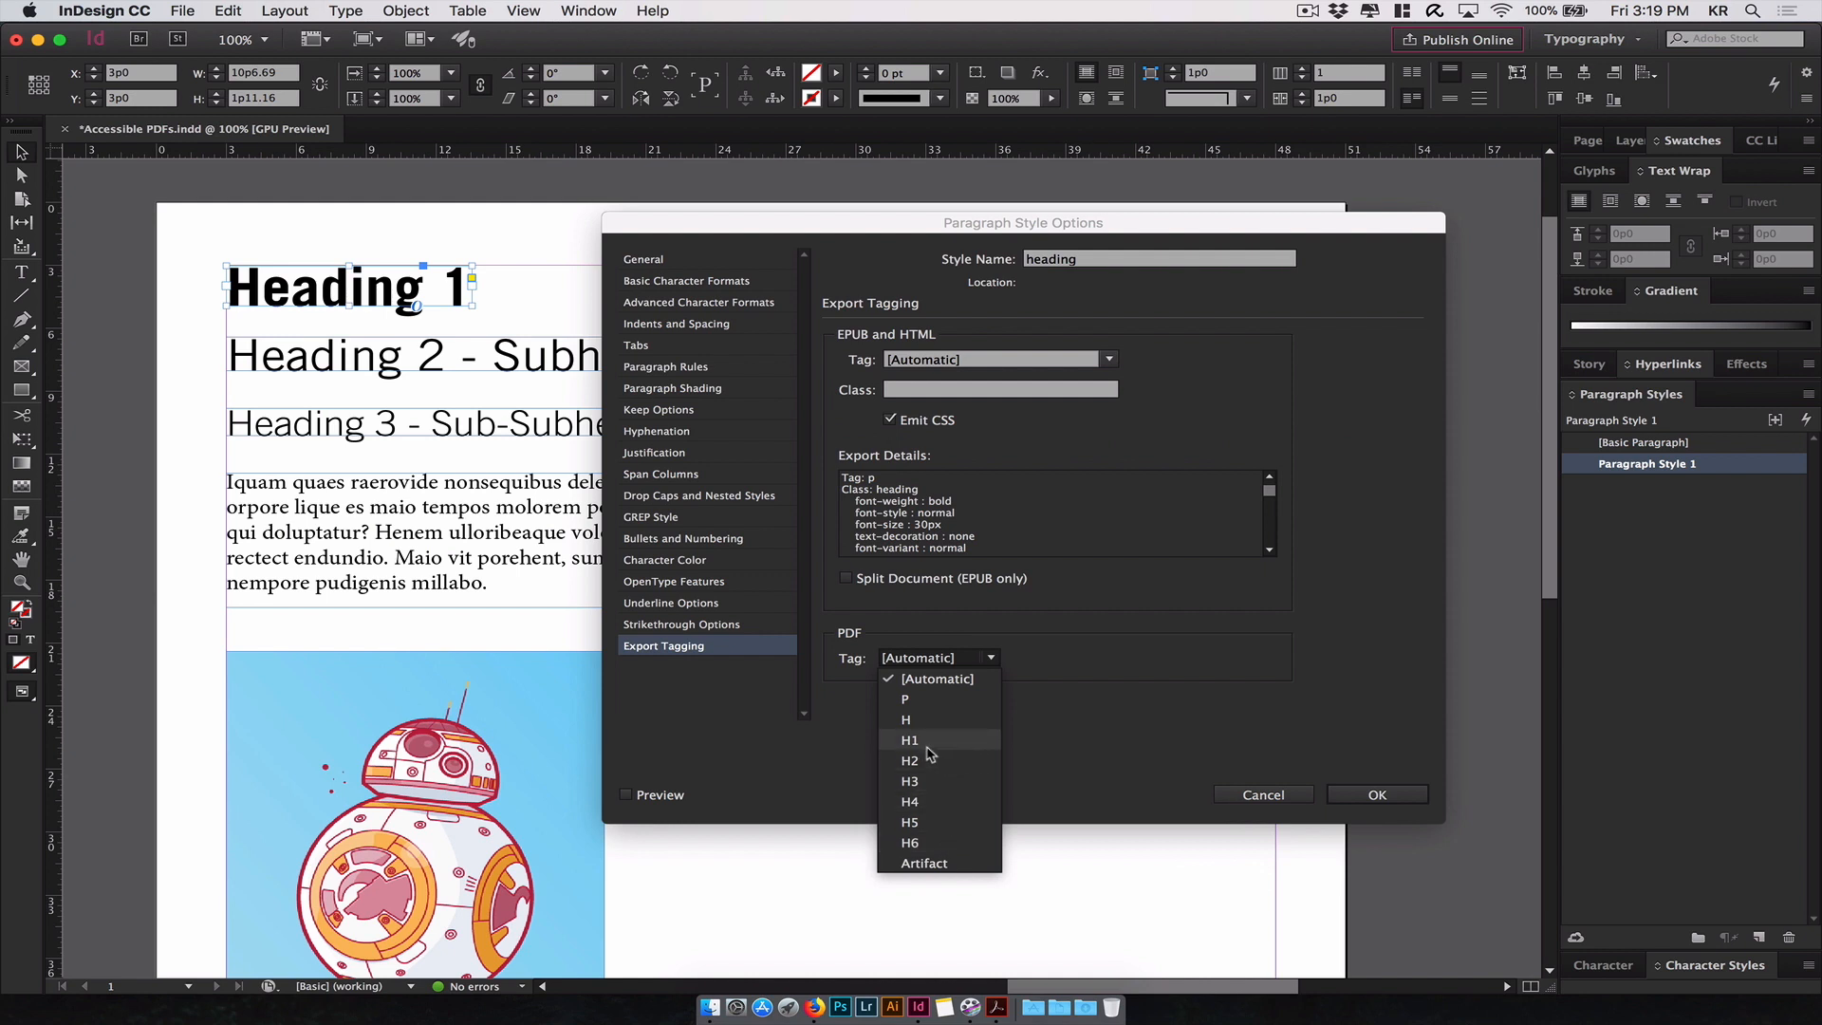
pyautogui.click(909, 740)
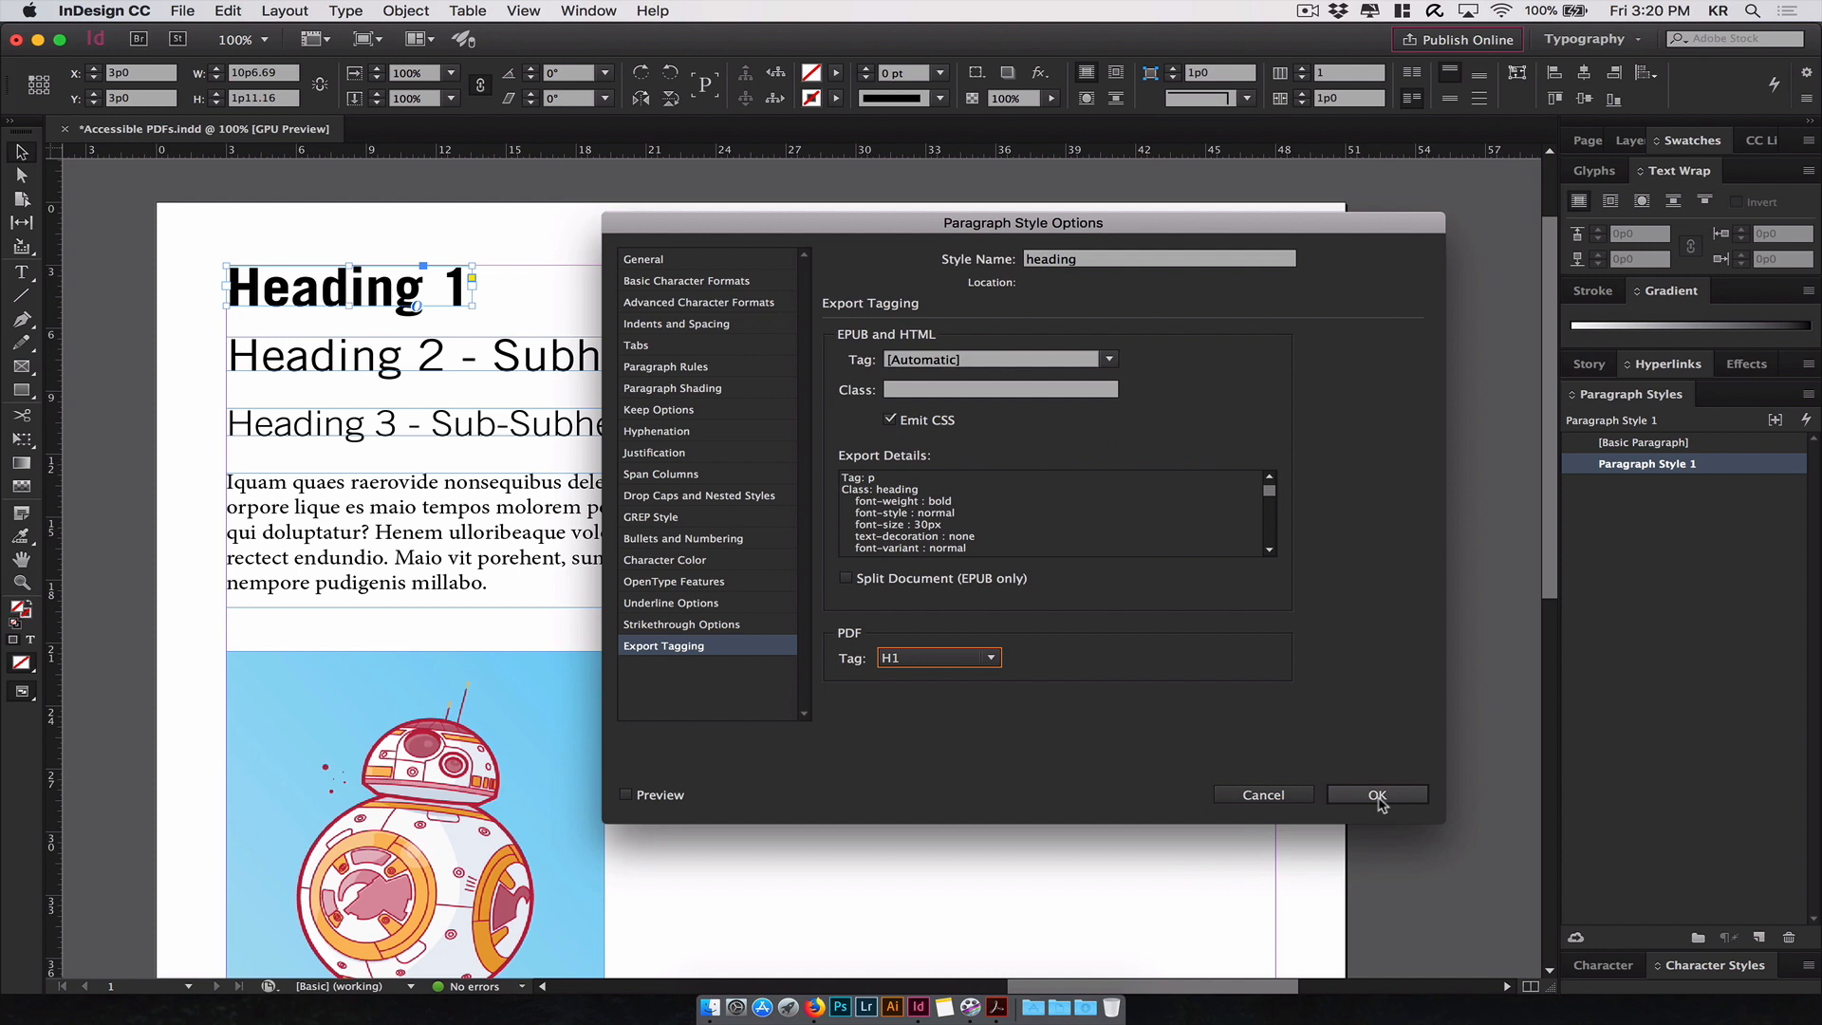
# - Confirm the heading style settings so it joins the styles list
pyautogui.click(1378, 794)
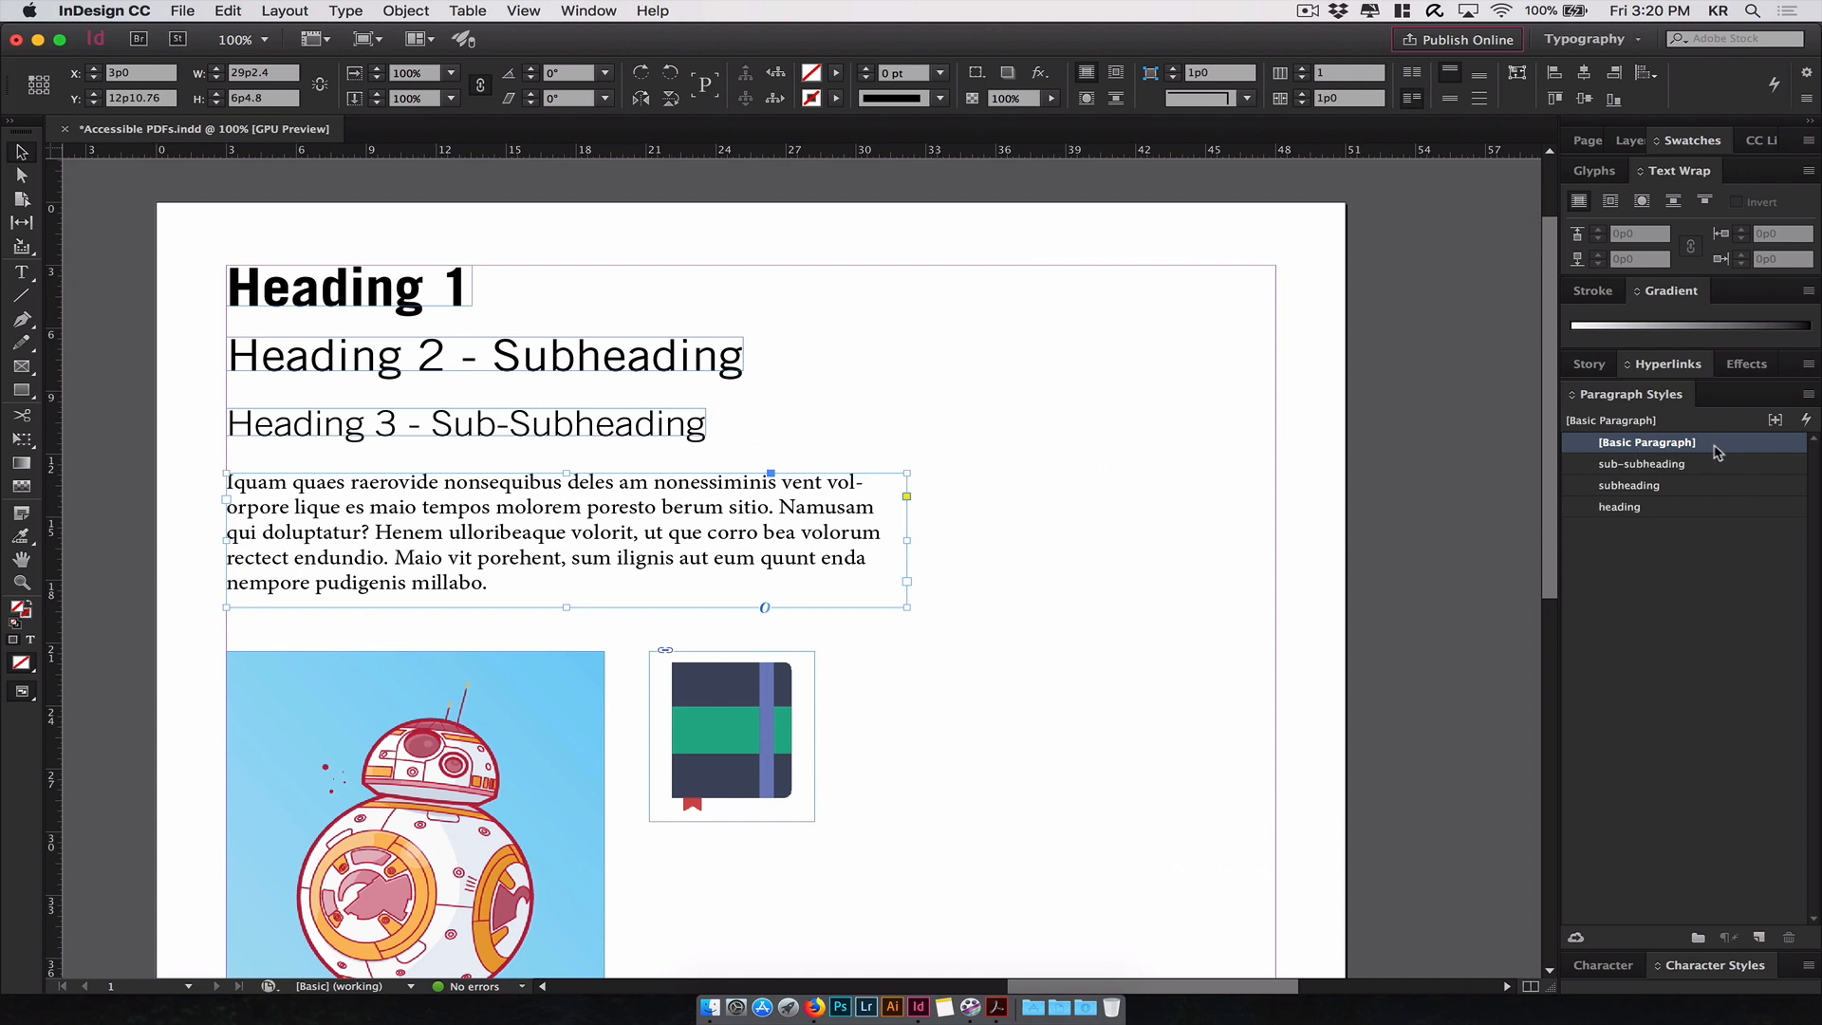
pyautogui.moveTo(942, 366)
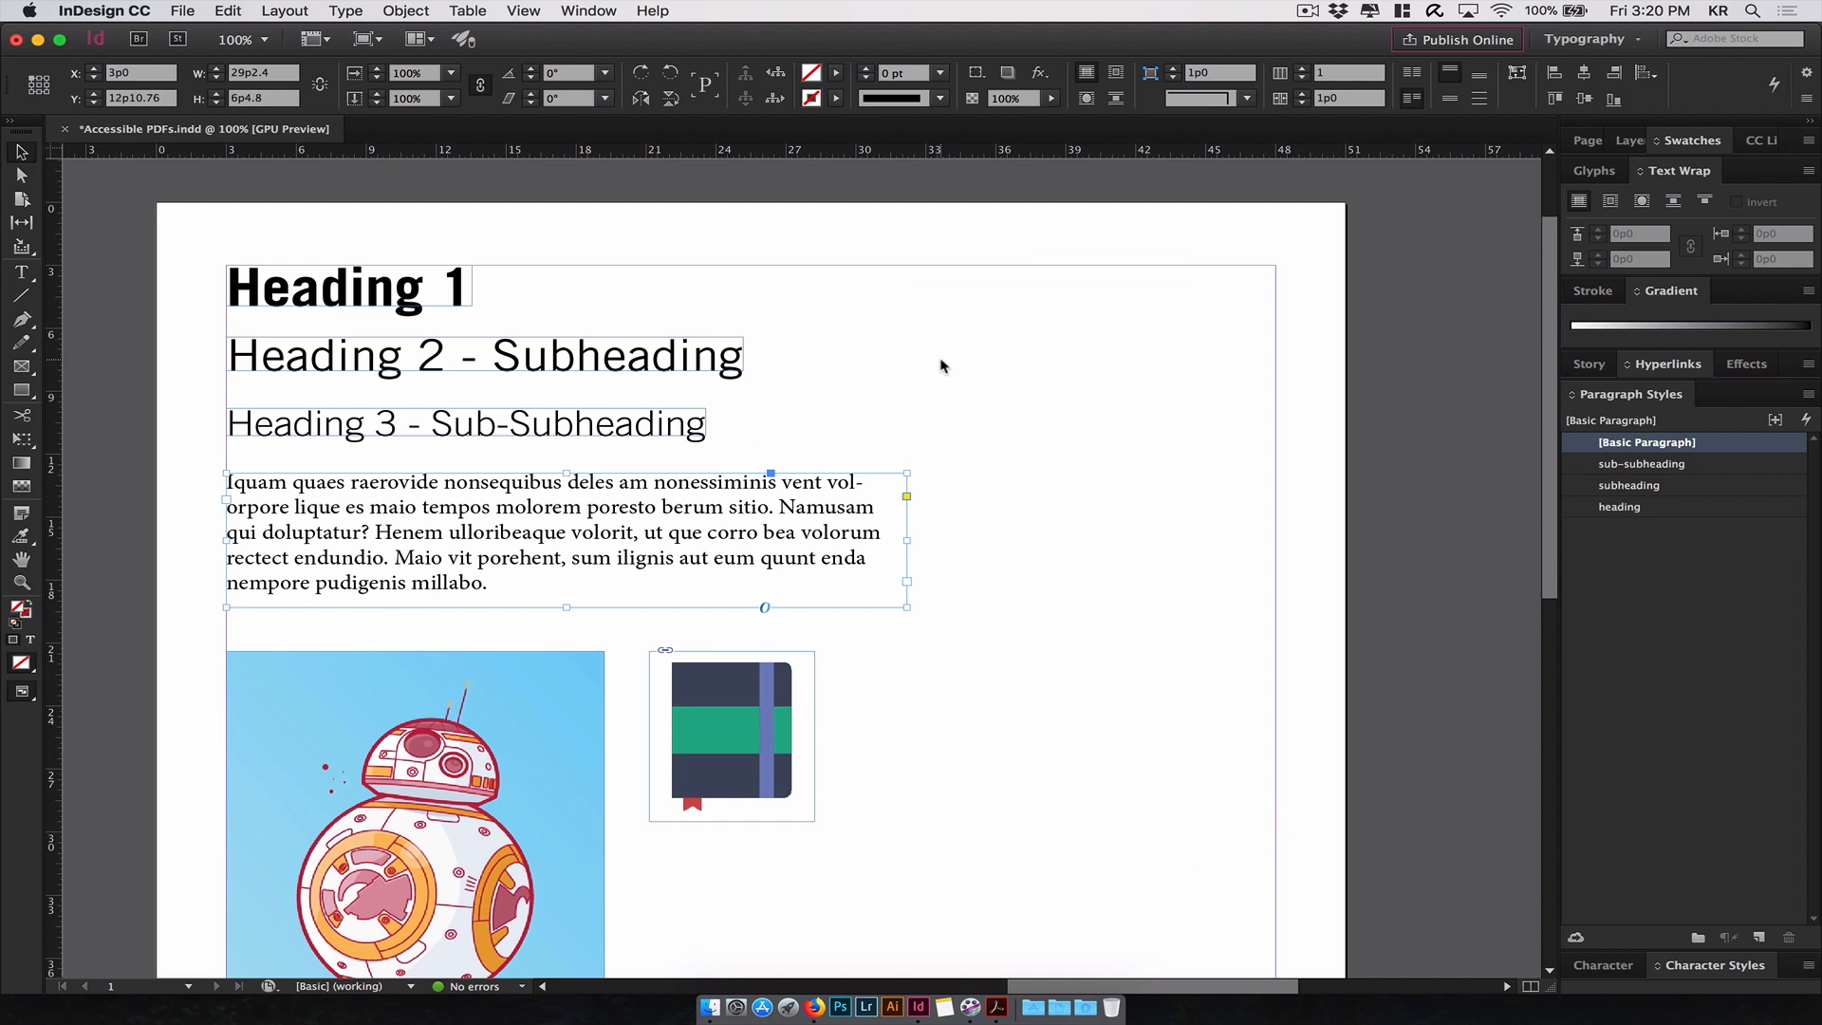
pyautogui.moveTo(964, 524)
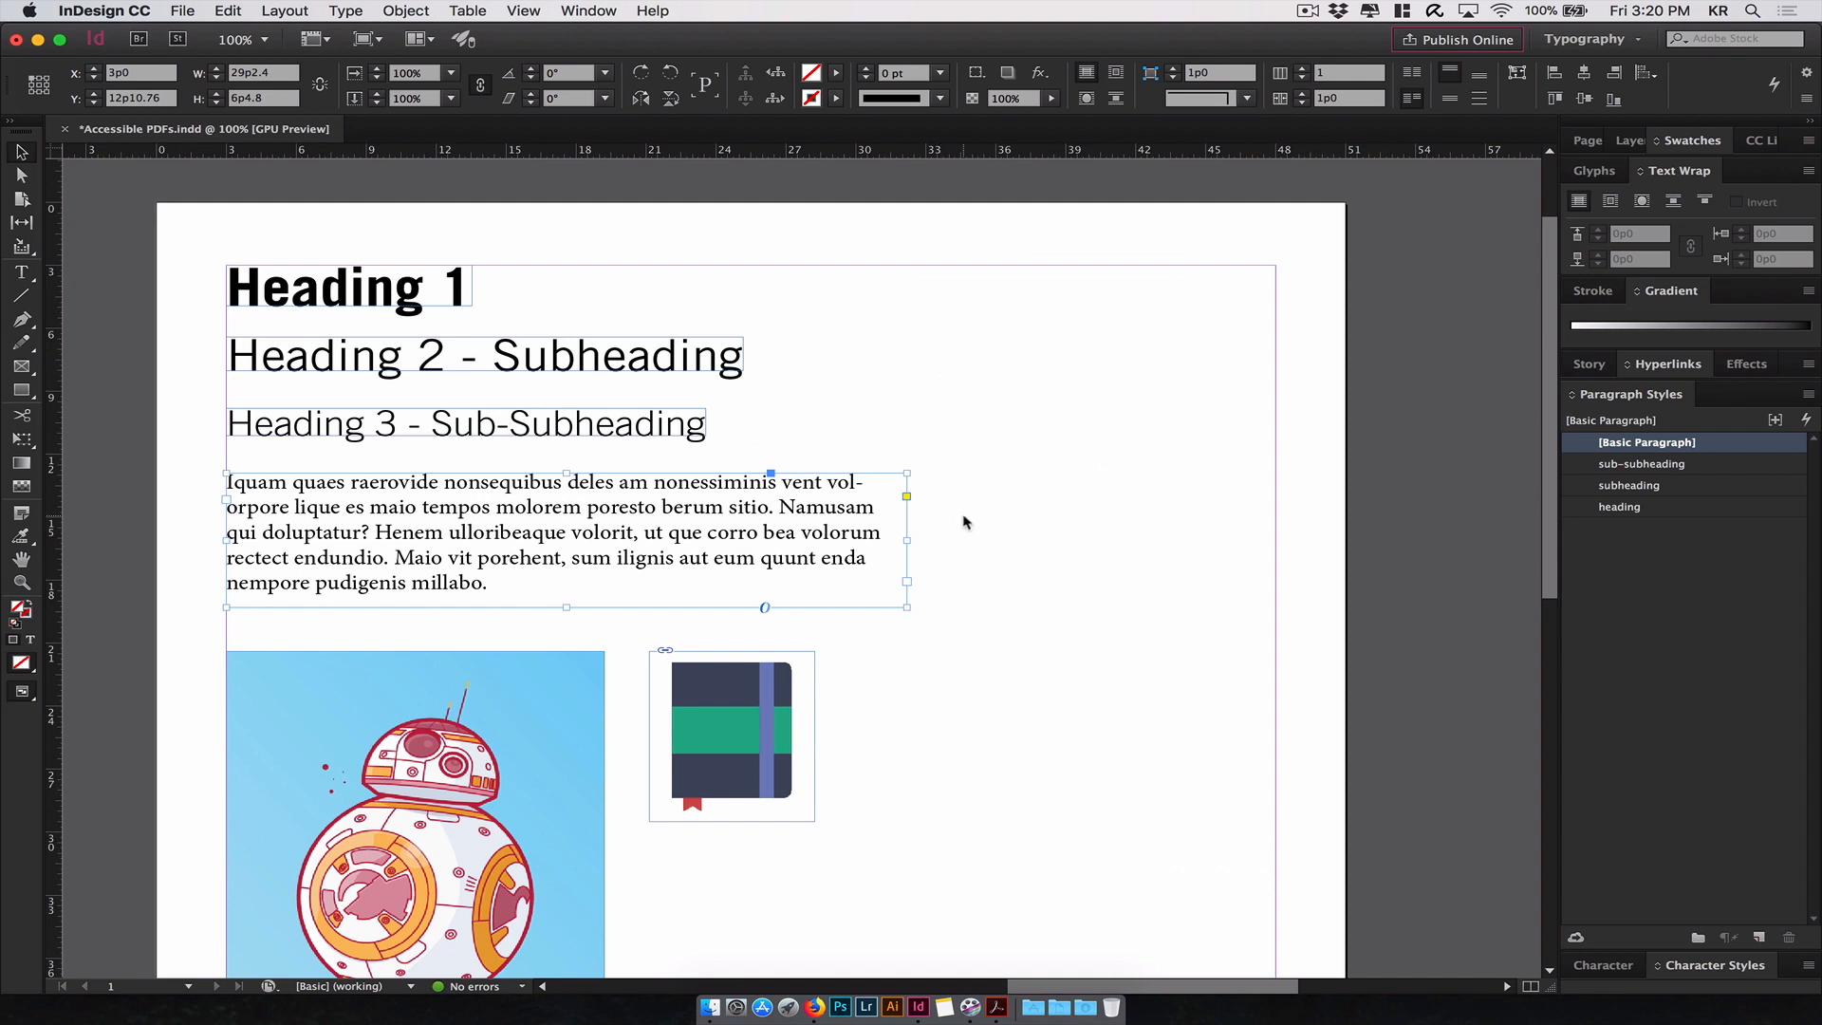
pyautogui.moveTo(969, 543)
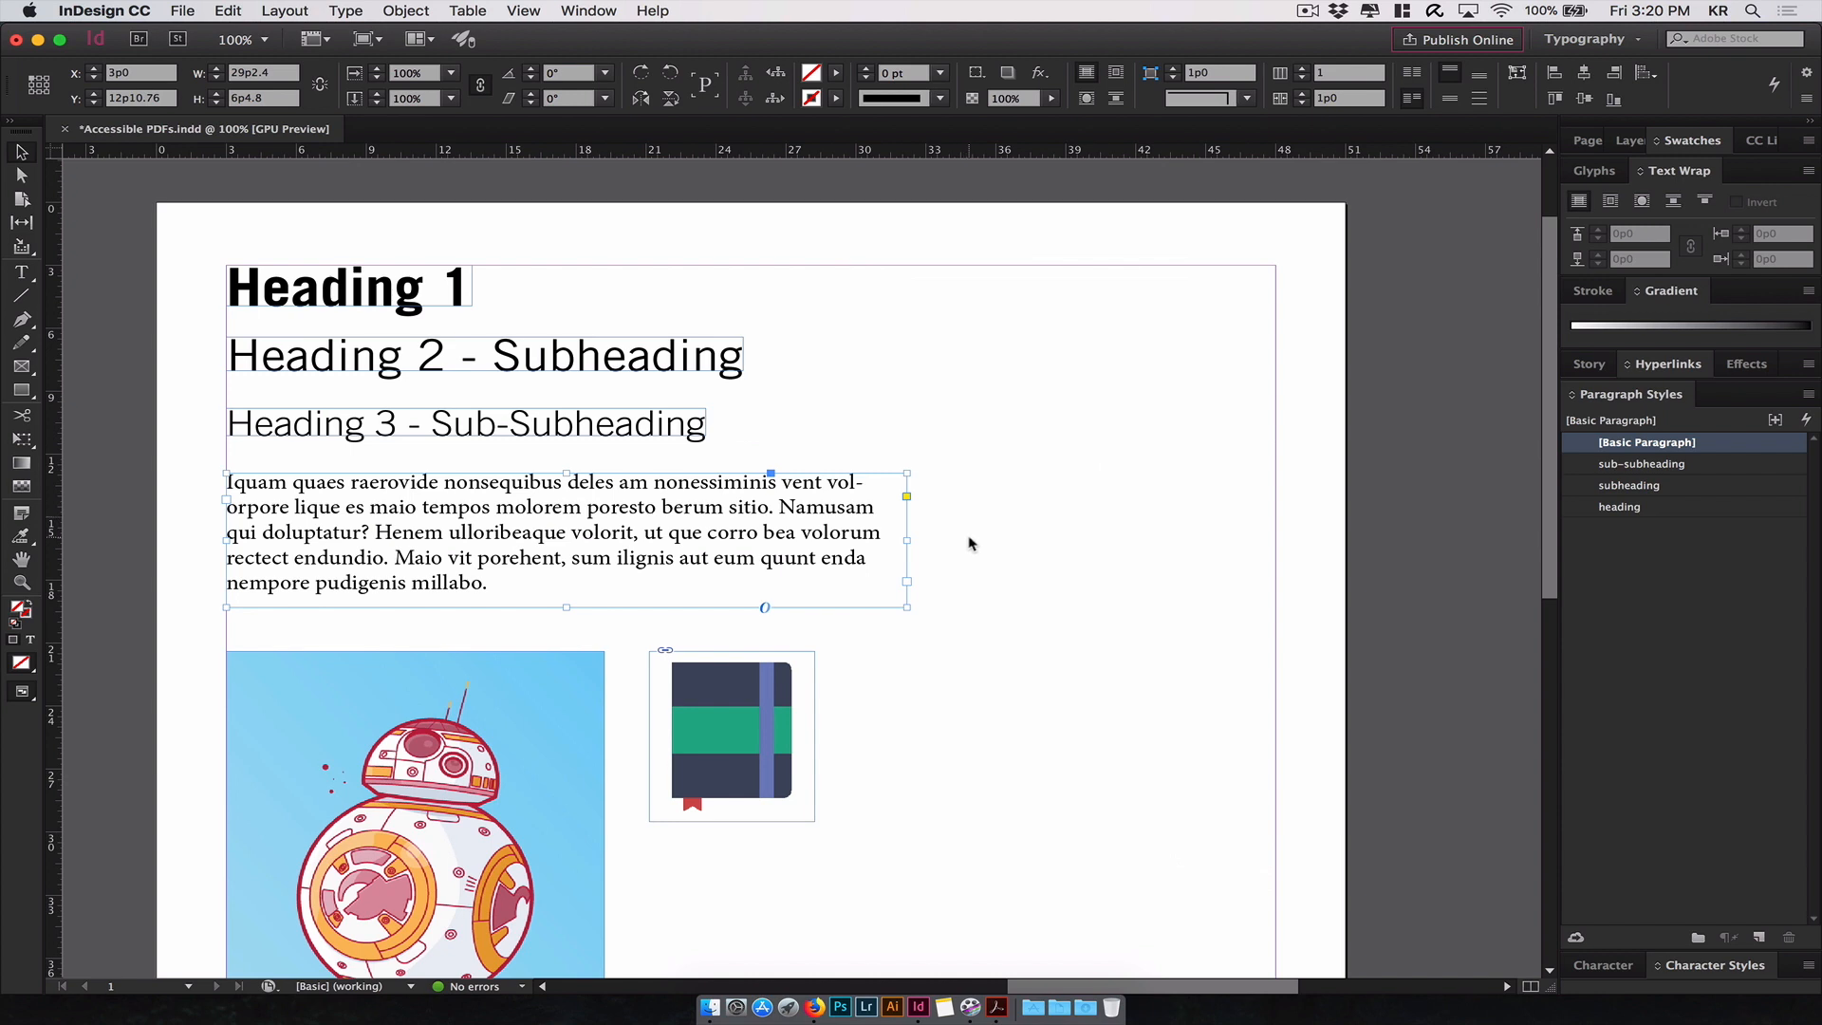
pyautogui.moveTo(556, 544)
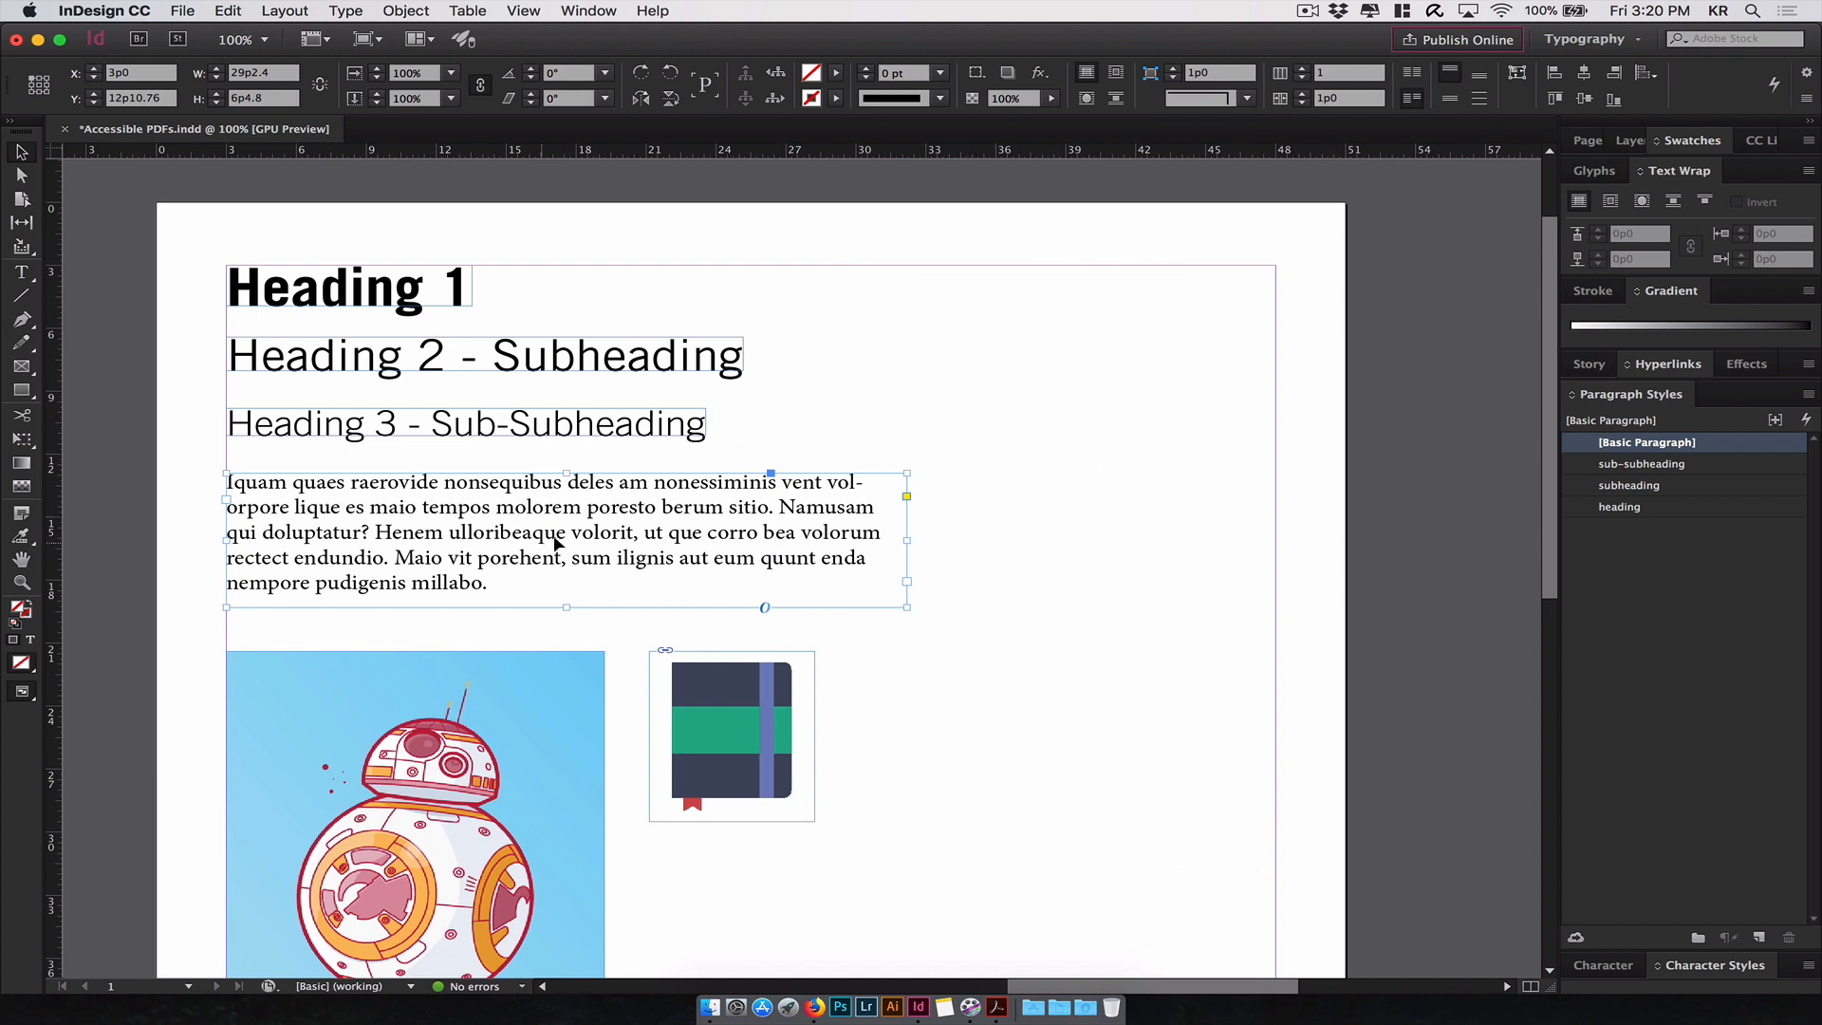
pyautogui.moveTo(573, 526)
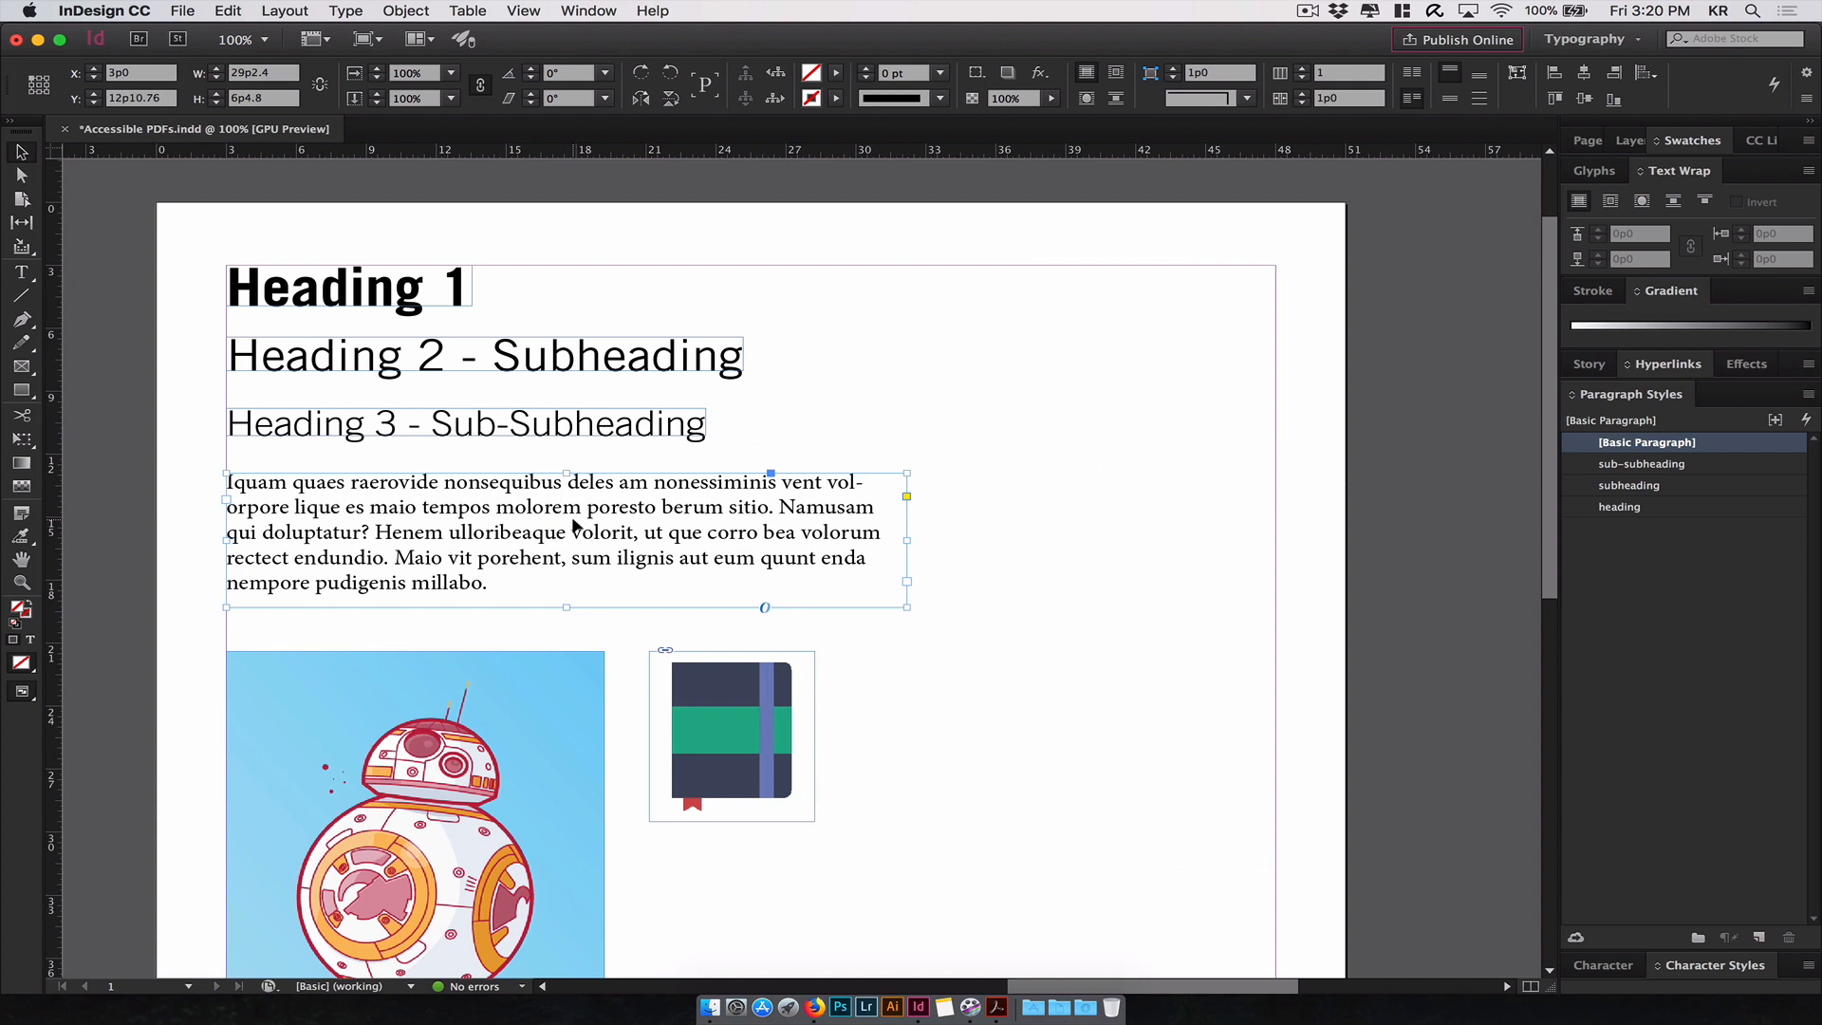
# - Create a 'serif paragraph' style set to export with the P PDF tag
pyautogui.click(1757, 937)
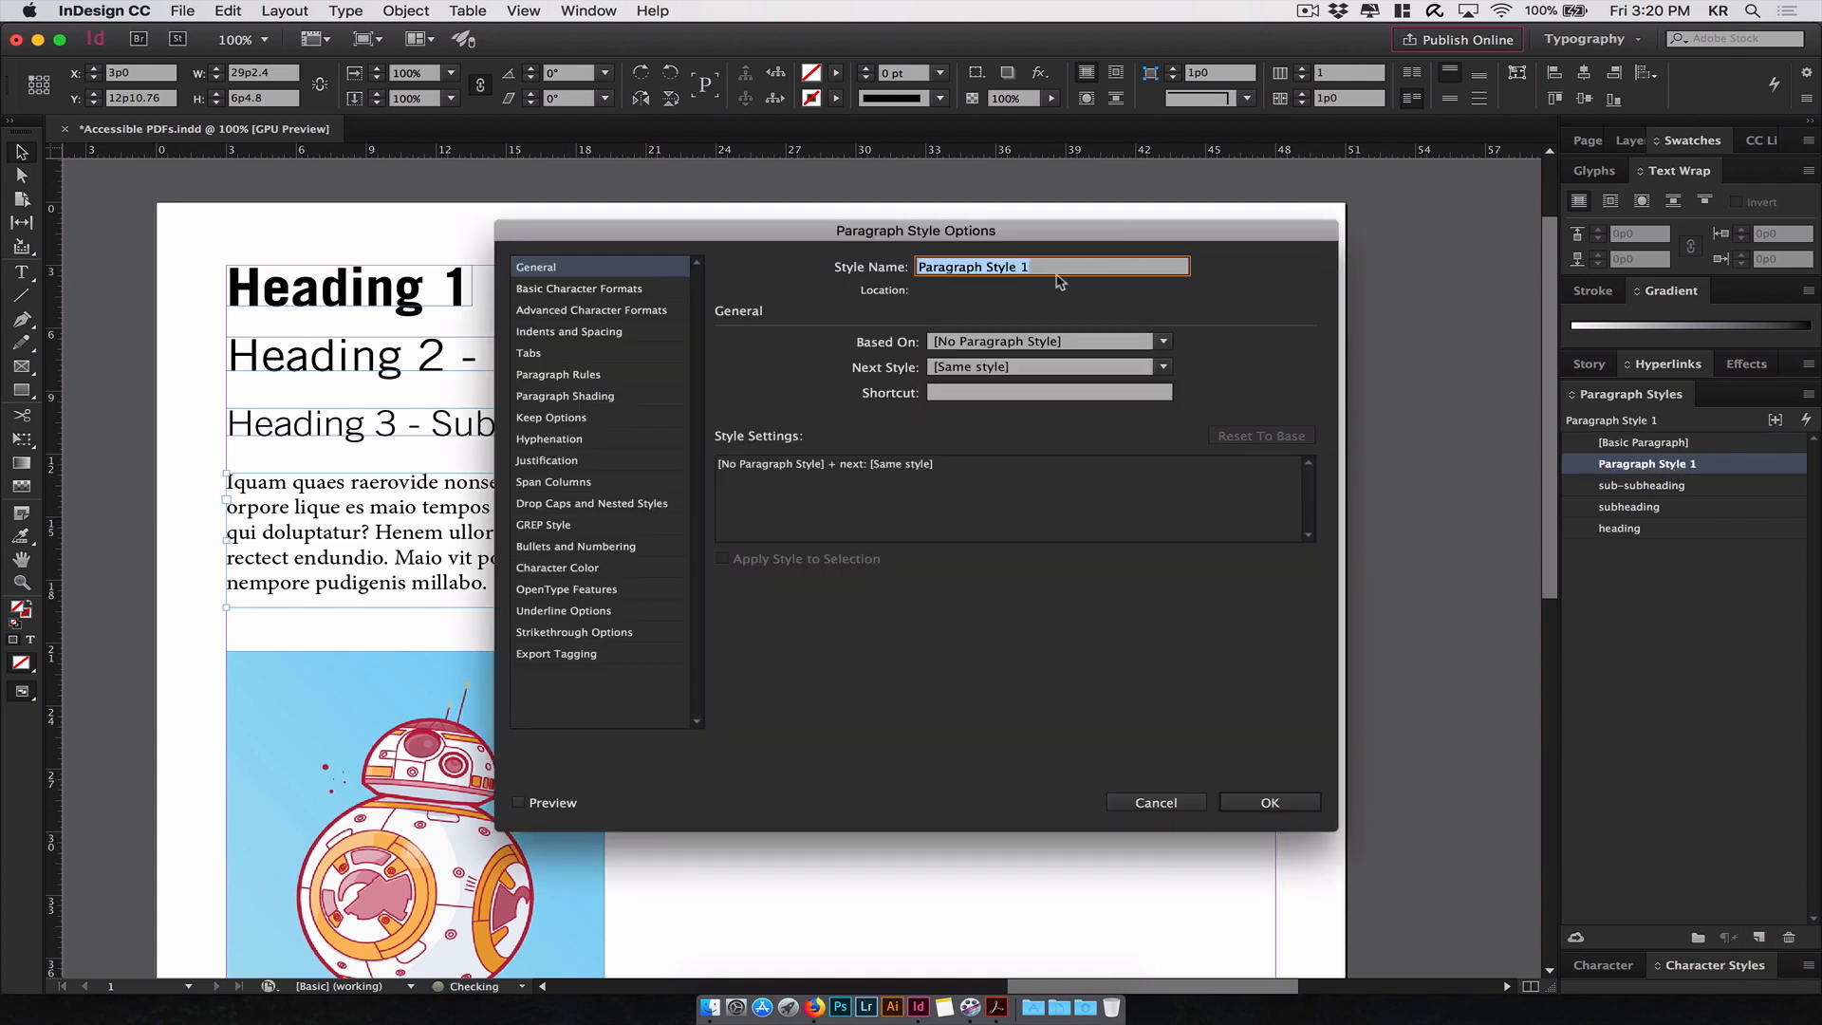
pyautogui.write('serif pa')
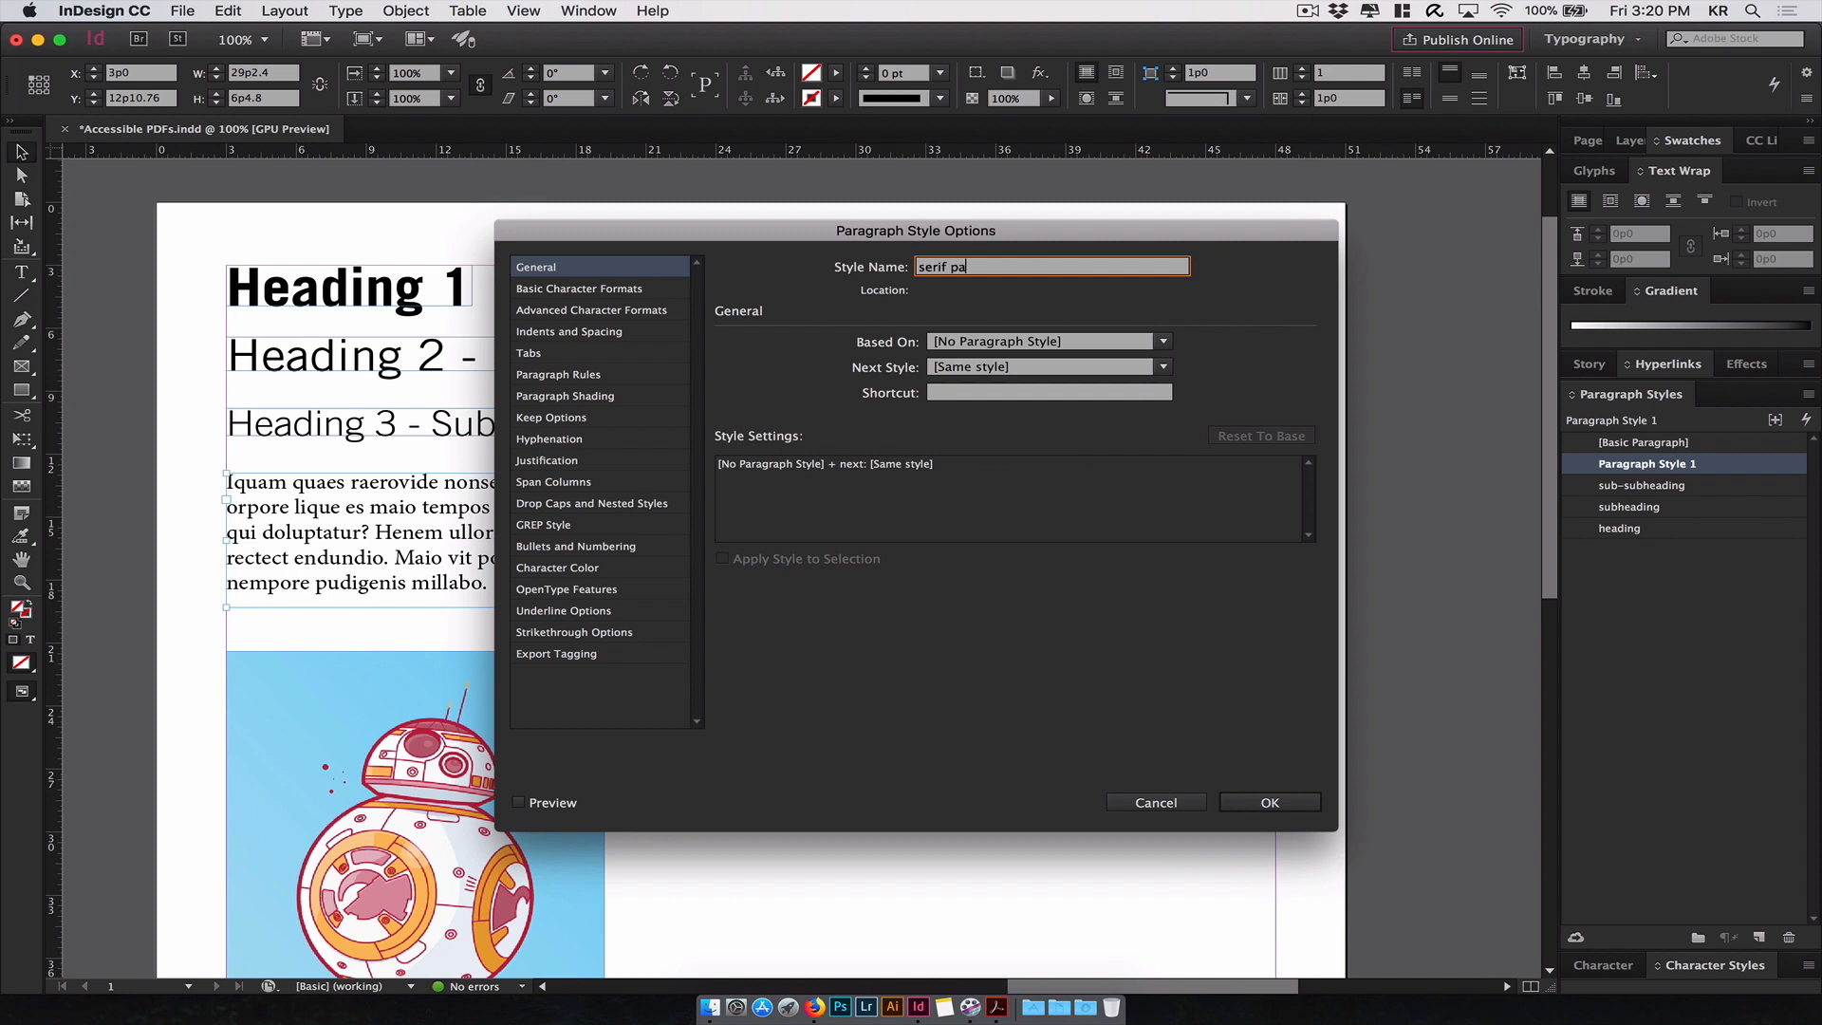
pyautogui.write('ragraph')
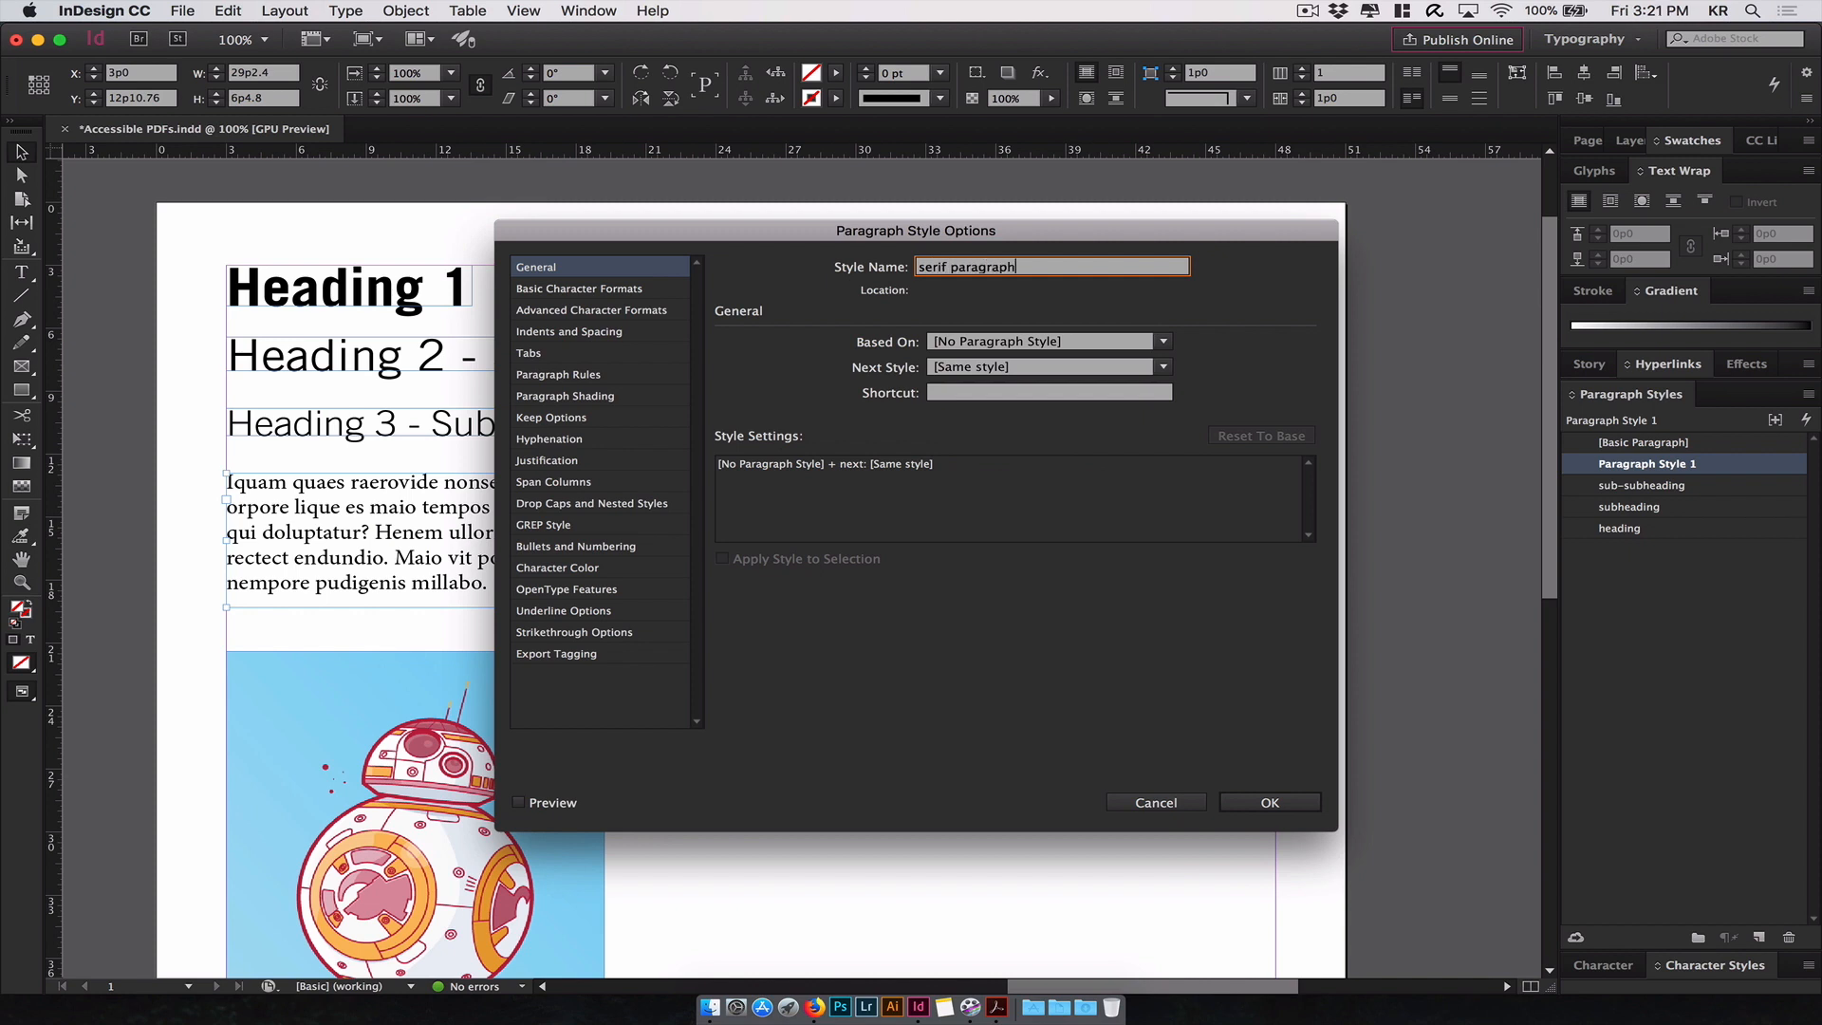
pyautogui.click(556, 653)
pyautogui.write('P')
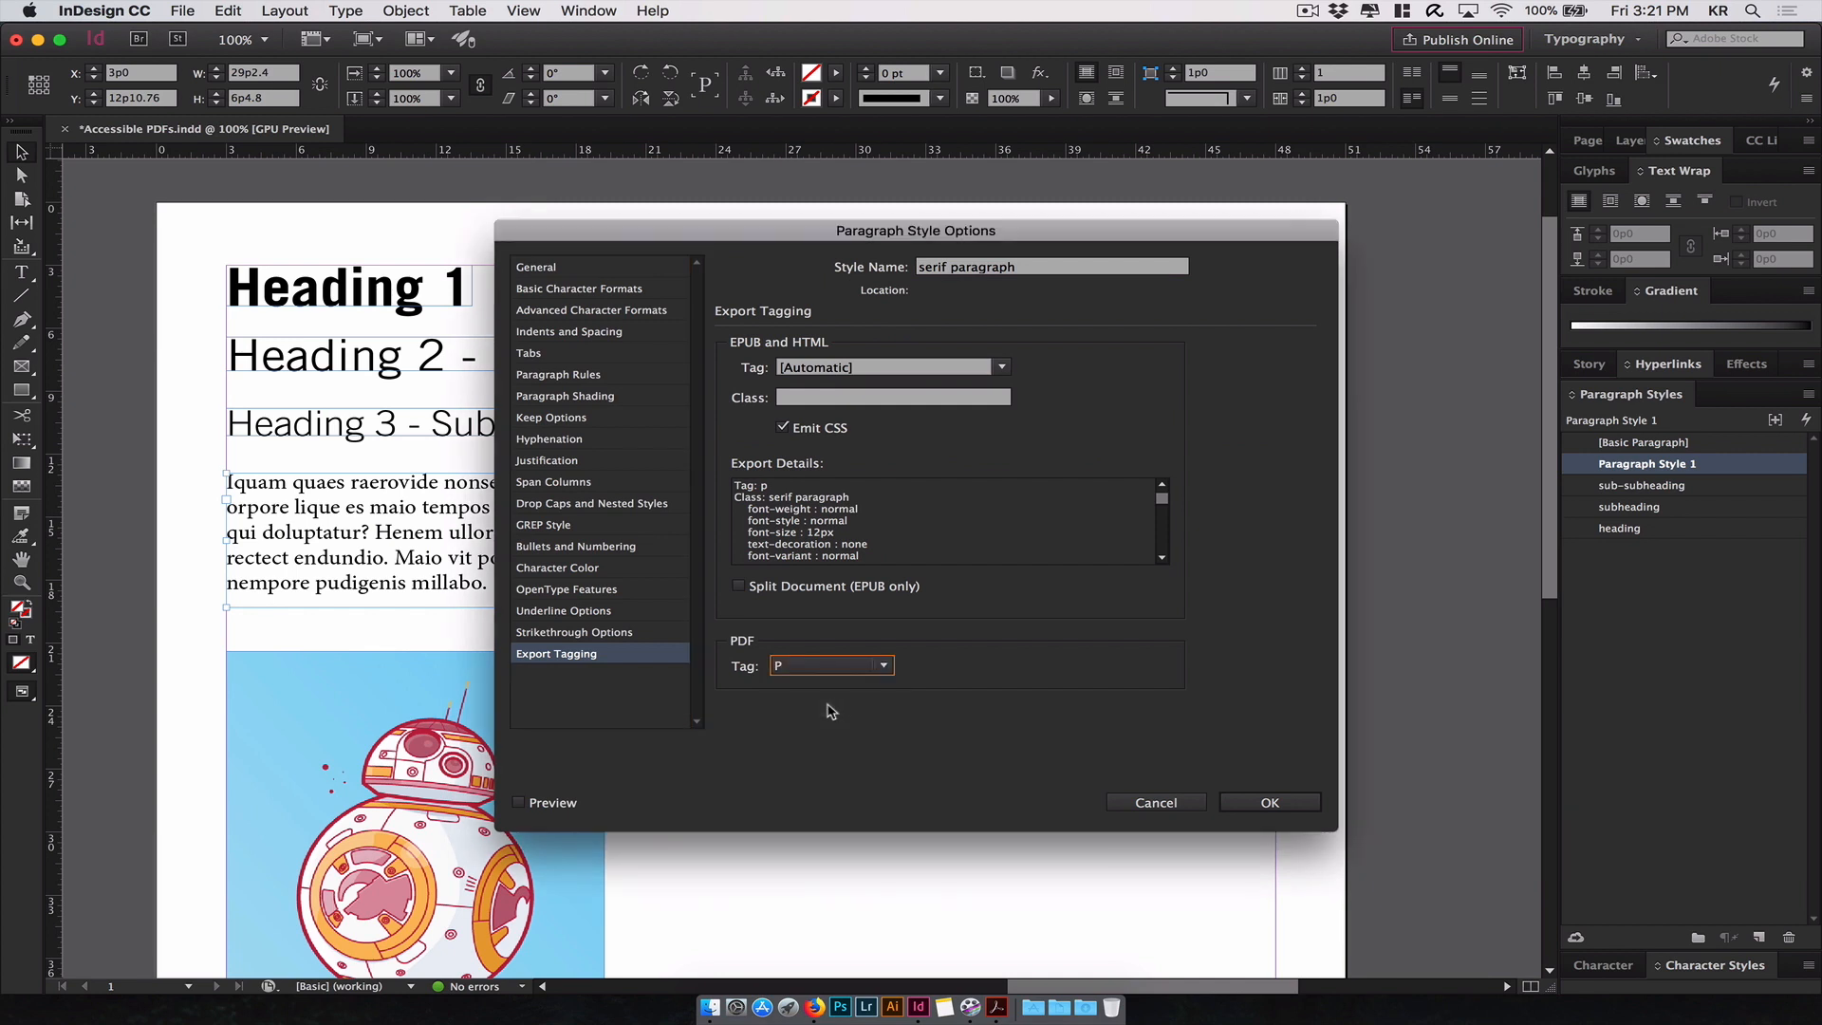
pyautogui.click(1269, 801)
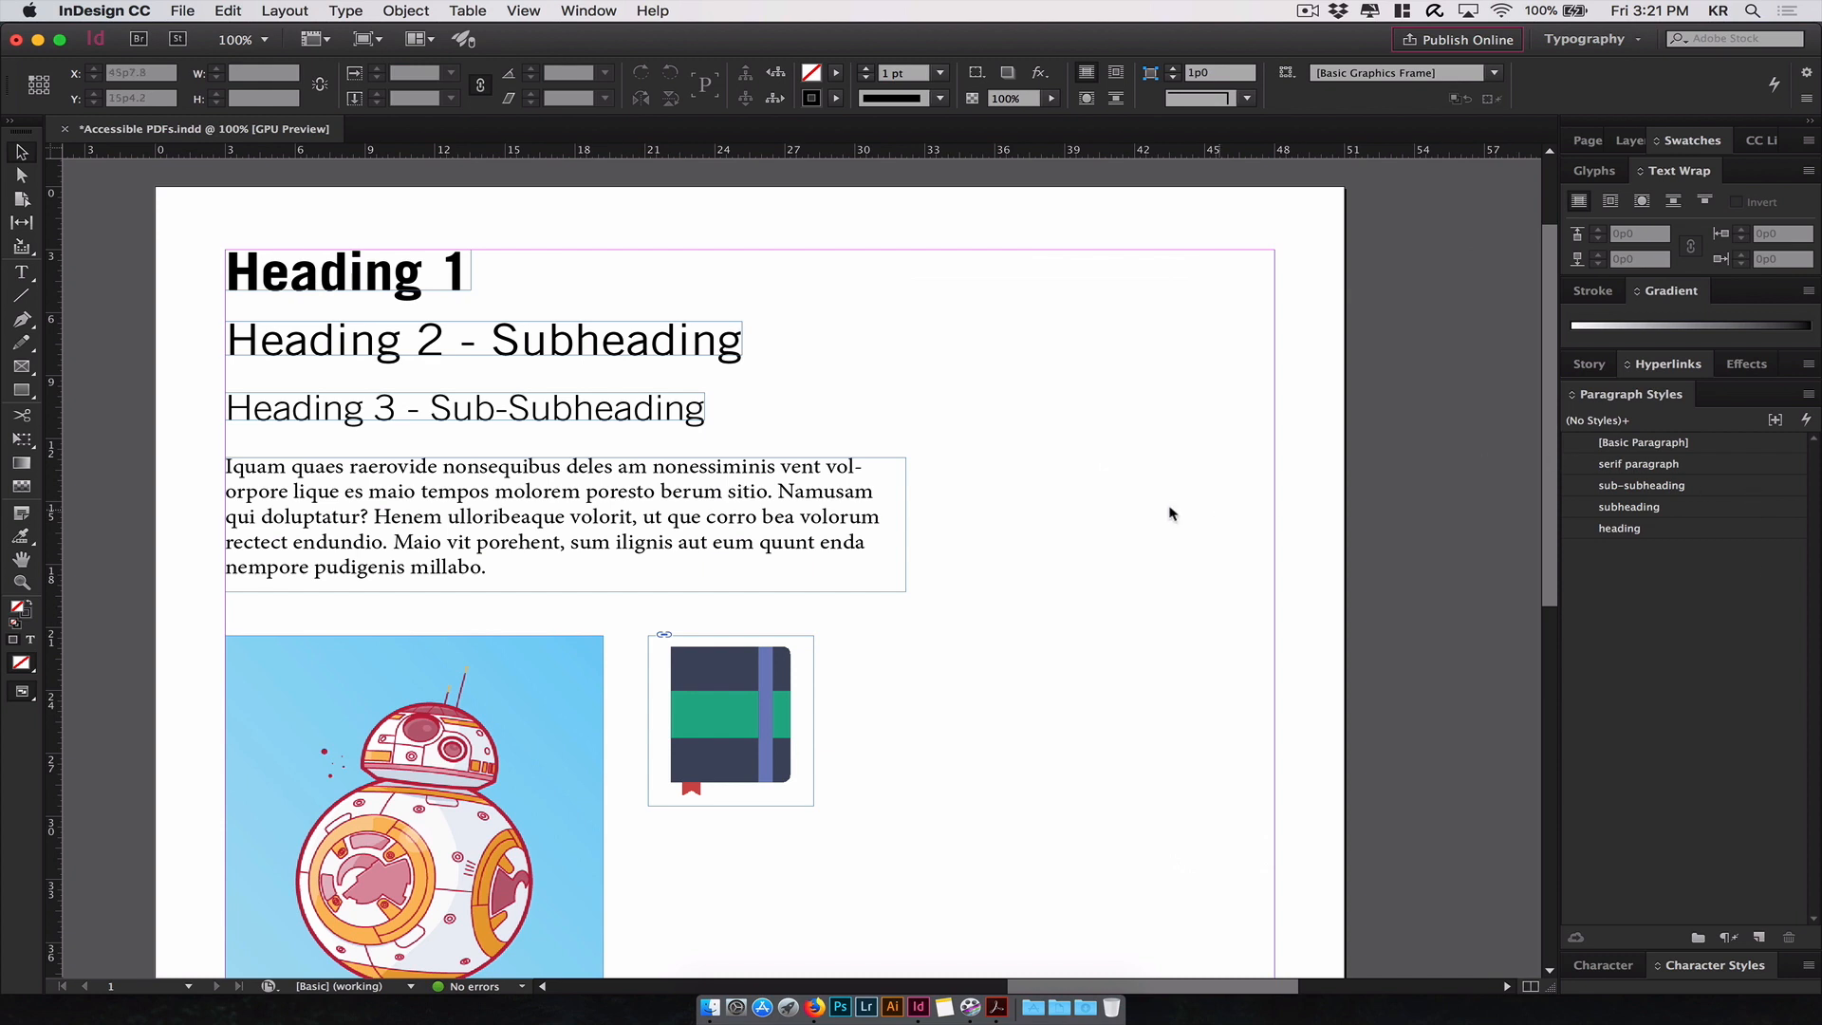
# - Draw a text frame below the book icon reading 'hello world!' and give it a heading style
pyautogui.scroll(-3)
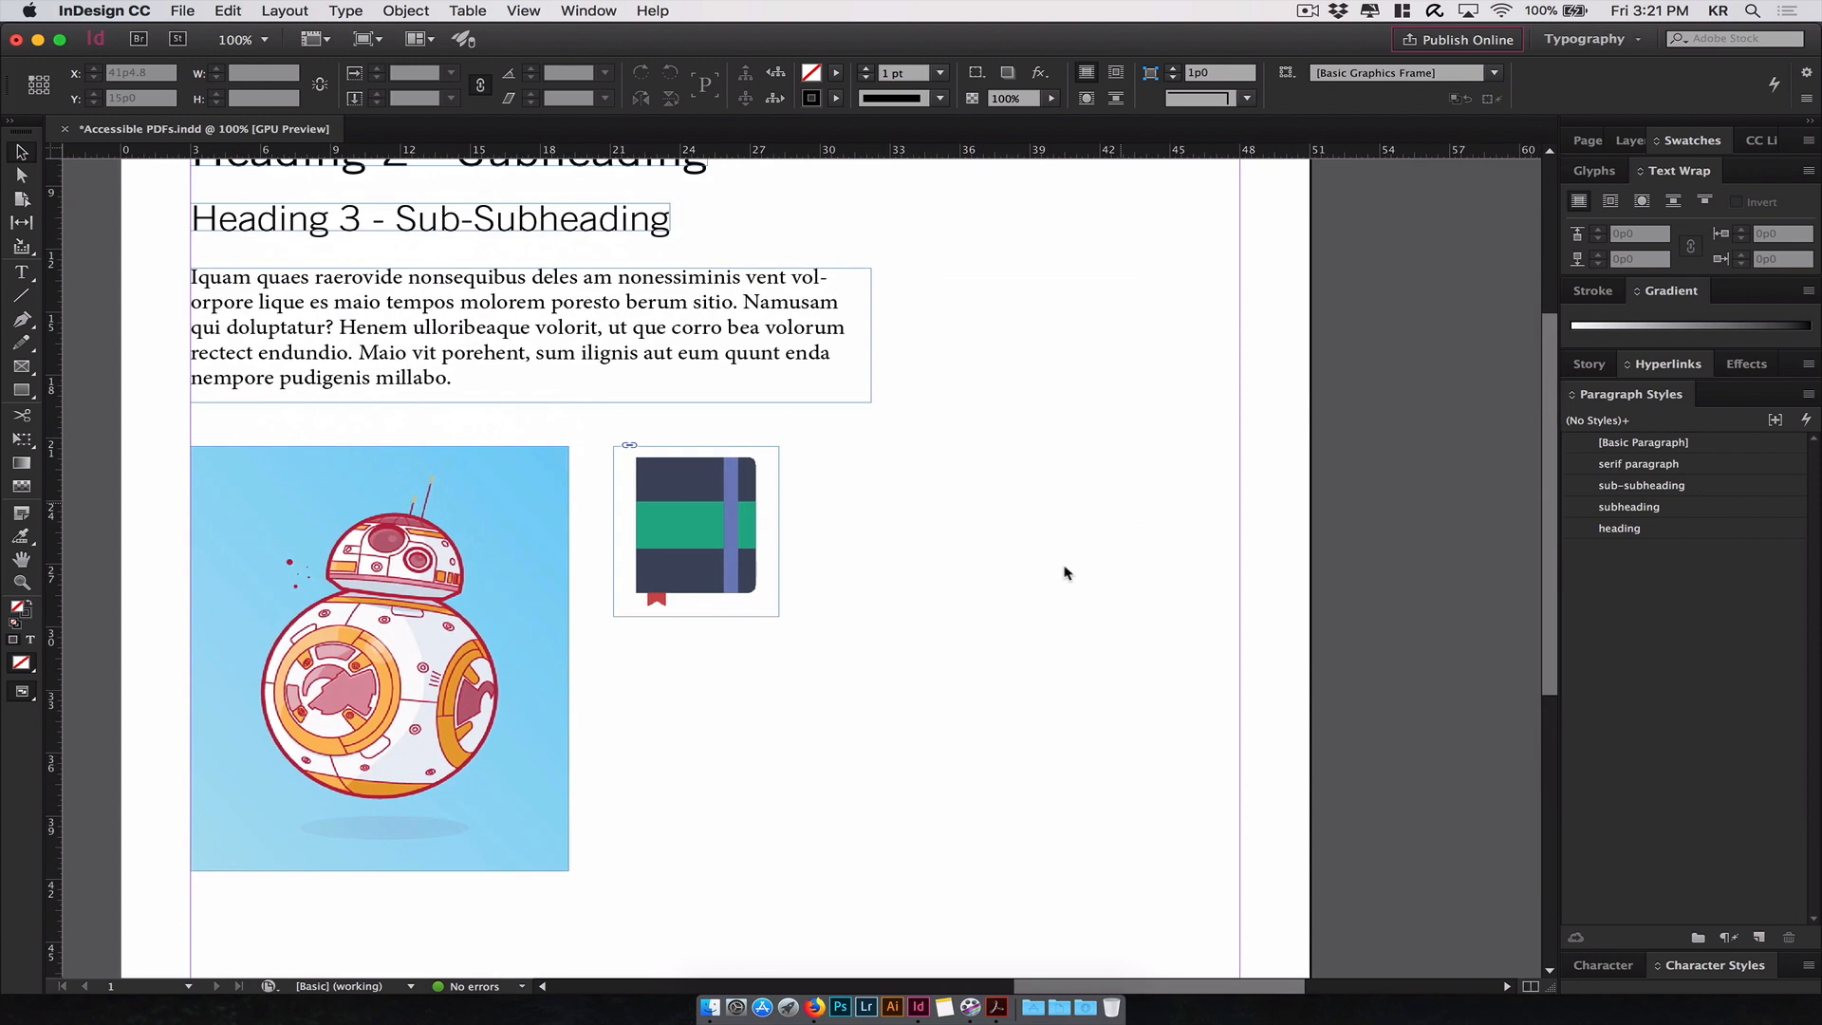
pyautogui.moveTo(810, 698); pyautogui.dragTo(1133, 825)
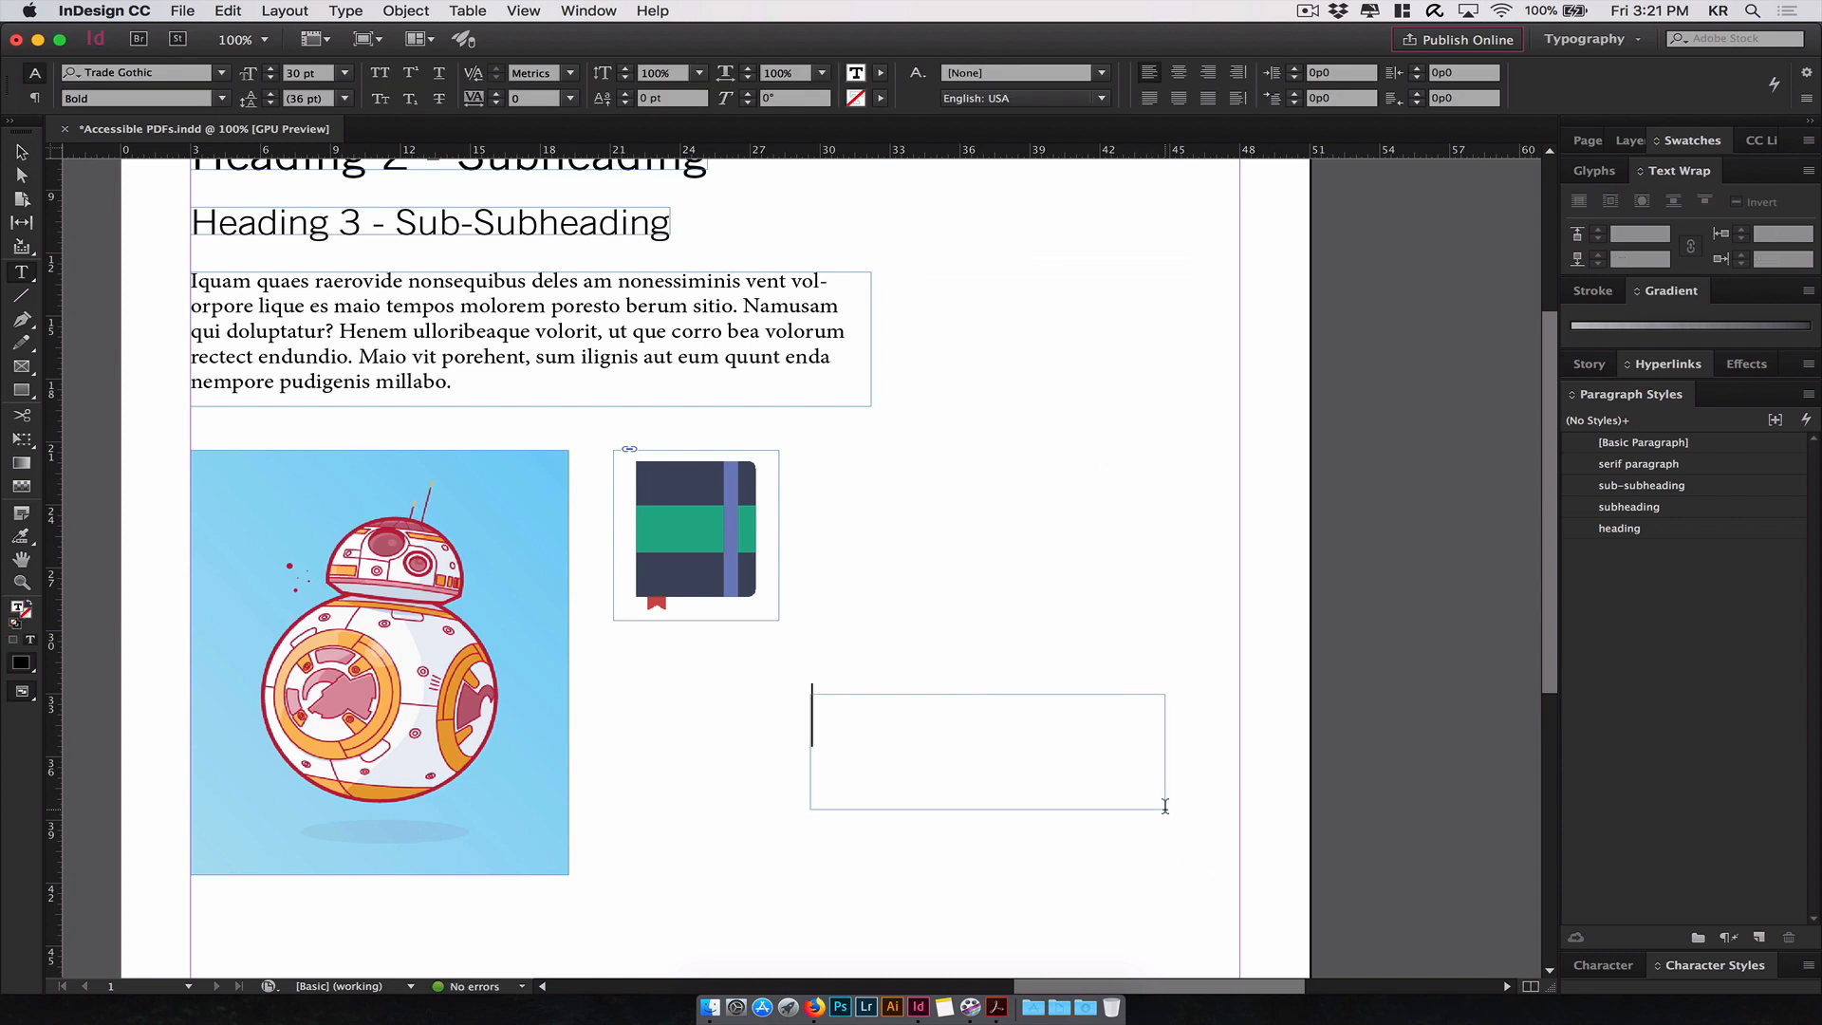
pyautogui.write('hello w')
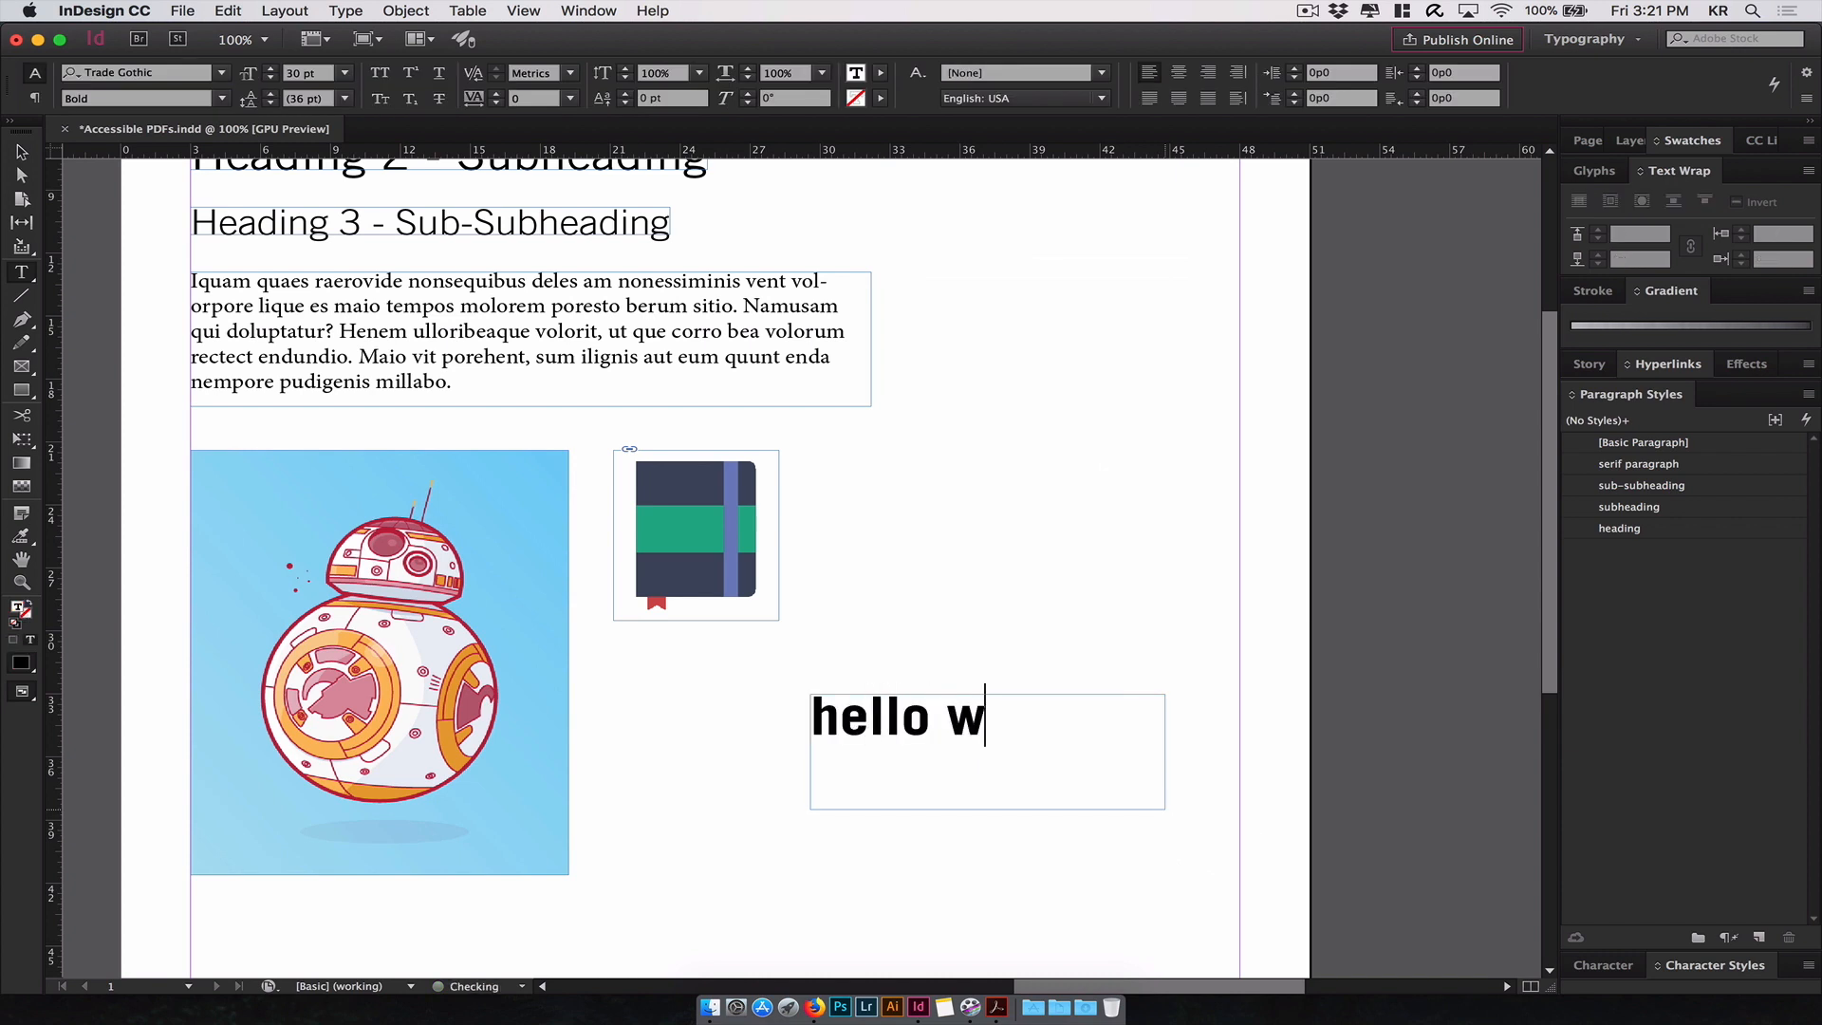
pyautogui.write('orld!')
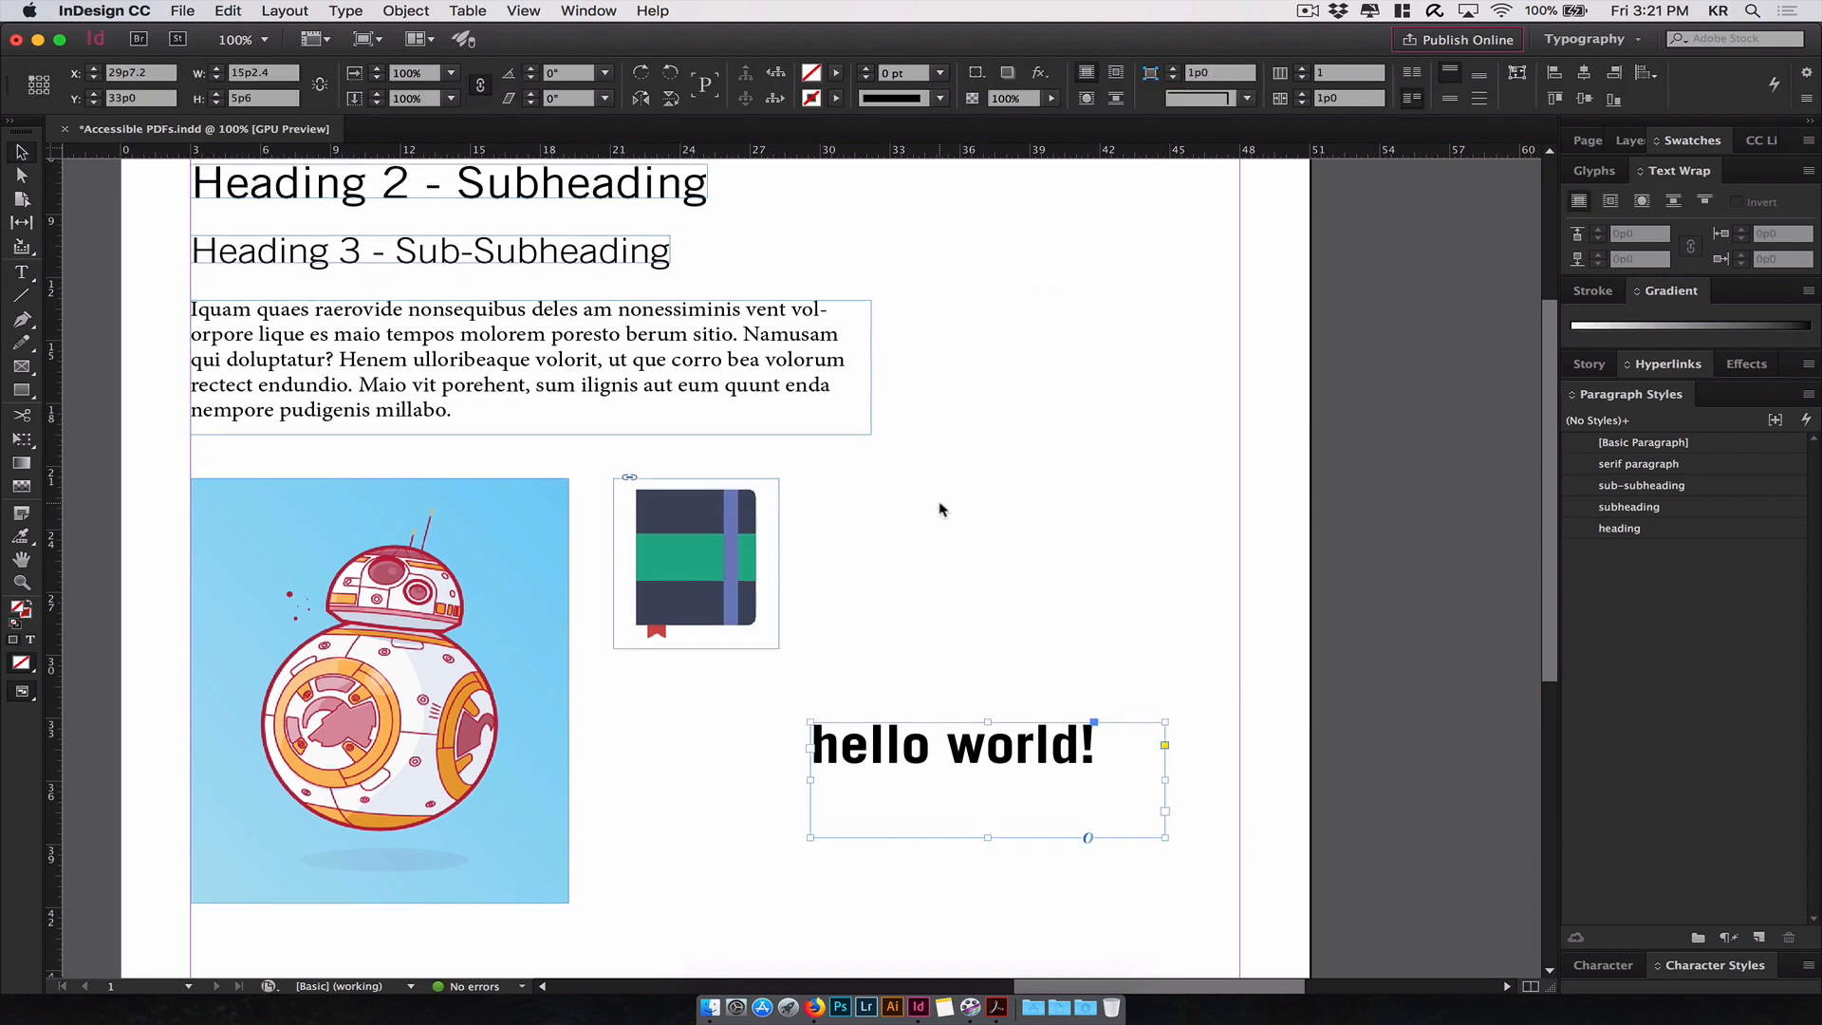
pyautogui.scroll(-3)
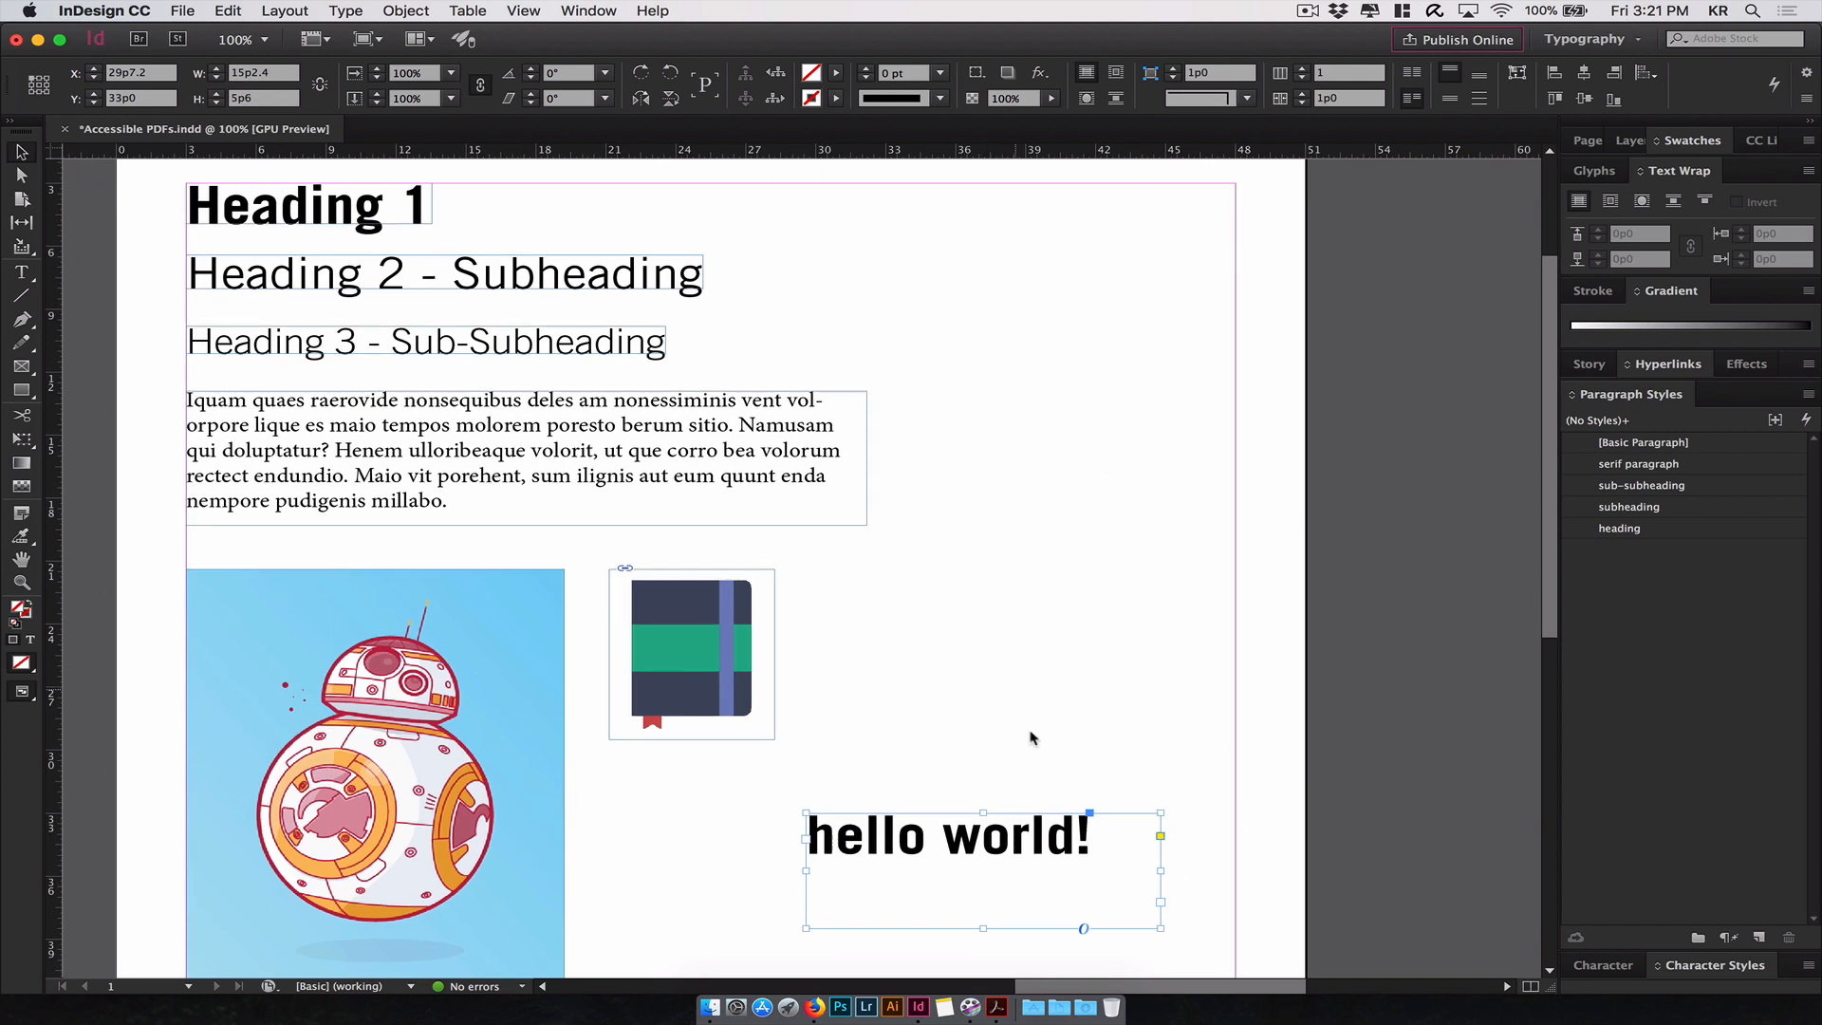
pyautogui.moveTo(983, 620)
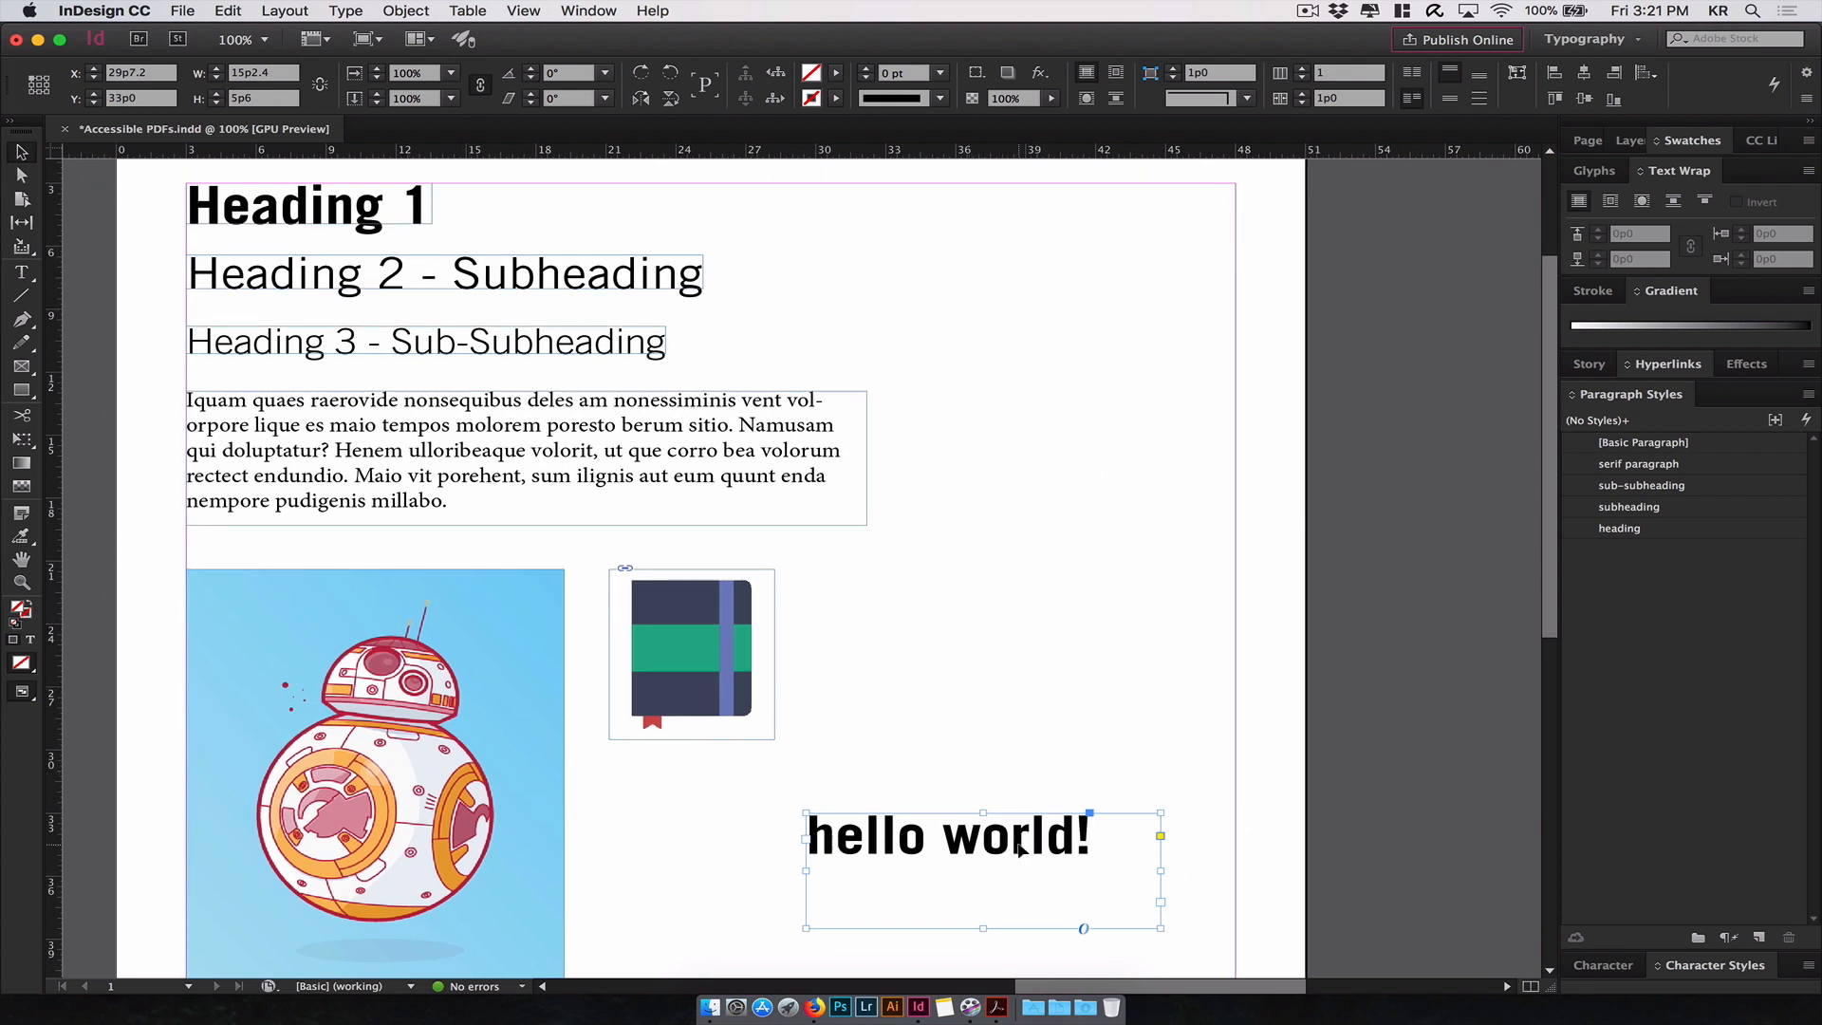
pyautogui.moveTo(1708, 541)
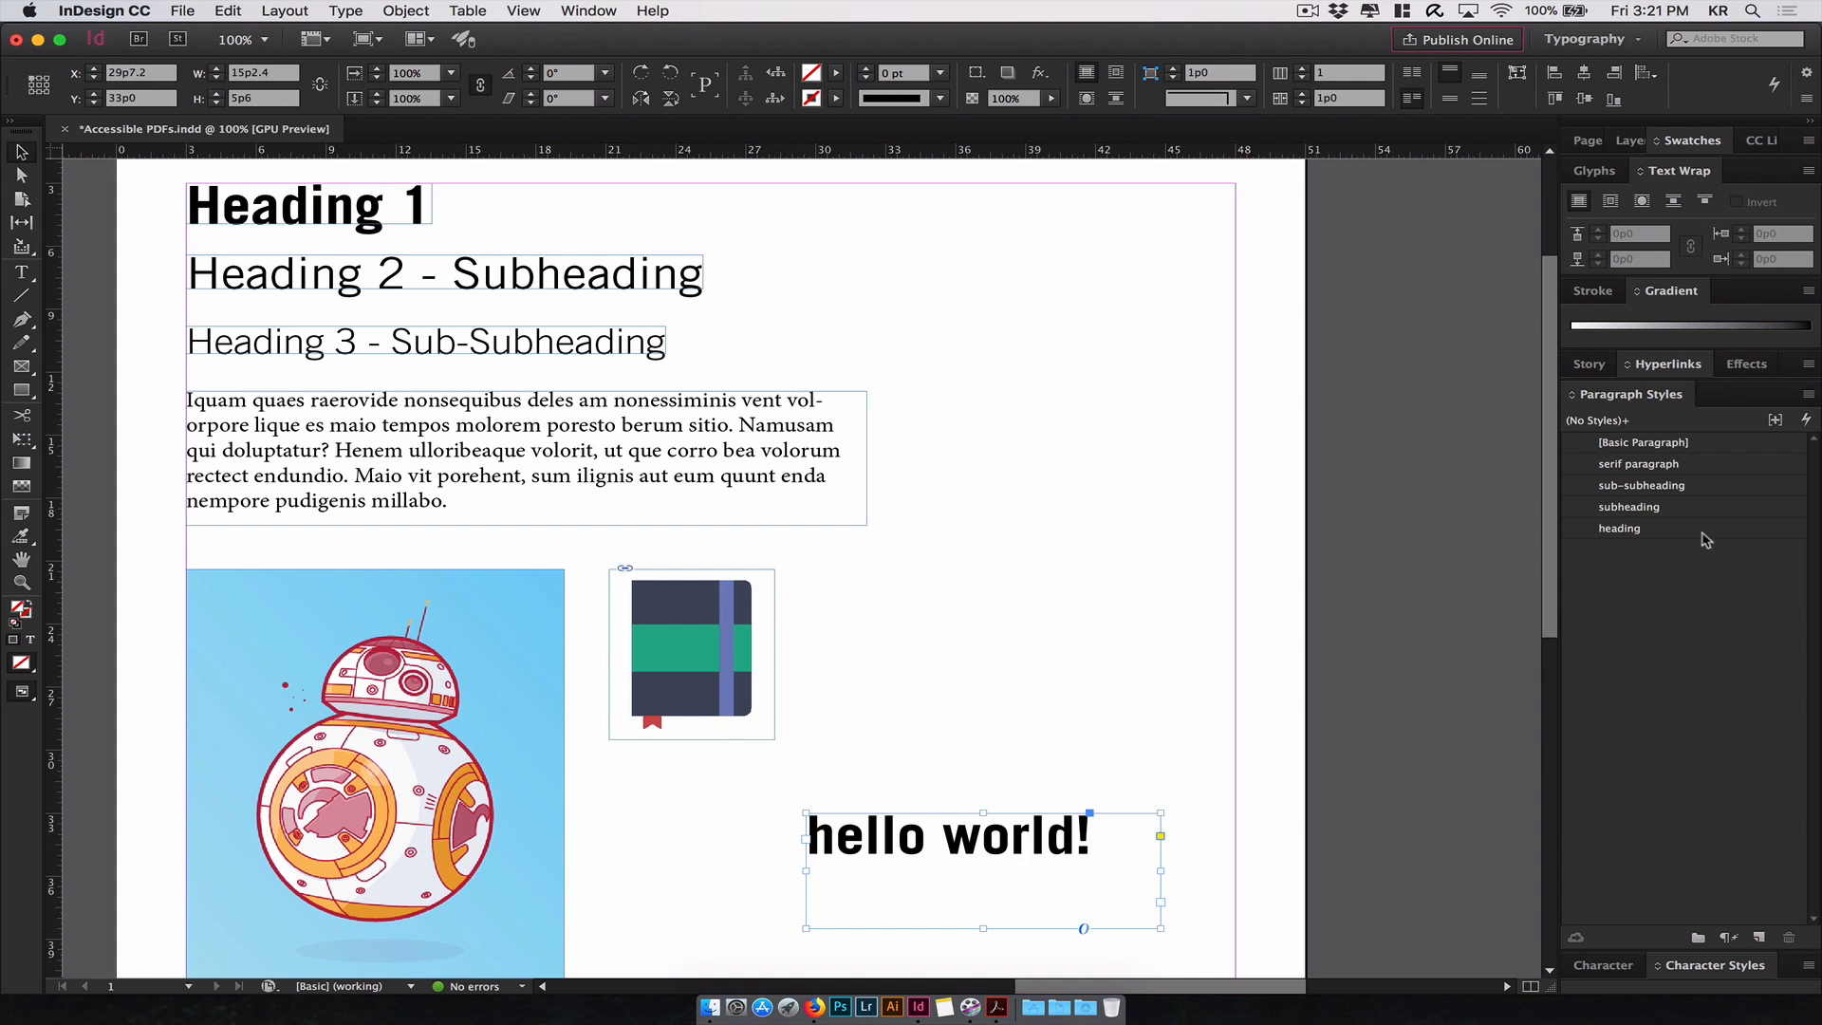
pyautogui.click(1639, 484)
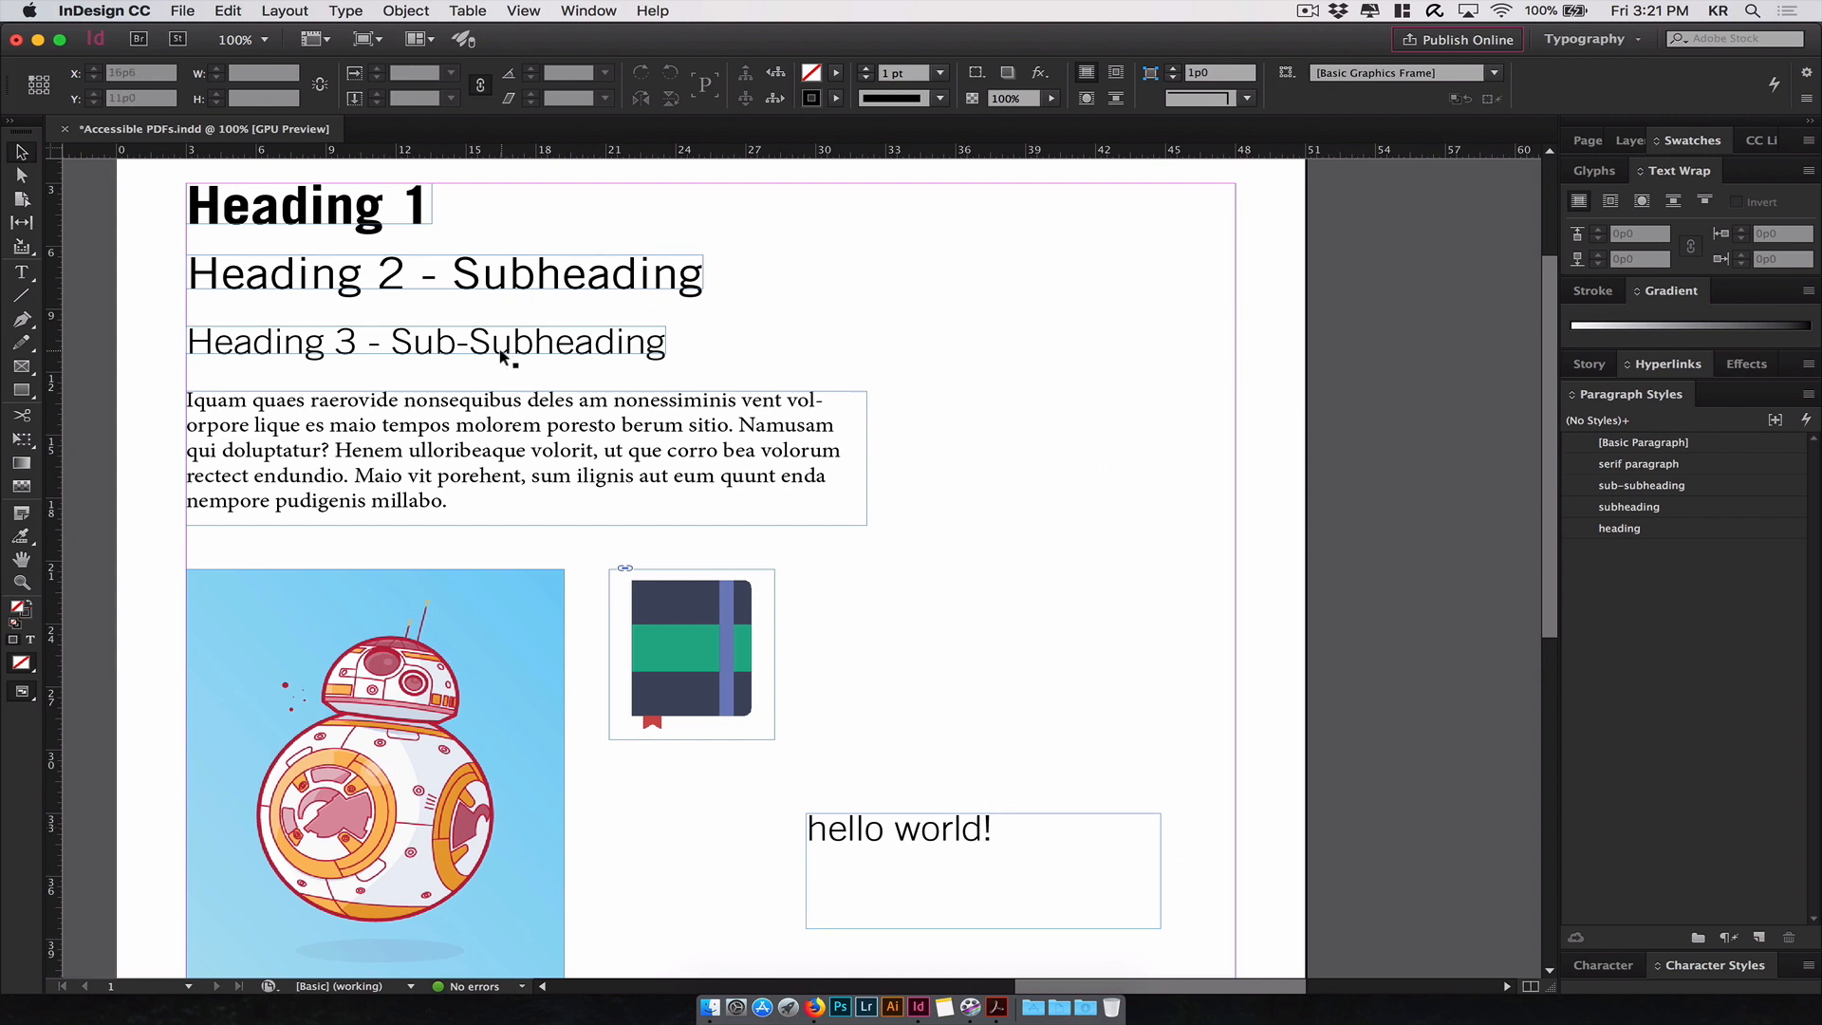
pyautogui.click(897, 828)
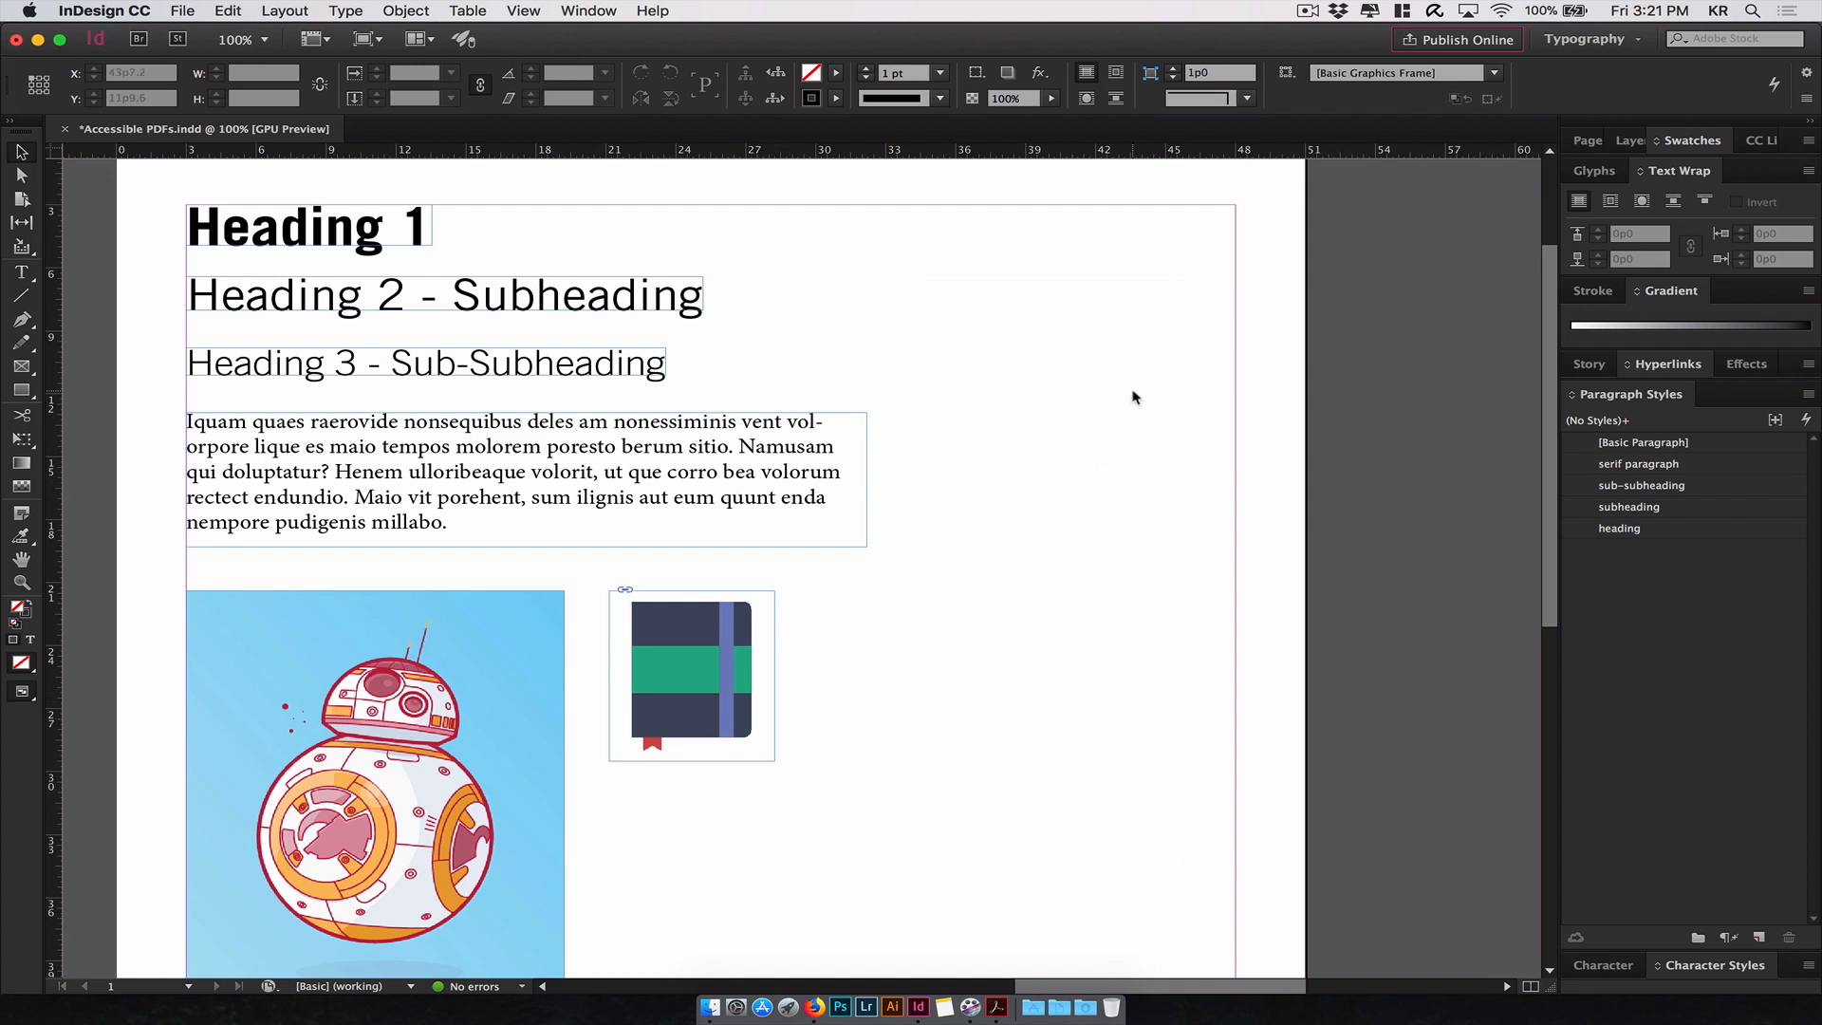
# - Bring up the document's Tags list and add a new tag named H1
pyautogui.click(588, 12)
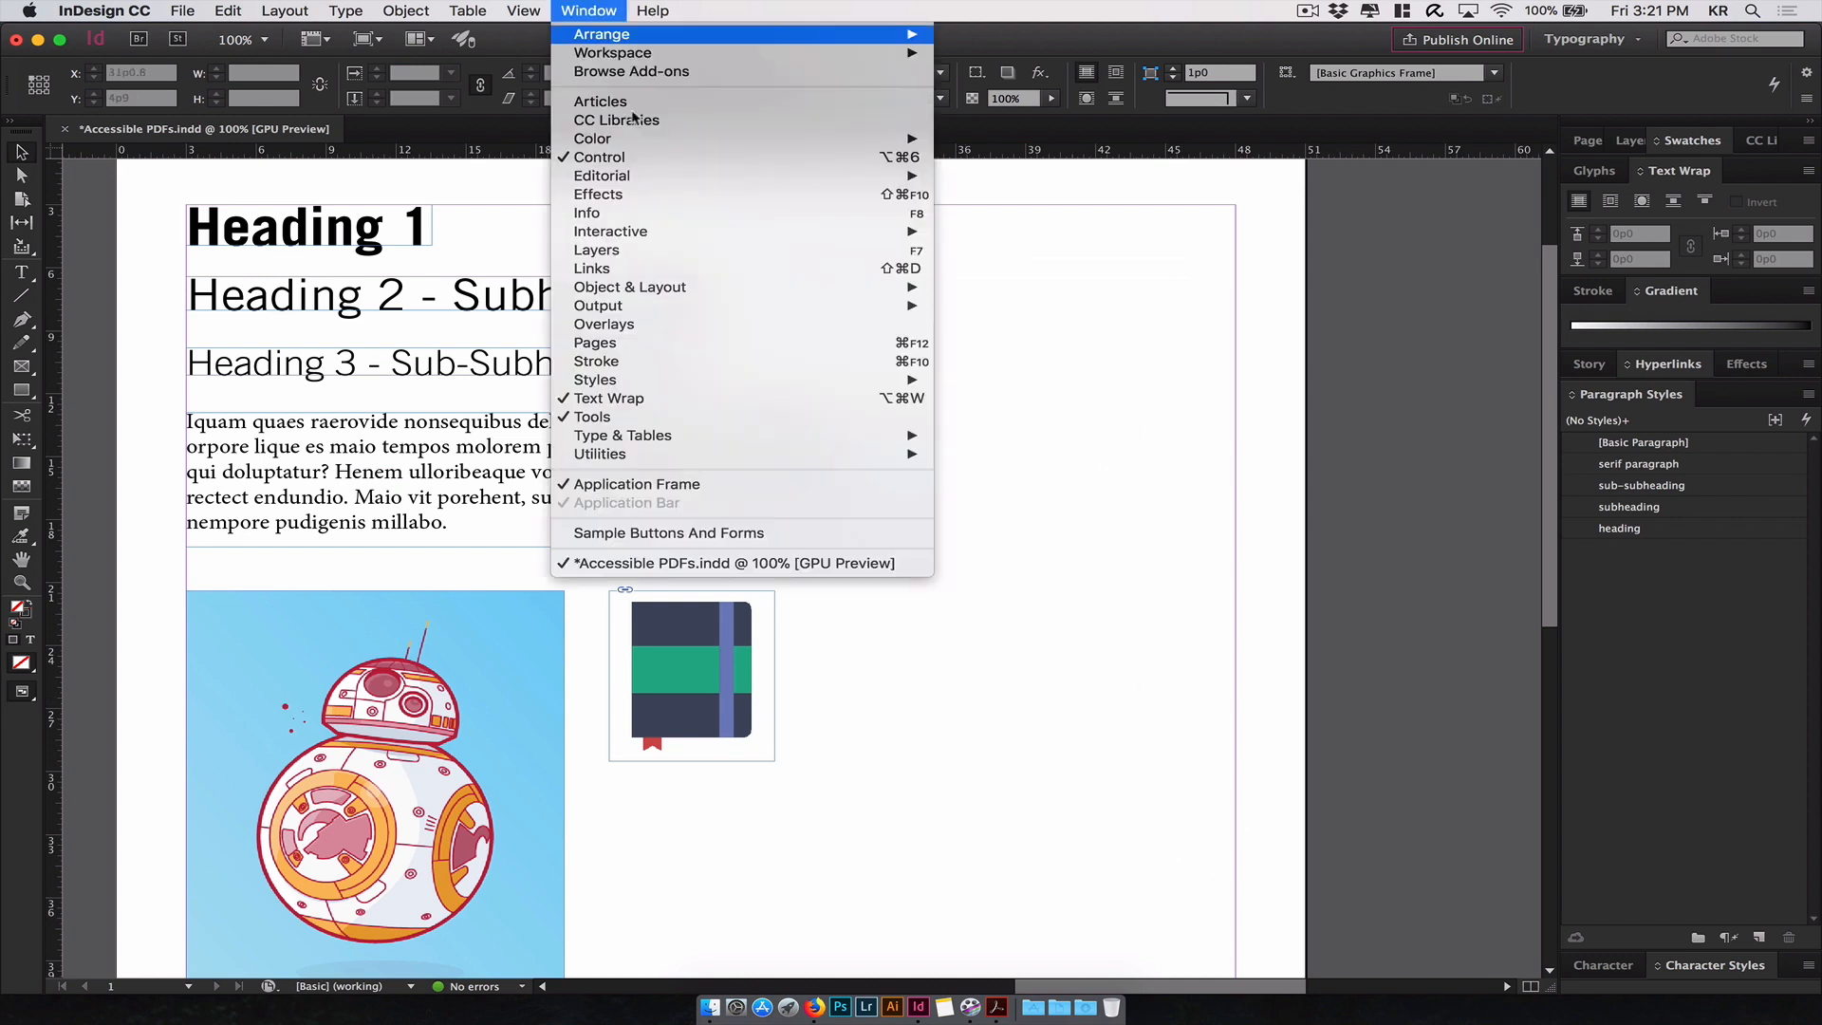
pyautogui.moveTo(600, 454)
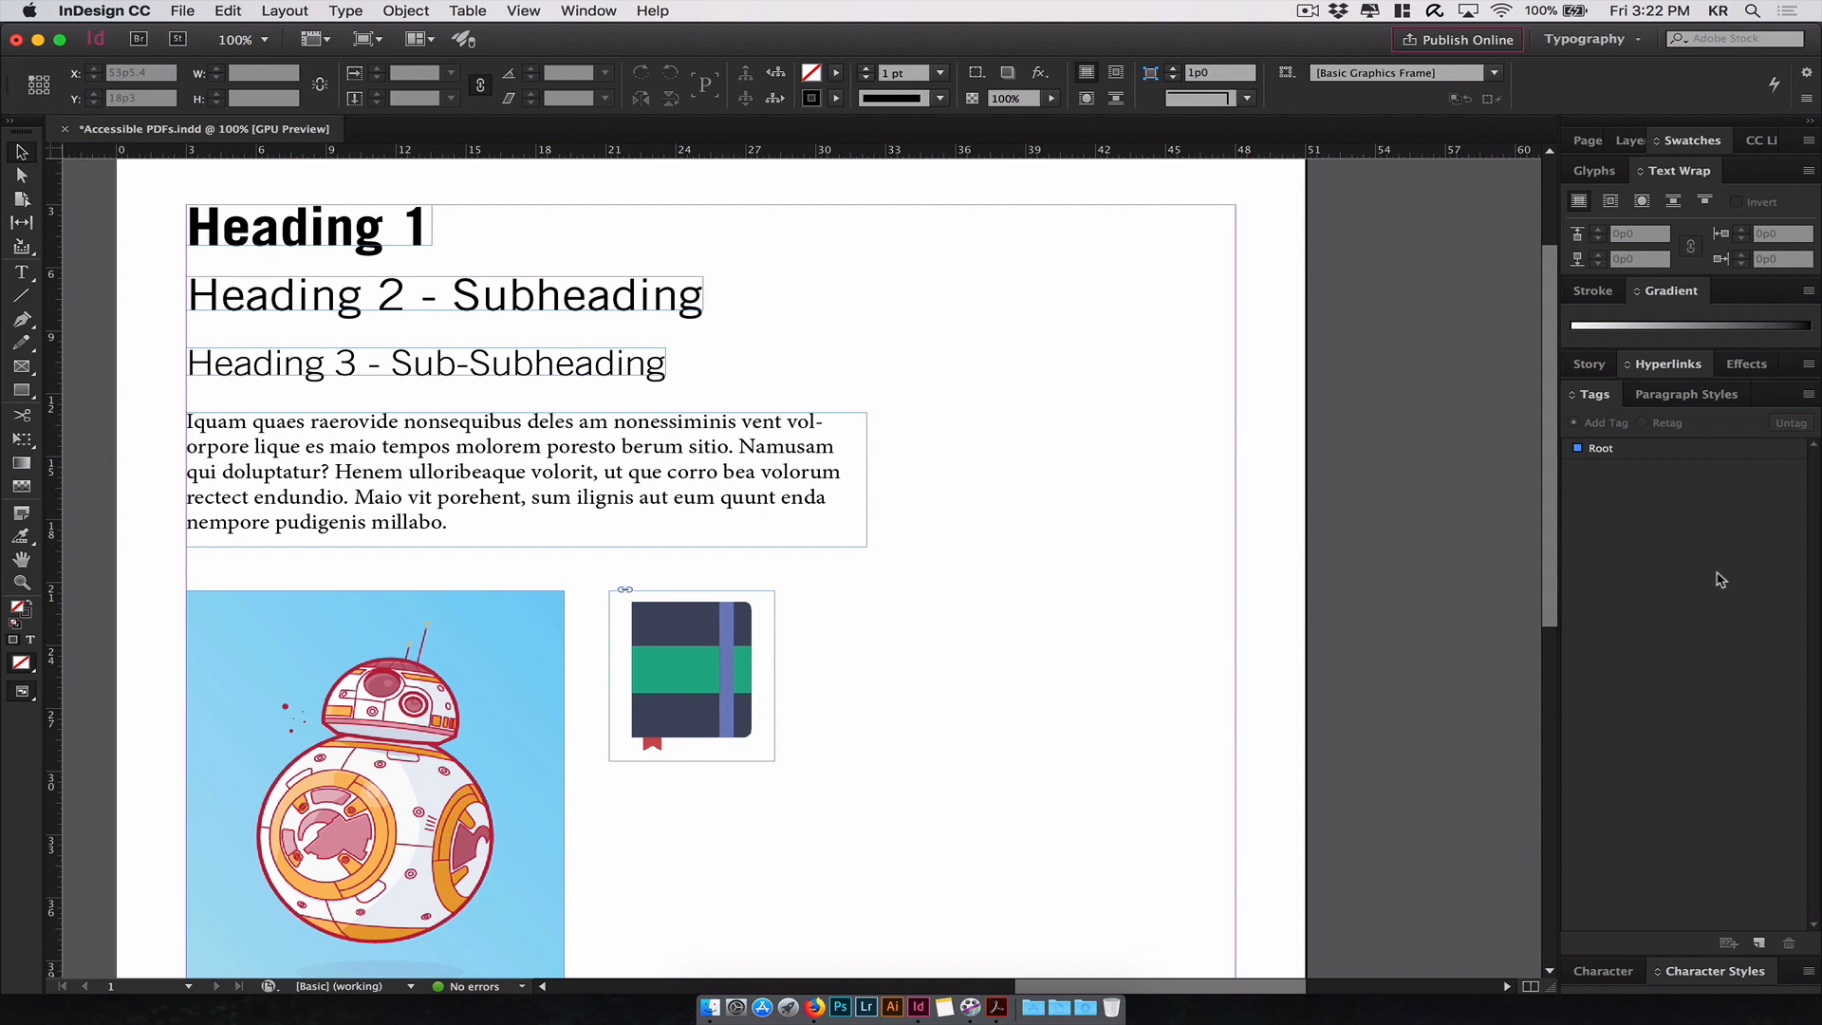
pyautogui.moveTo(1685, 501)
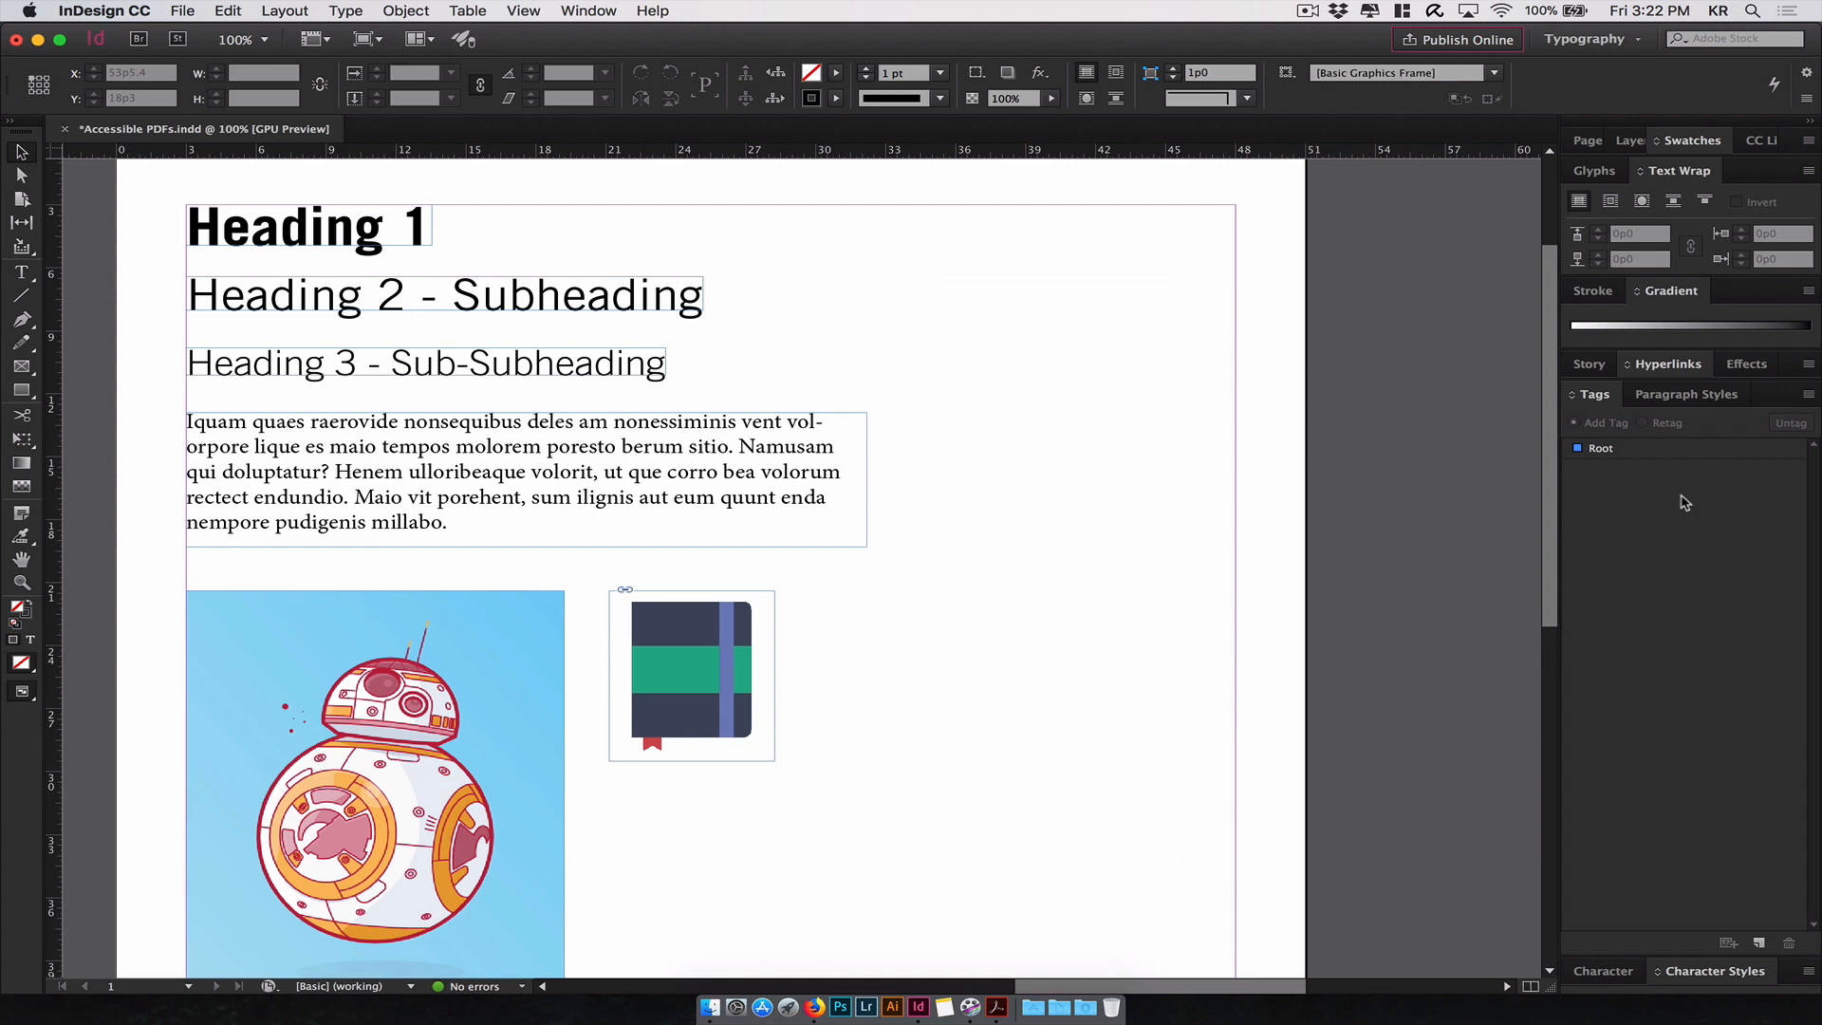
pyautogui.click(1602, 448)
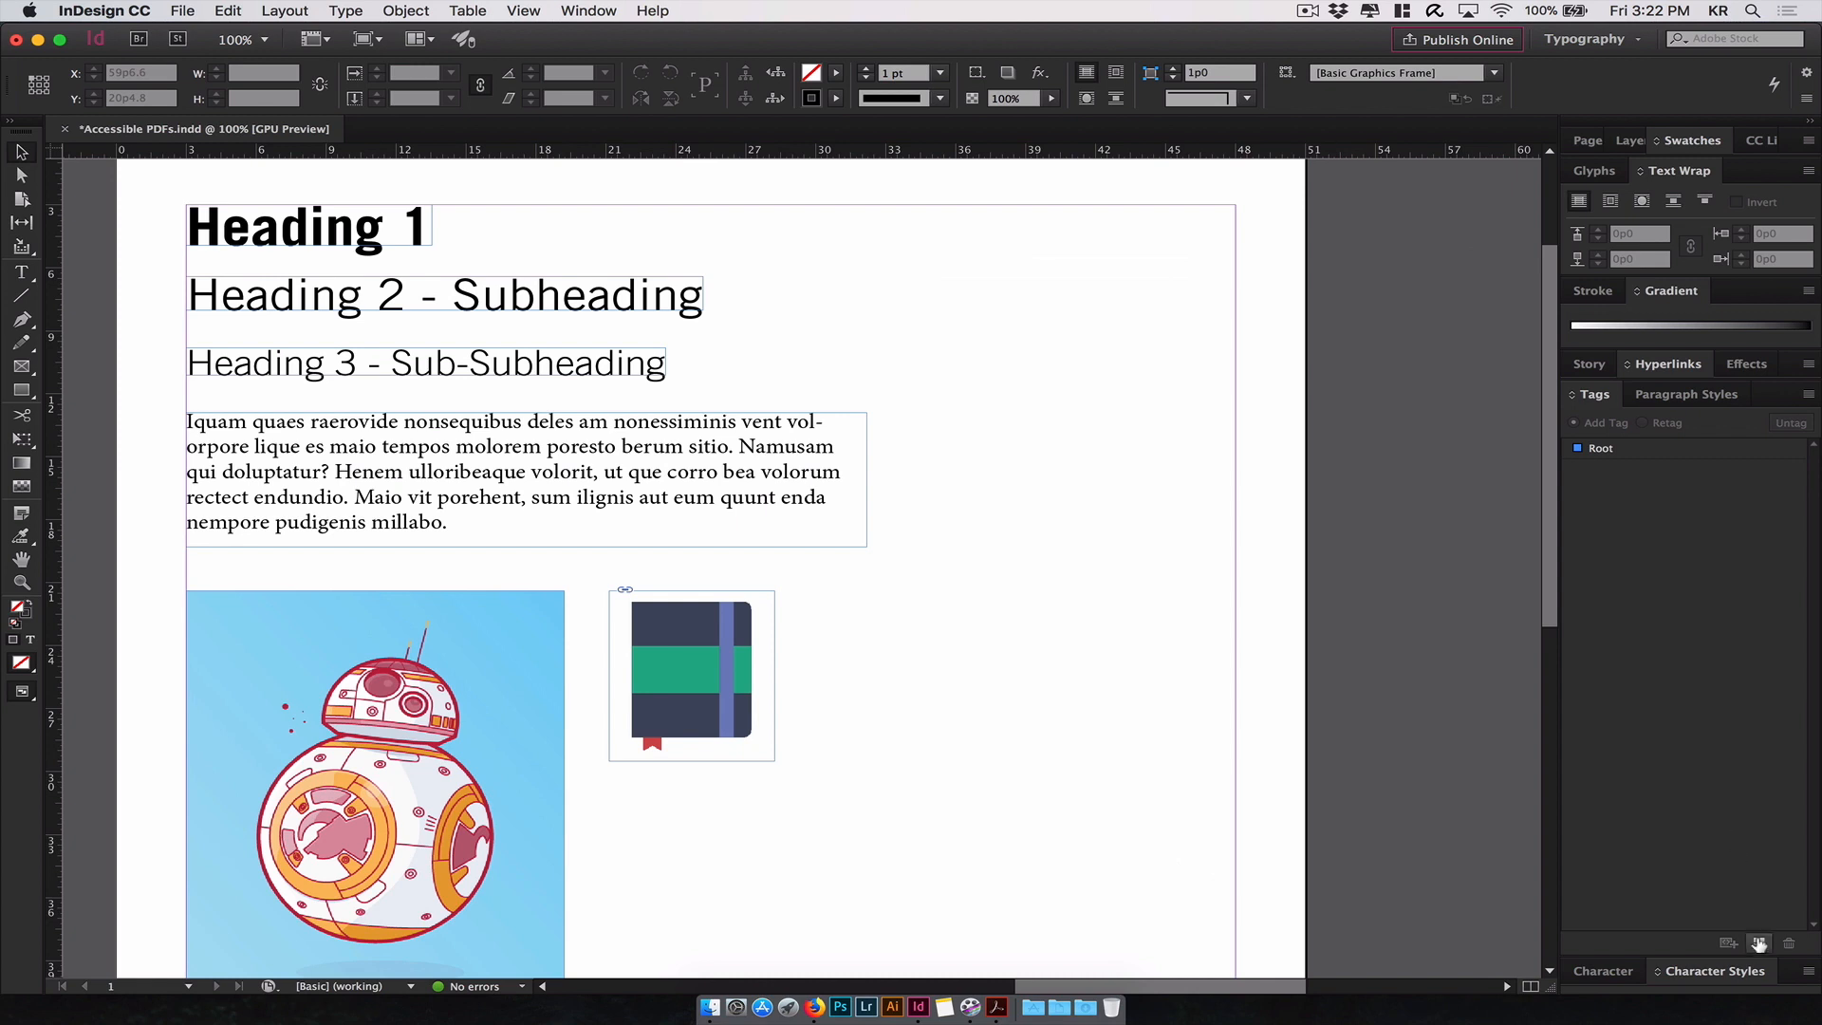
pyautogui.click(1757, 943)
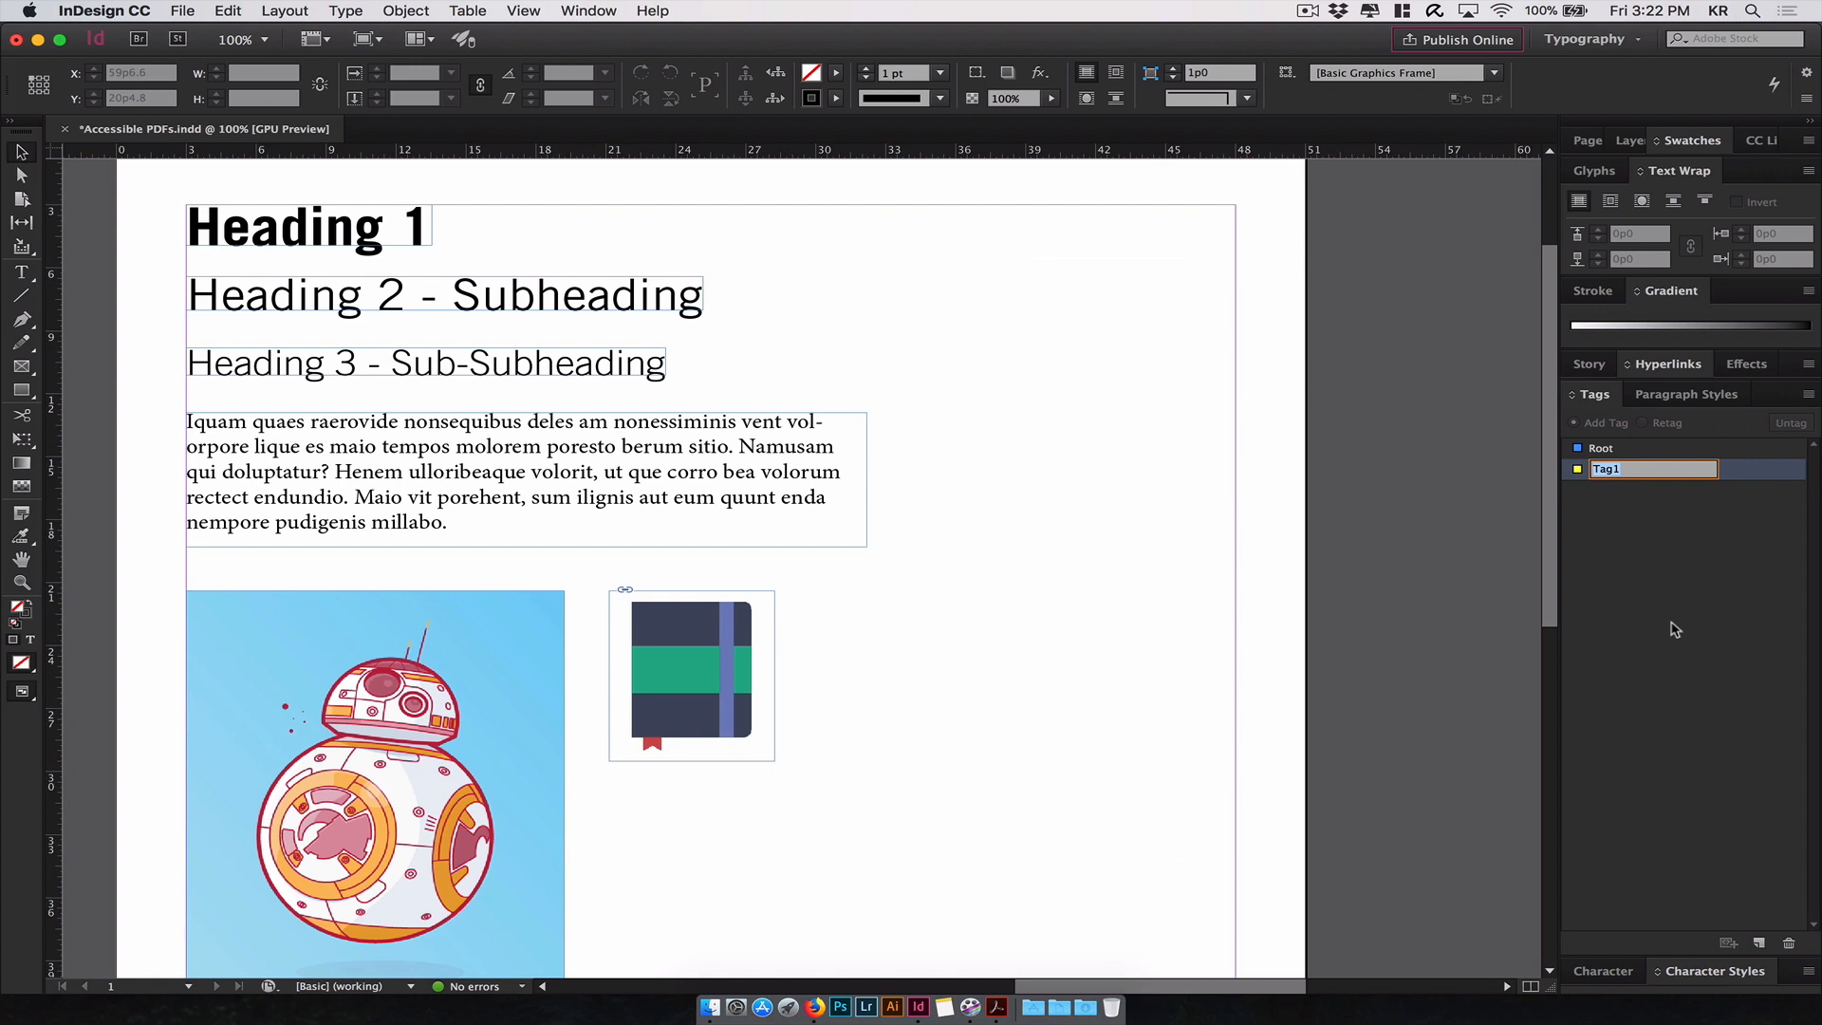
pyautogui.write('H1')
pyautogui.write('H2')
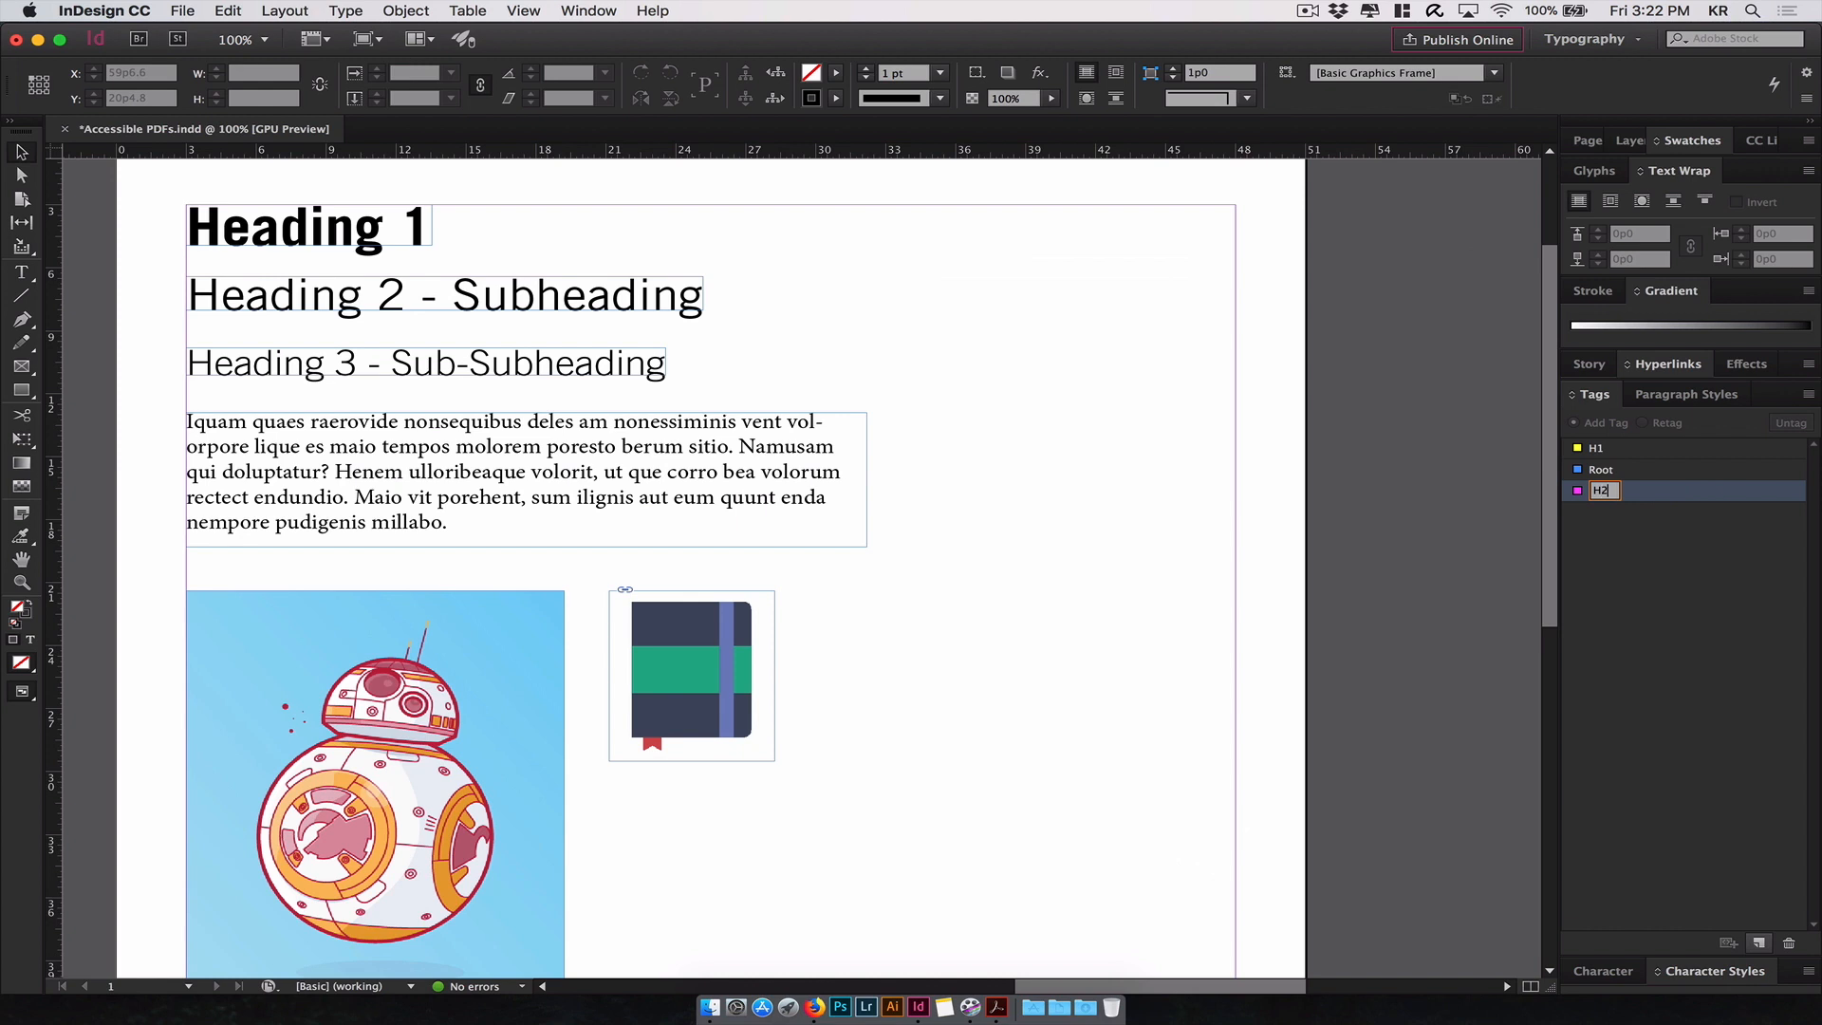
# - Add further tags for the remaining headings, body paragraphs, and one named Images
pyautogui.click(1757, 943)
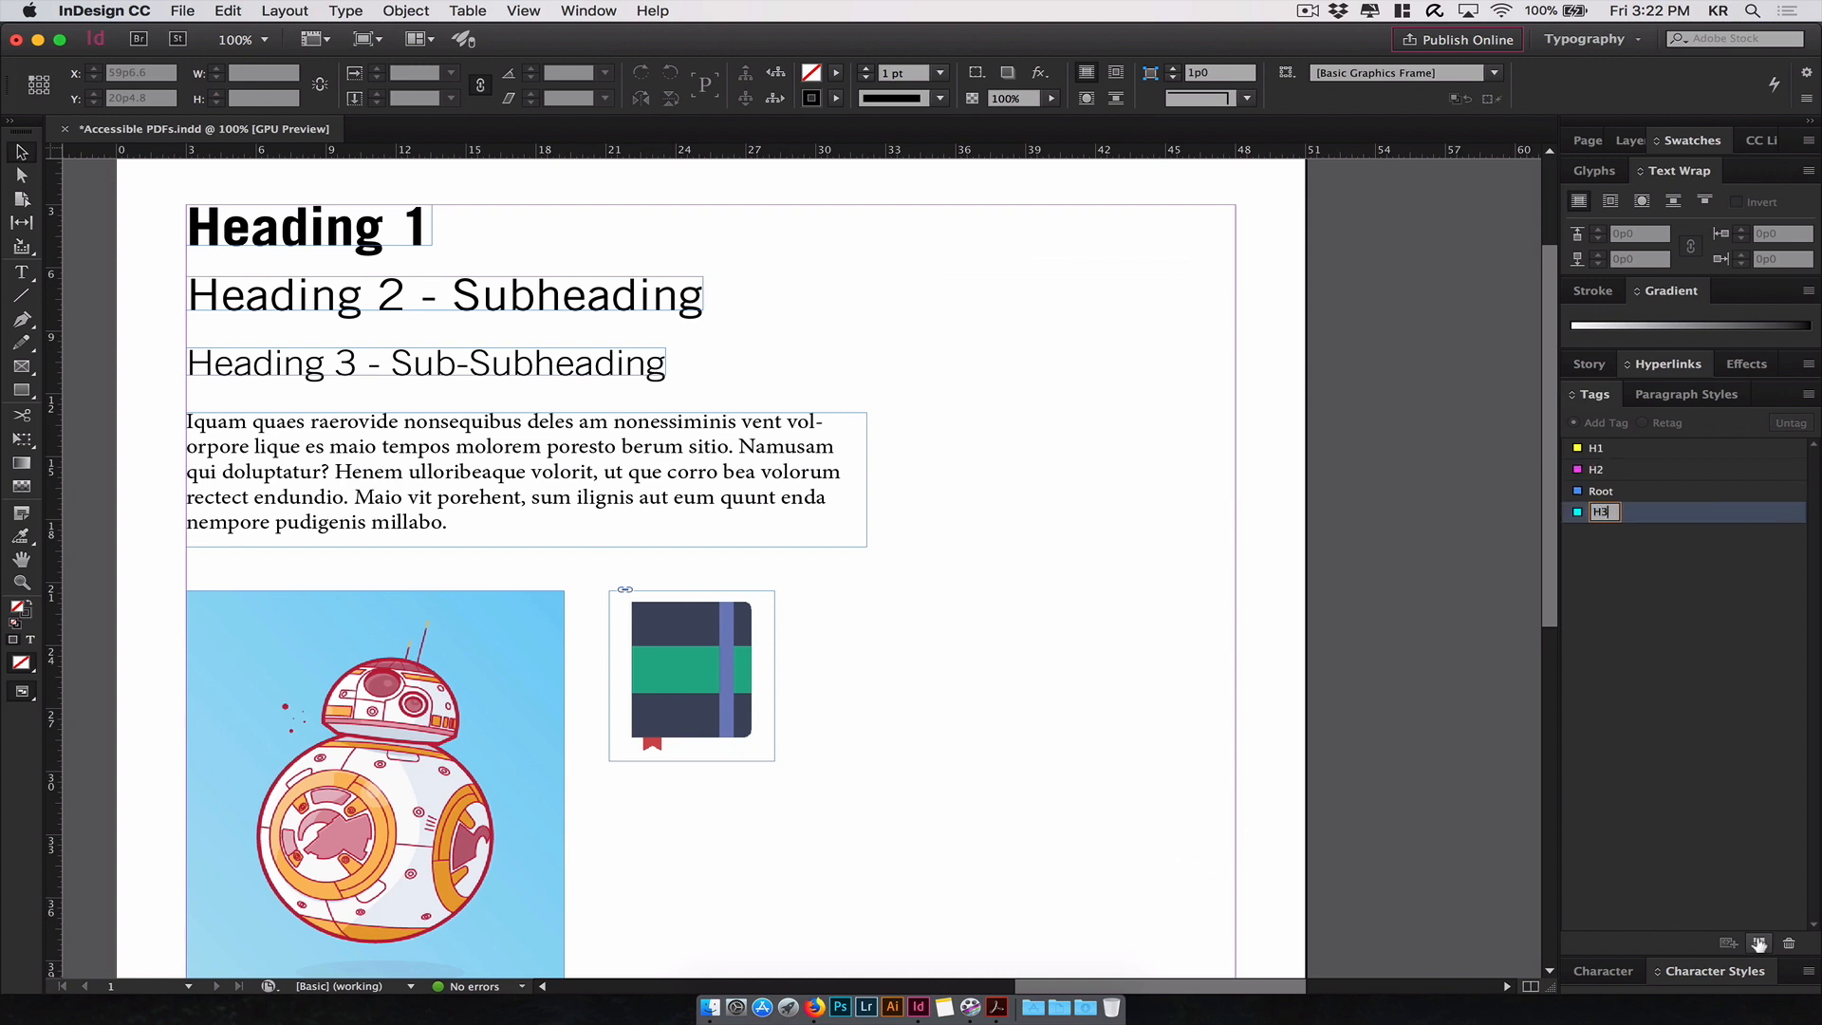
pyautogui.click(1758, 943)
pyautogui.write('P')
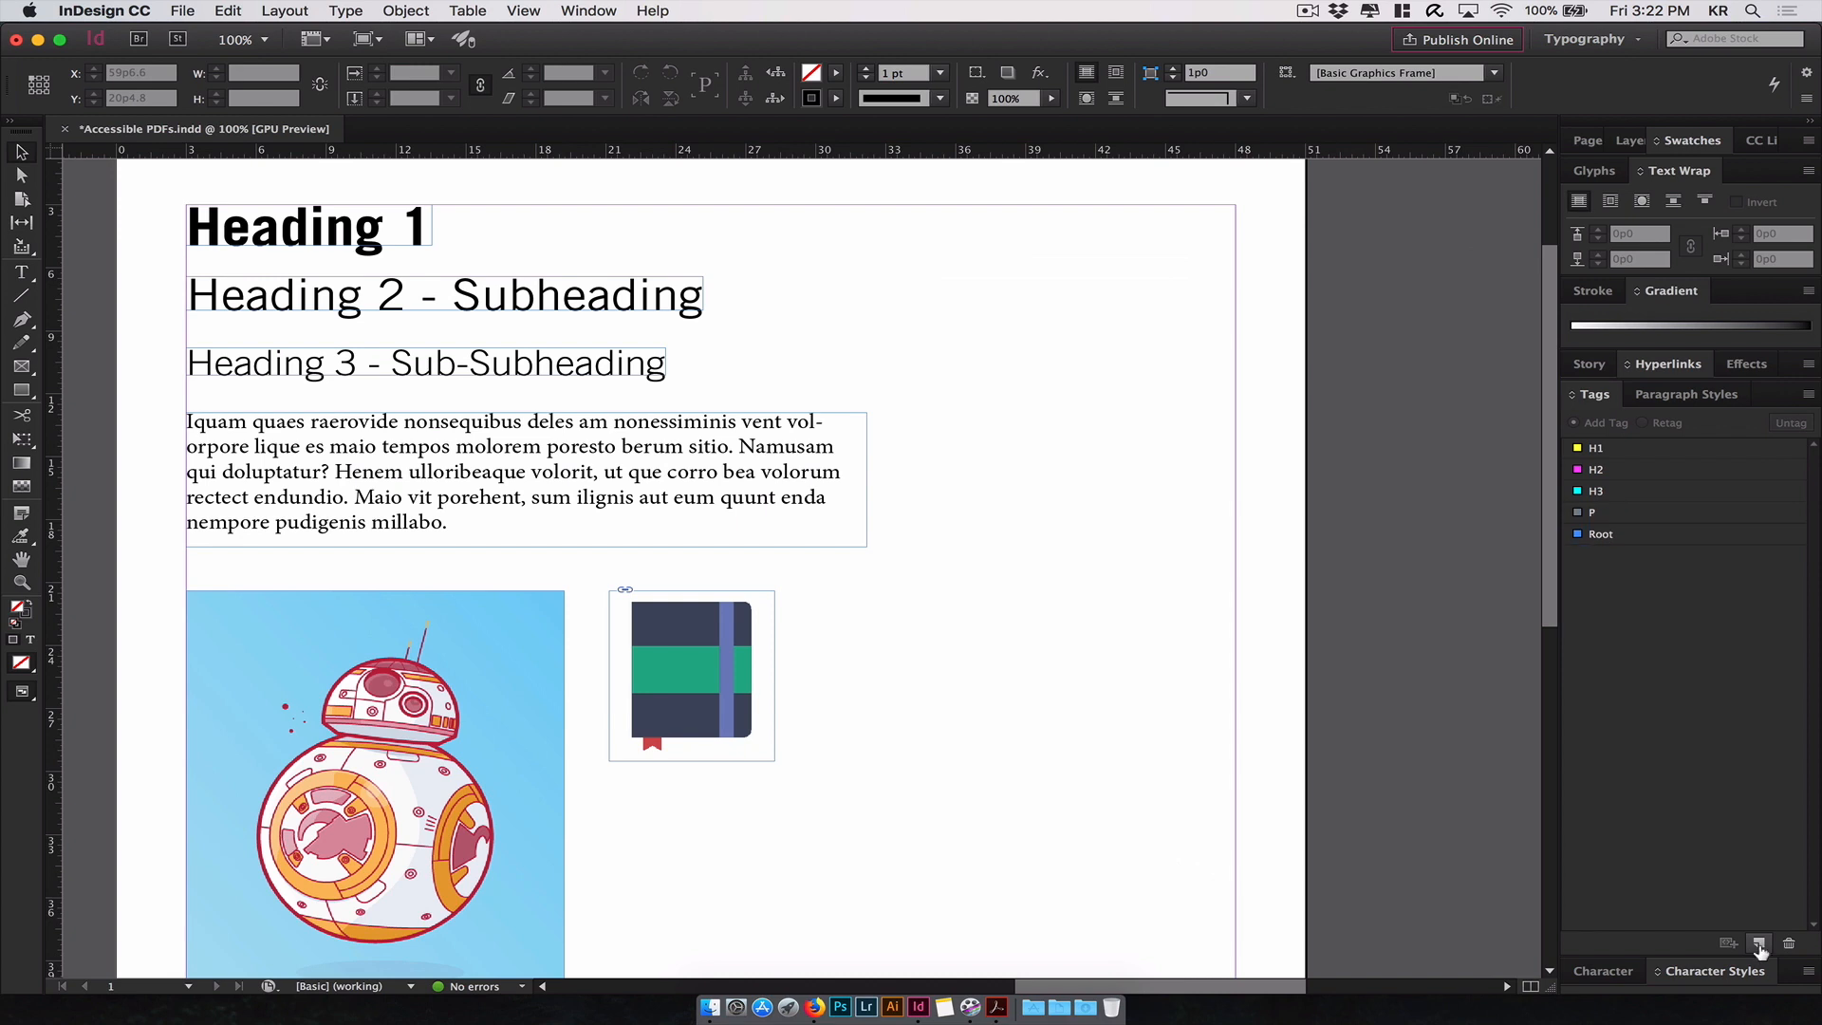
pyautogui.click(1757, 943)
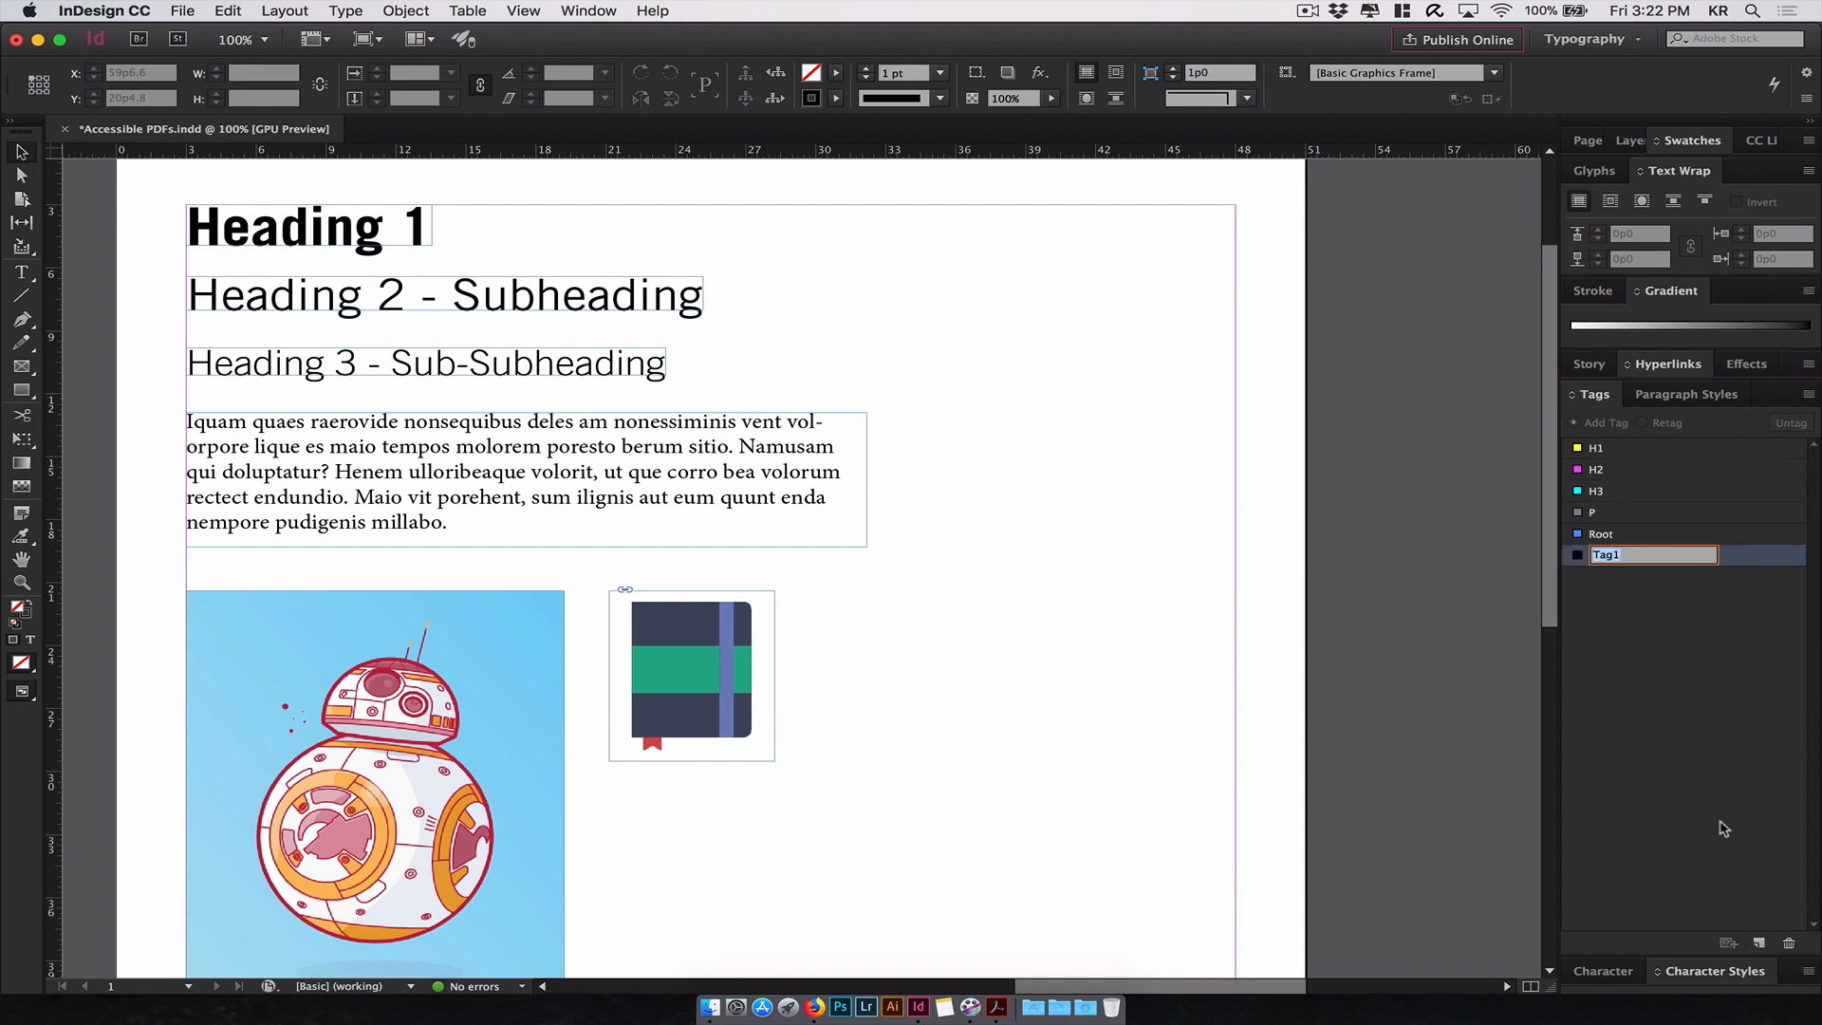
pyautogui.write('Images')
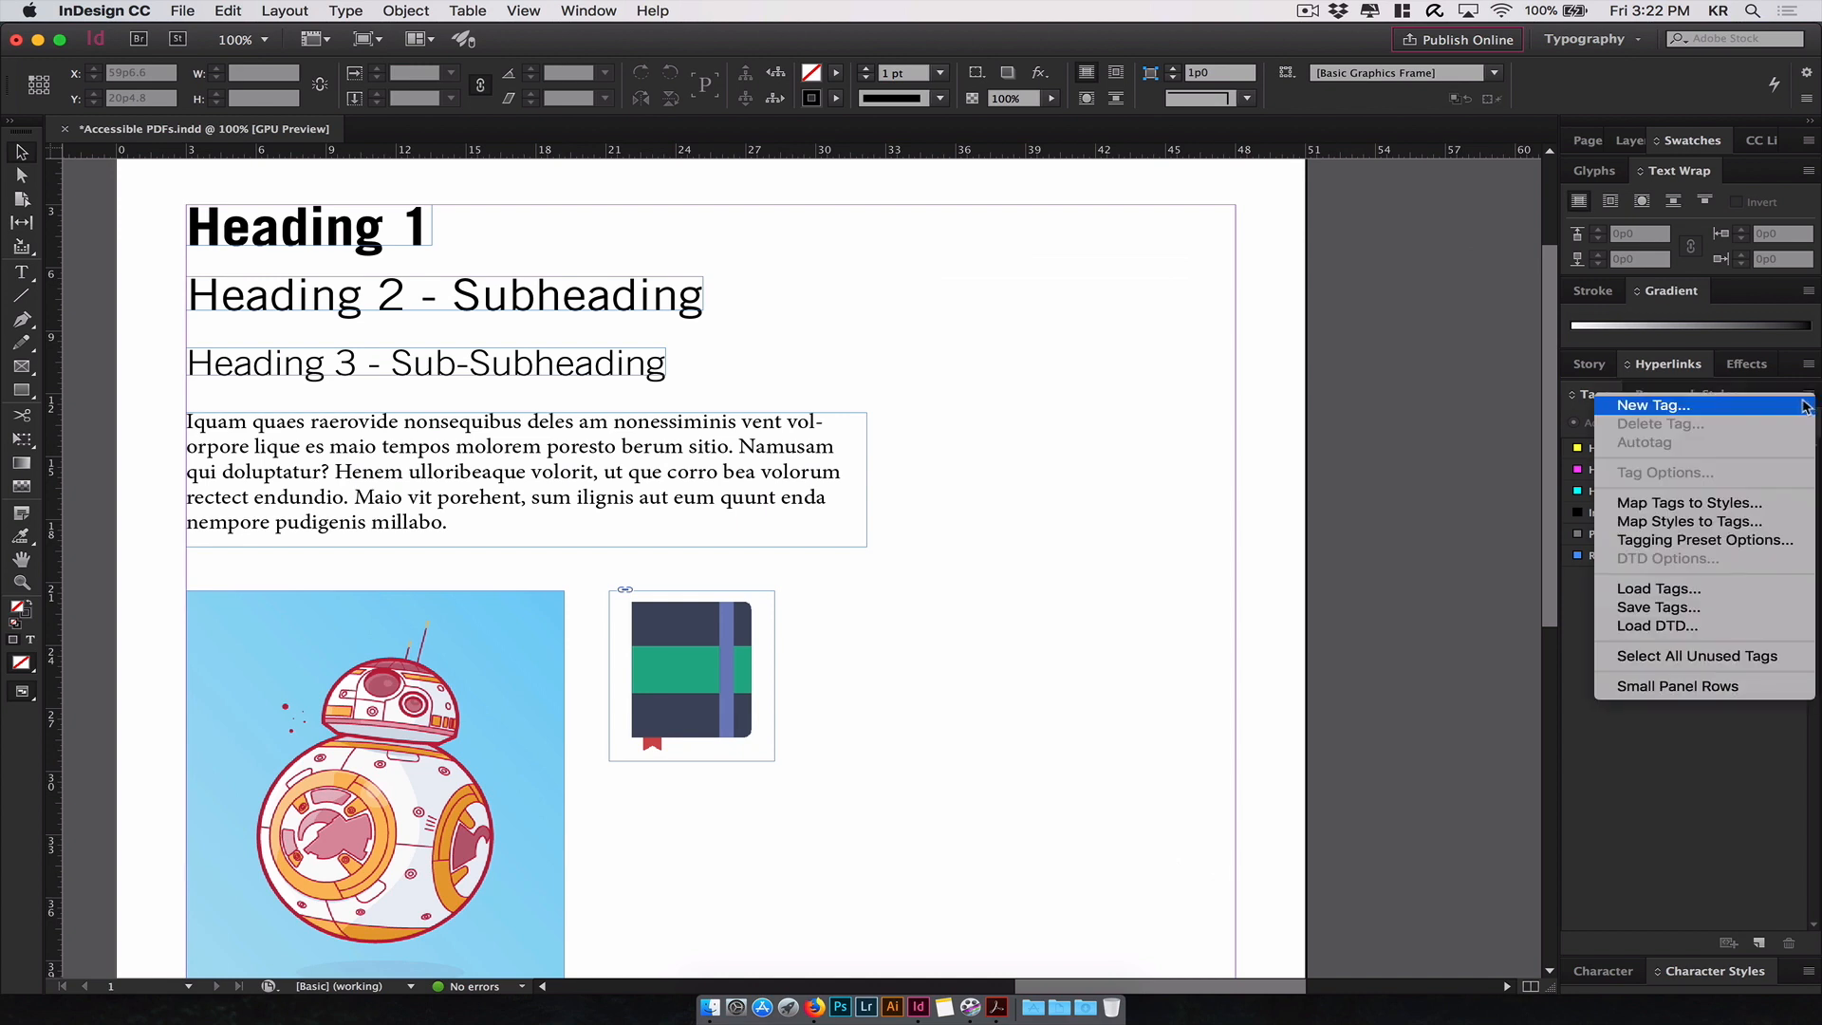
pyautogui.moveTo(1742, 547)
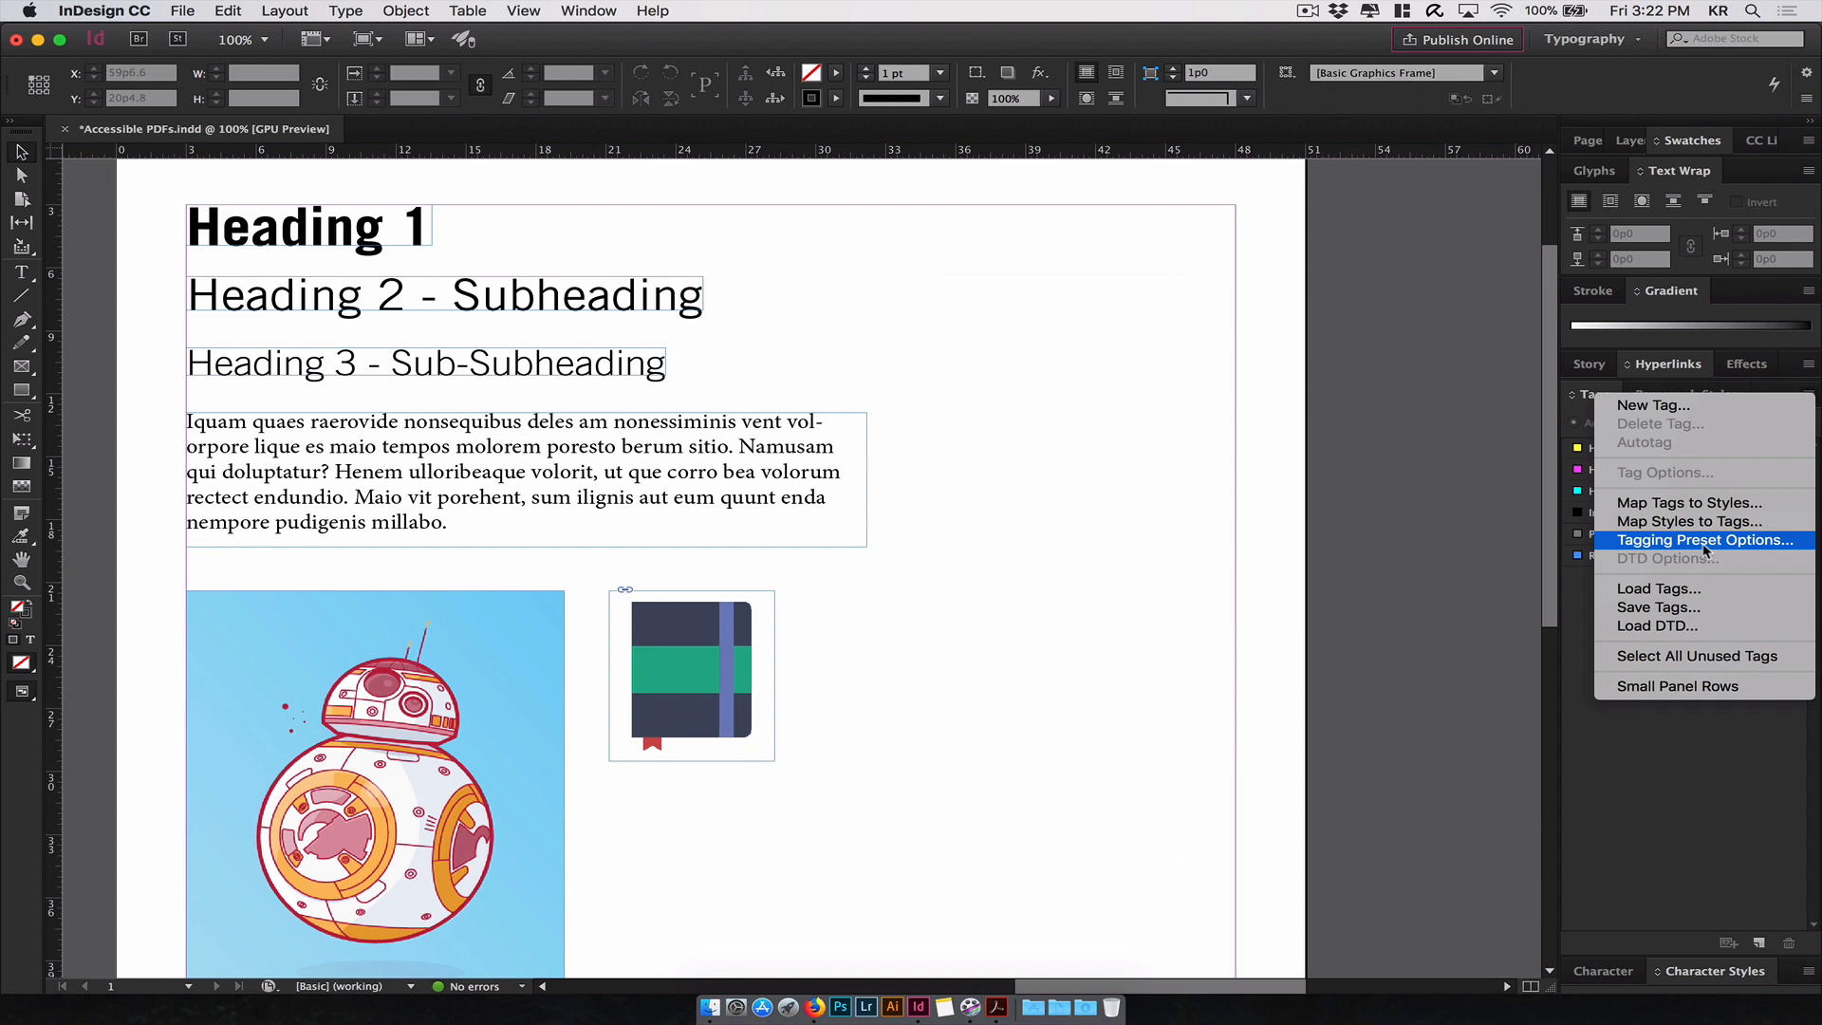
# - Set the tagging preset to assign placed images to the Images tag
pyautogui.click(1704, 539)
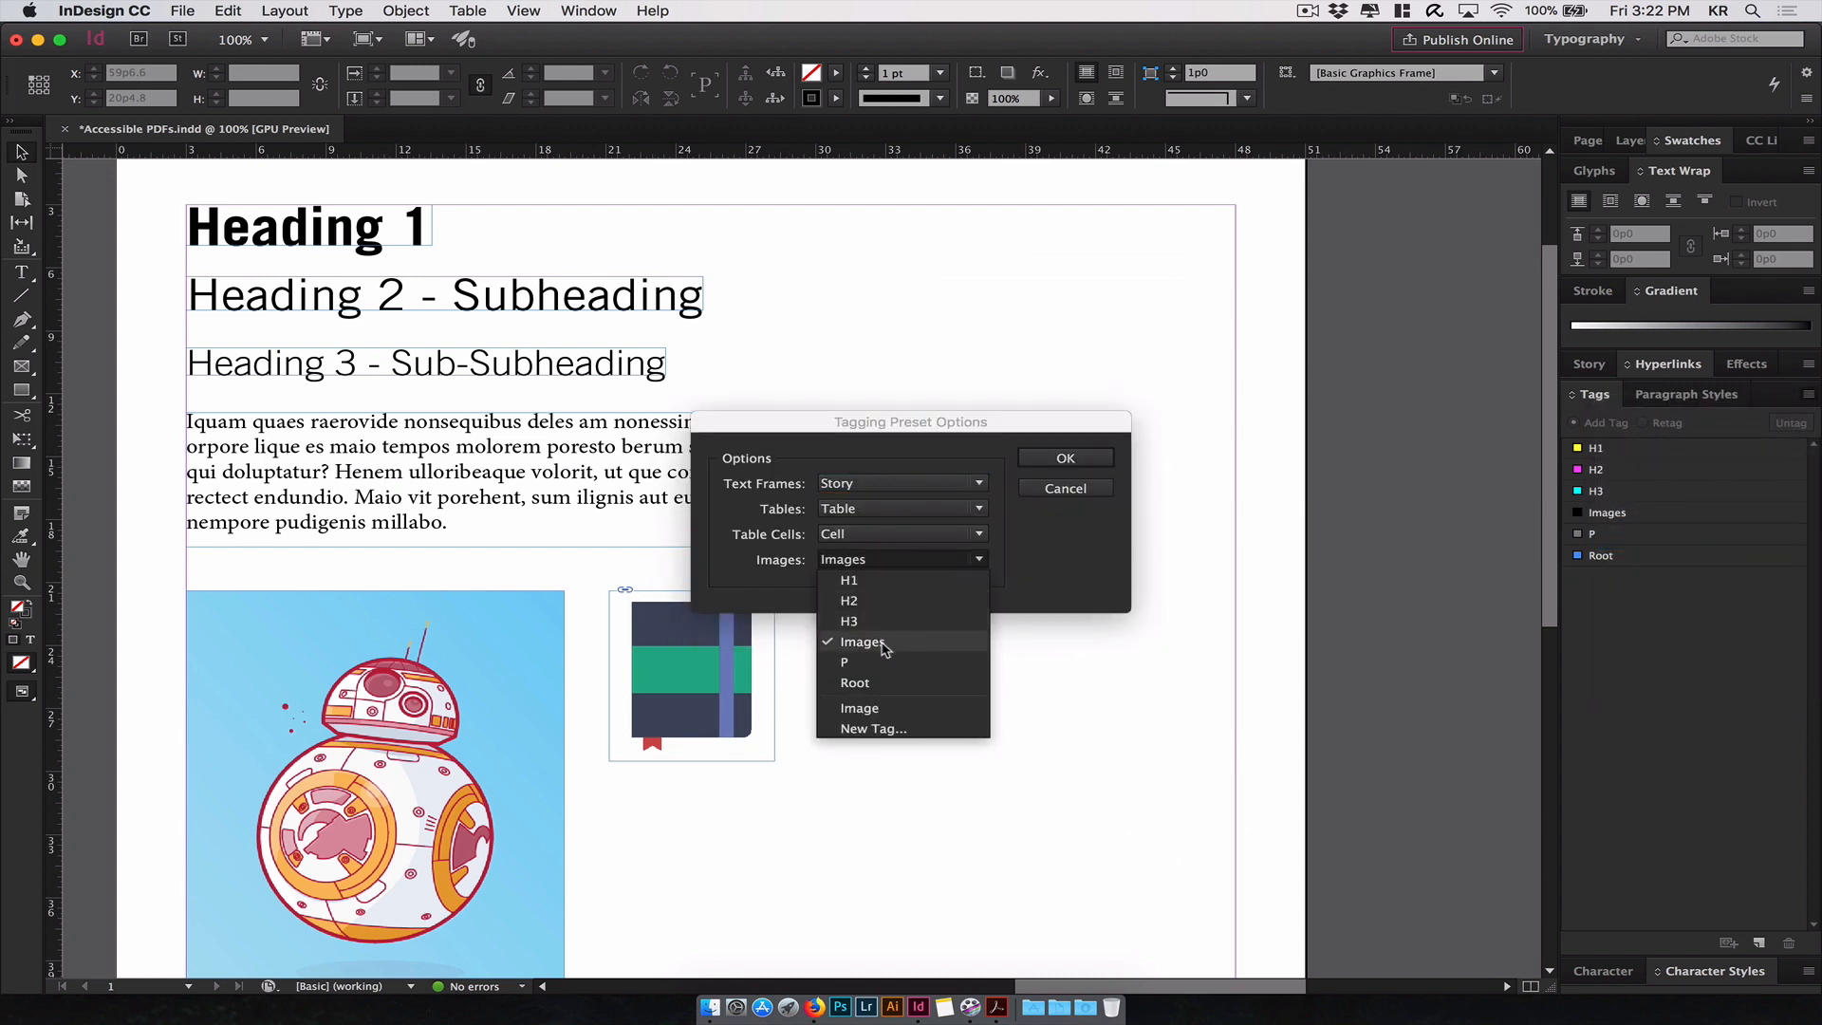
pyautogui.click(862, 642)
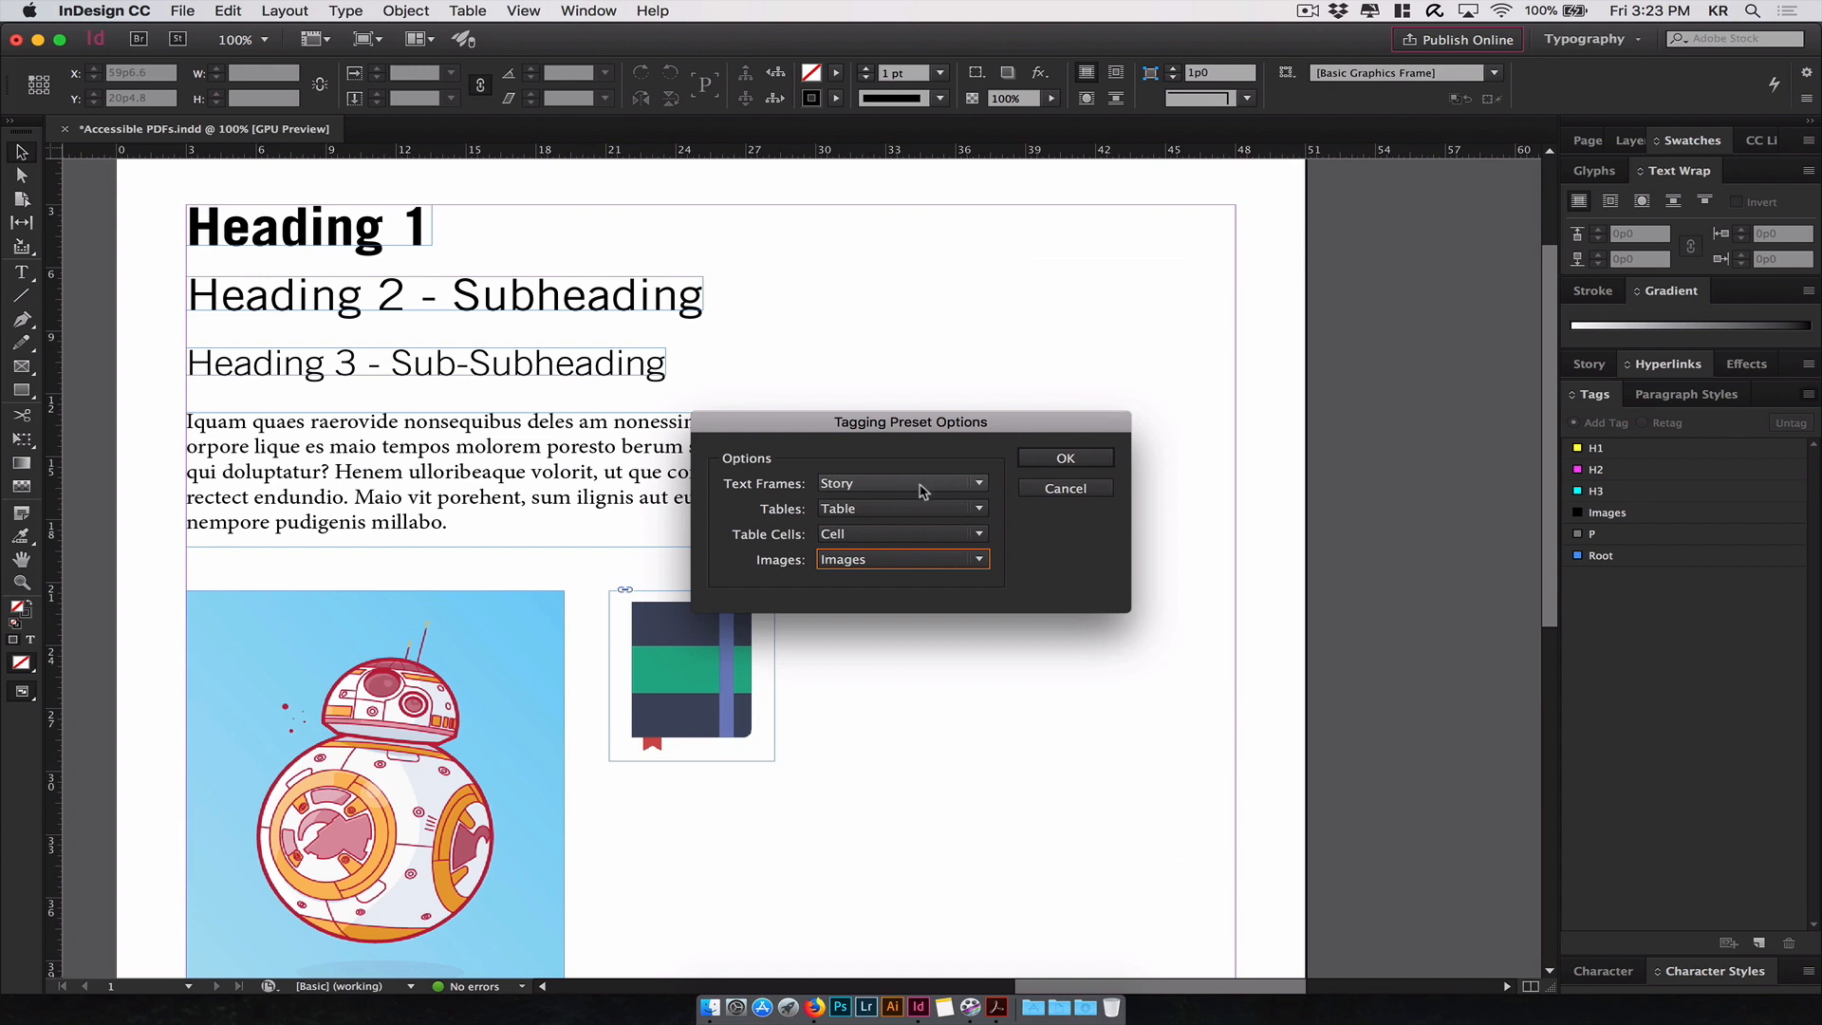
pyautogui.click(1062, 457)
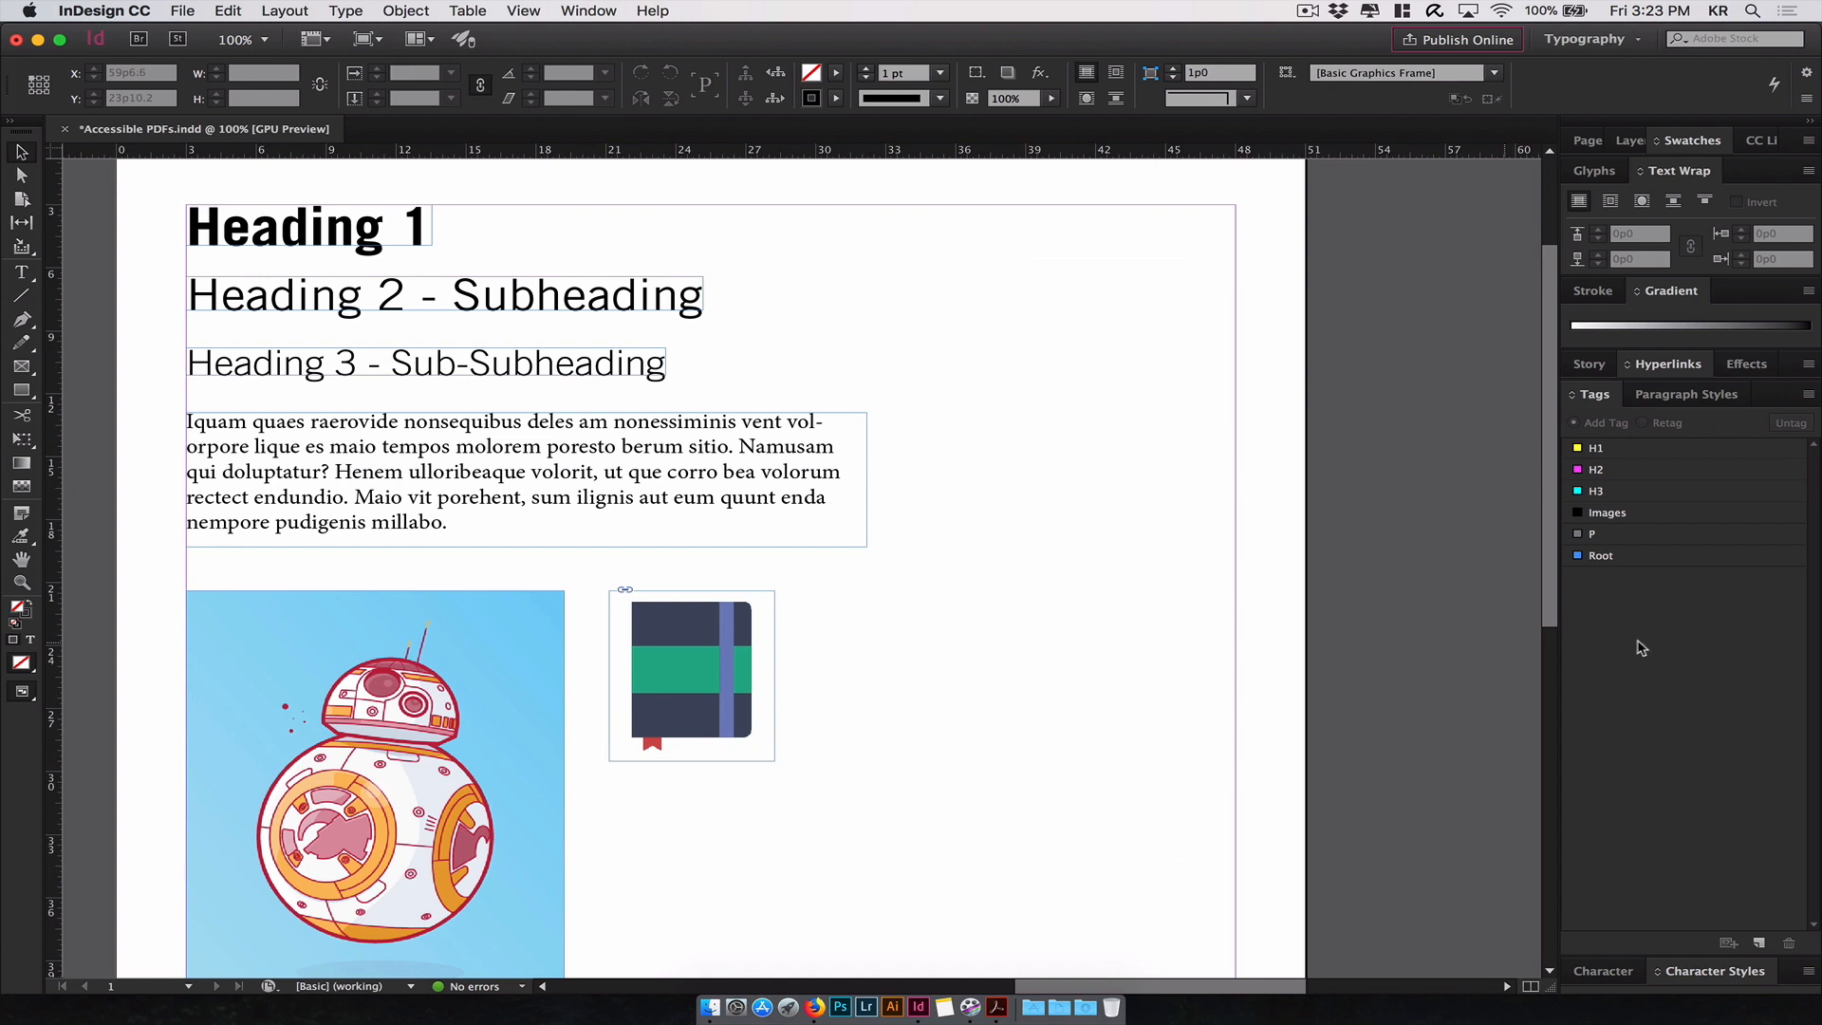
# - In Map Styles to Tags, map the heading style to H1
pyautogui.click(1809, 400)
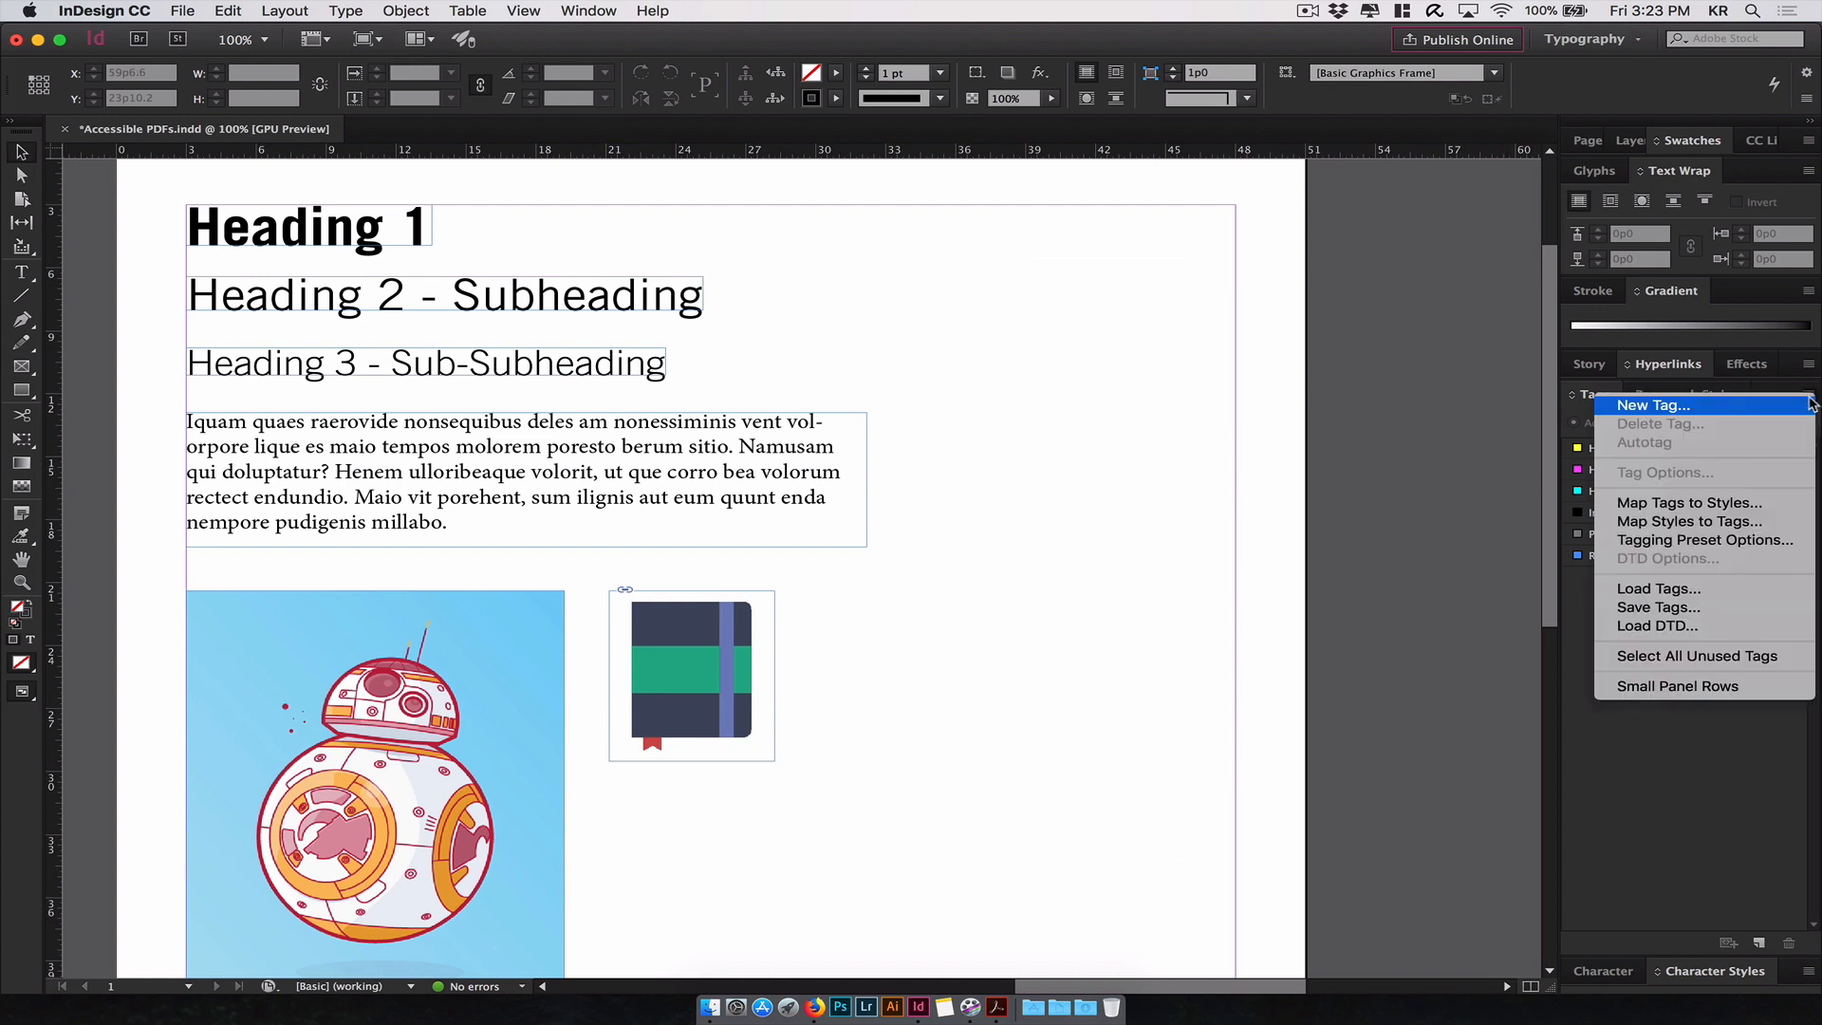
pyautogui.moveTo(1689, 520)
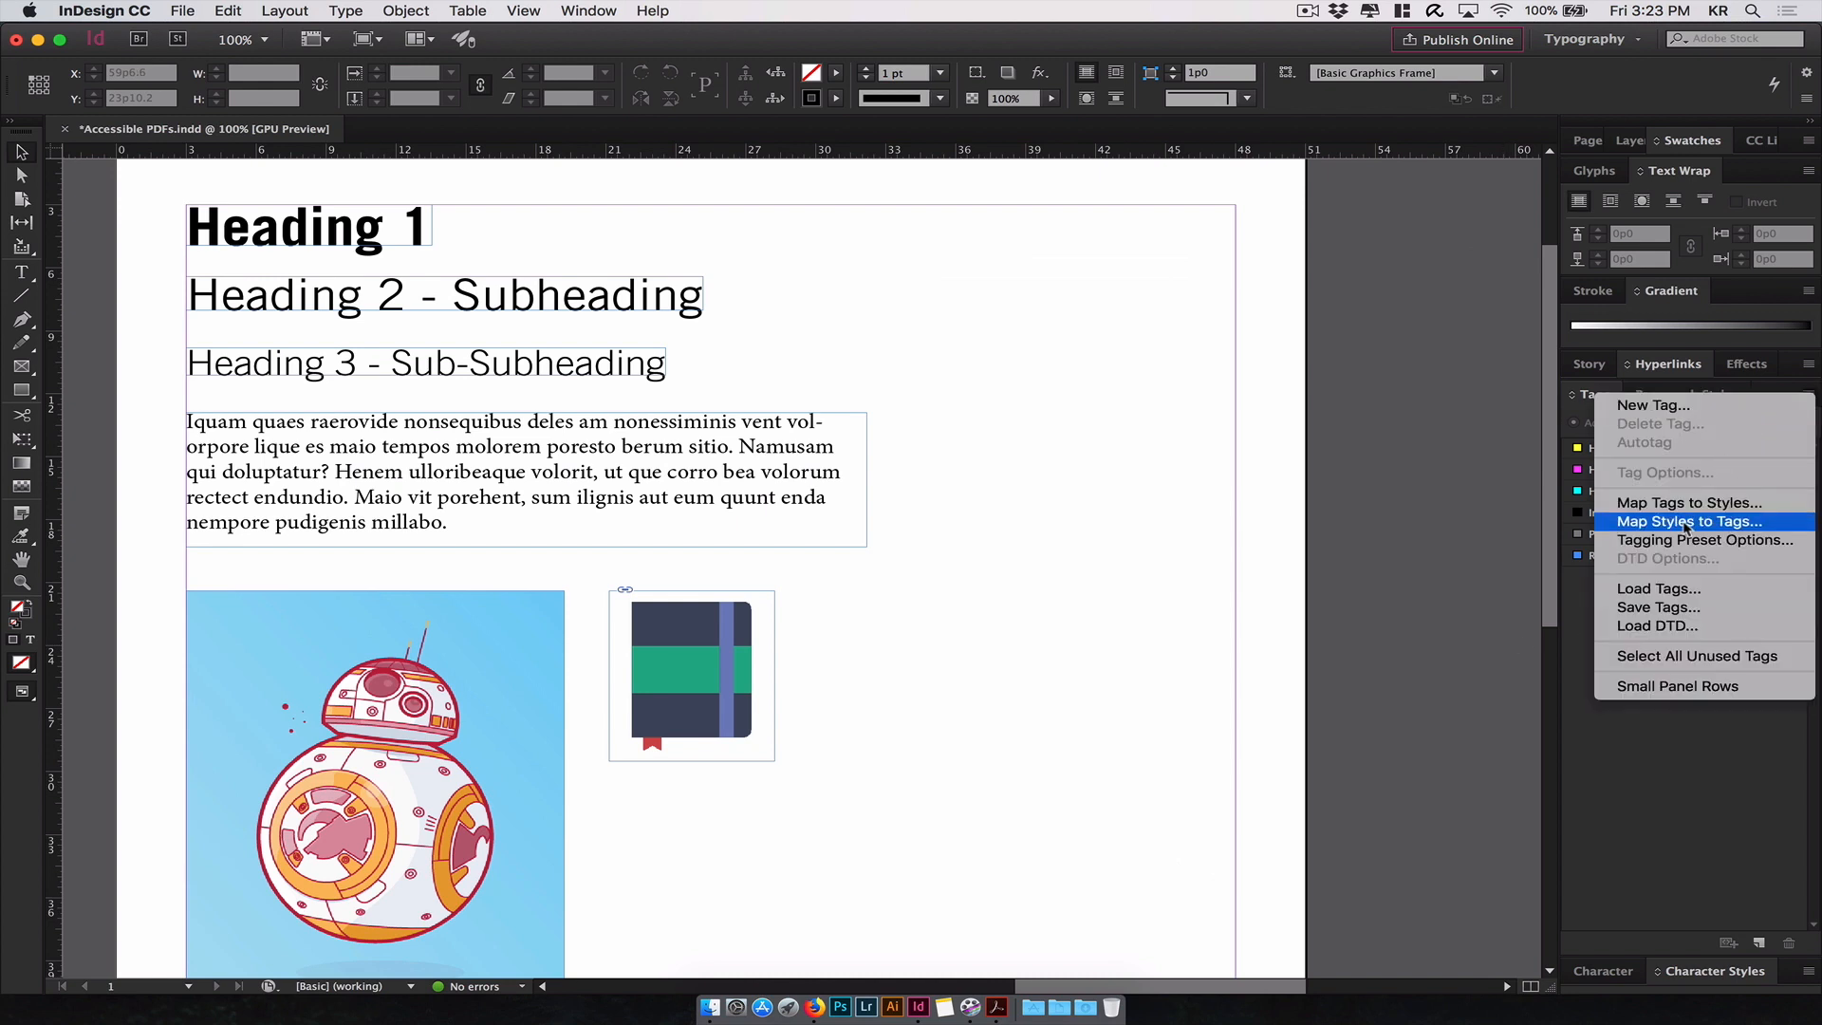
pyautogui.click(1688, 520)
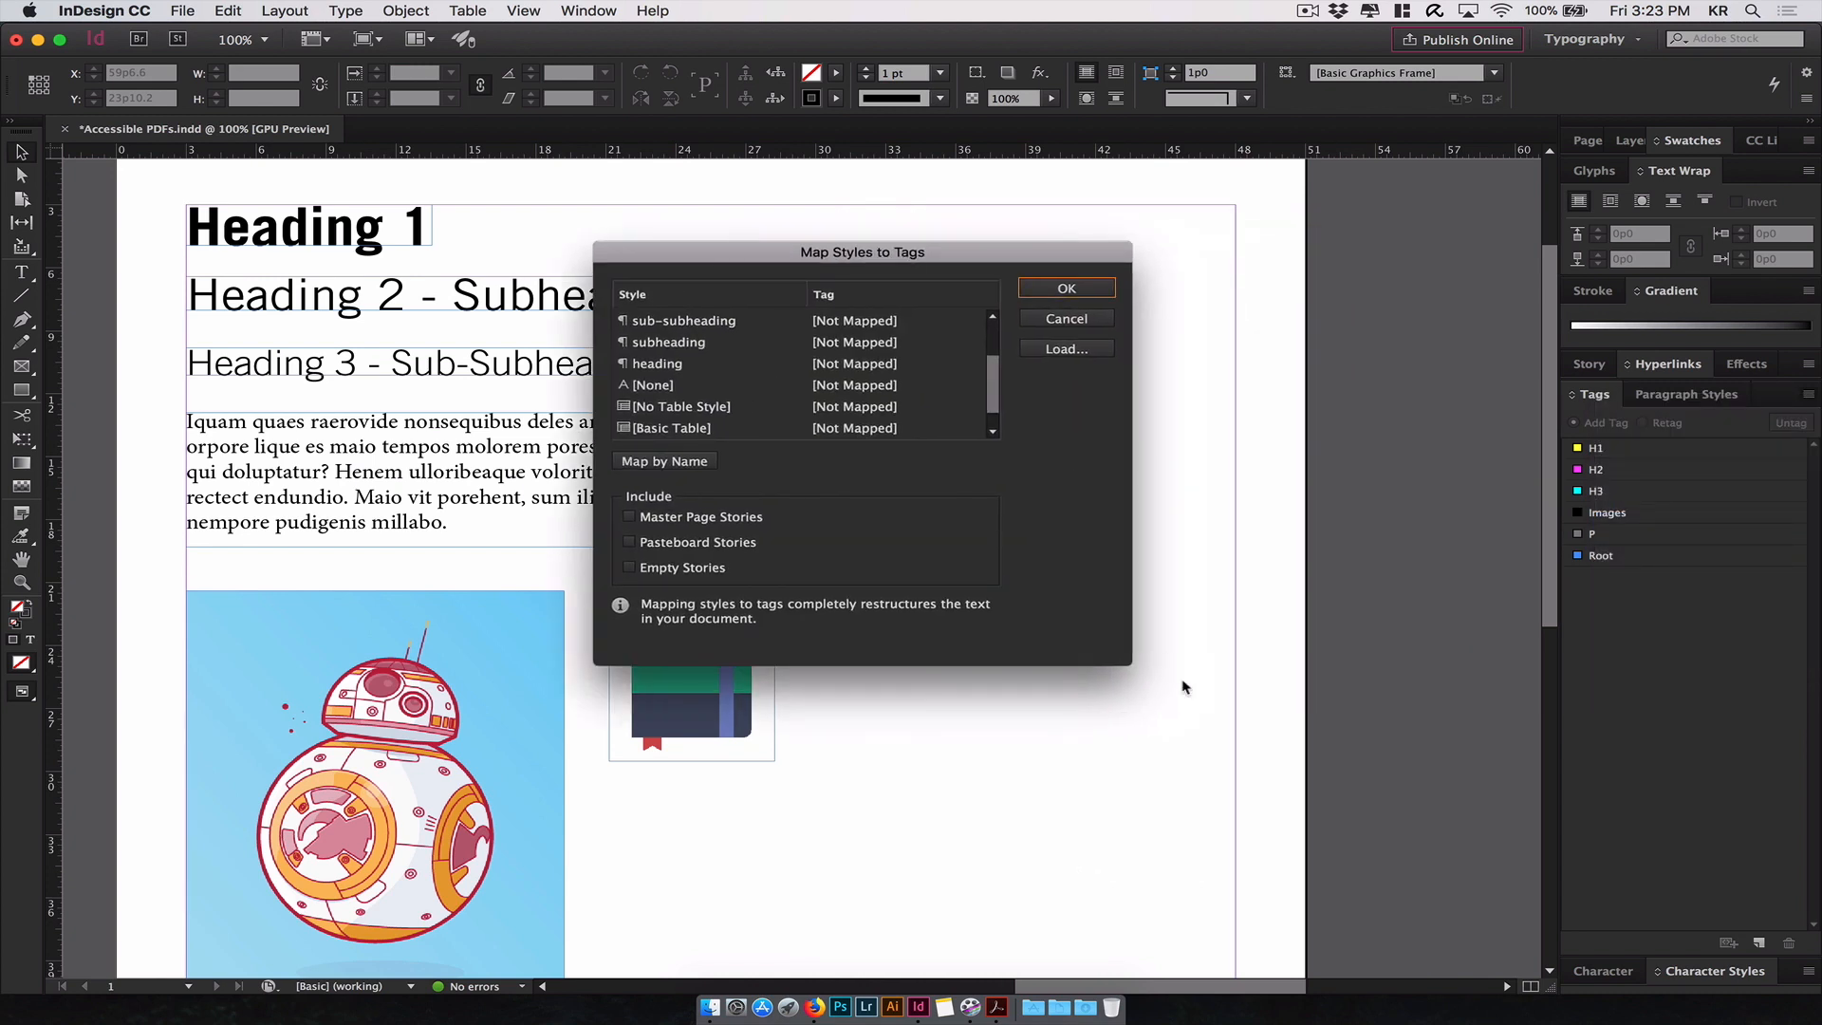
pyautogui.moveTo(1127, 662); pyautogui.dragTo(1373, 857)
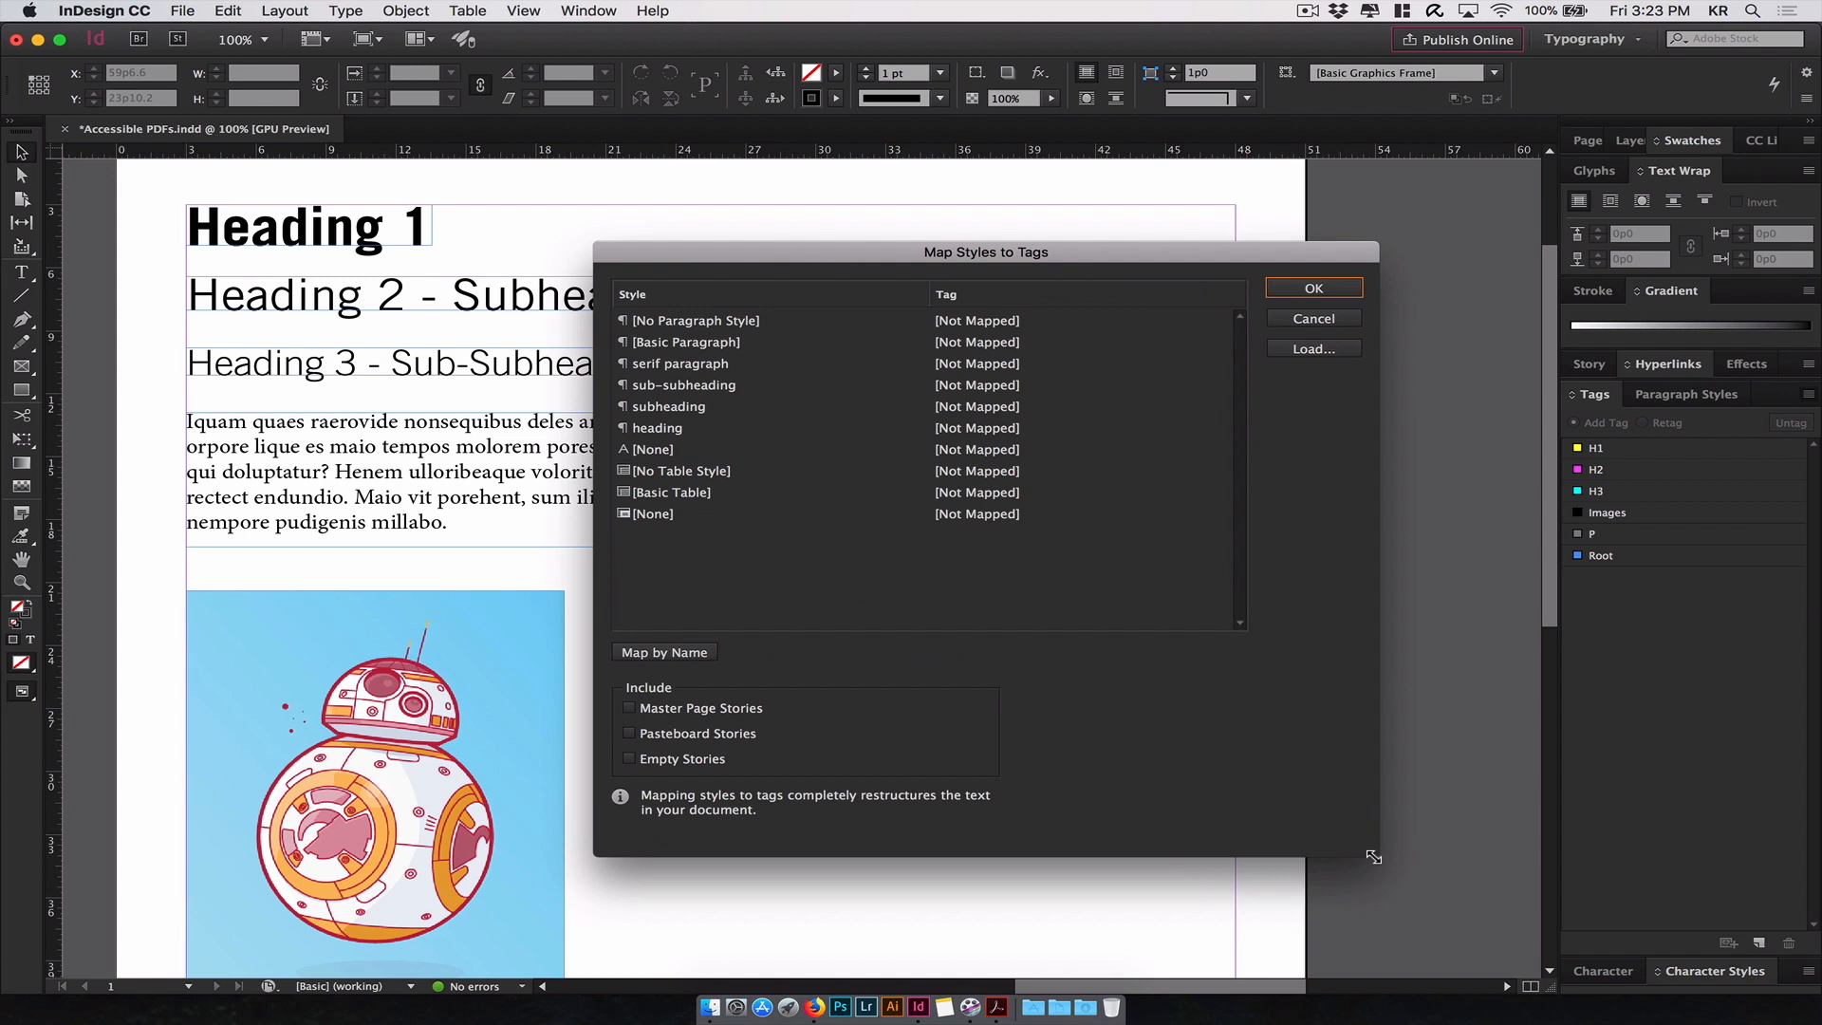
pyautogui.moveTo(1036, 260)
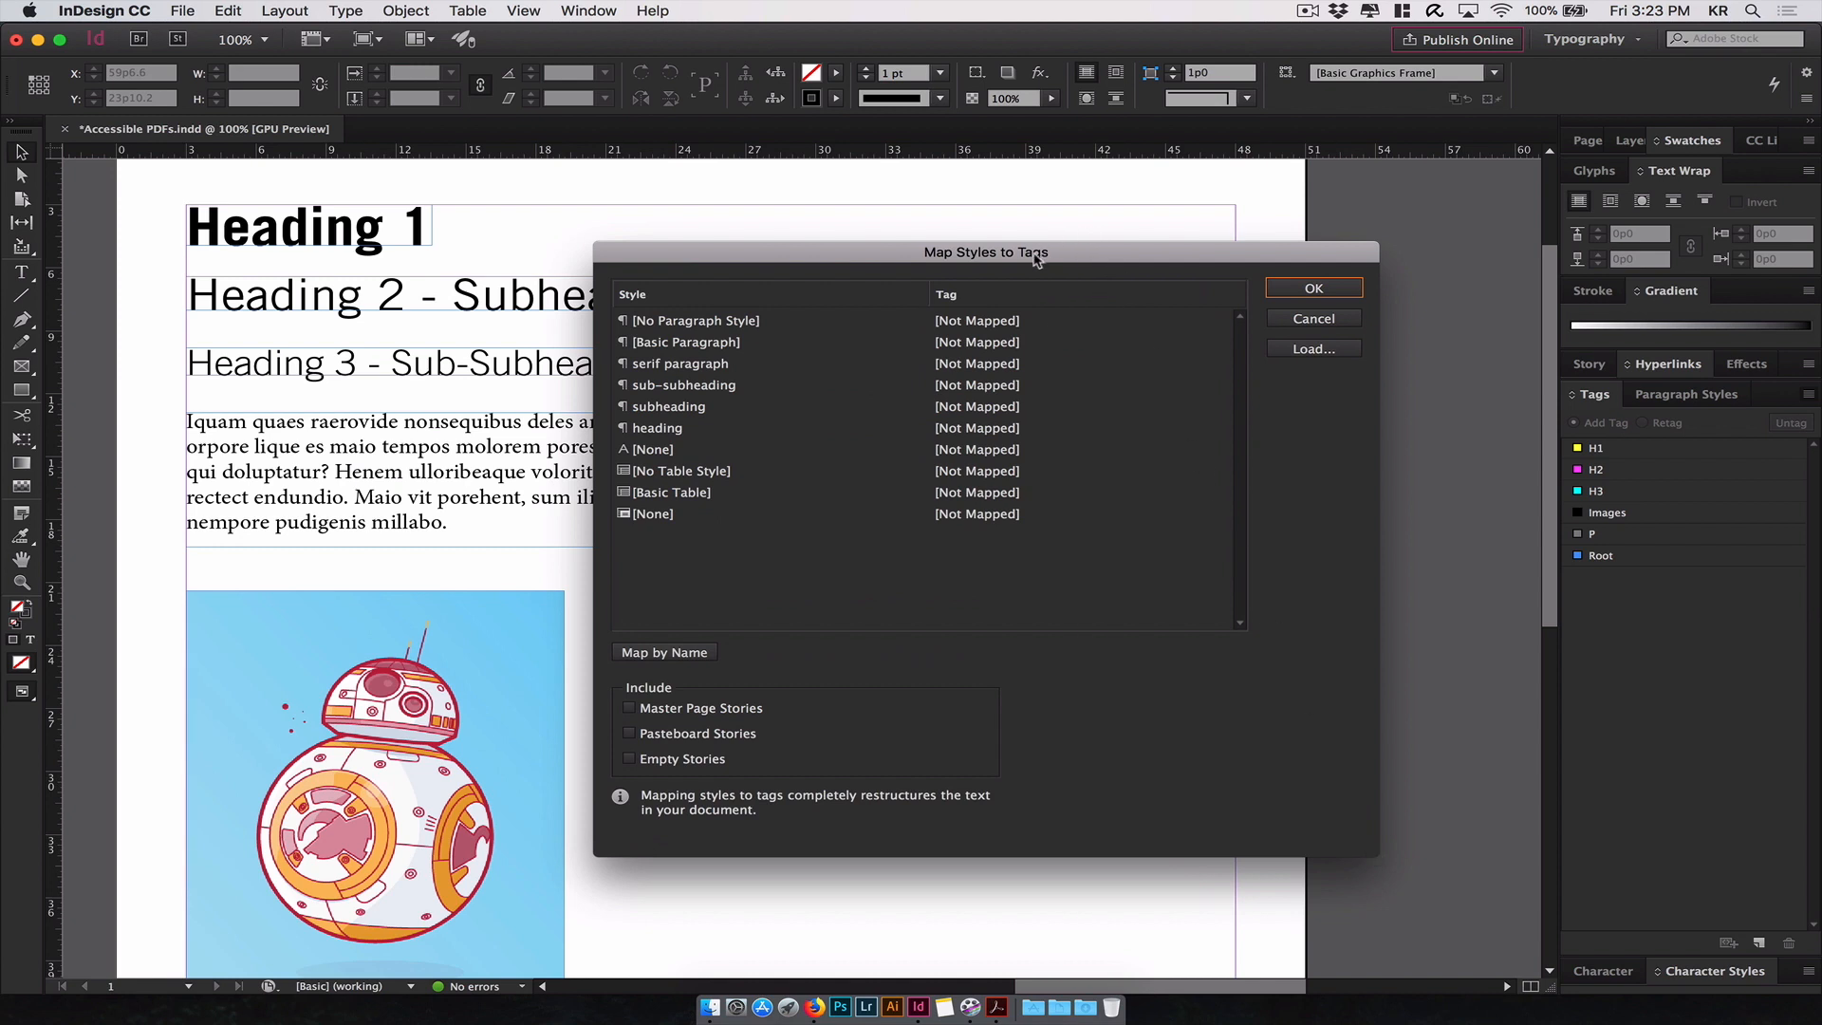
pyautogui.moveTo(794, 345)
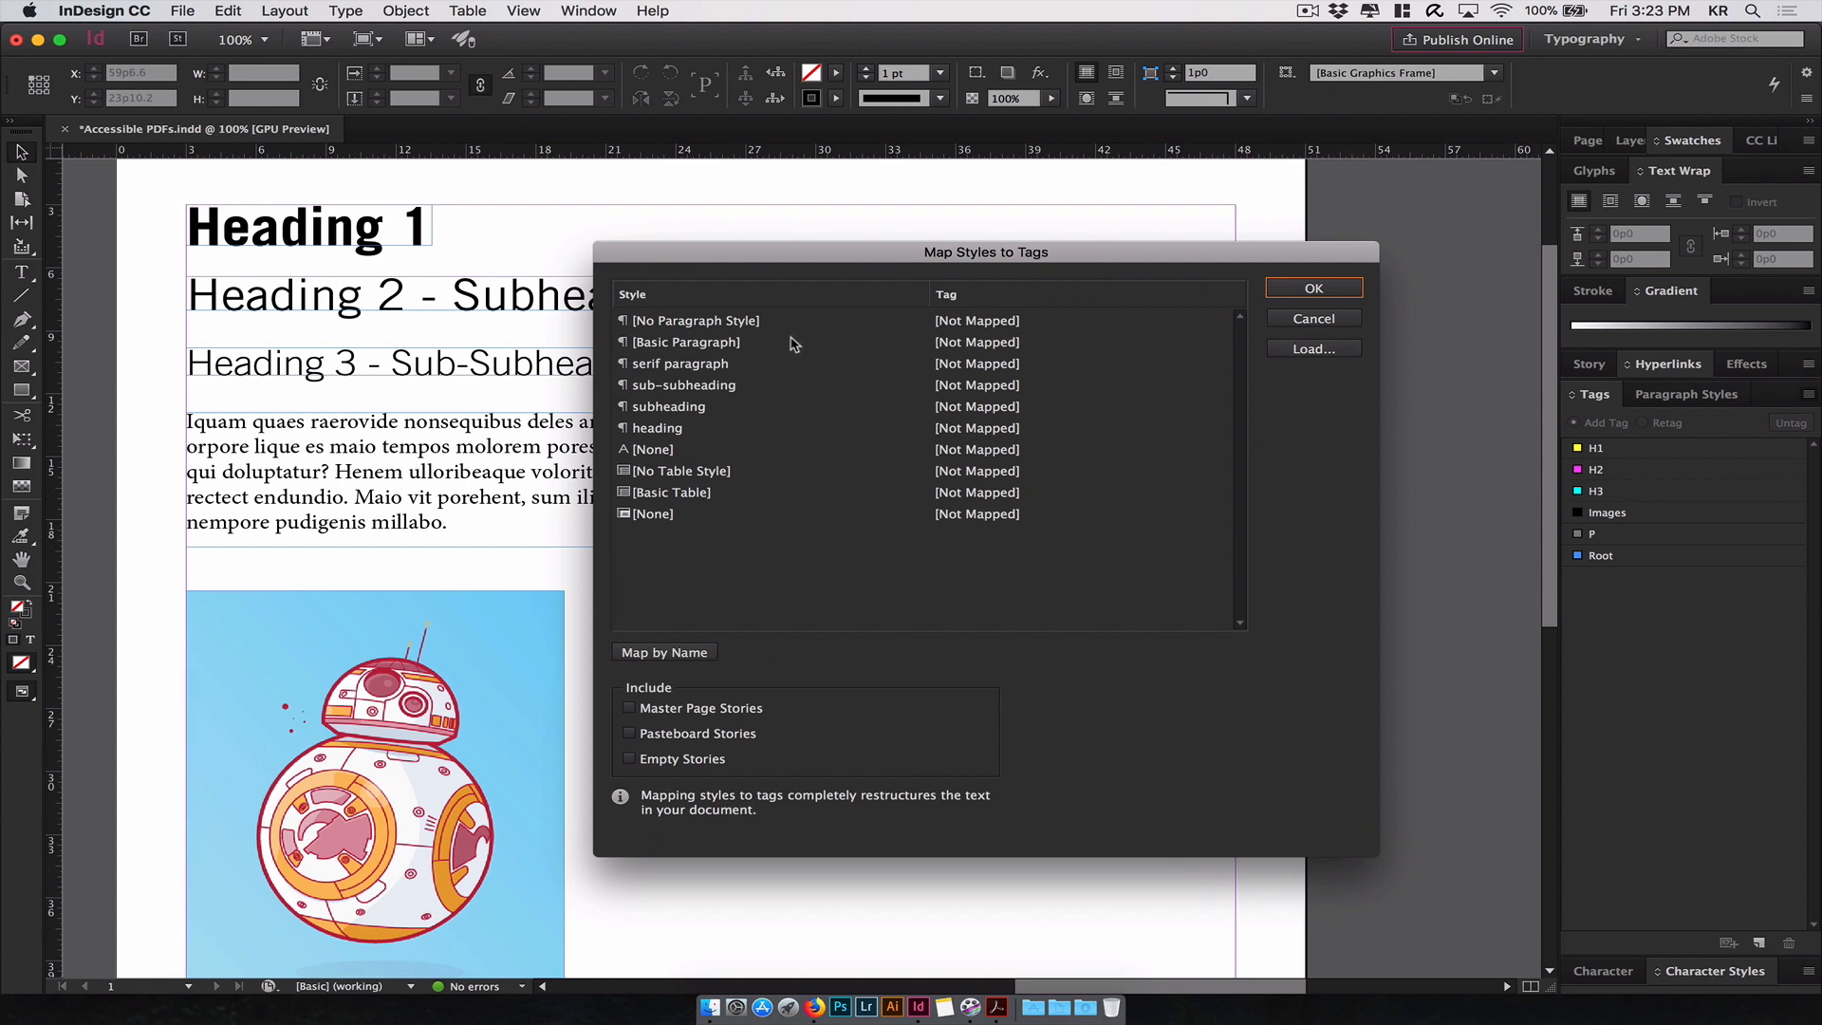
pyautogui.moveTo(697, 484)
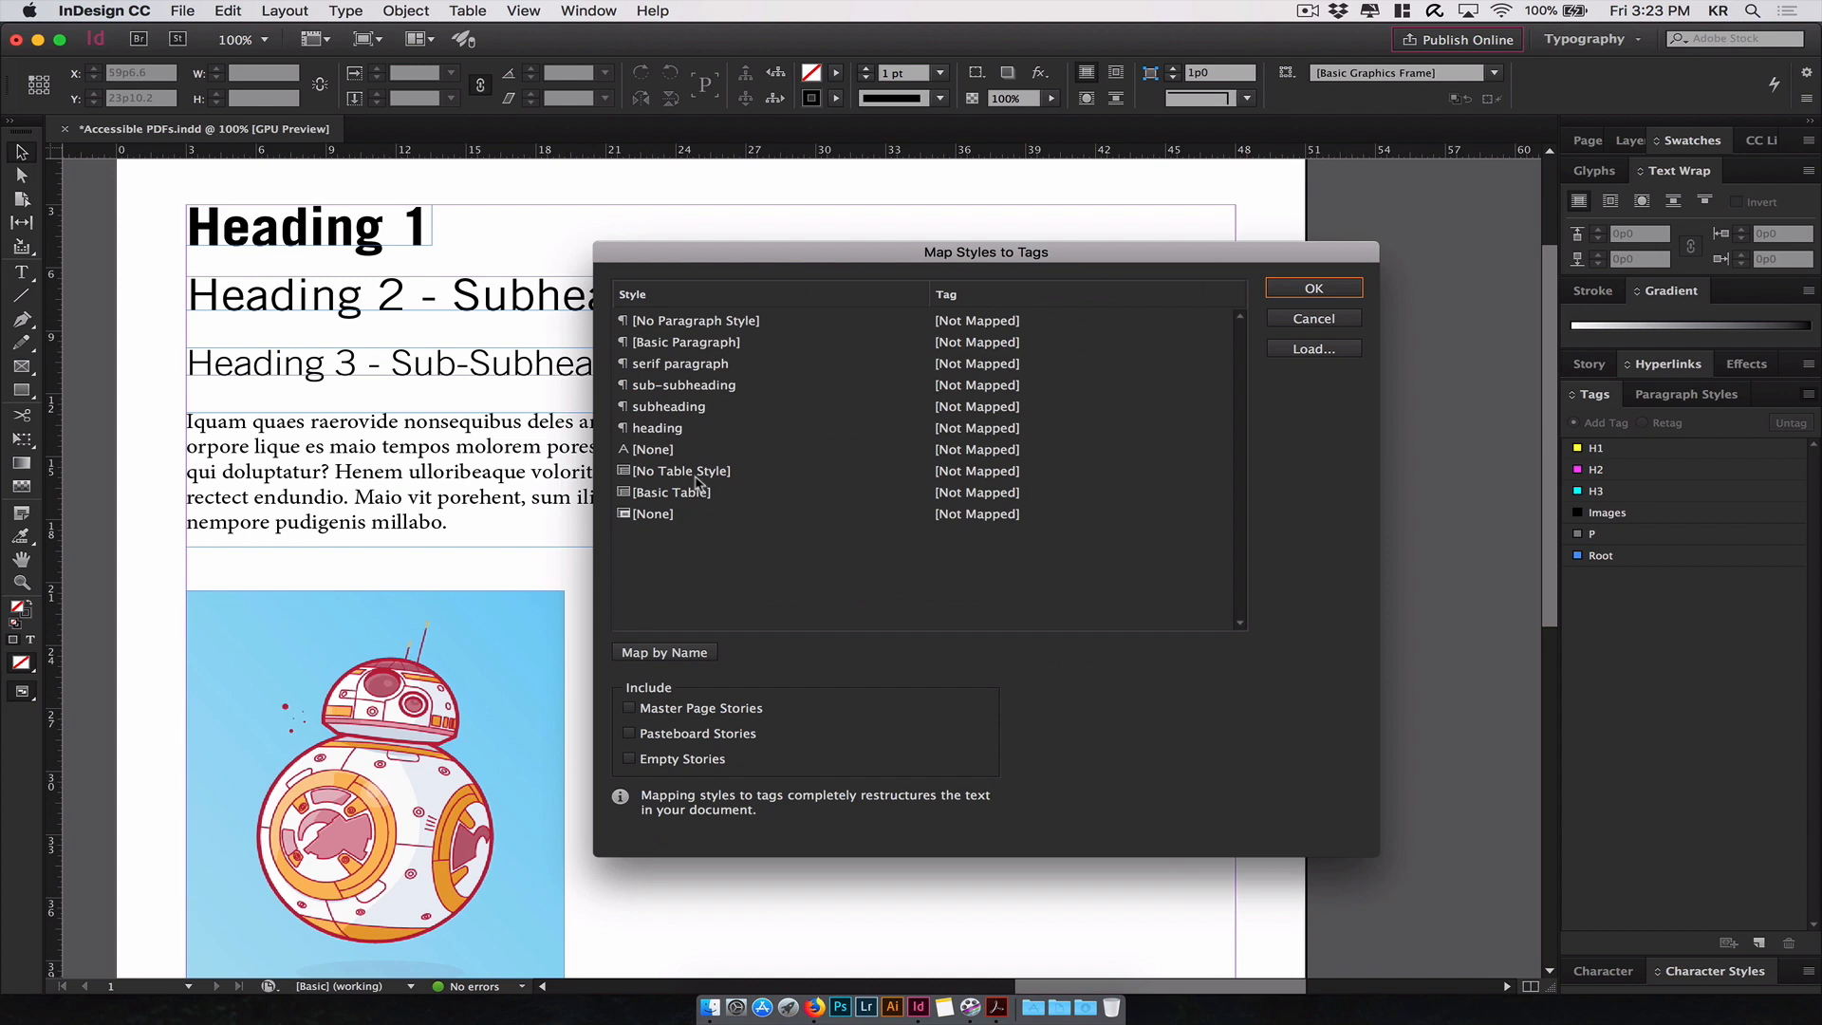
pyautogui.moveTo(992, 497)
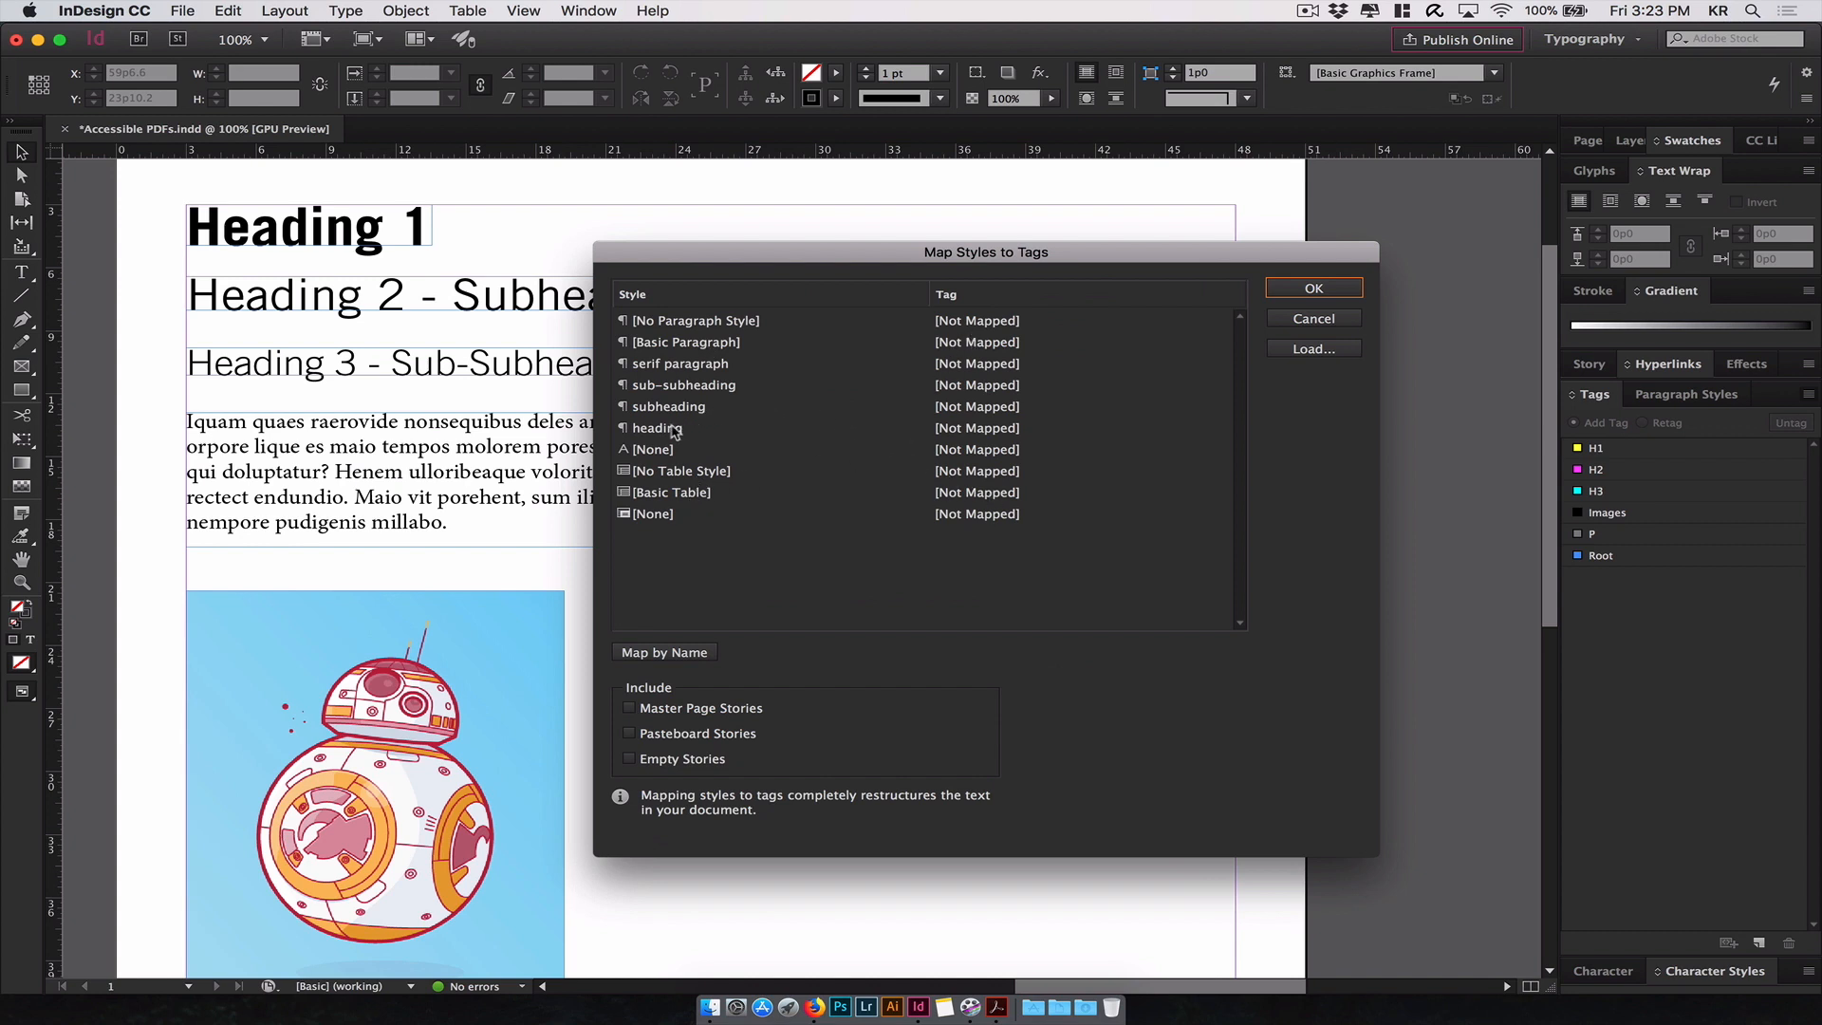
pyautogui.click(1080, 427)
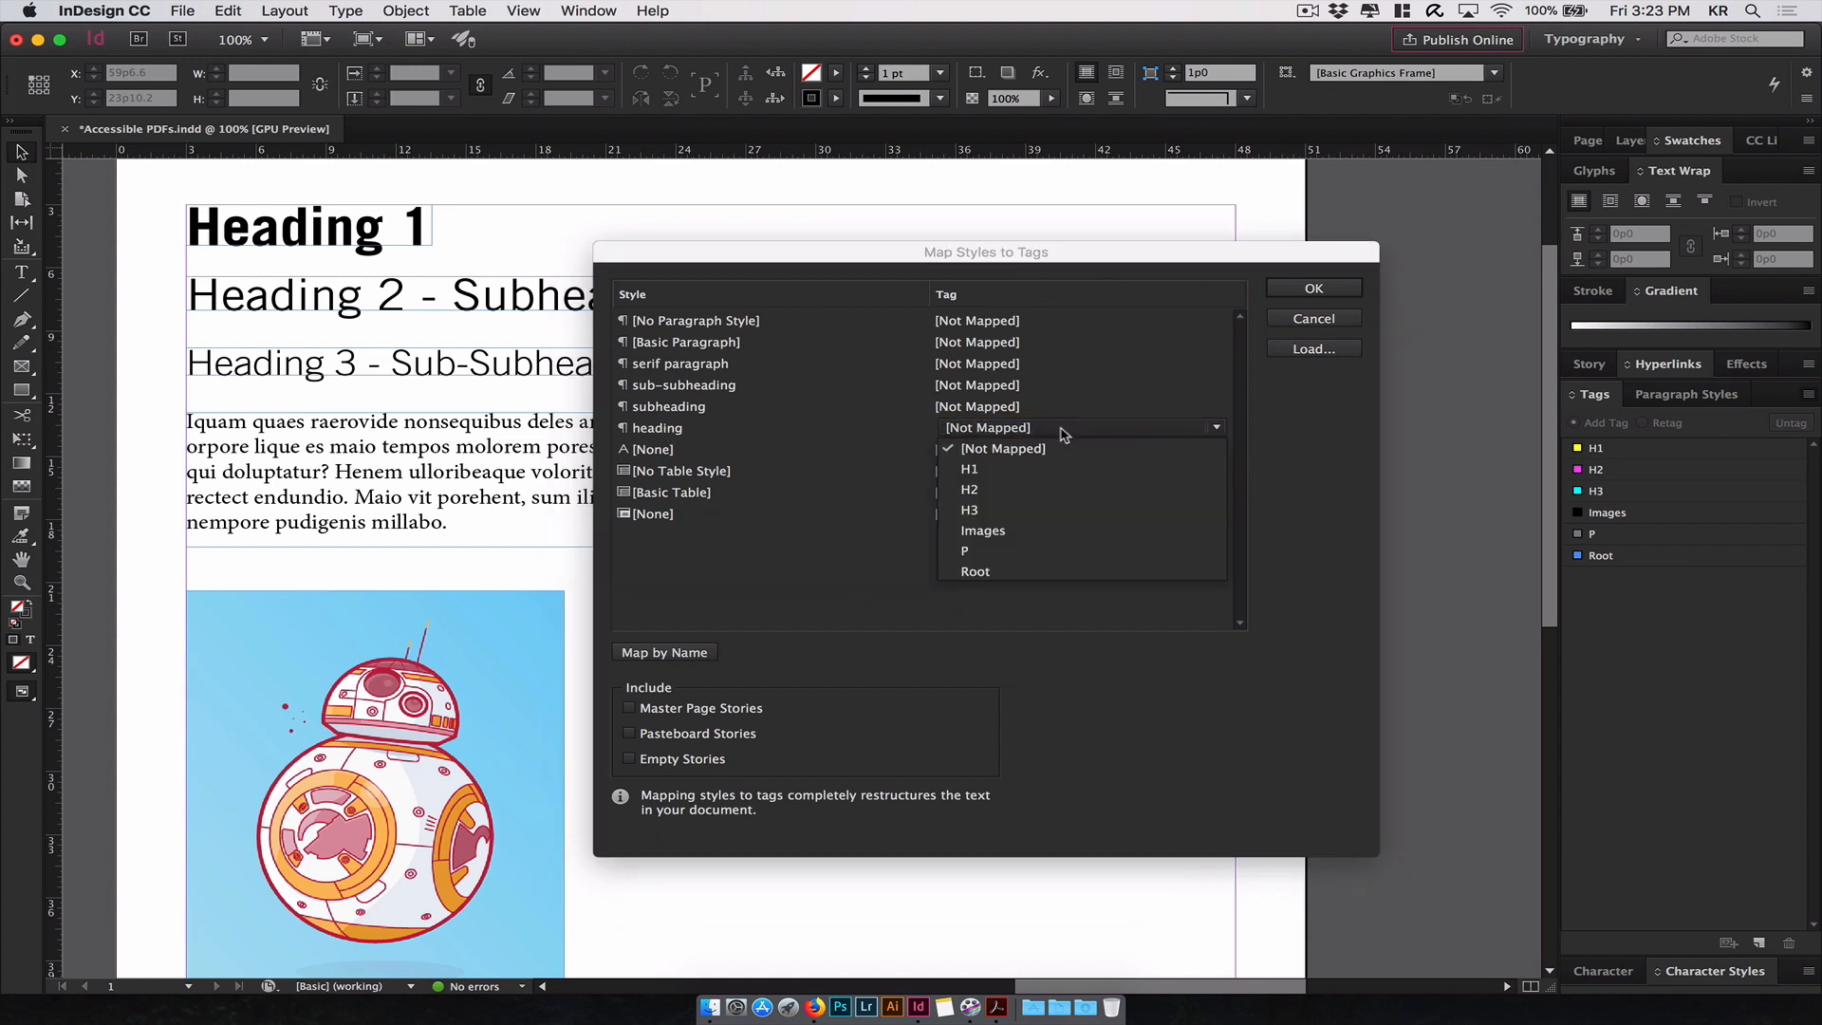
pyautogui.moveTo(1046, 476)
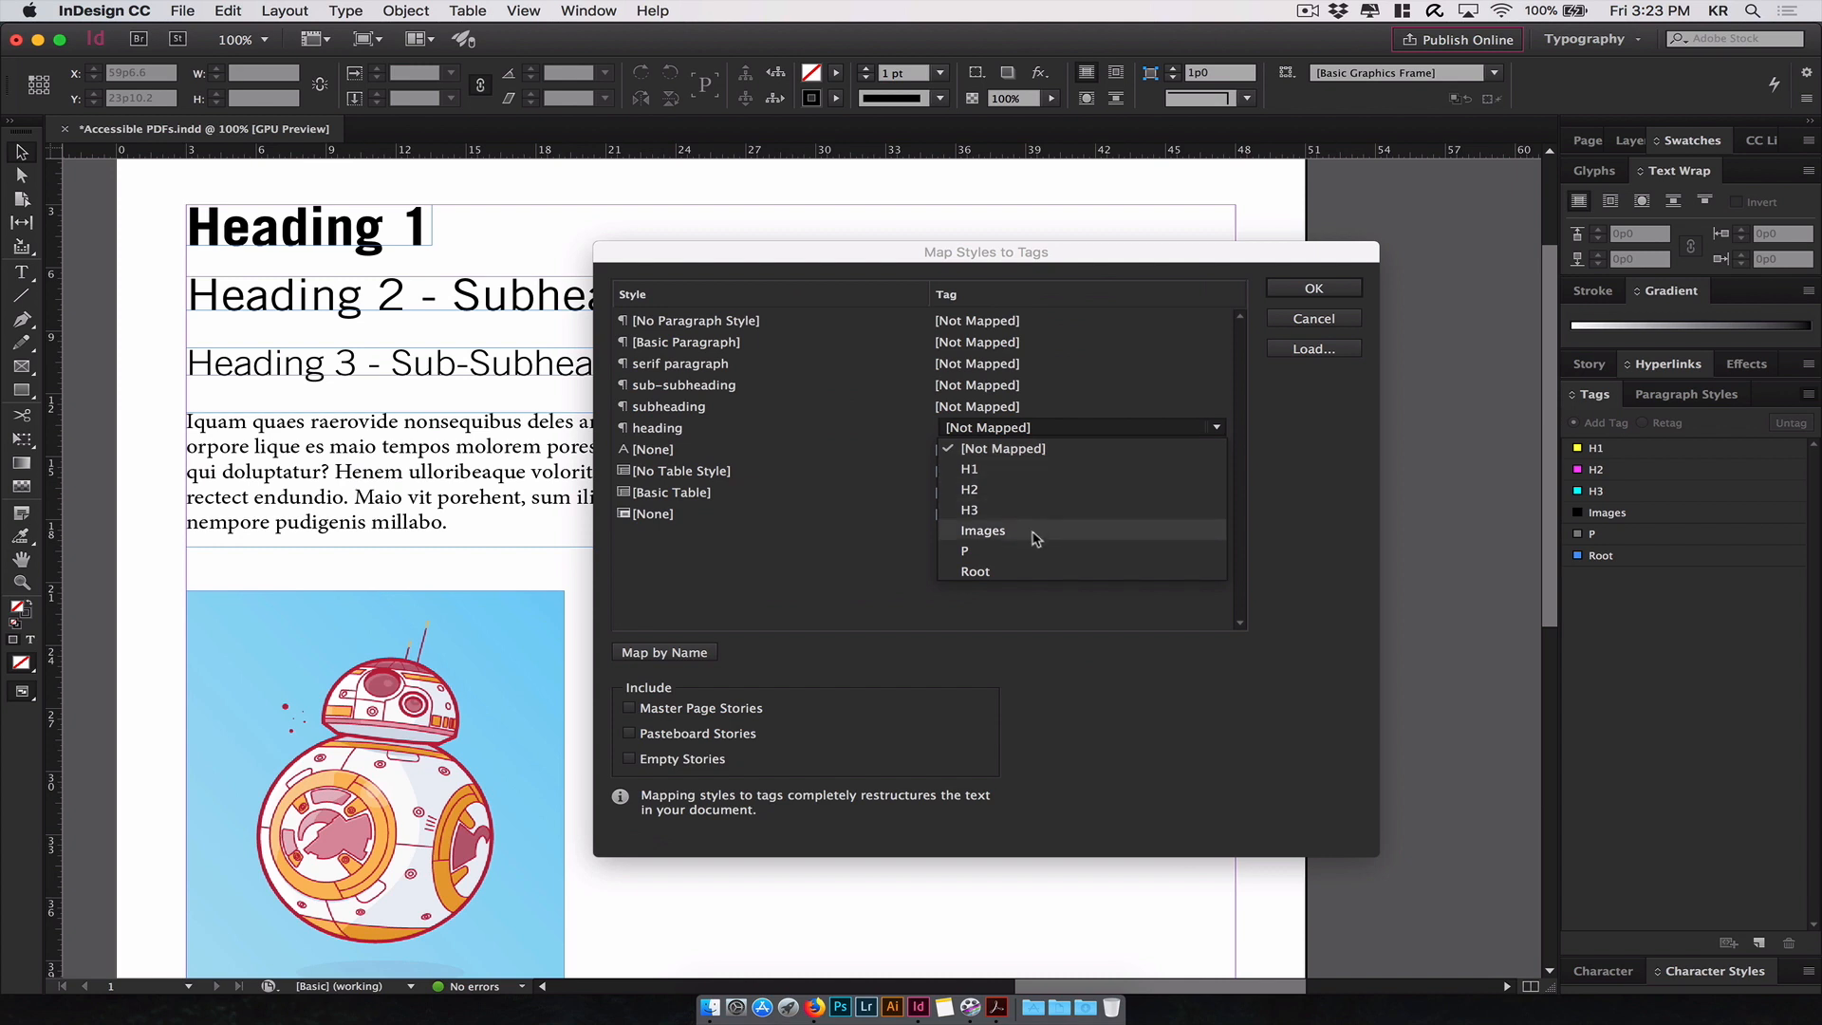
pyautogui.moveTo(1042, 480)
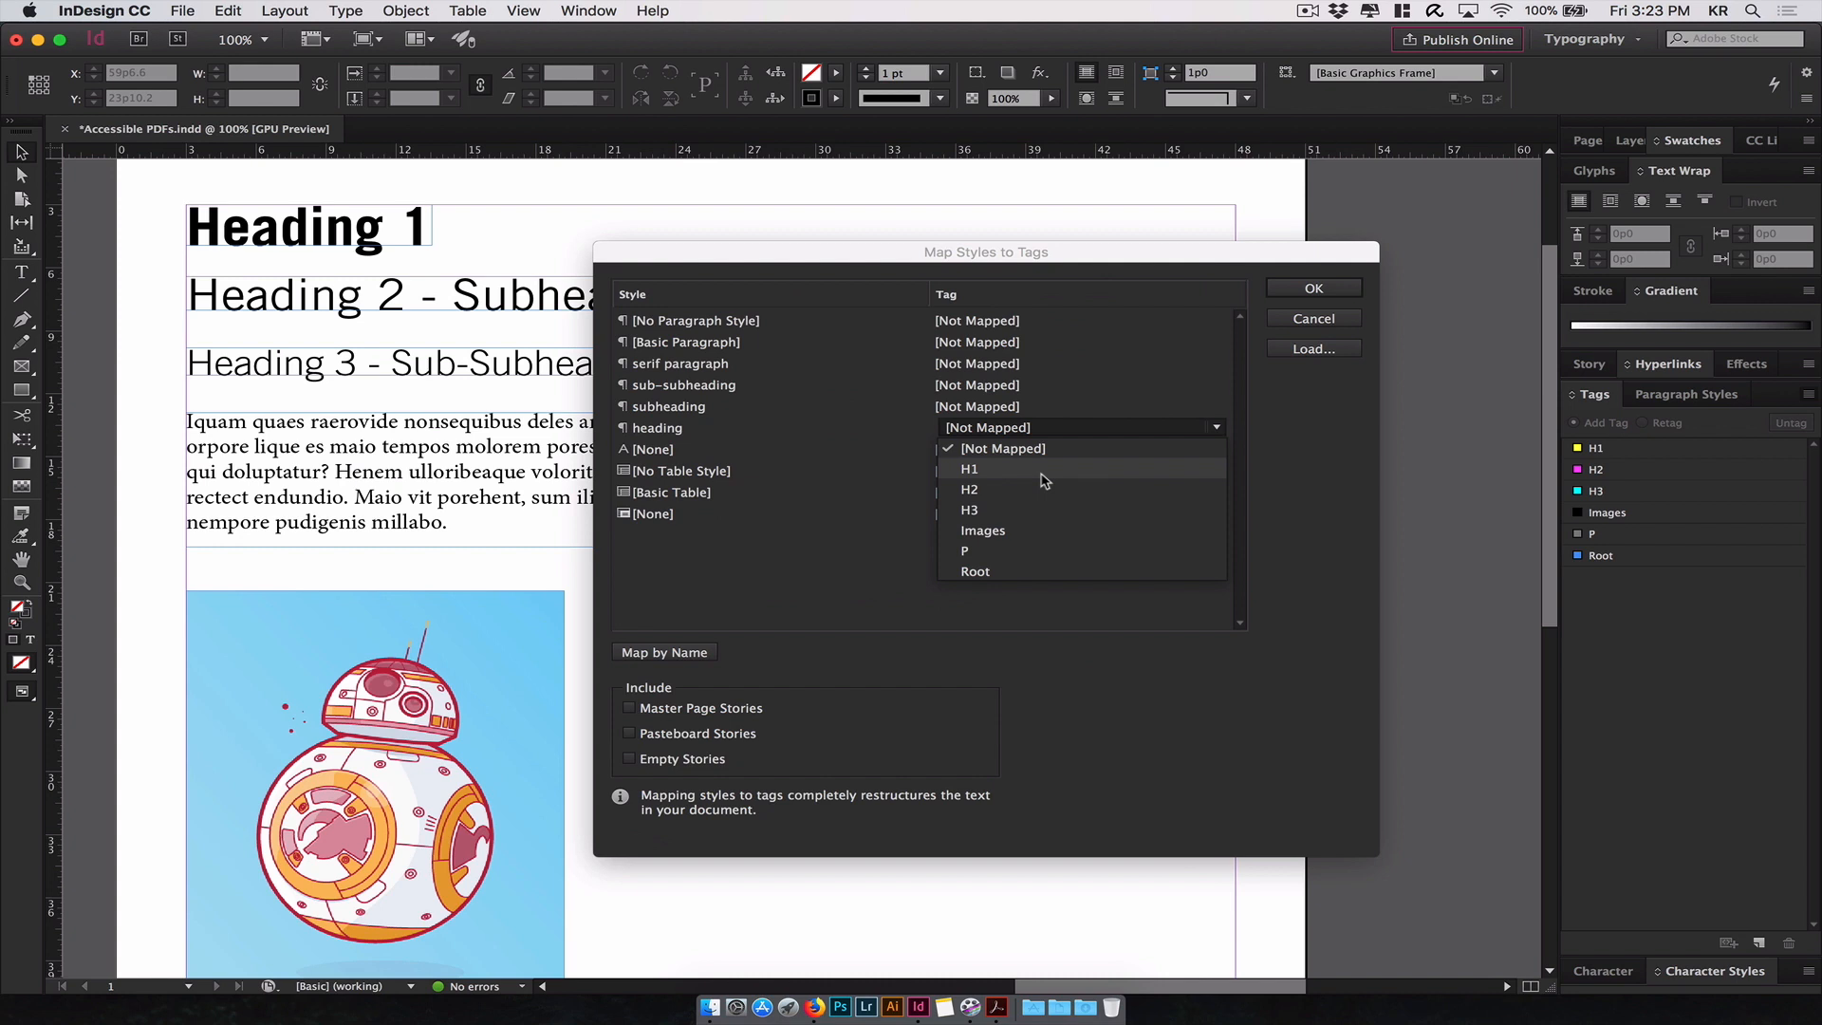
pyautogui.moveTo(985, 478)
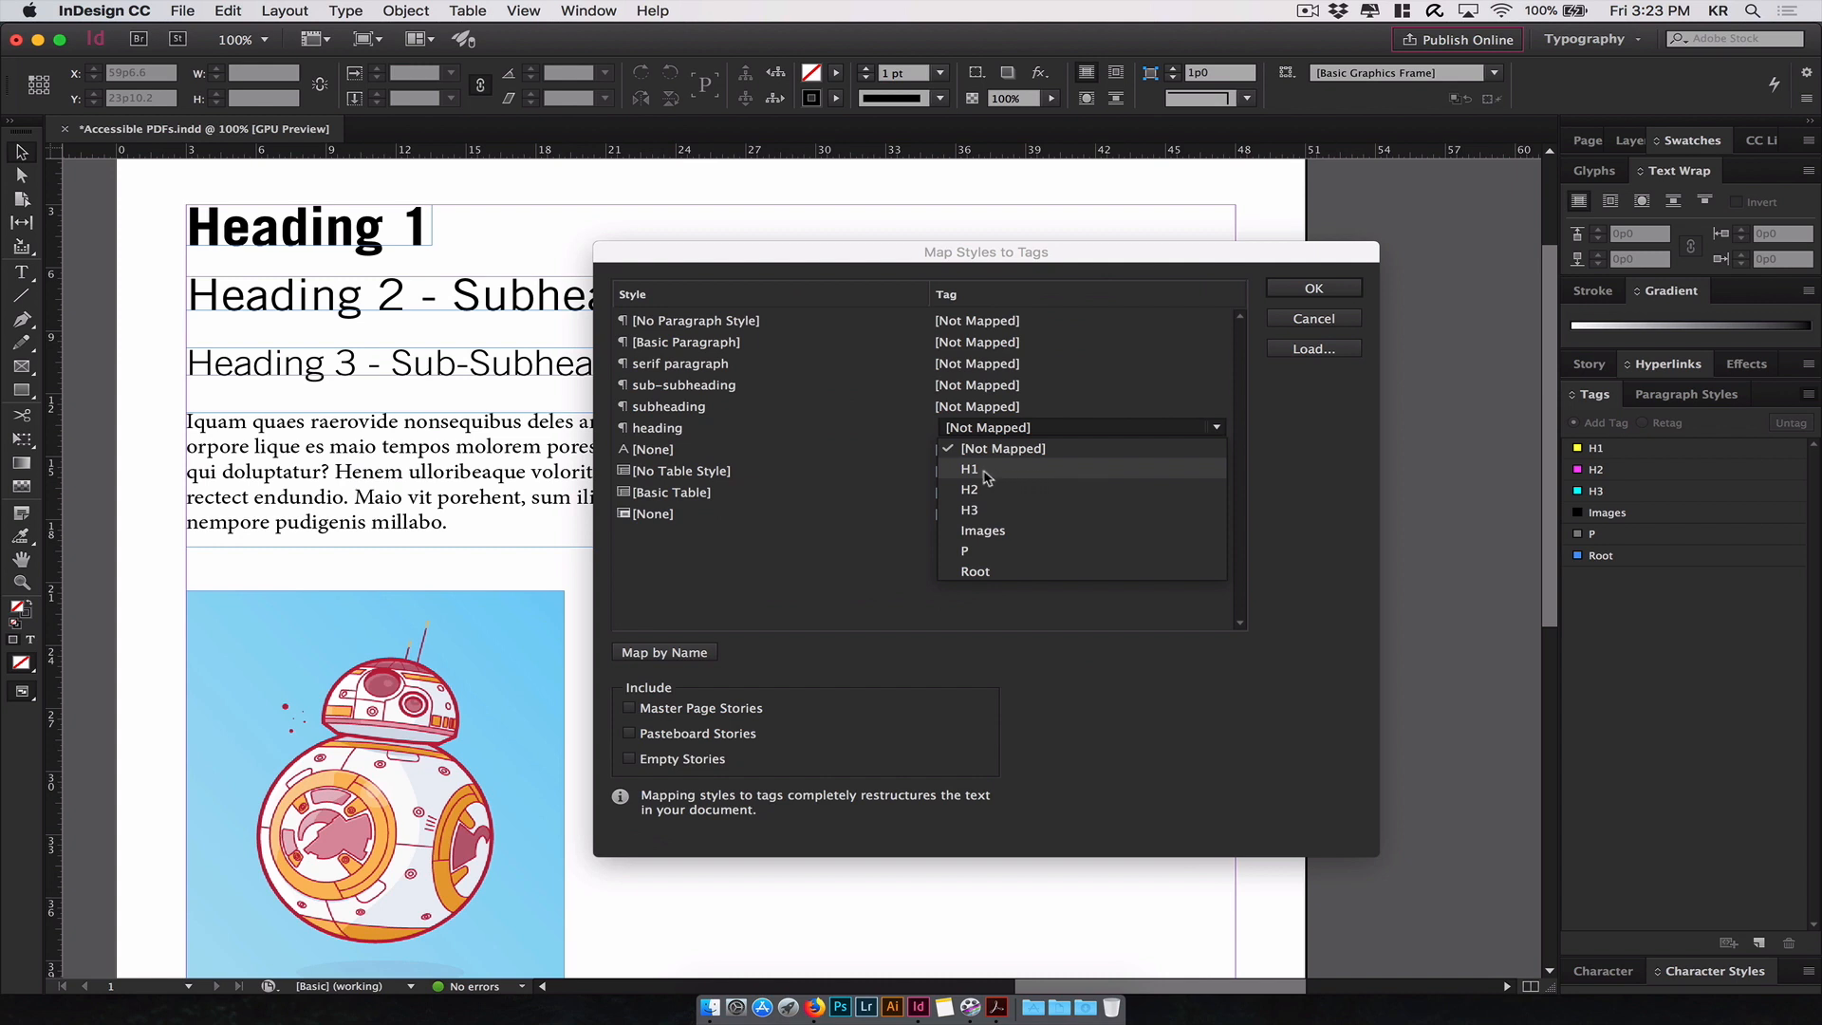
pyautogui.click(970, 469)
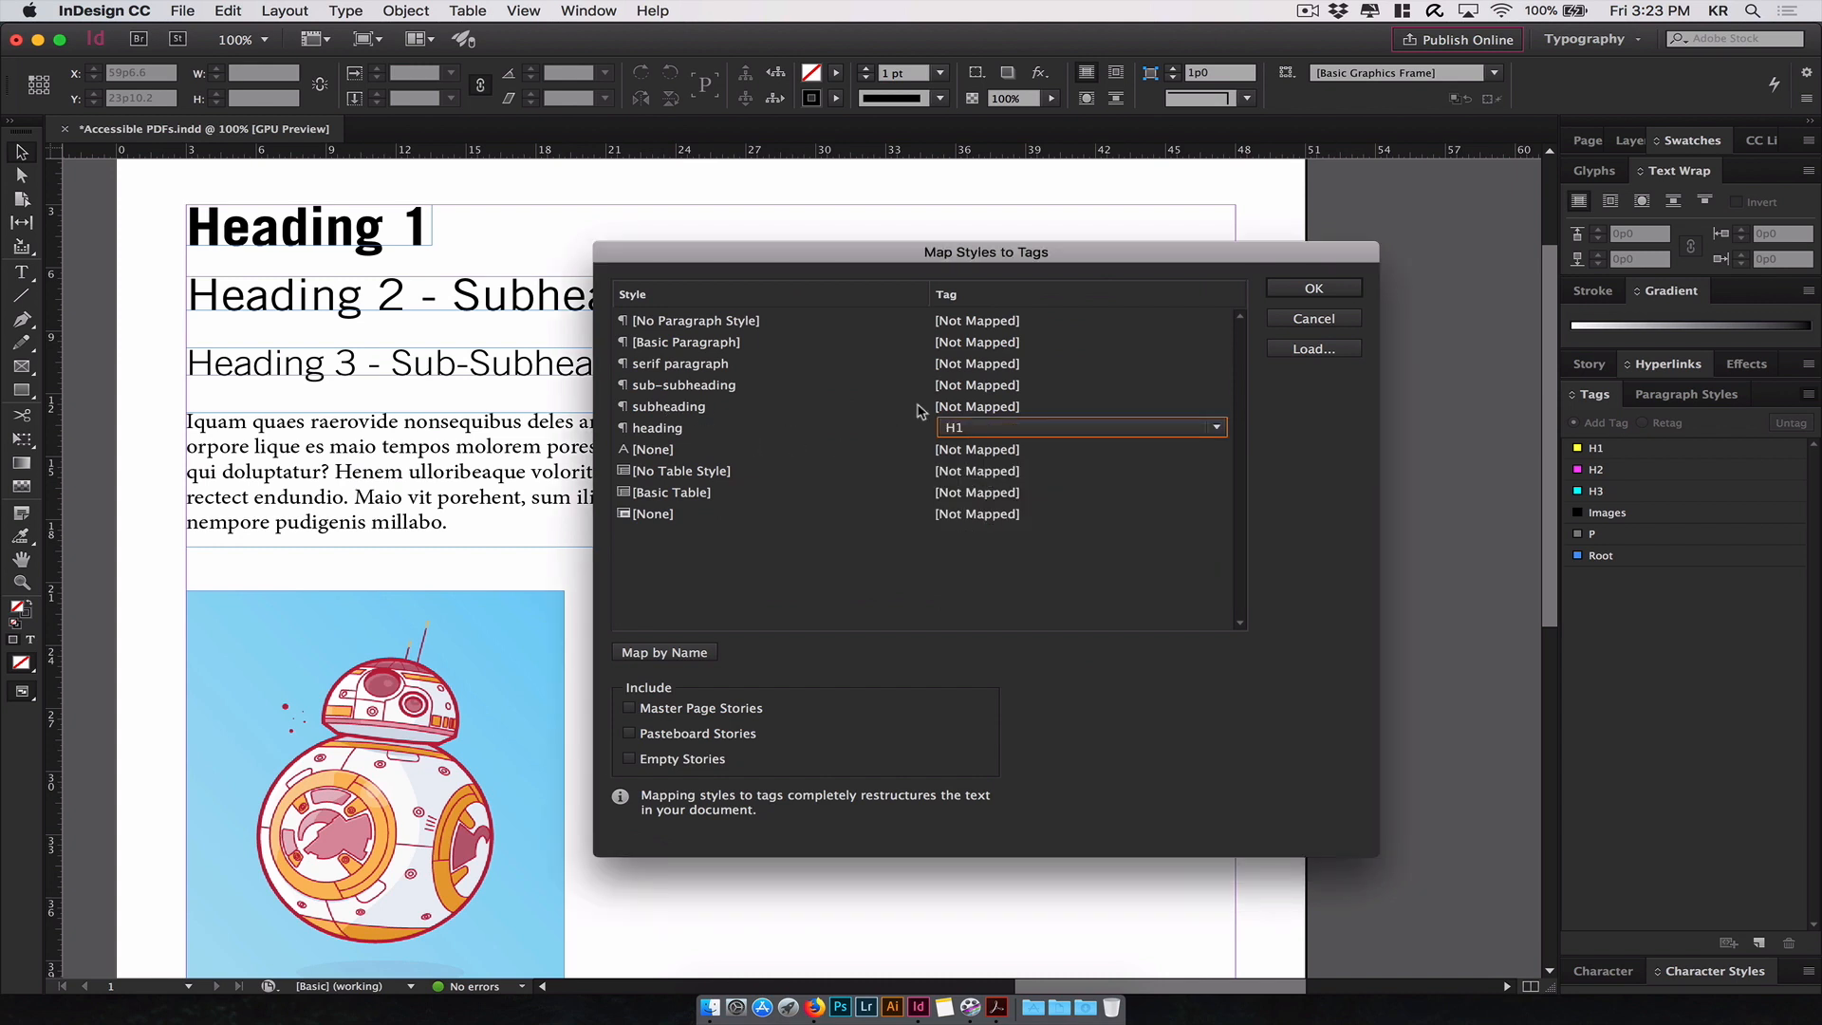
# - Map subheading to H2, sub-subheading to H3, serif paragraph to P, and apply the mappings
pyautogui.click(1216, 406)
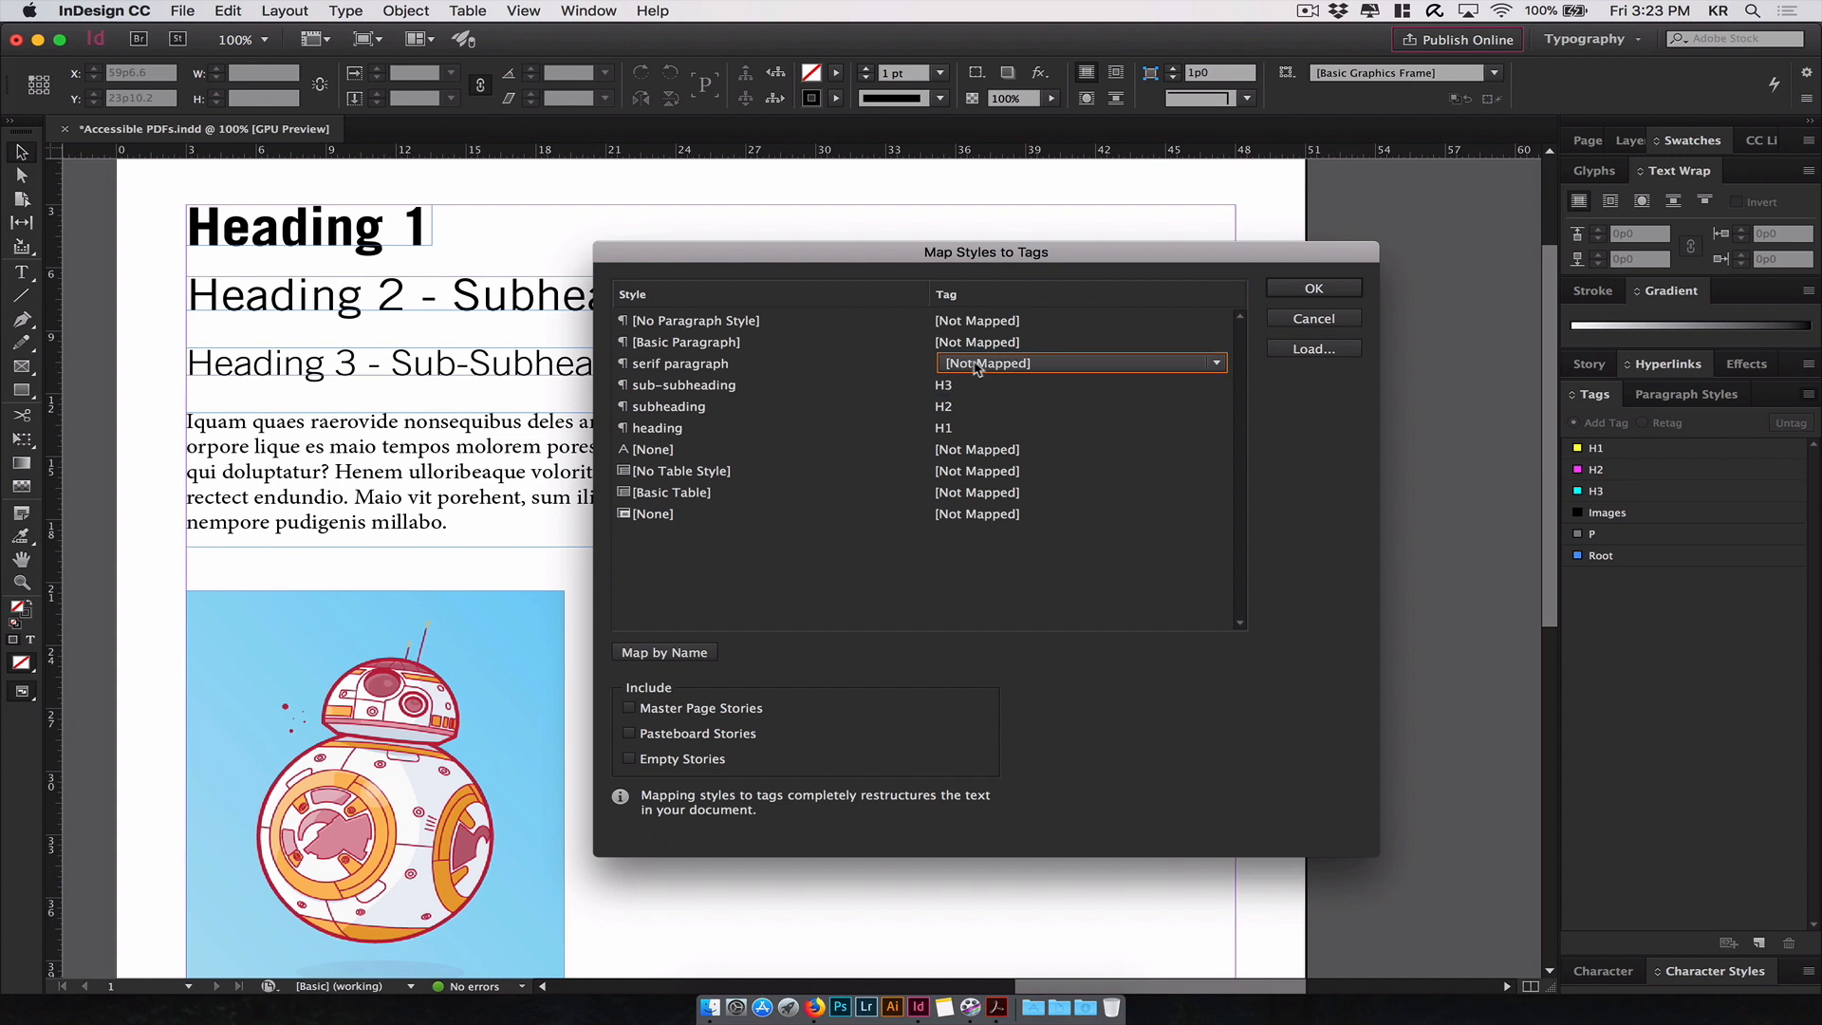
pyautogui.click(1080, 362)
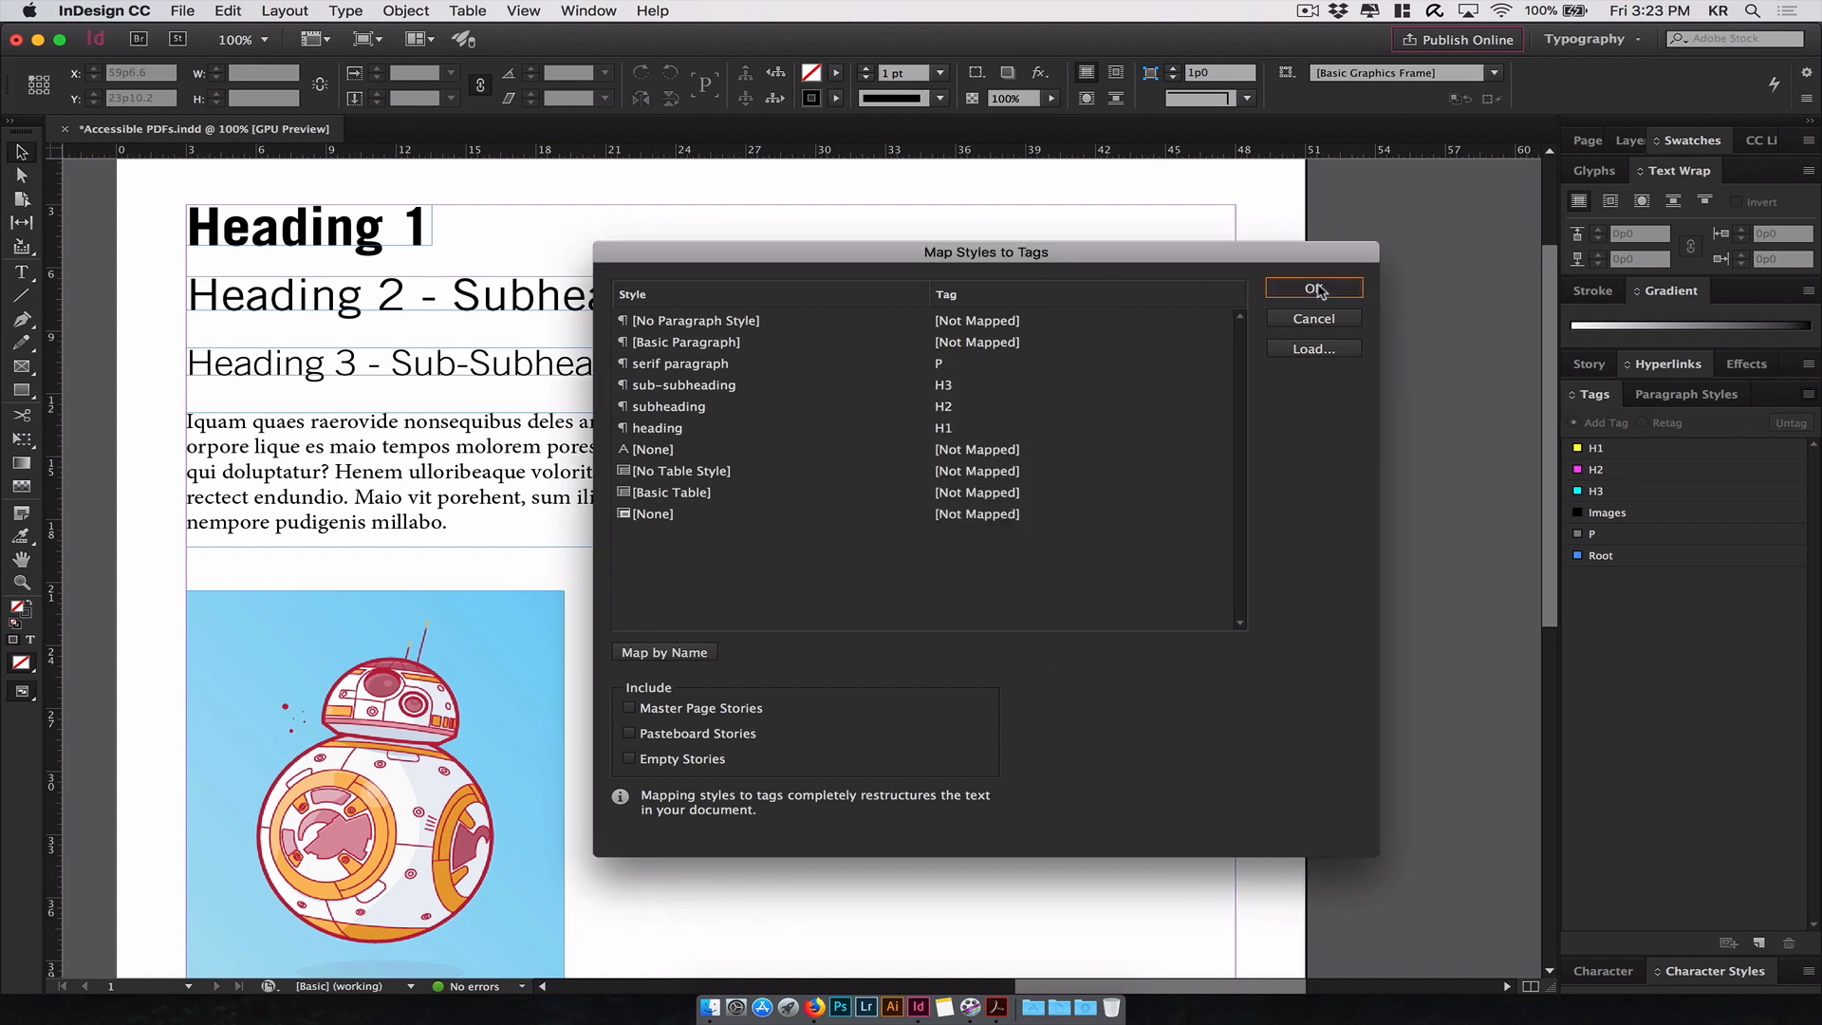
pyautogui.click(1313, 288)
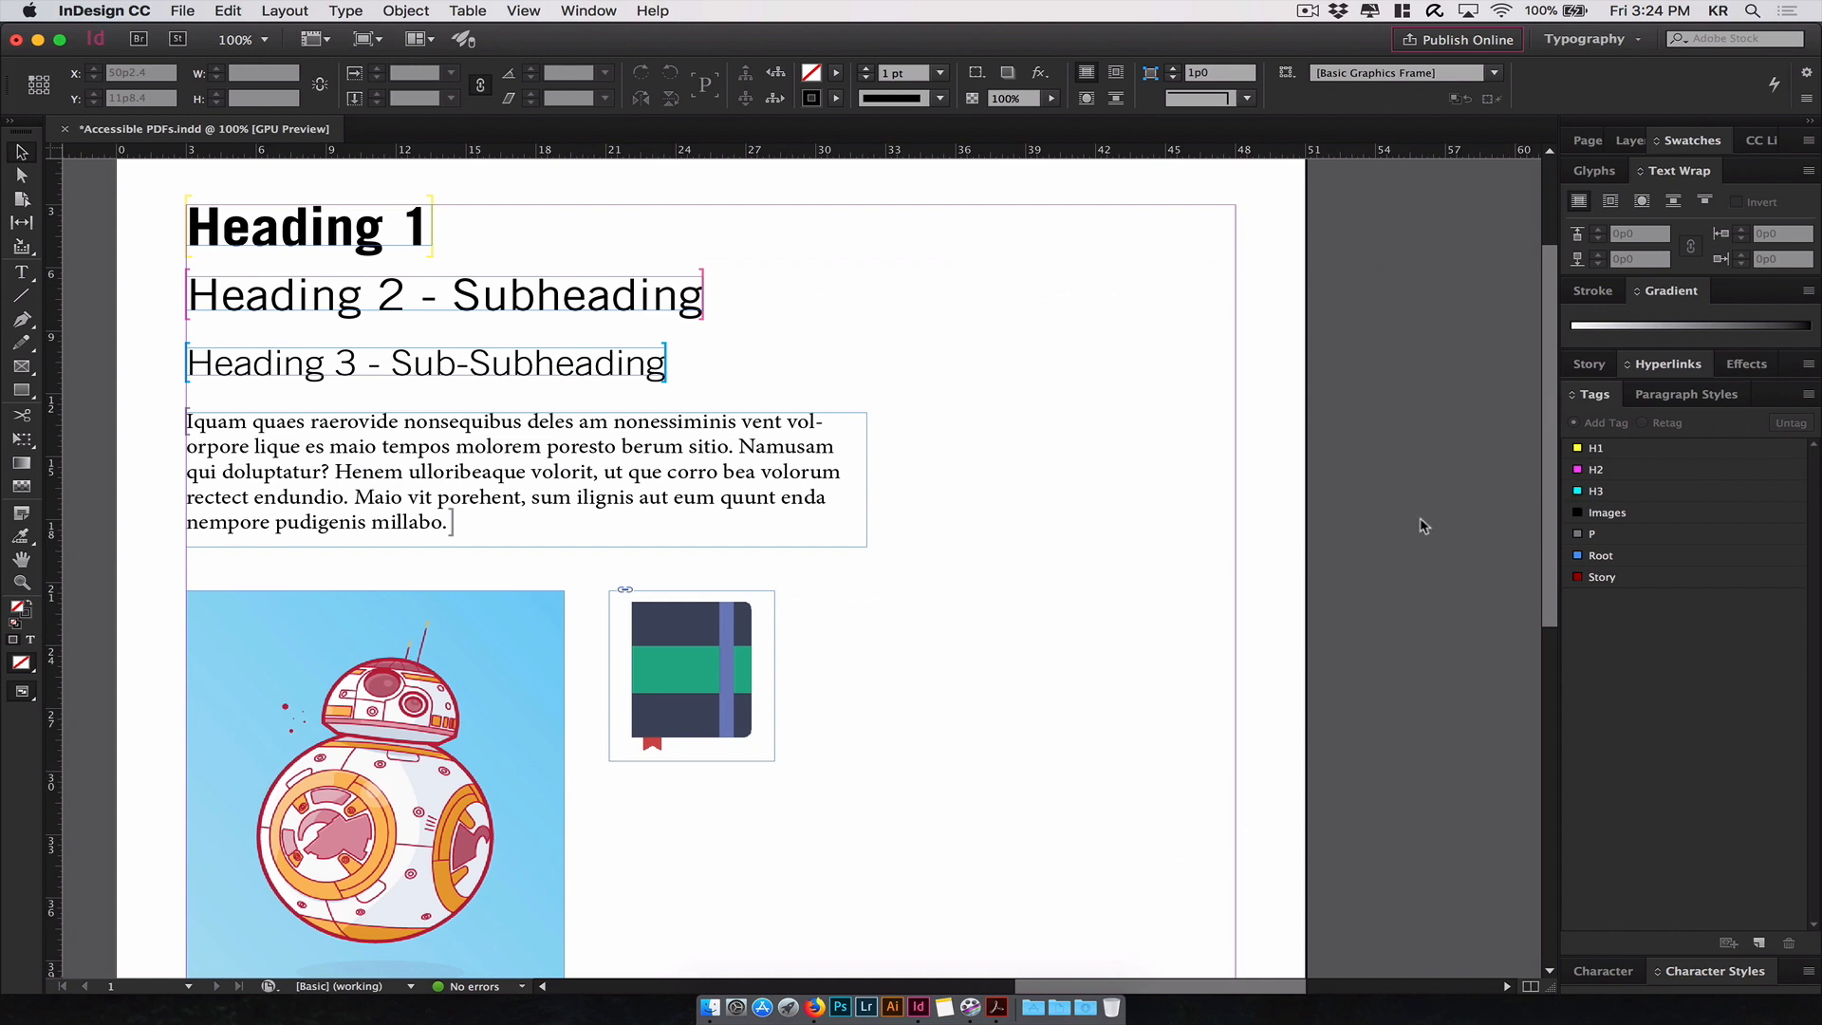
# - Select the BB-8 robot illustration and tag it as Images
pyautogui.scroll(-3)
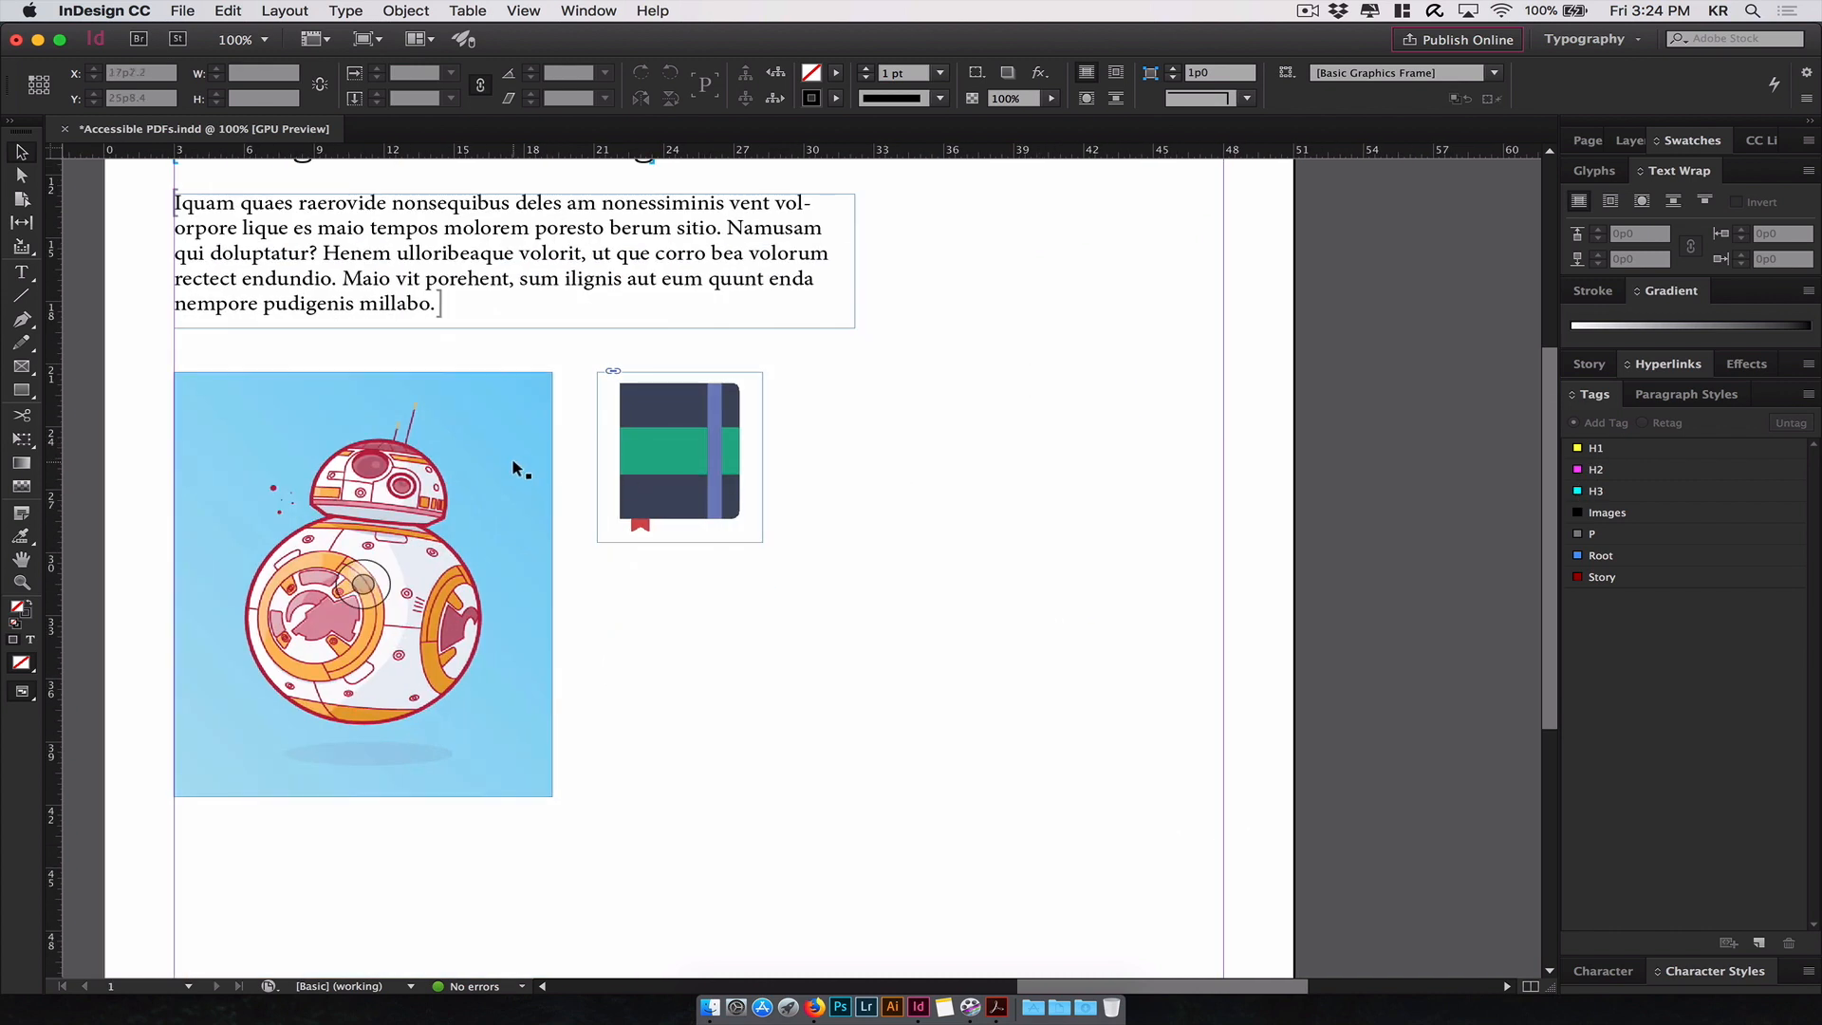
pyautogui.click(362, 583)
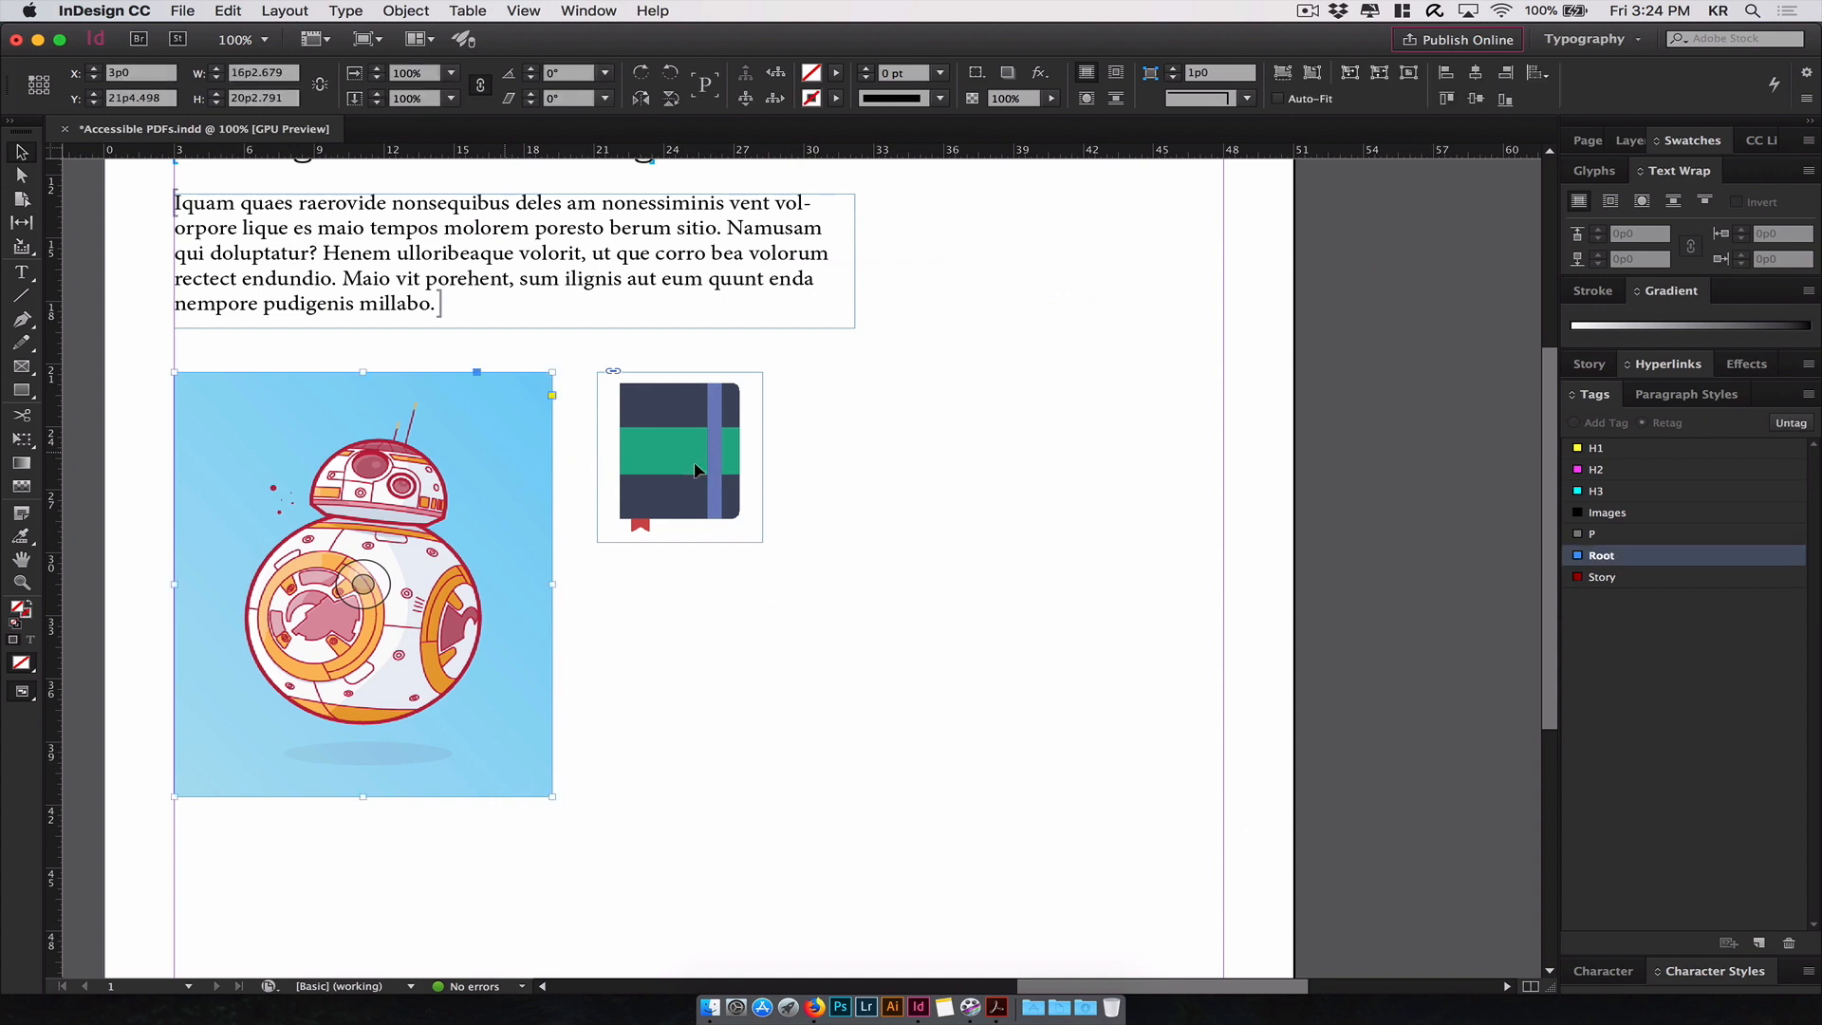
pyautogui.click(1607, 512)
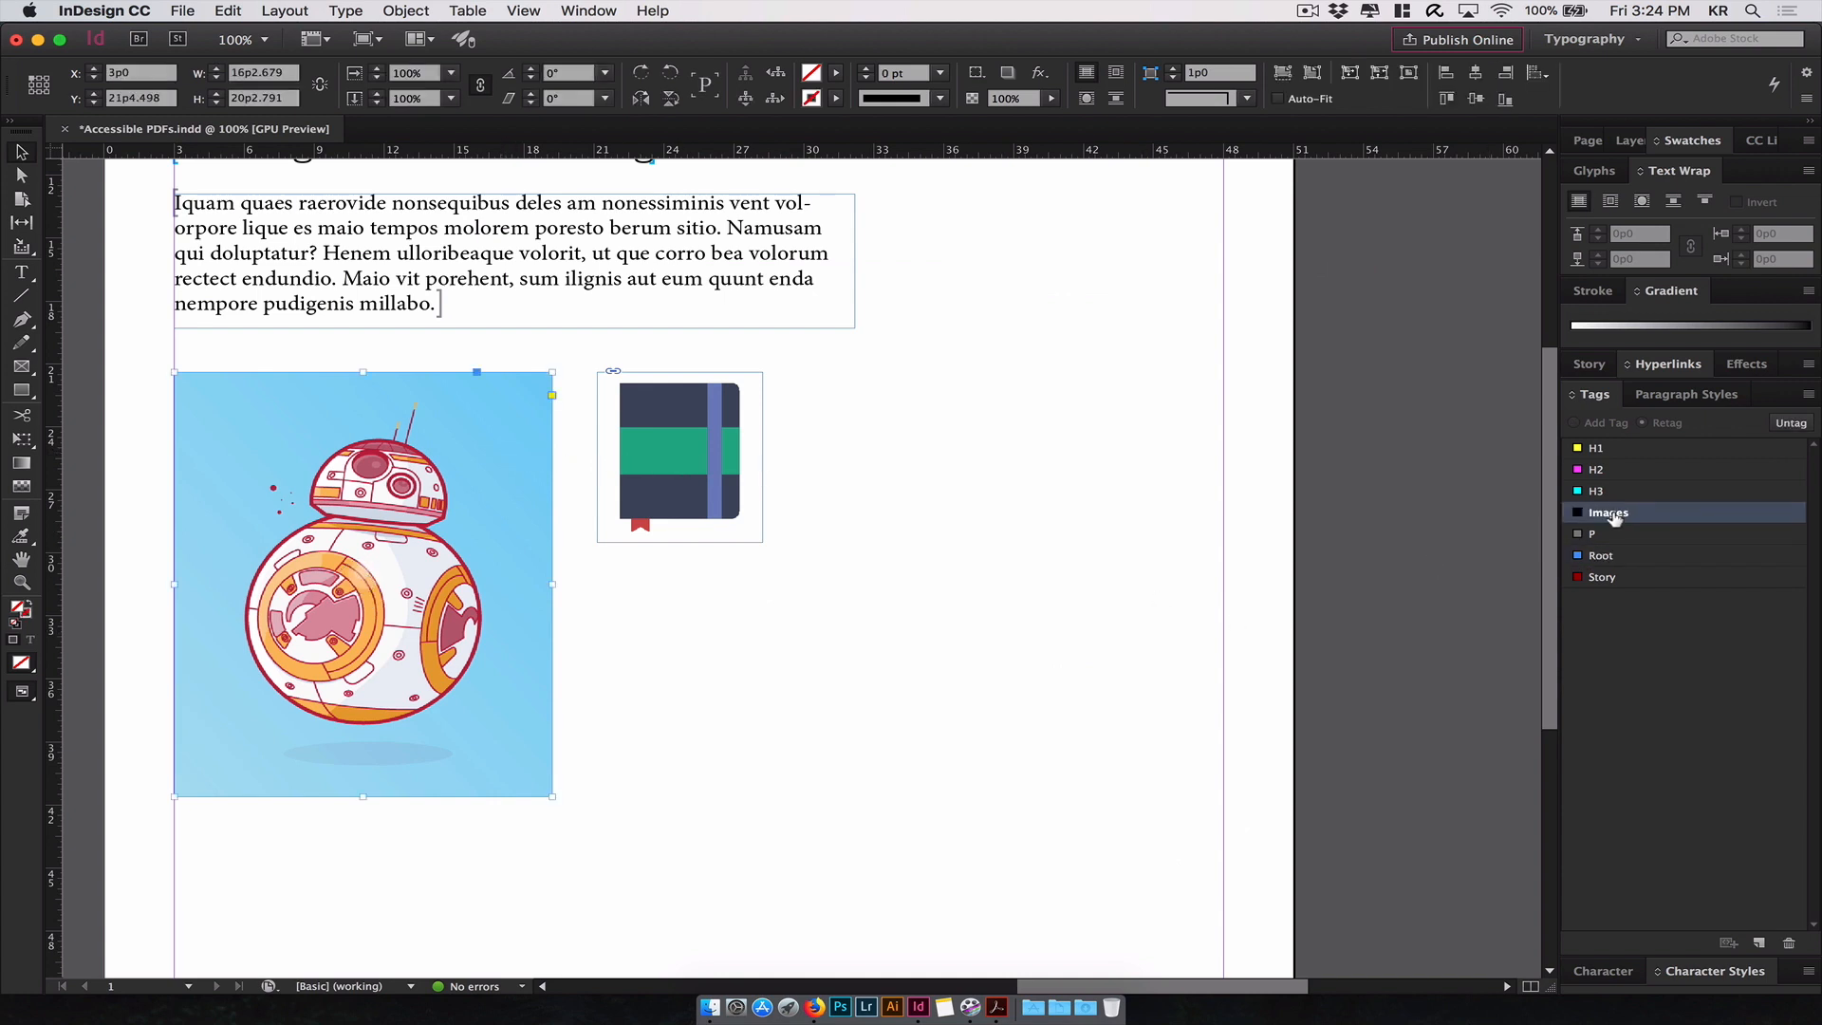
pyautogui.click(679, 457)
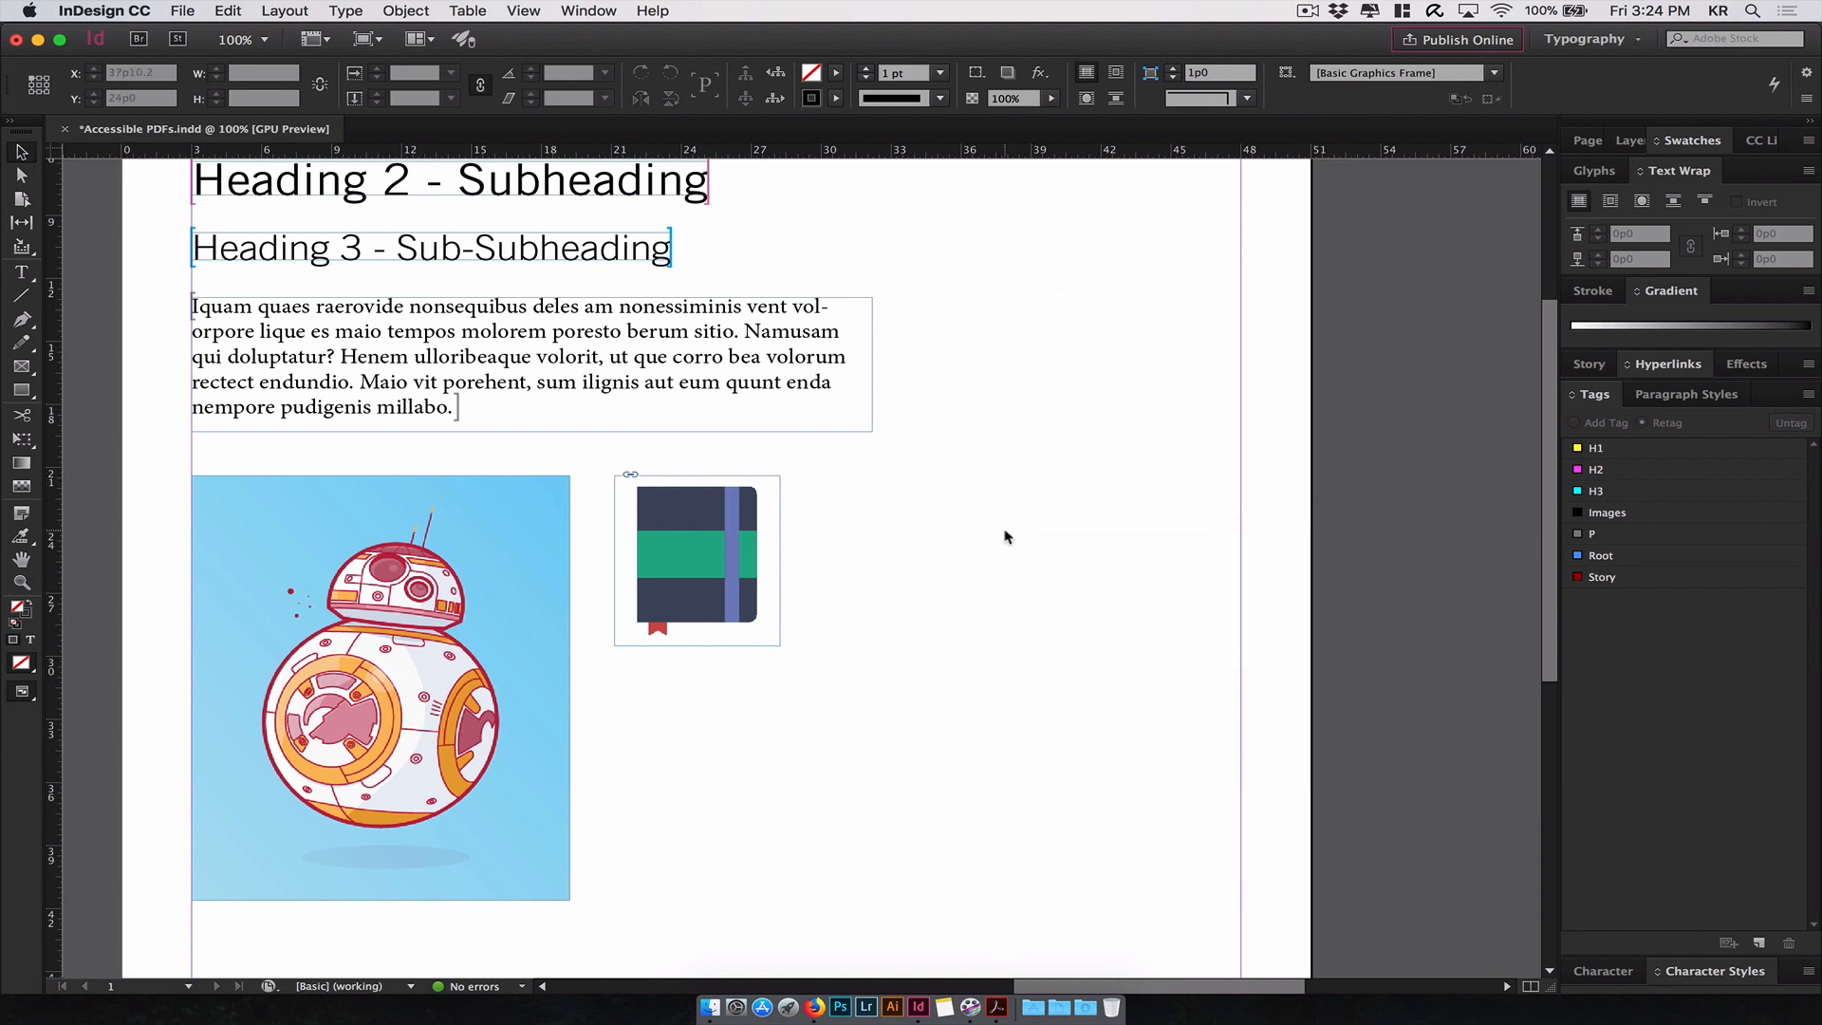
# - Adjust the tag selection and reapply the Images tag to the illustration
pyautogui.click(1596, 448)
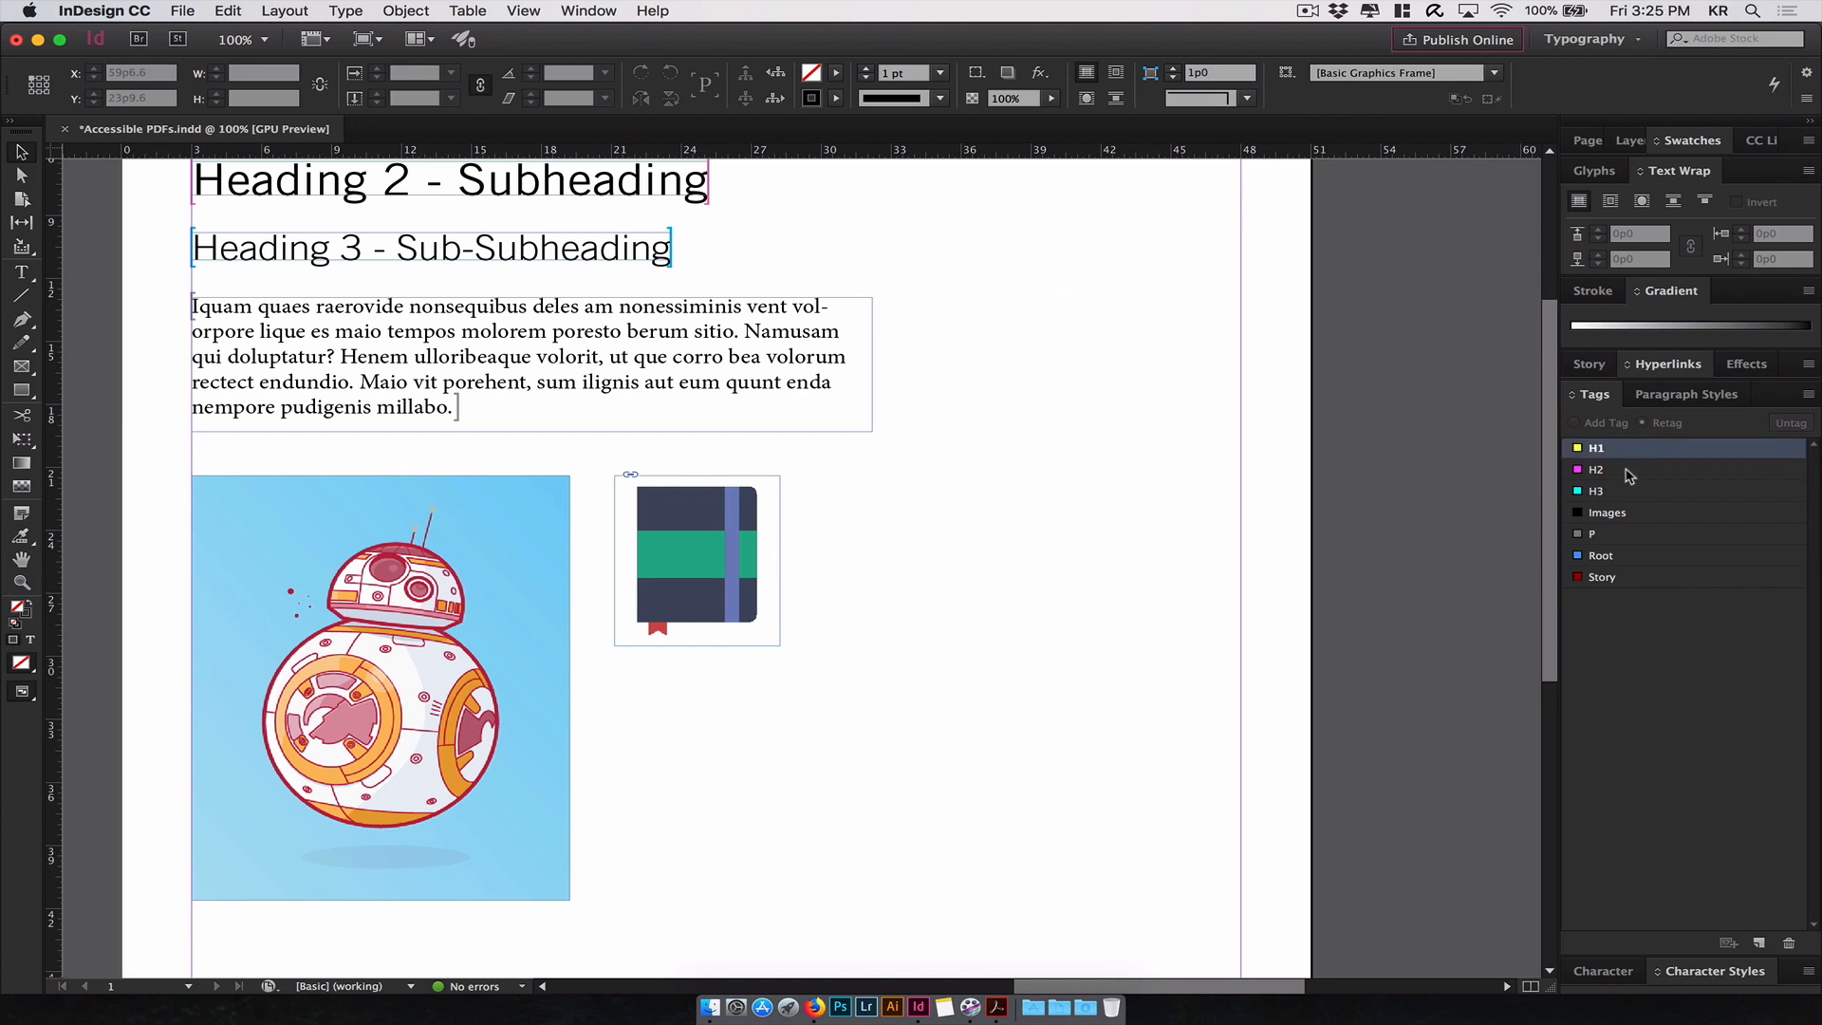
pyautogui.click(1596, 489)
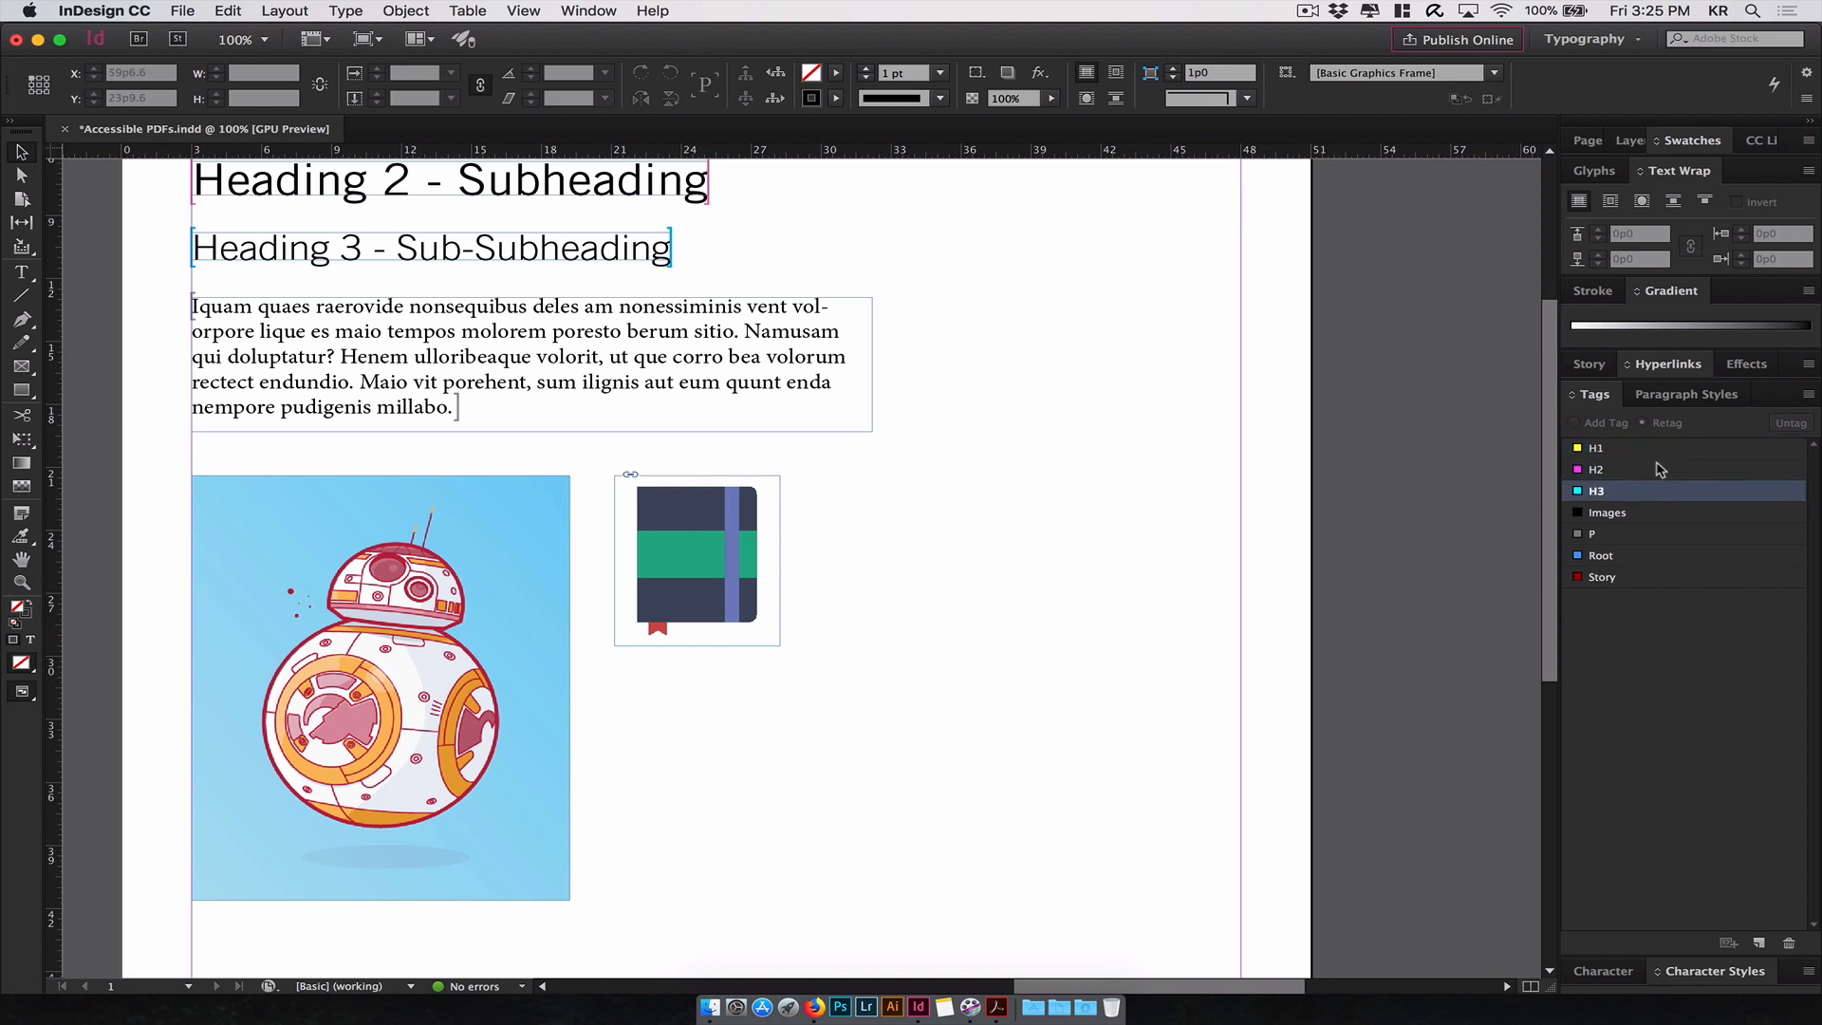
pyautogui.click(379, 687)
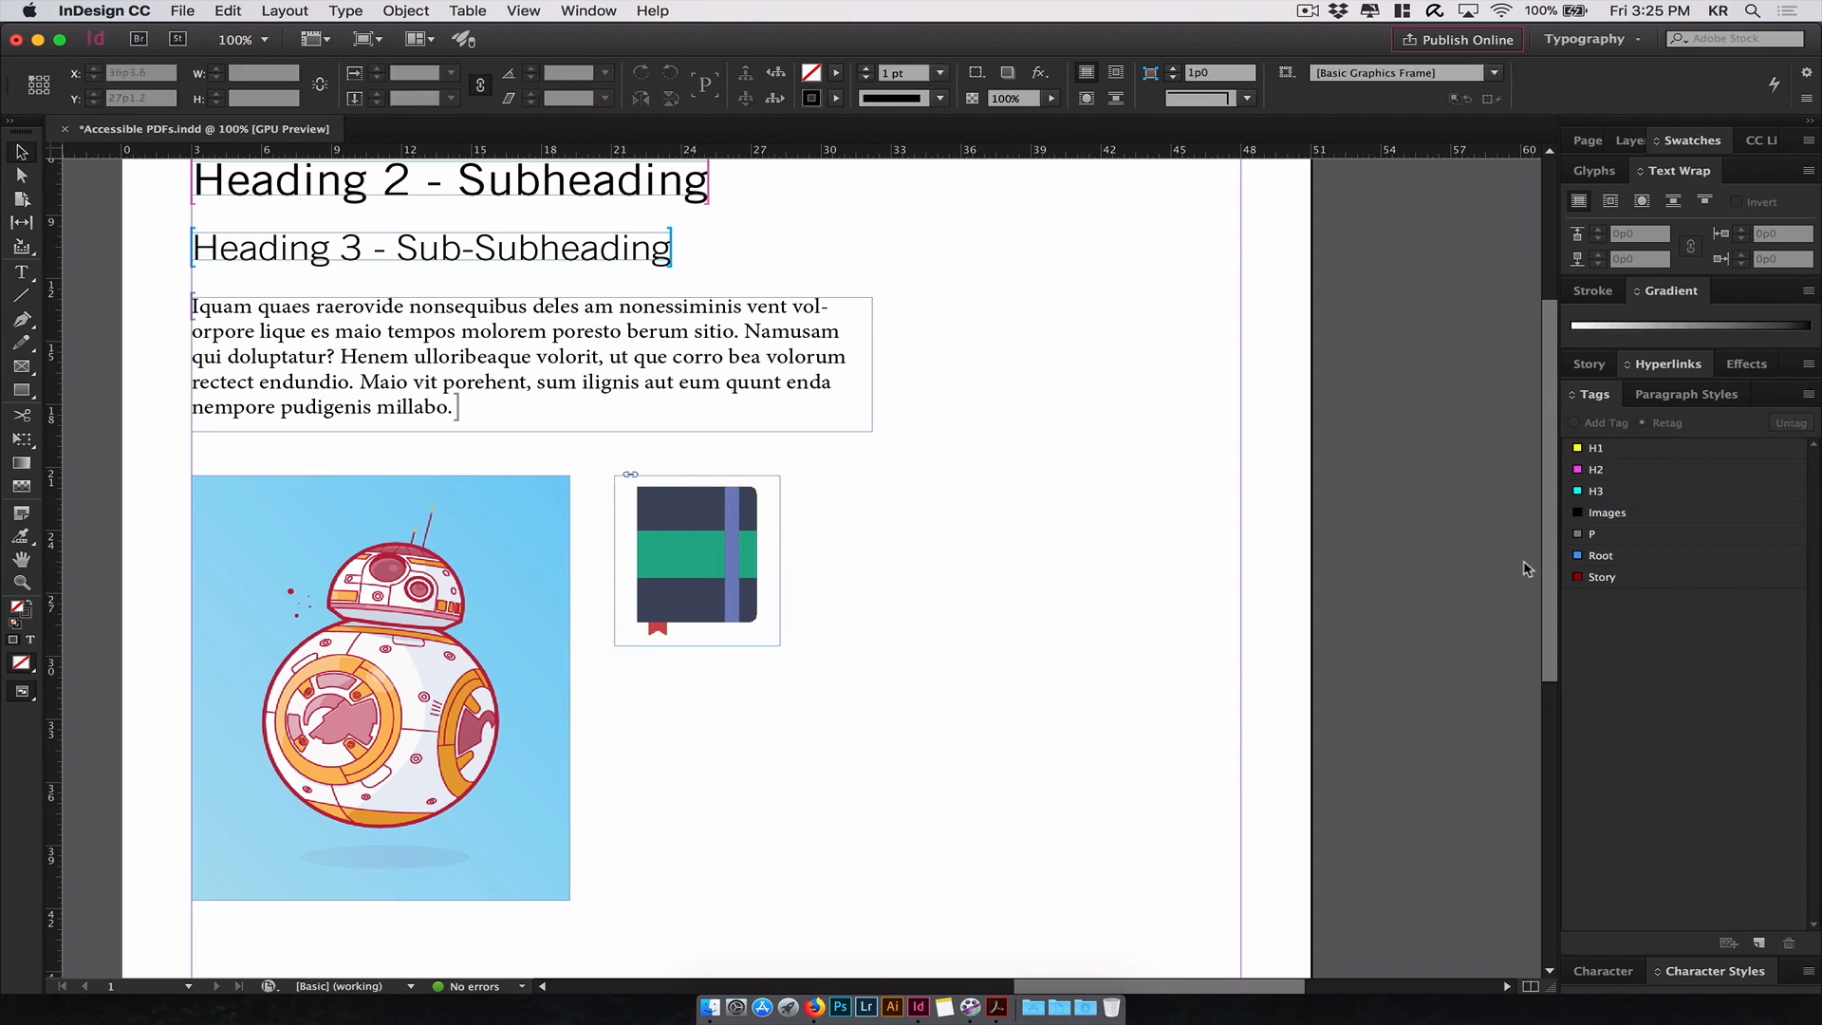
pyautogui.click(1607, 512)
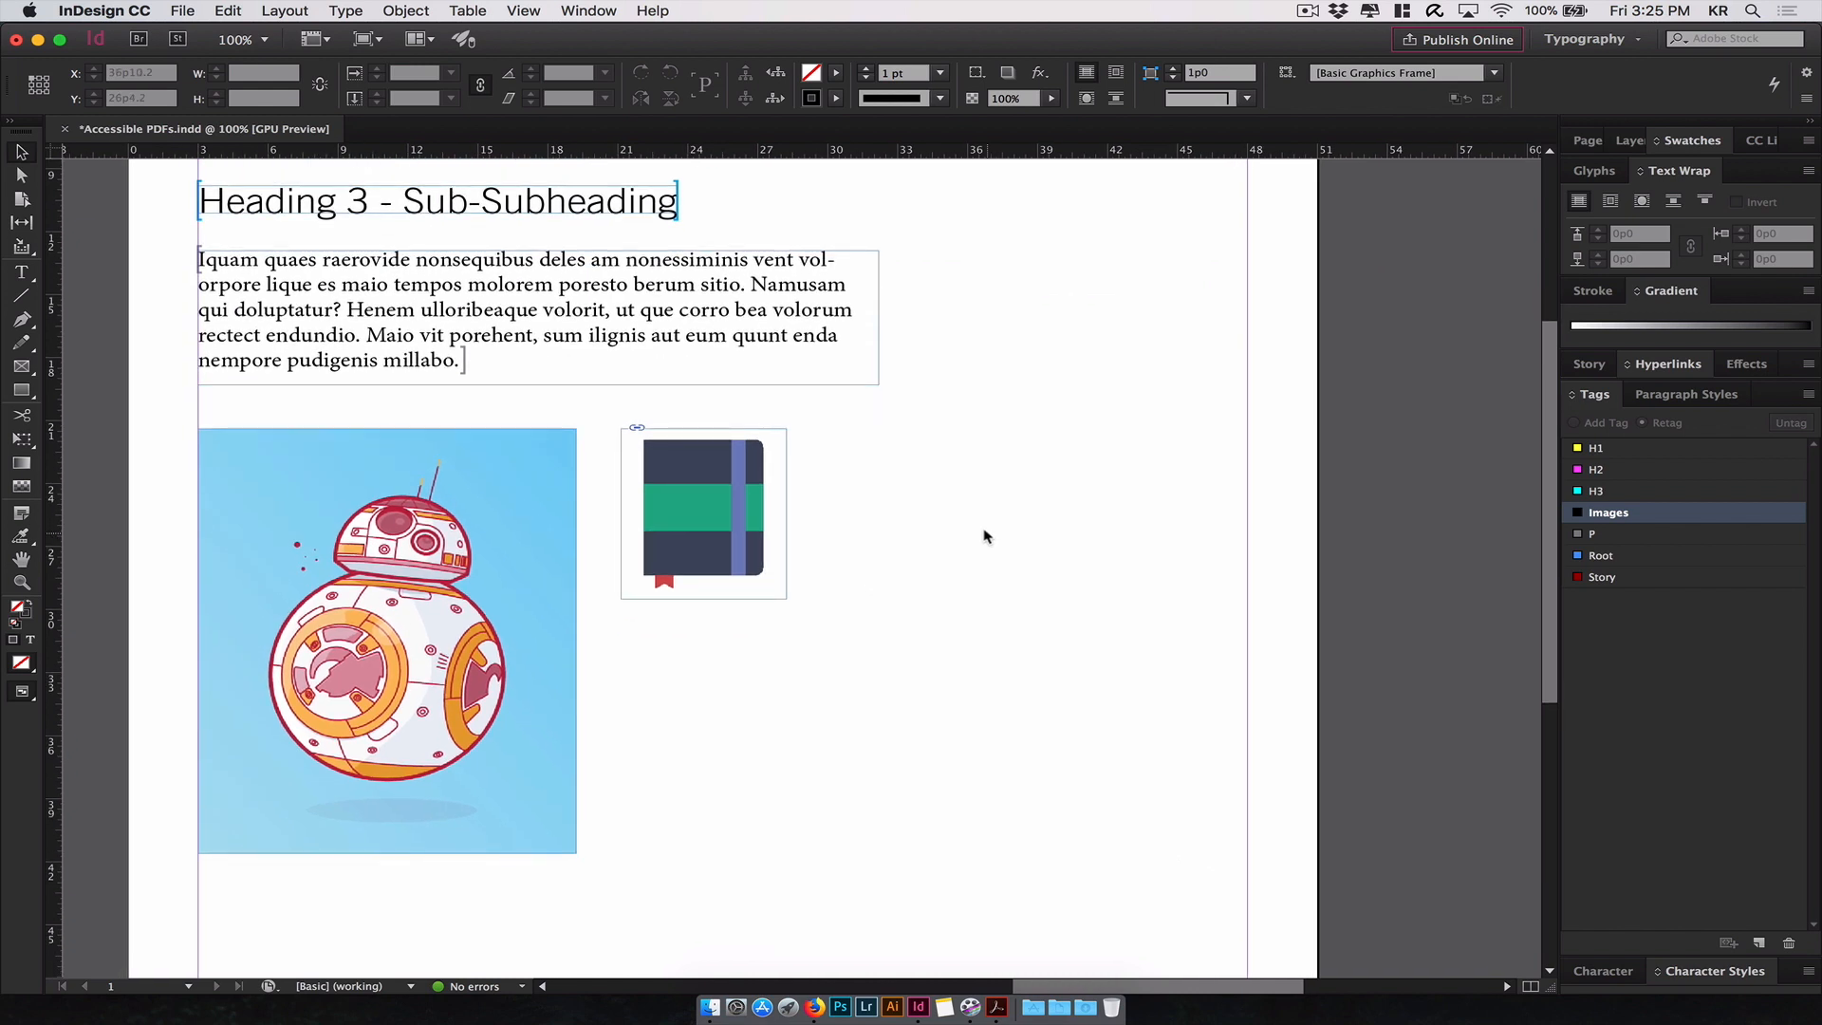
# - Bring up Object Export Options for the selected BB-8 illustration
pyautogui.click(387, 640)
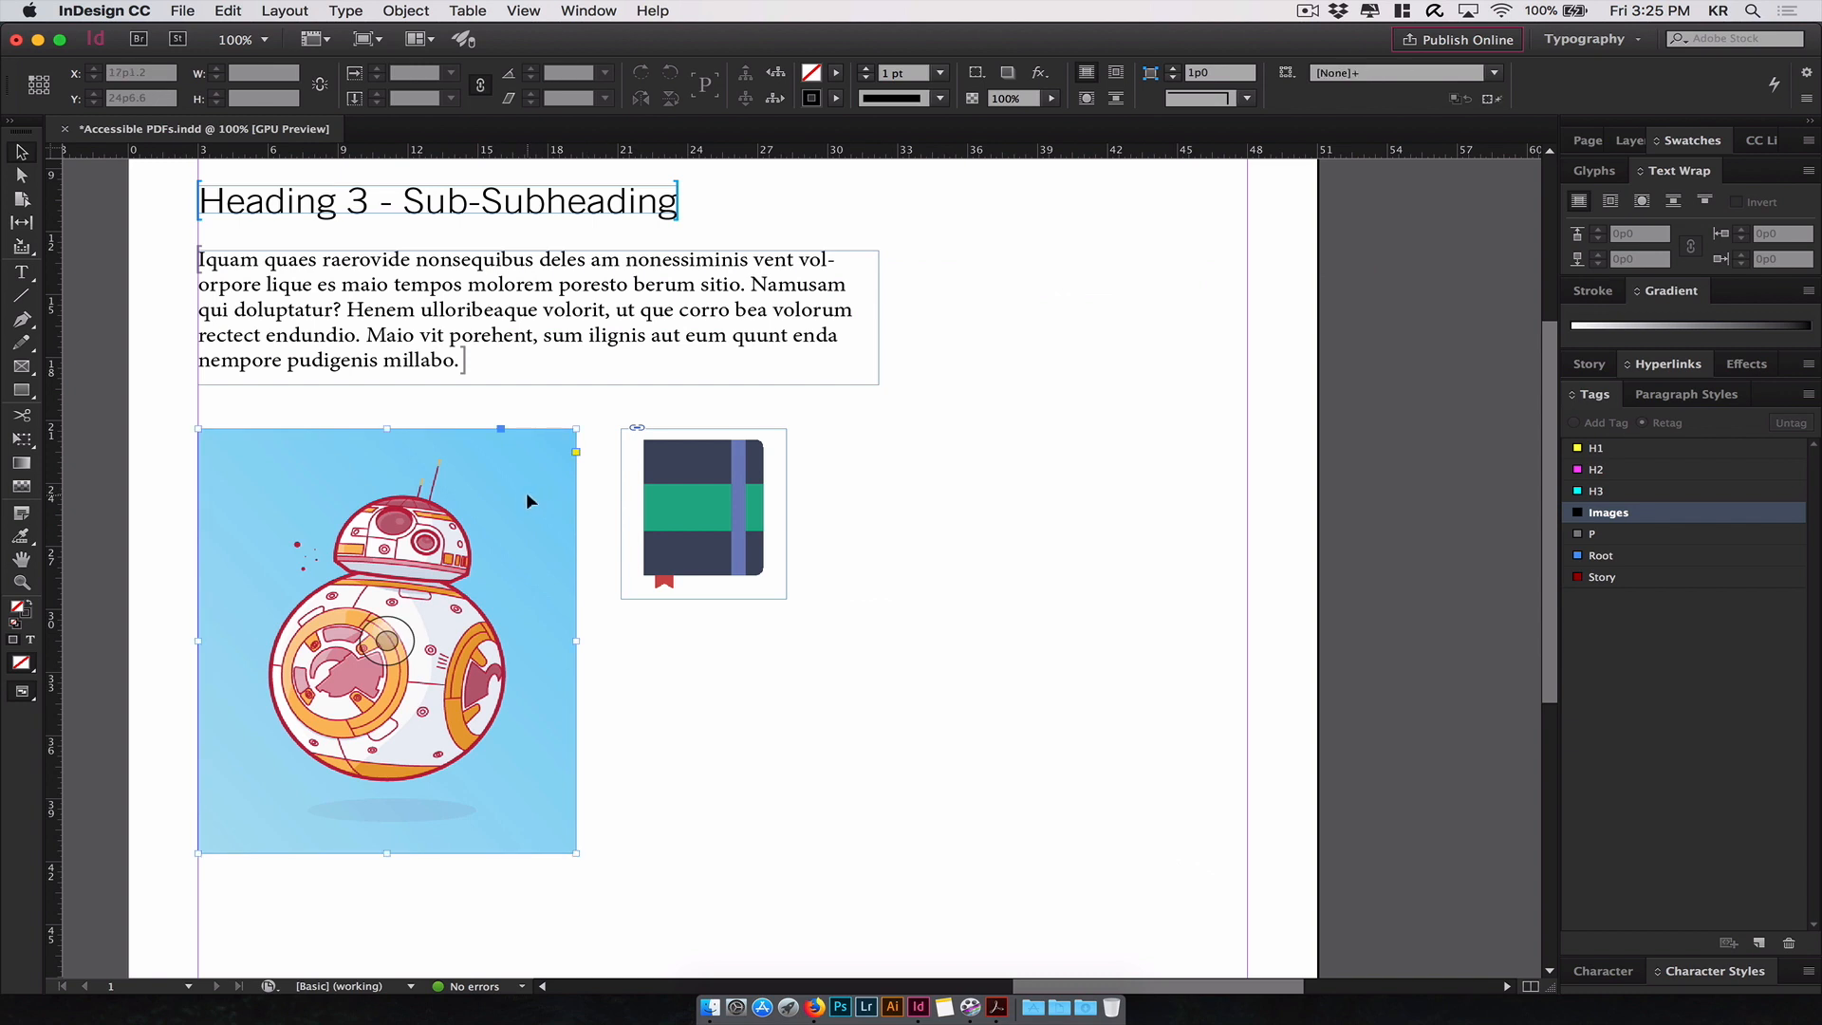
pyautogui.click(406, 11)
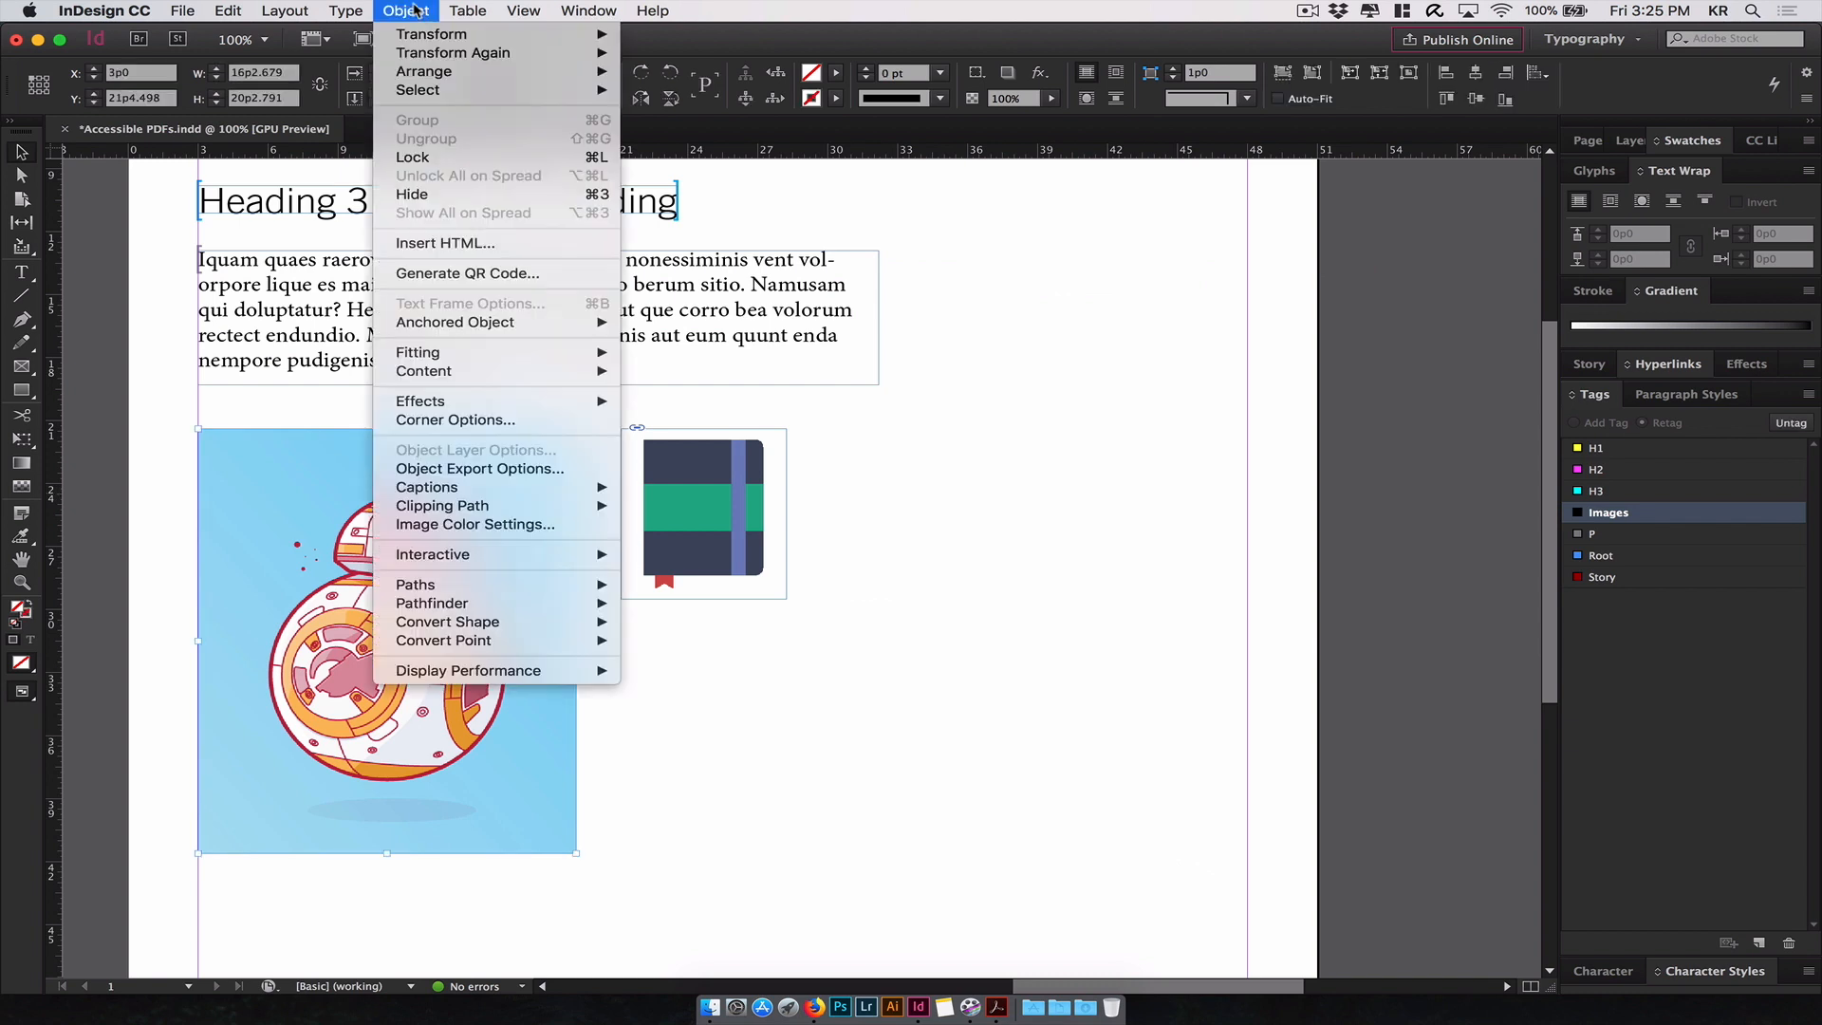
pyautogui.moveTo(478, 469)
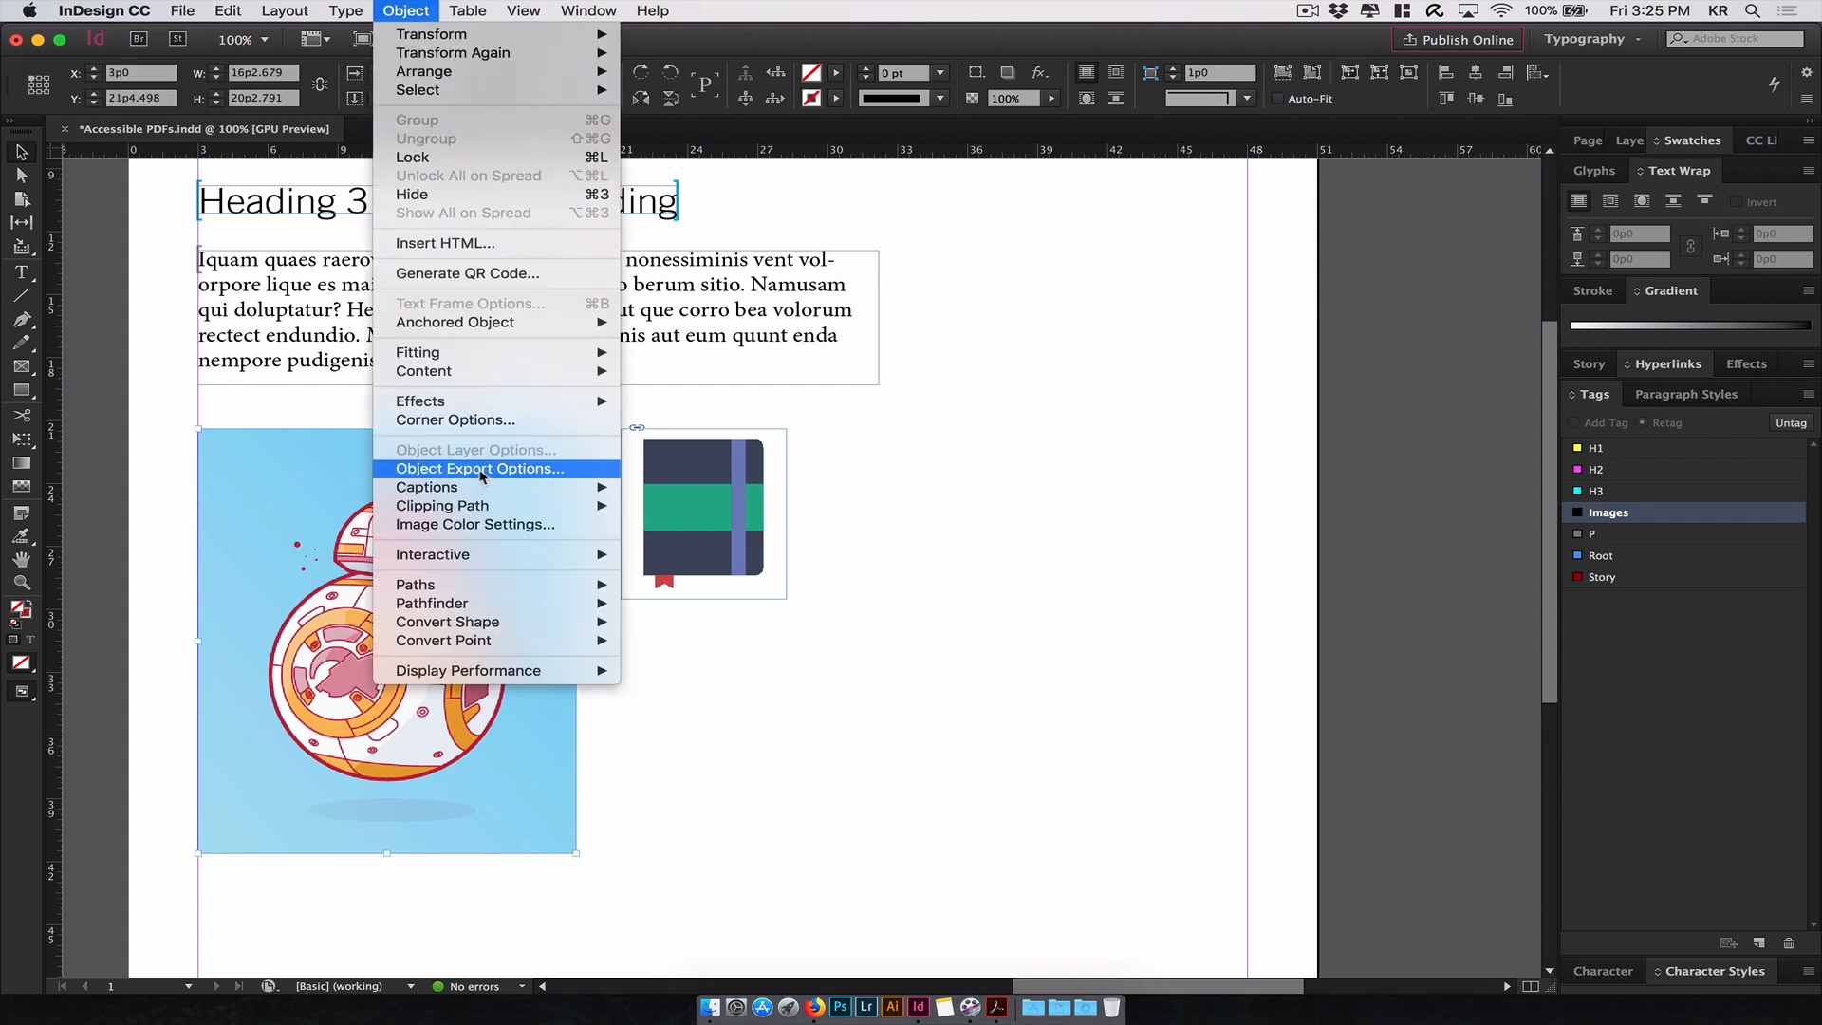
pyautogui.click(478, 468)
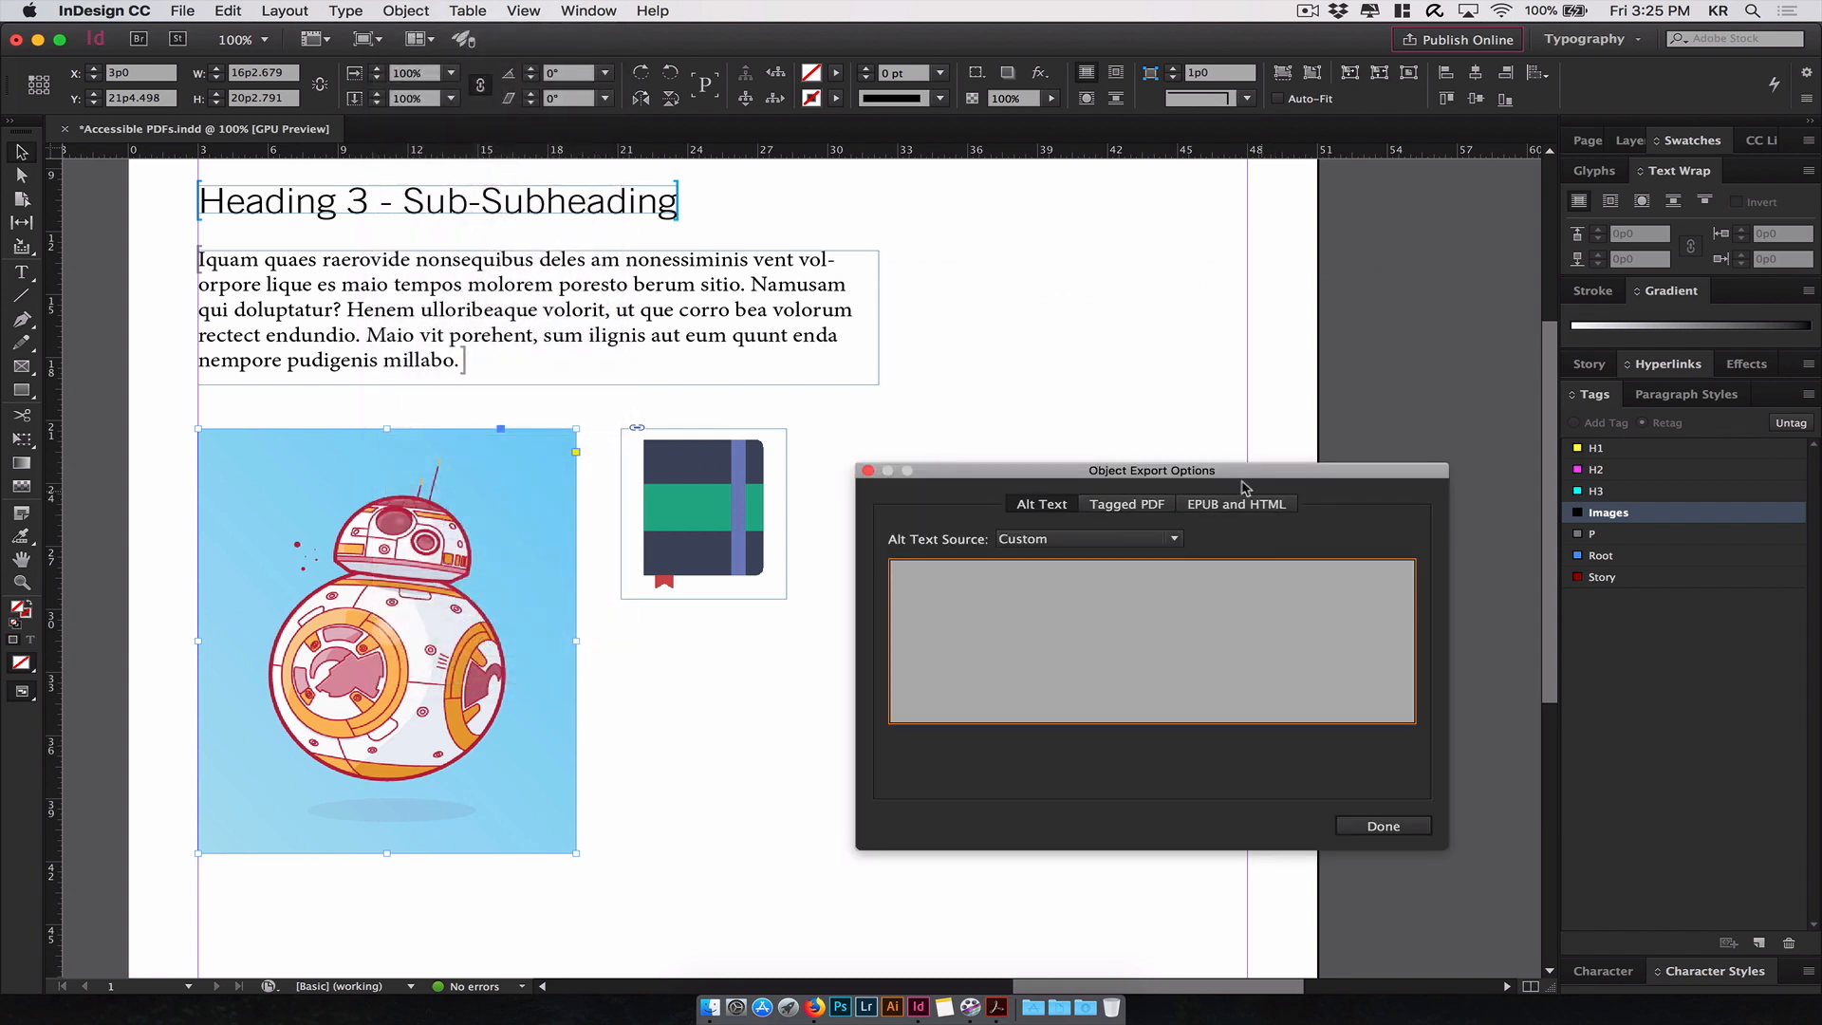
pyautogui.moveTo(1150, 469); pyautogui.dragTo(1007, 229)
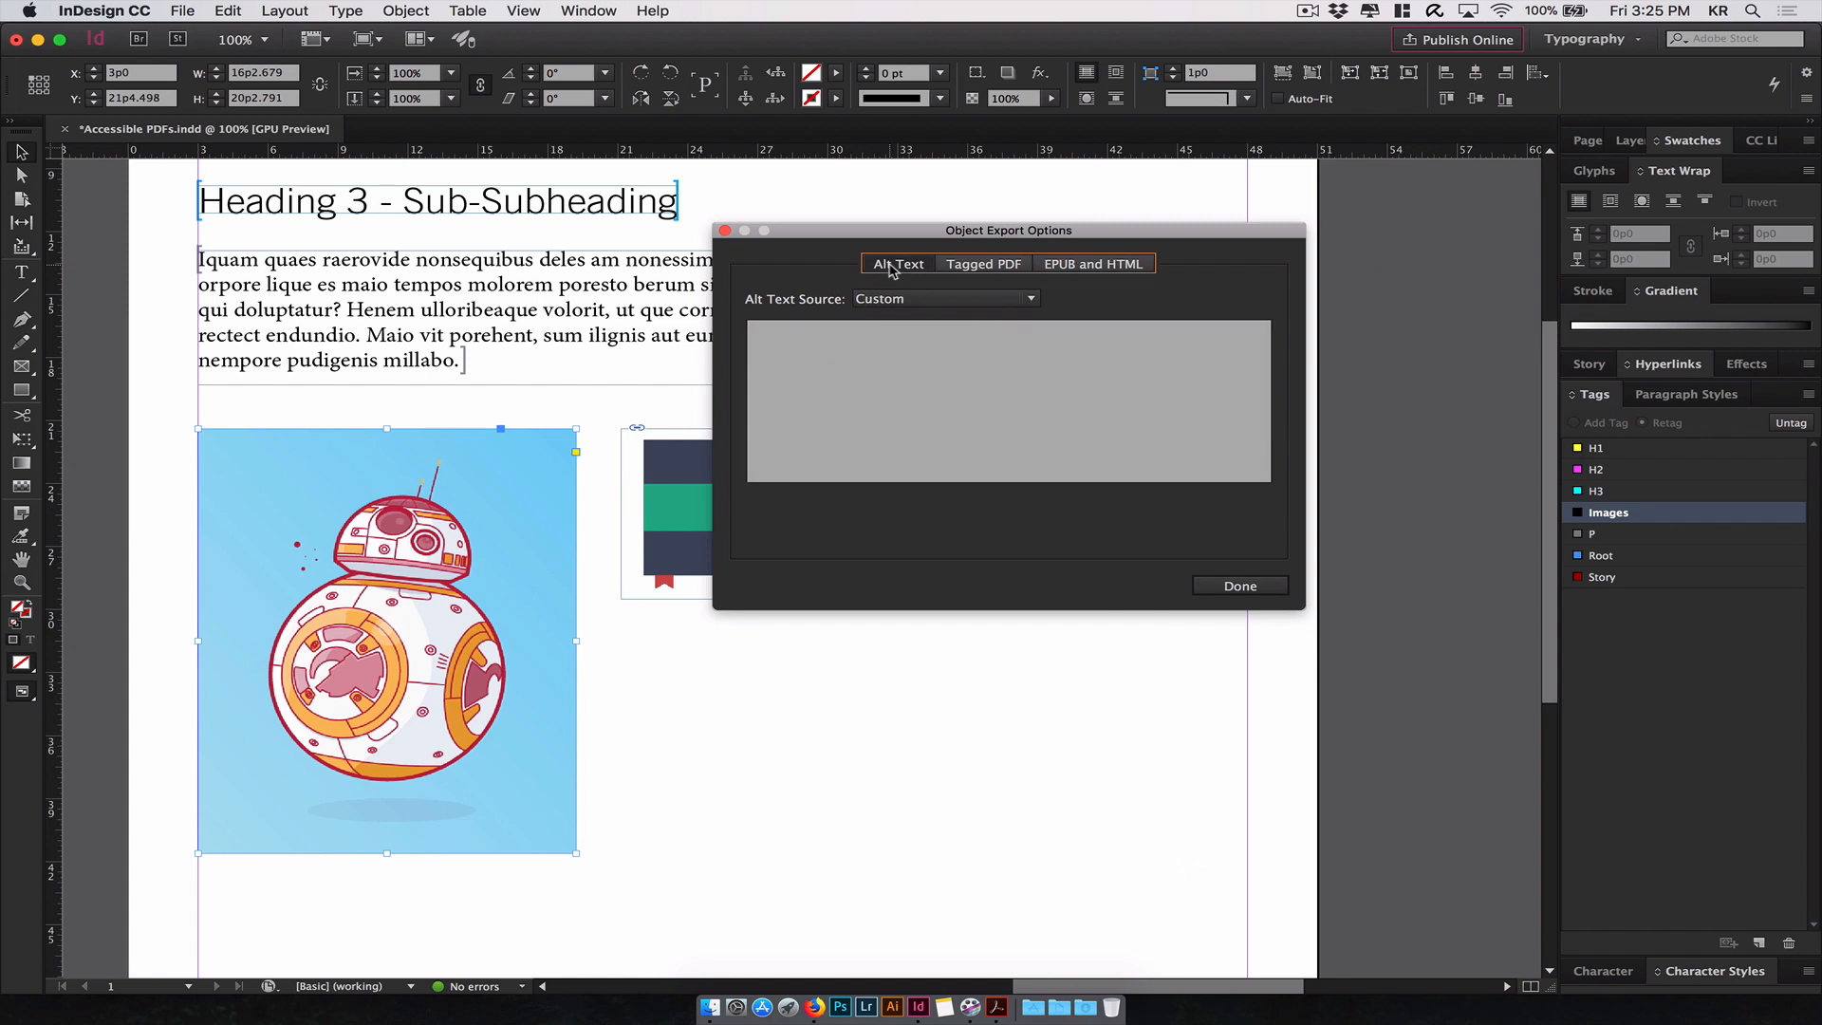
# - Set the Alt Text Source to Custom, enter a 'BB' description, and confirm
pyautogui.click(943, 298)
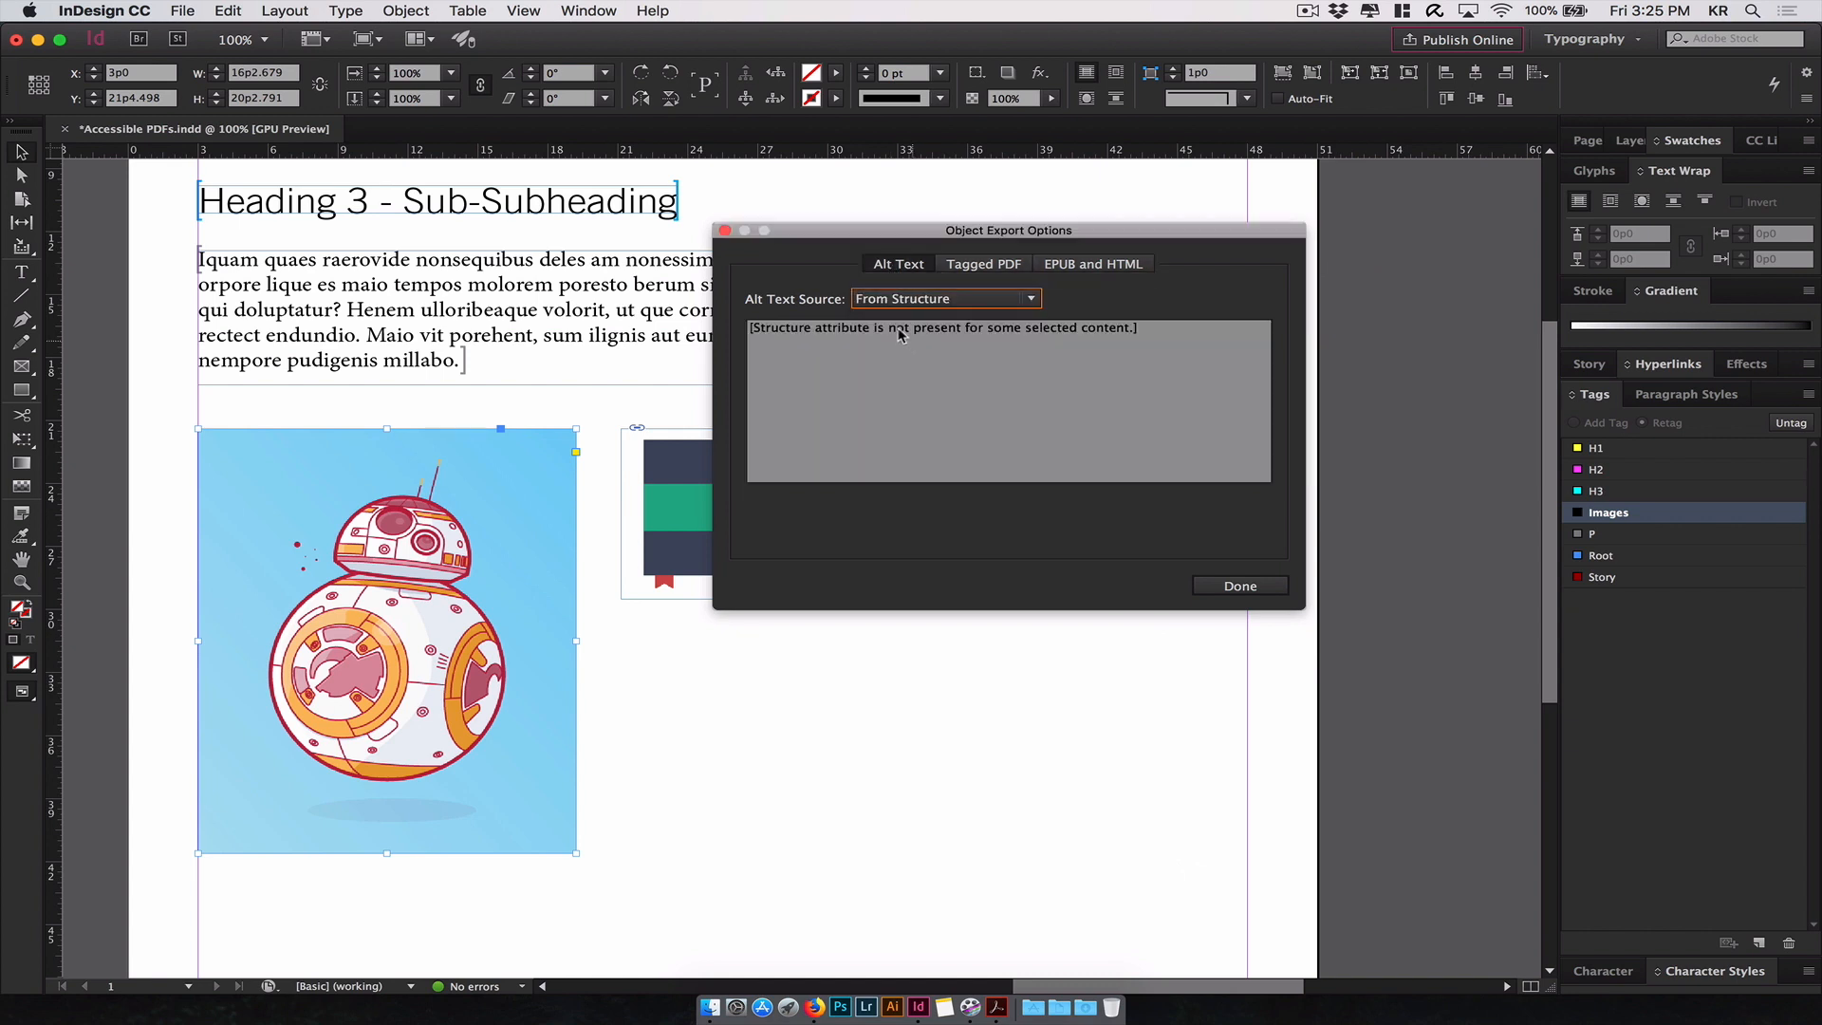
pyautogui.tripleClick(941, 327)
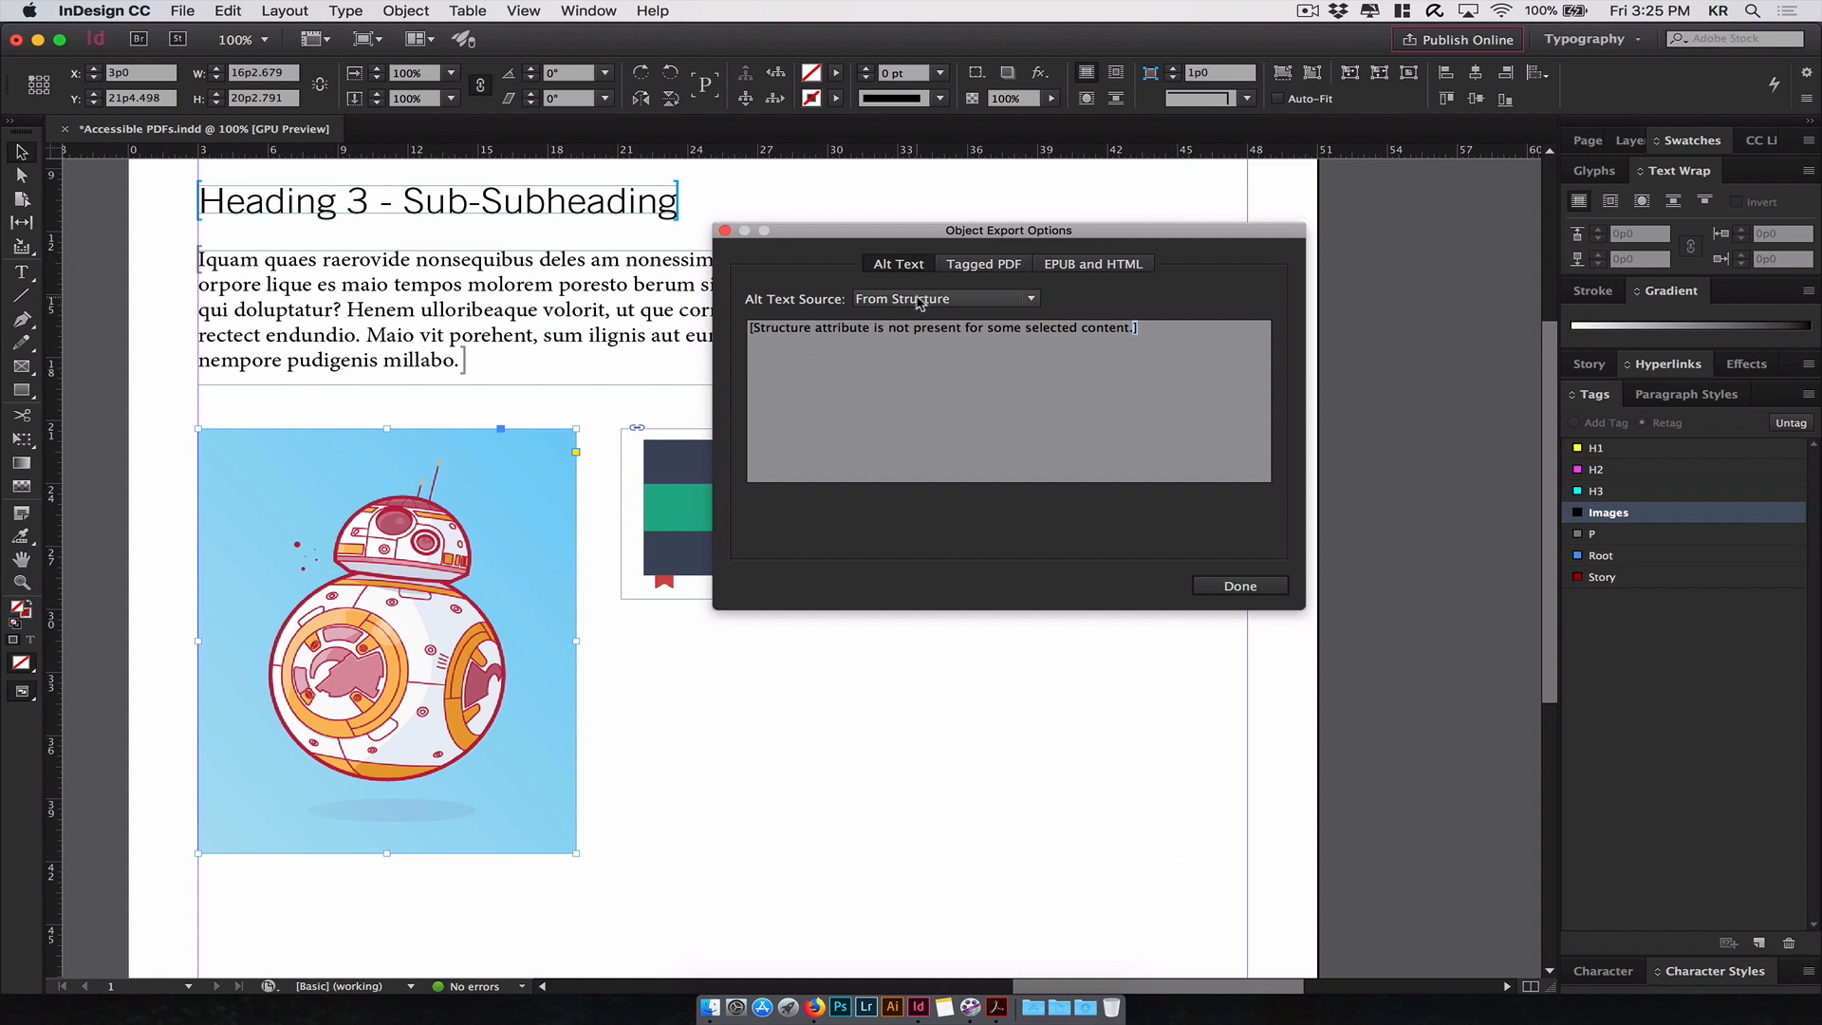
pyautogui.click(941, 298)
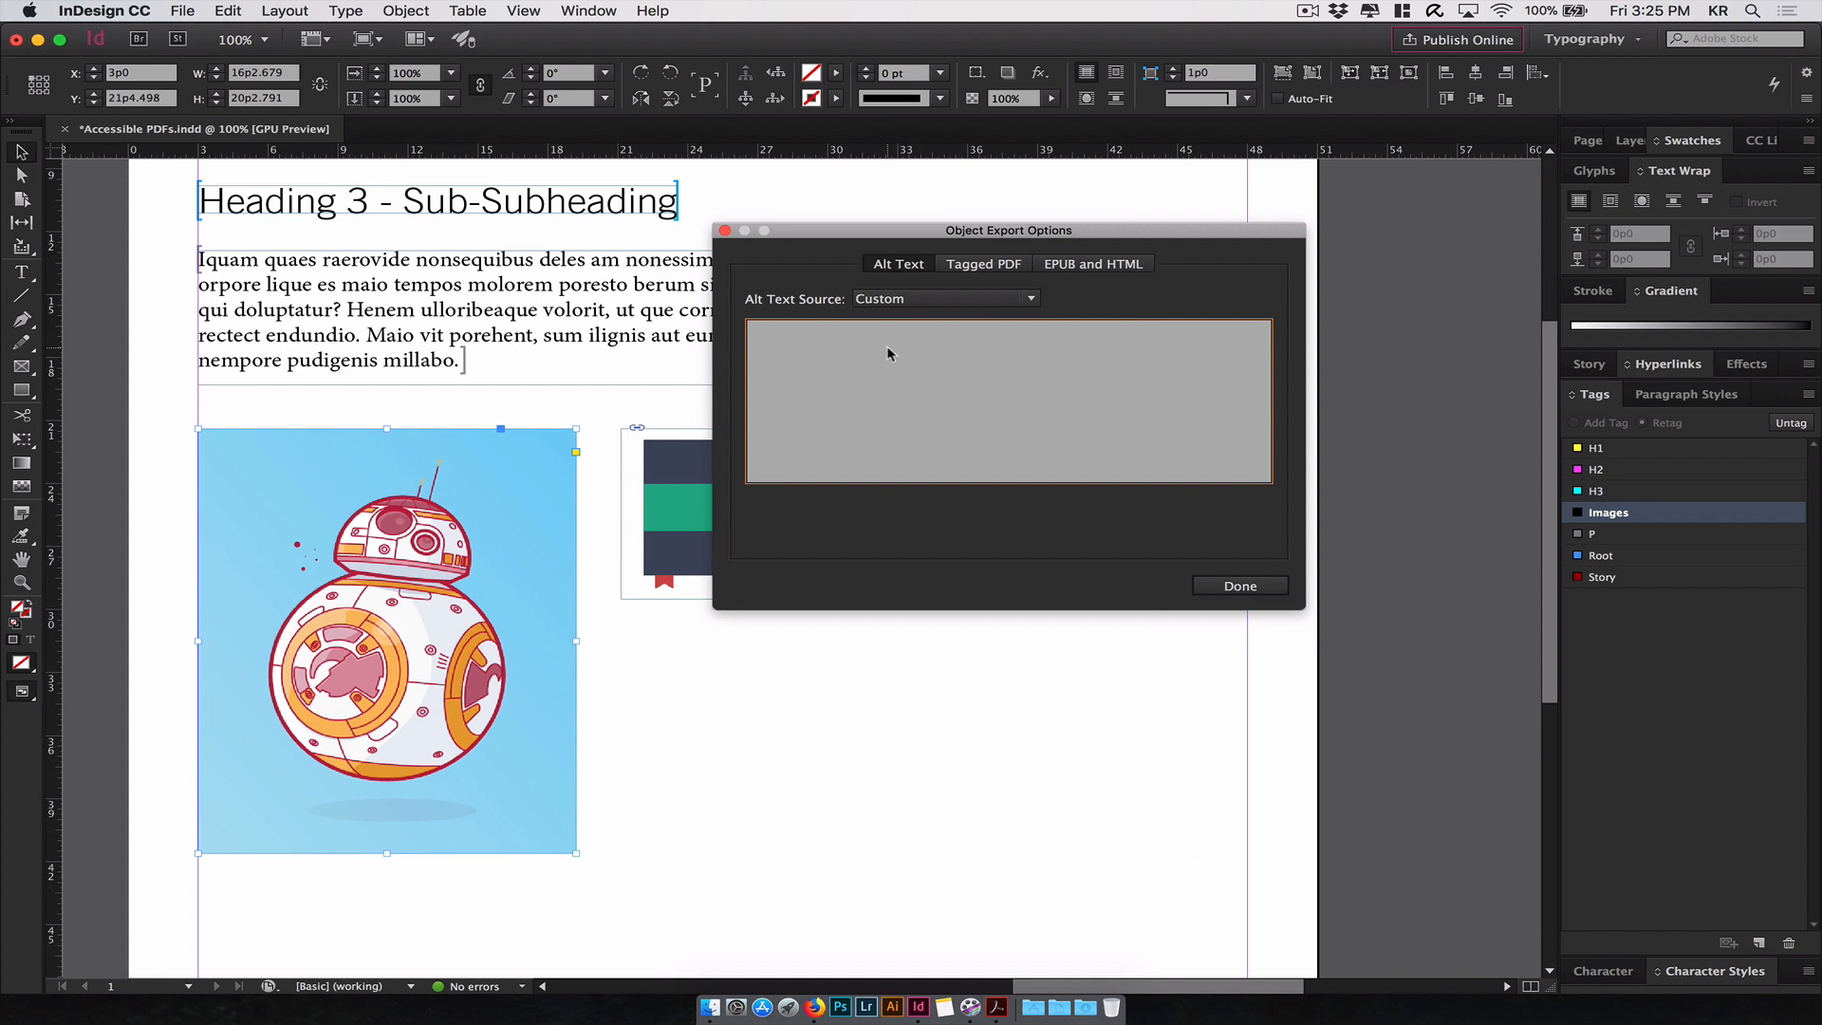
pyautogui.write('BB-')
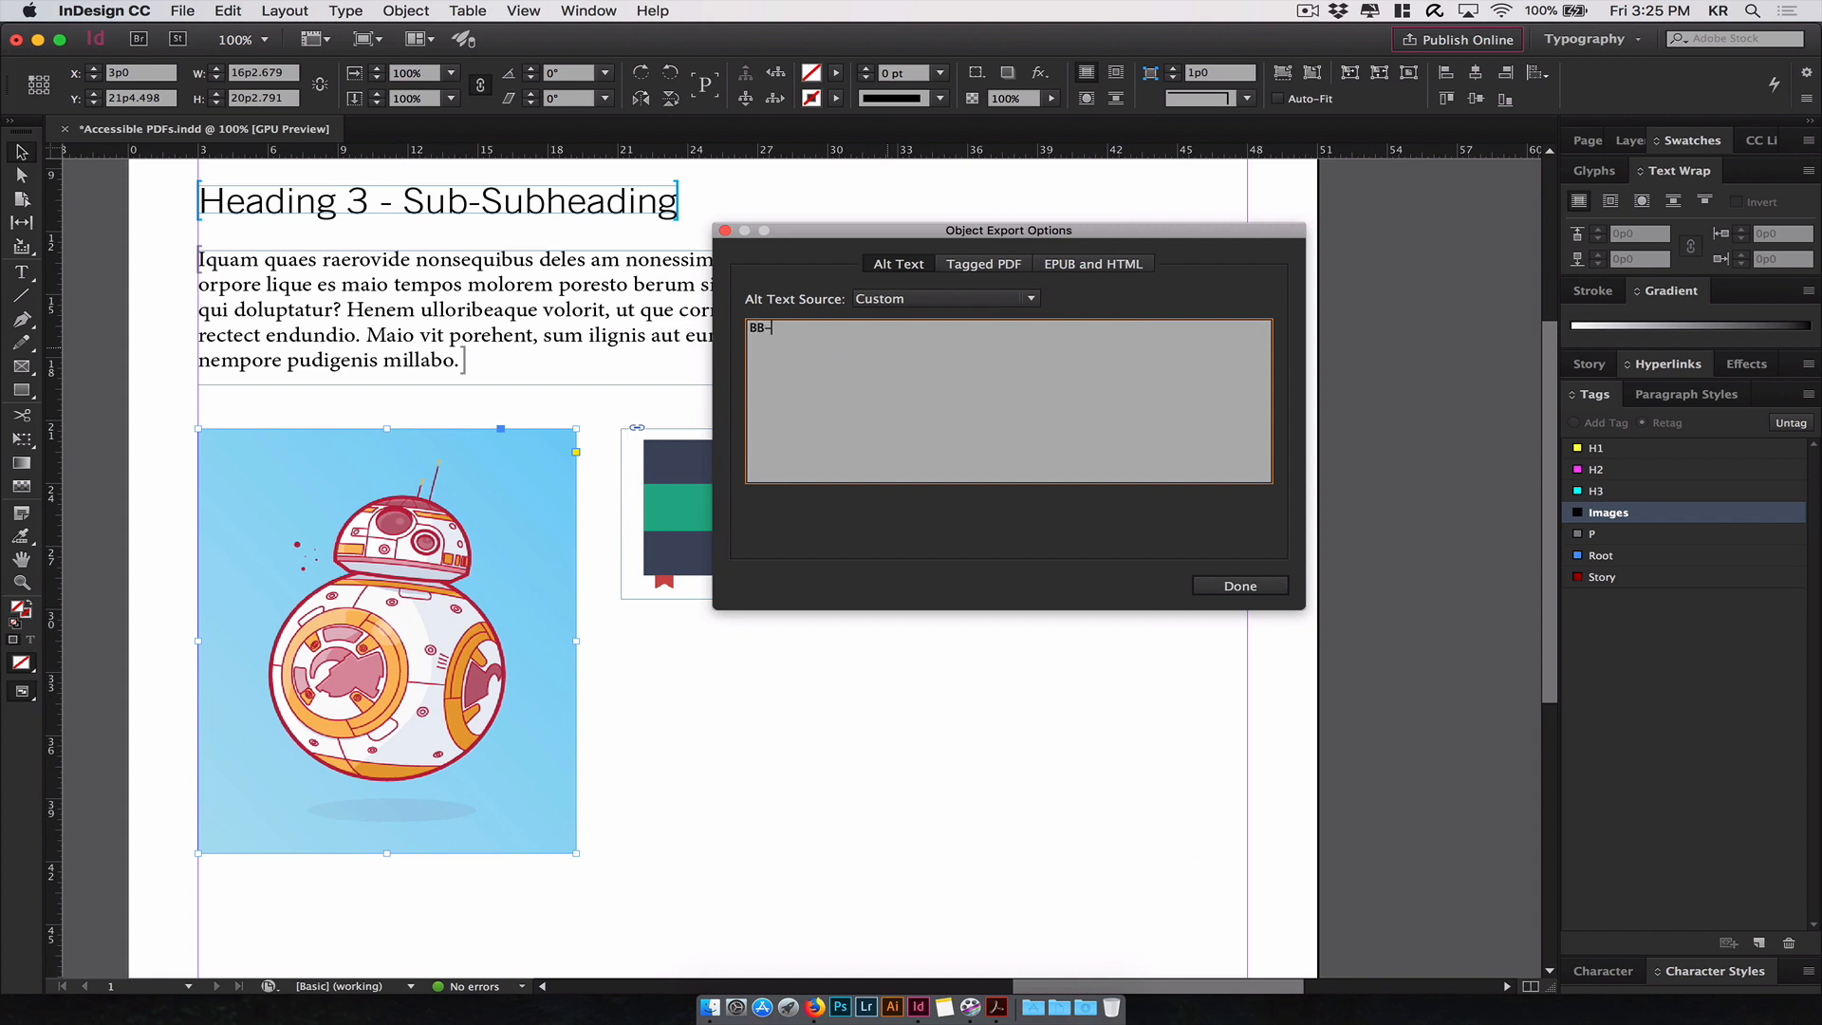
pyautogui.click(1237, 585)
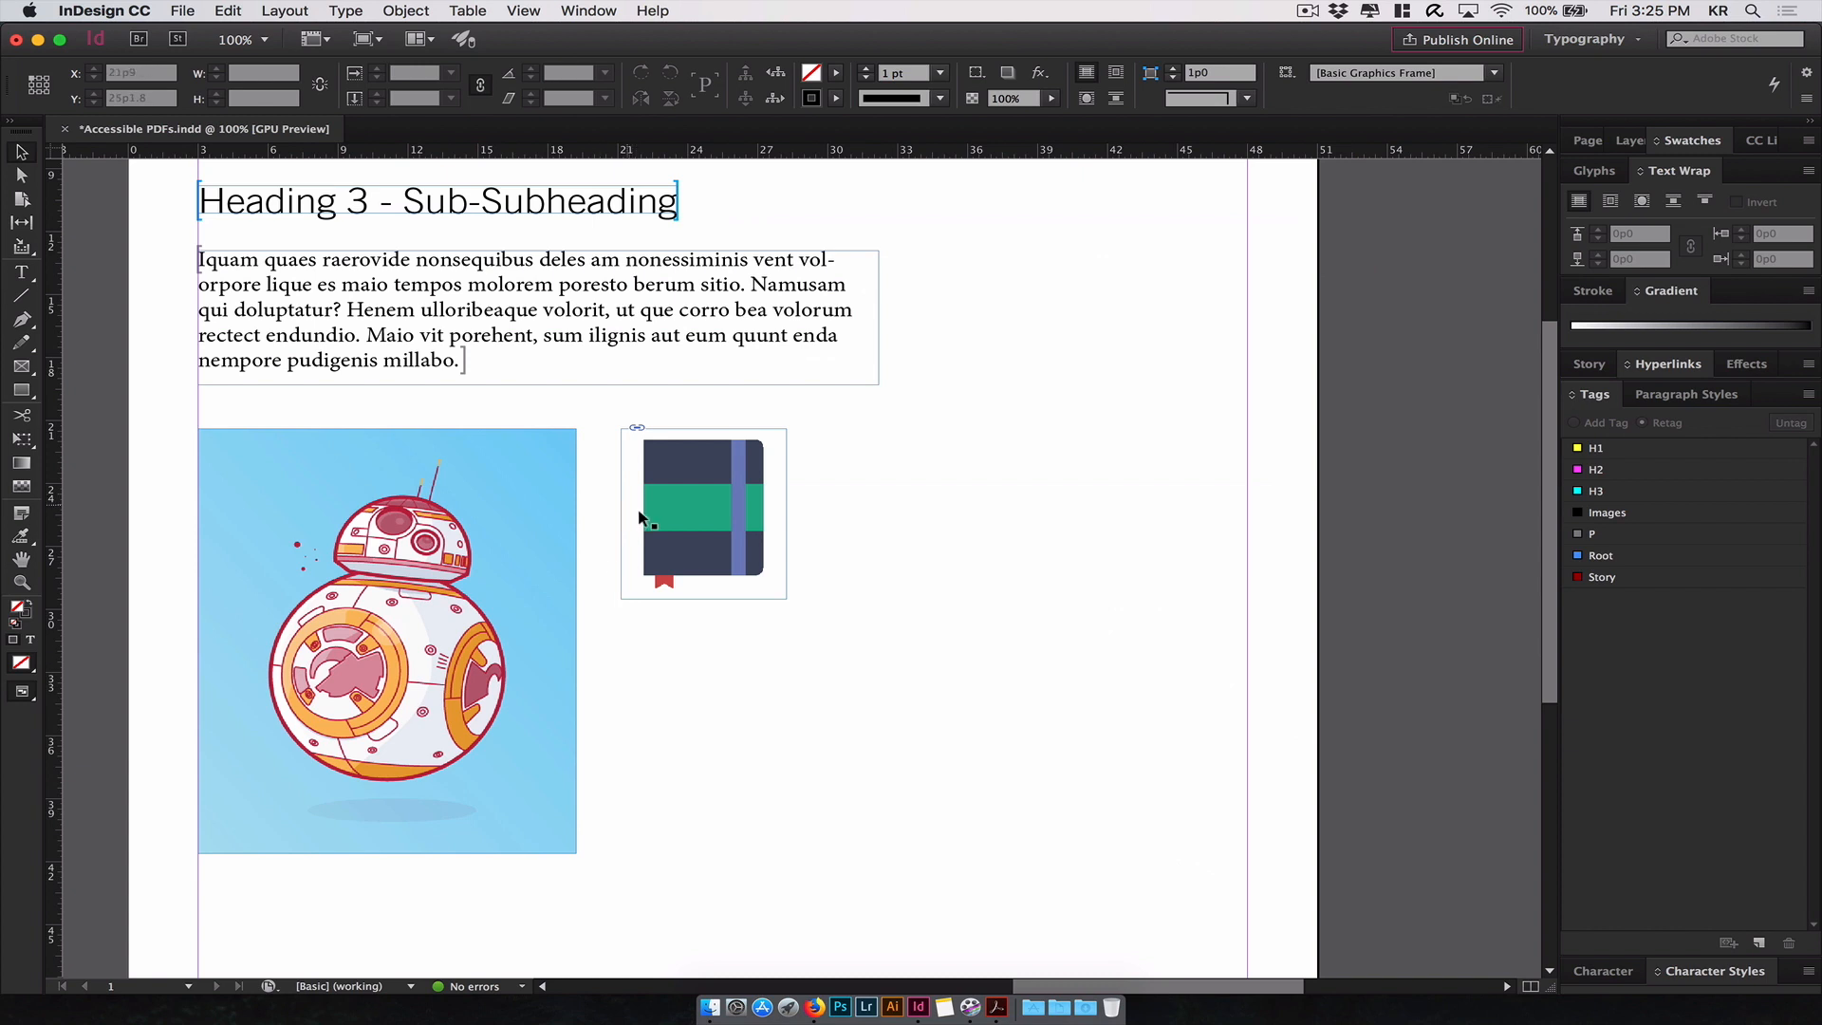
# - Give the book icon image custom alt text 'Book icon' via Object Export Options, then deselect it
pyautogui.click(702, 514)
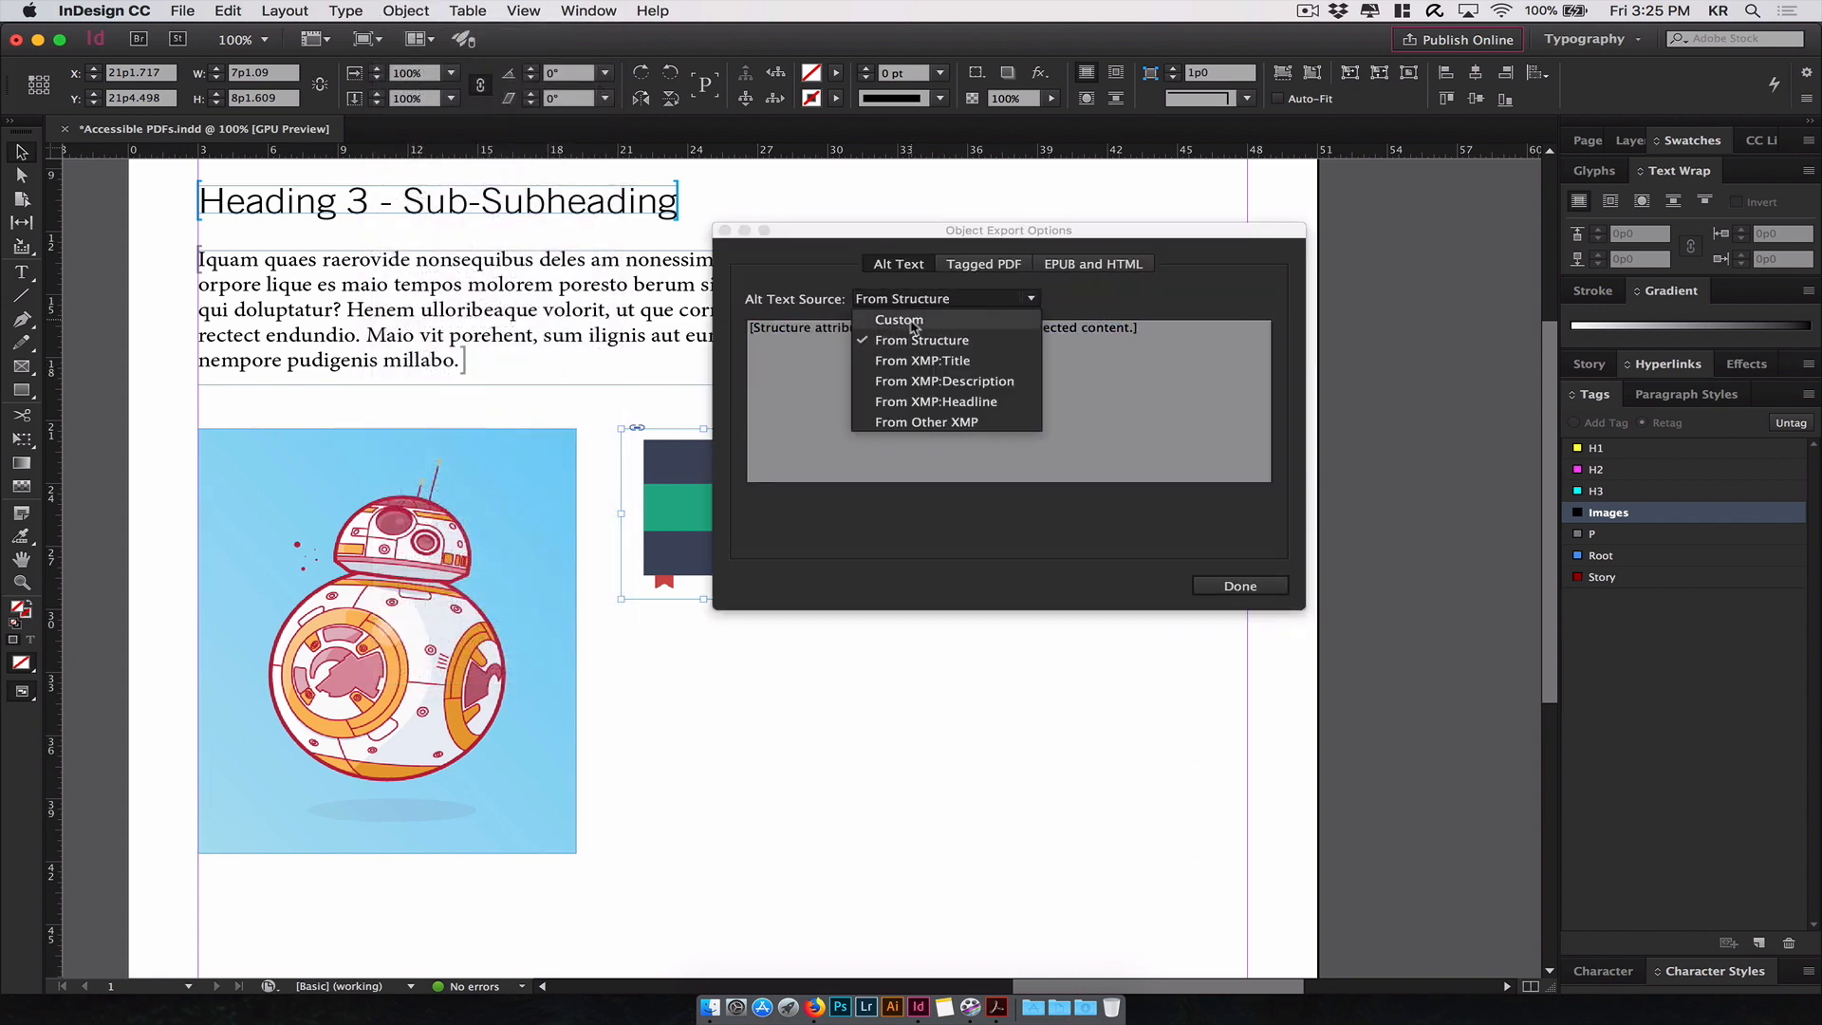
pyautogui.click(899, 318)
pyautogui.write('Book icon')
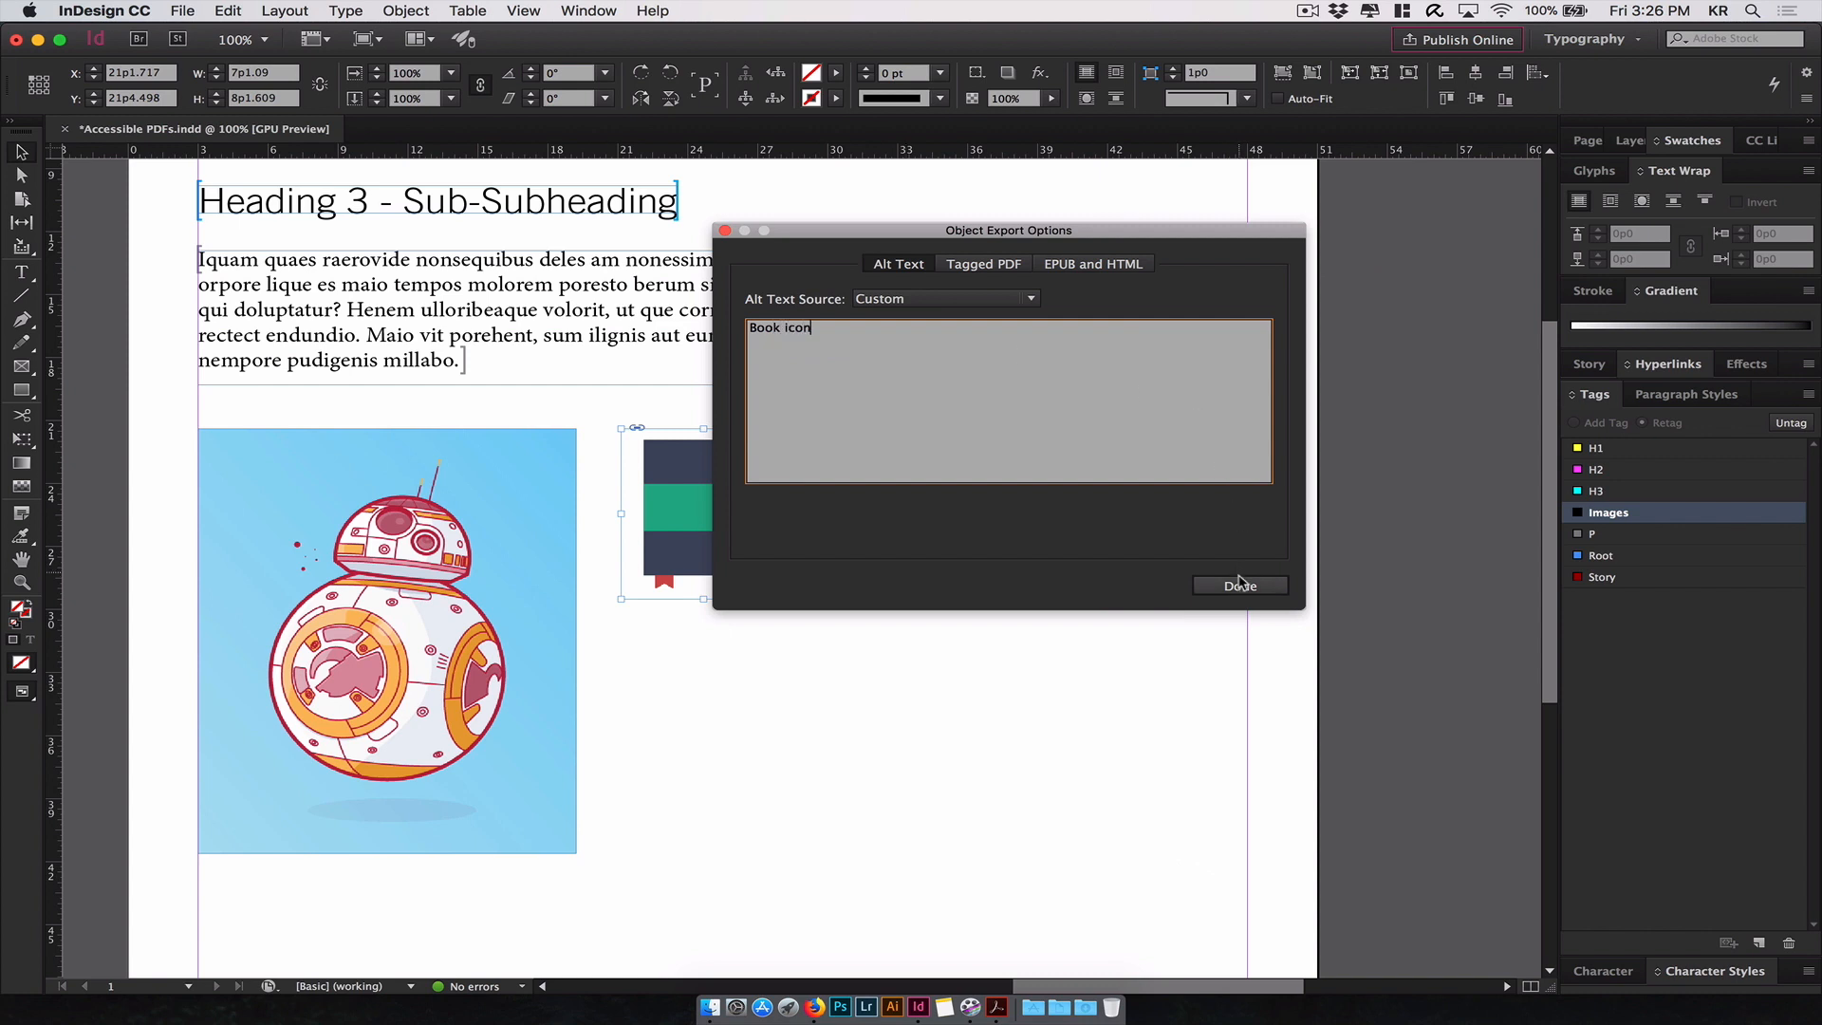
pyautogui.click(1240, 586)
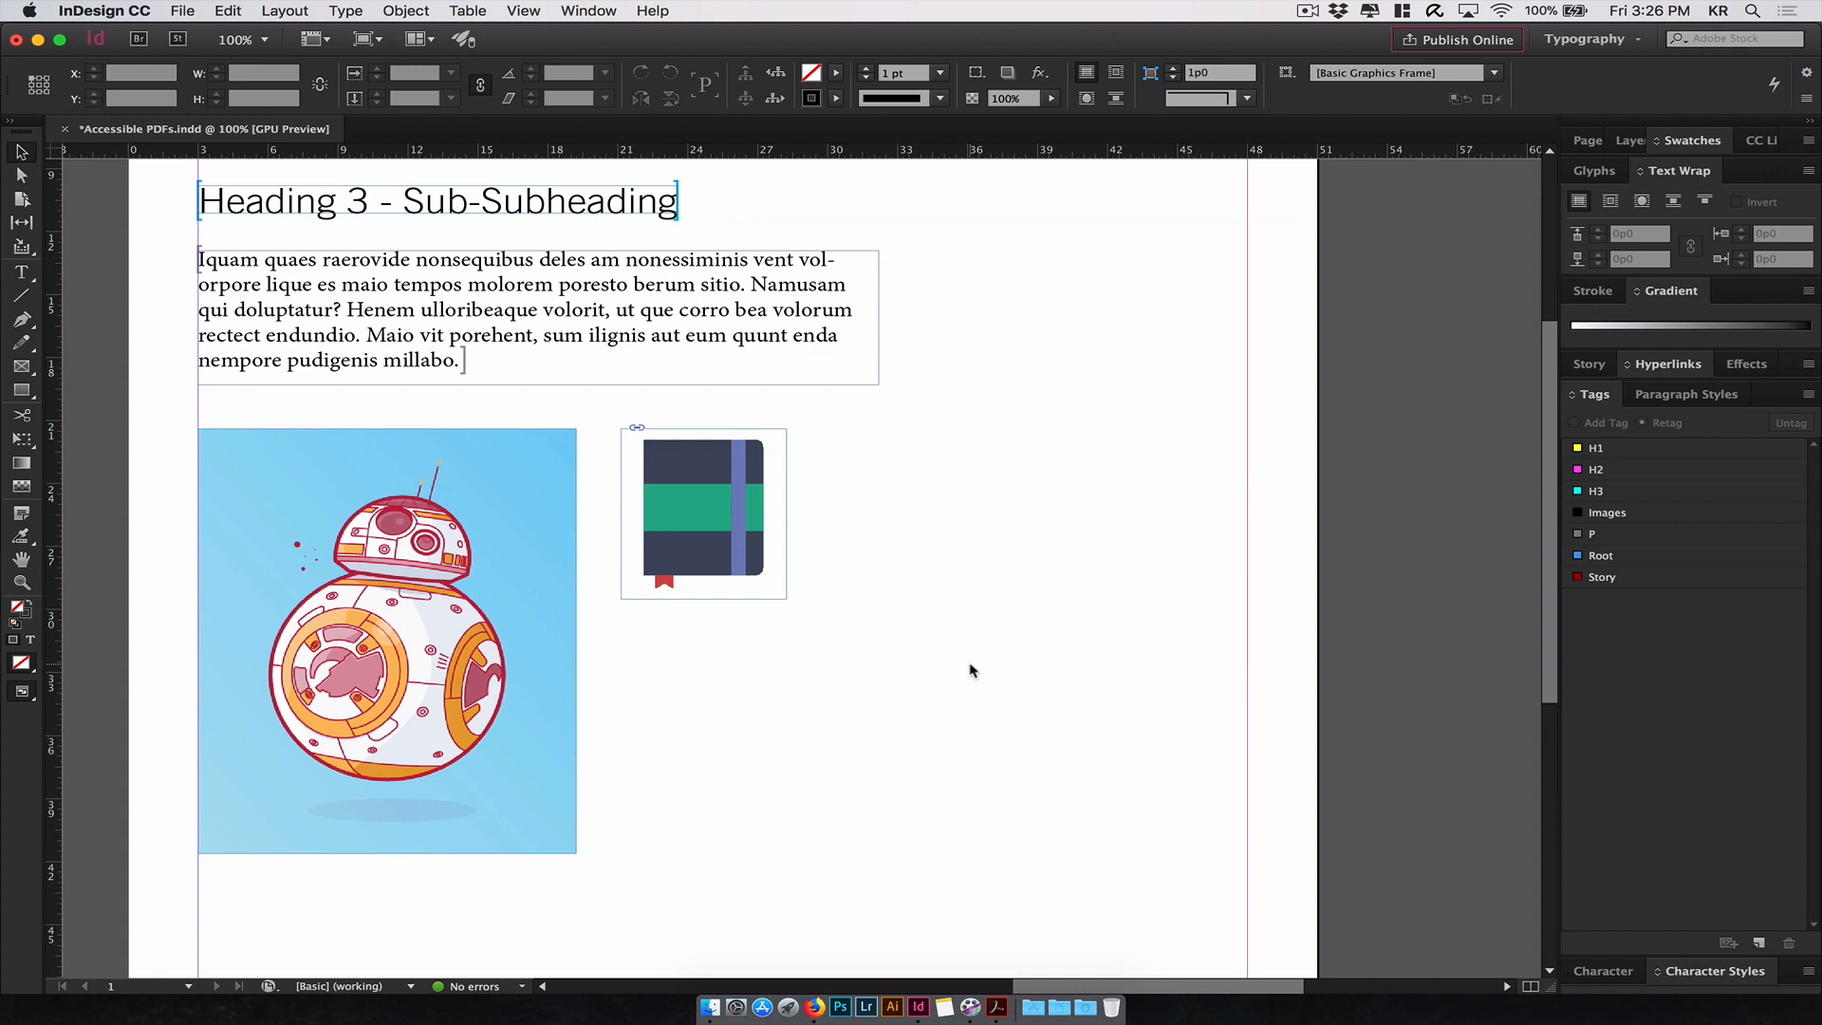
pyautogui.click(702, 515)
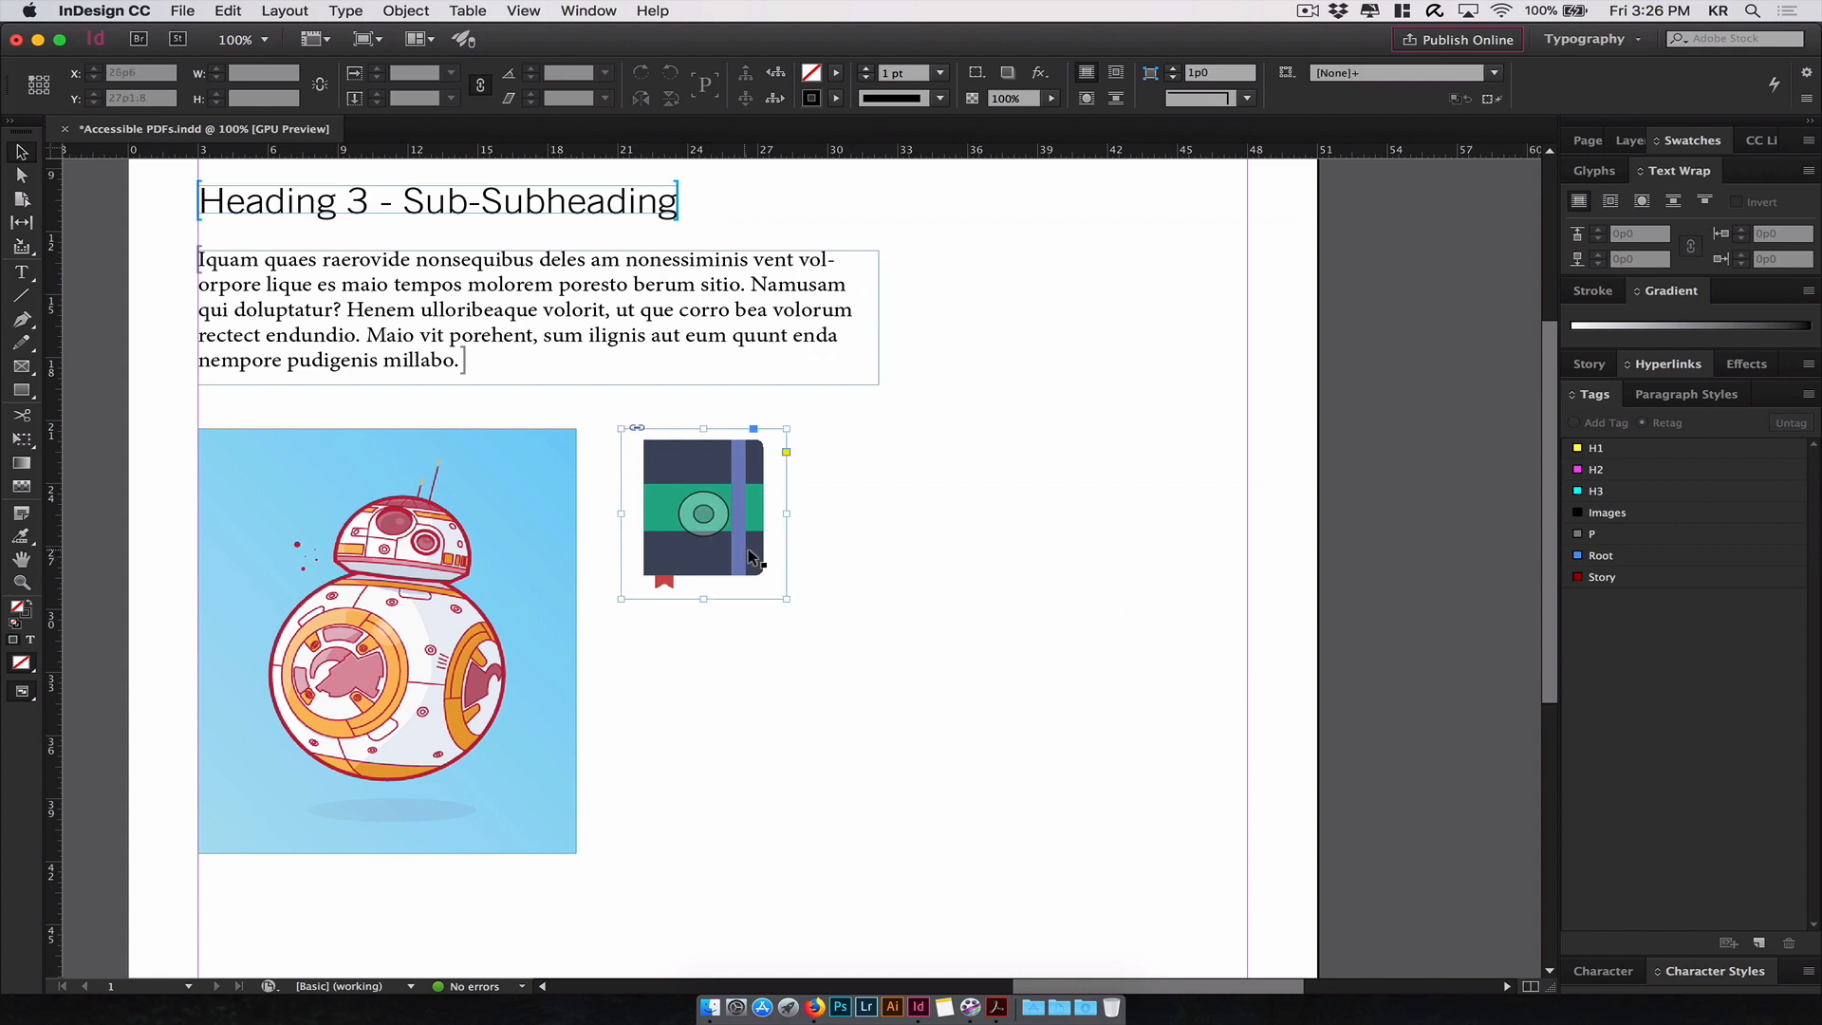
pyautogui.click(387, 640)
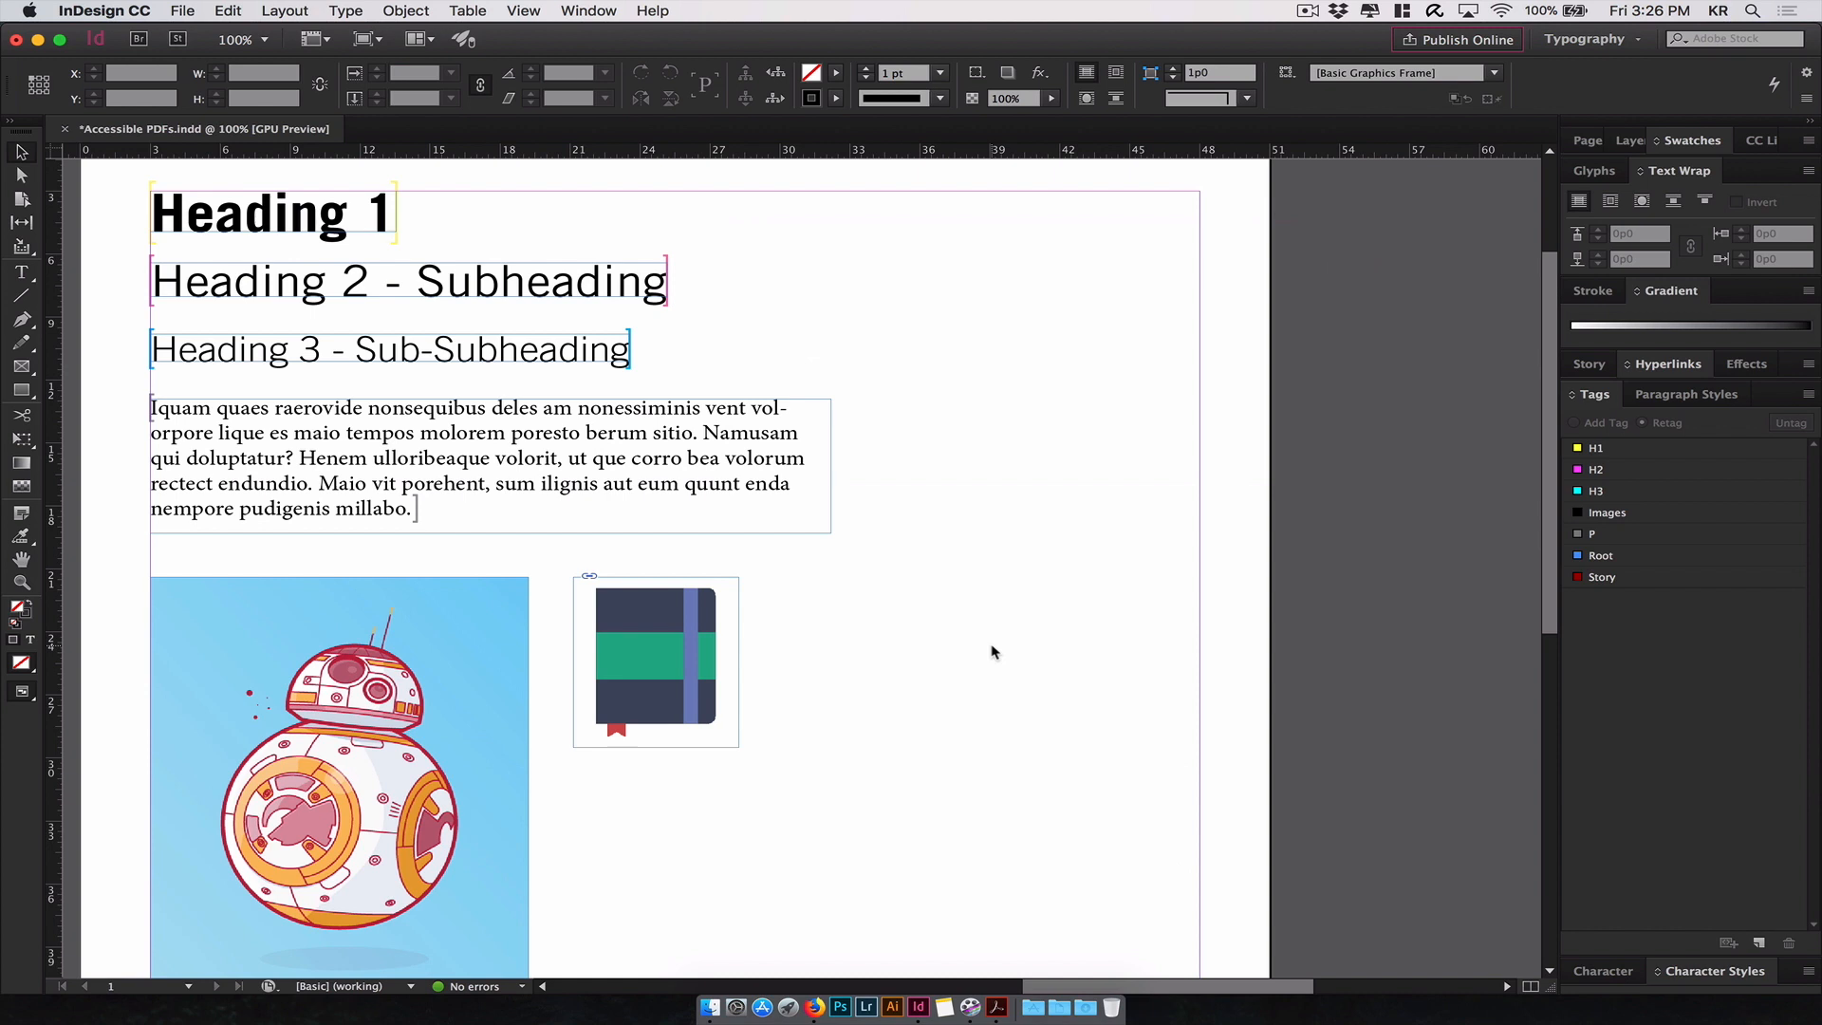
pyautogui.moveTo(744, 205)
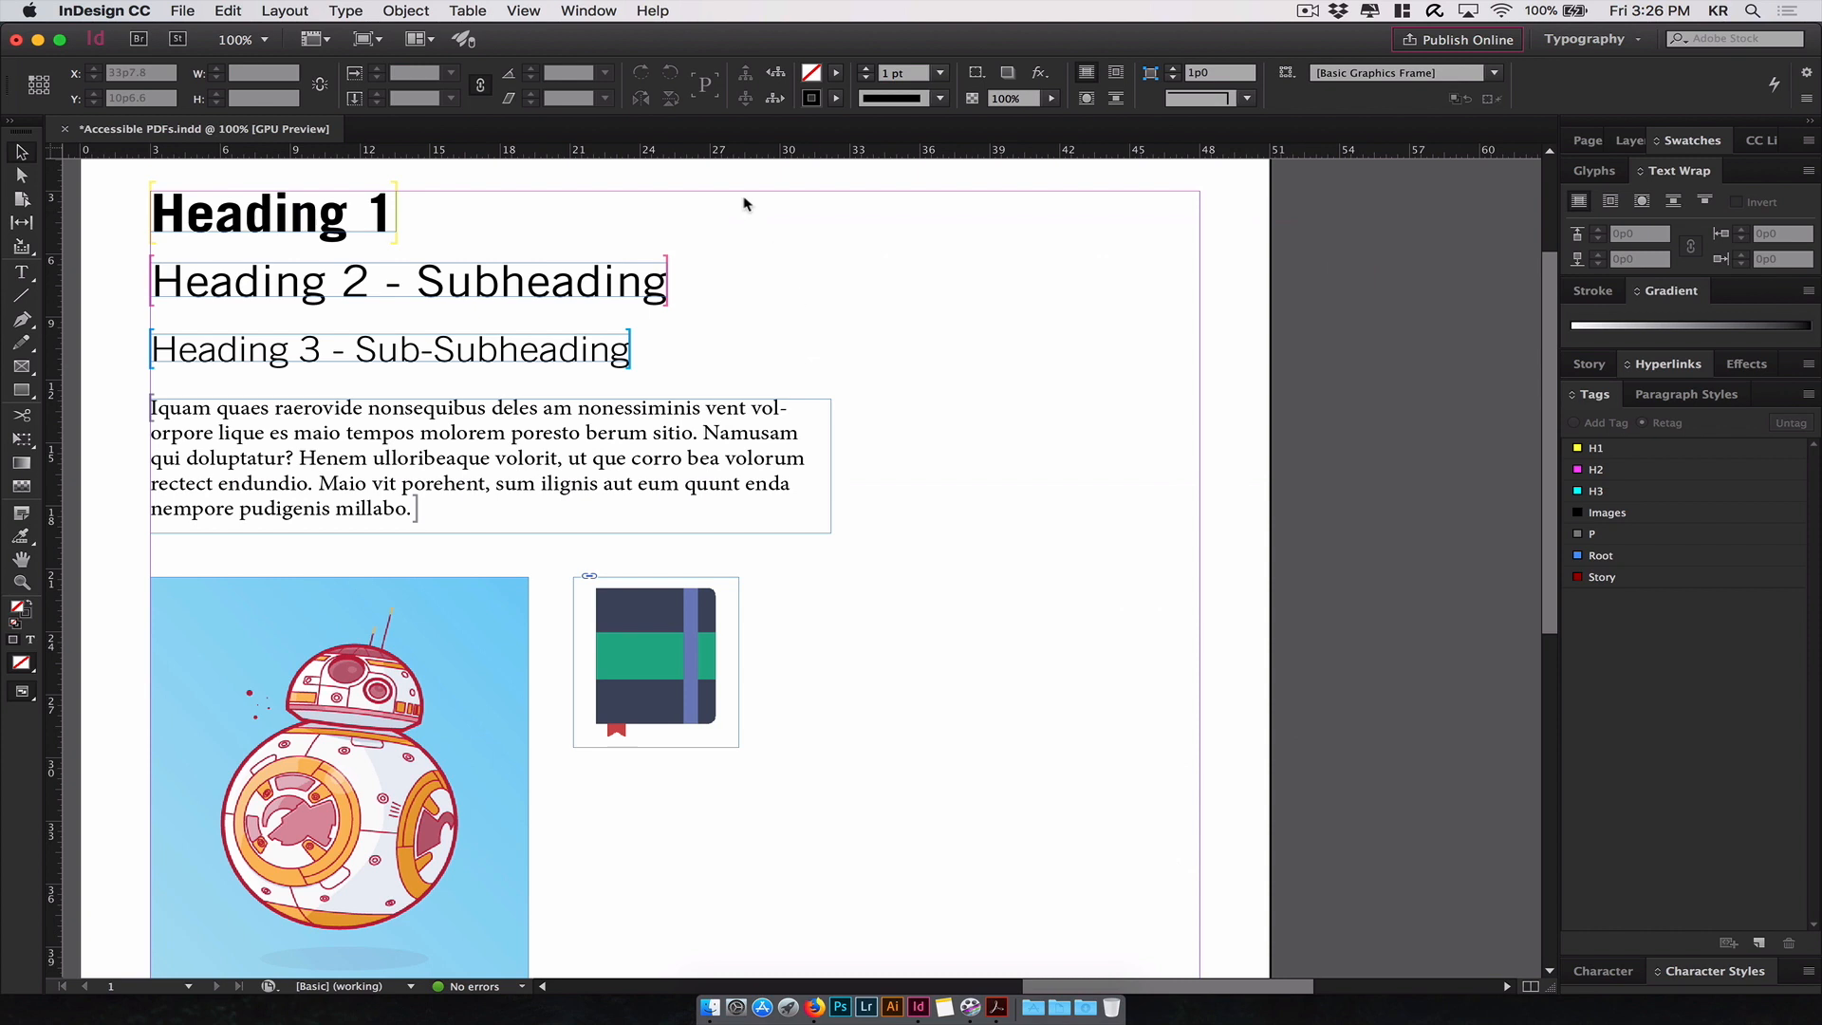
# - From the Articles panel, create a new article named 'Tutorial' with Include When Exporting kept on
pyautogui.click(588, 12)
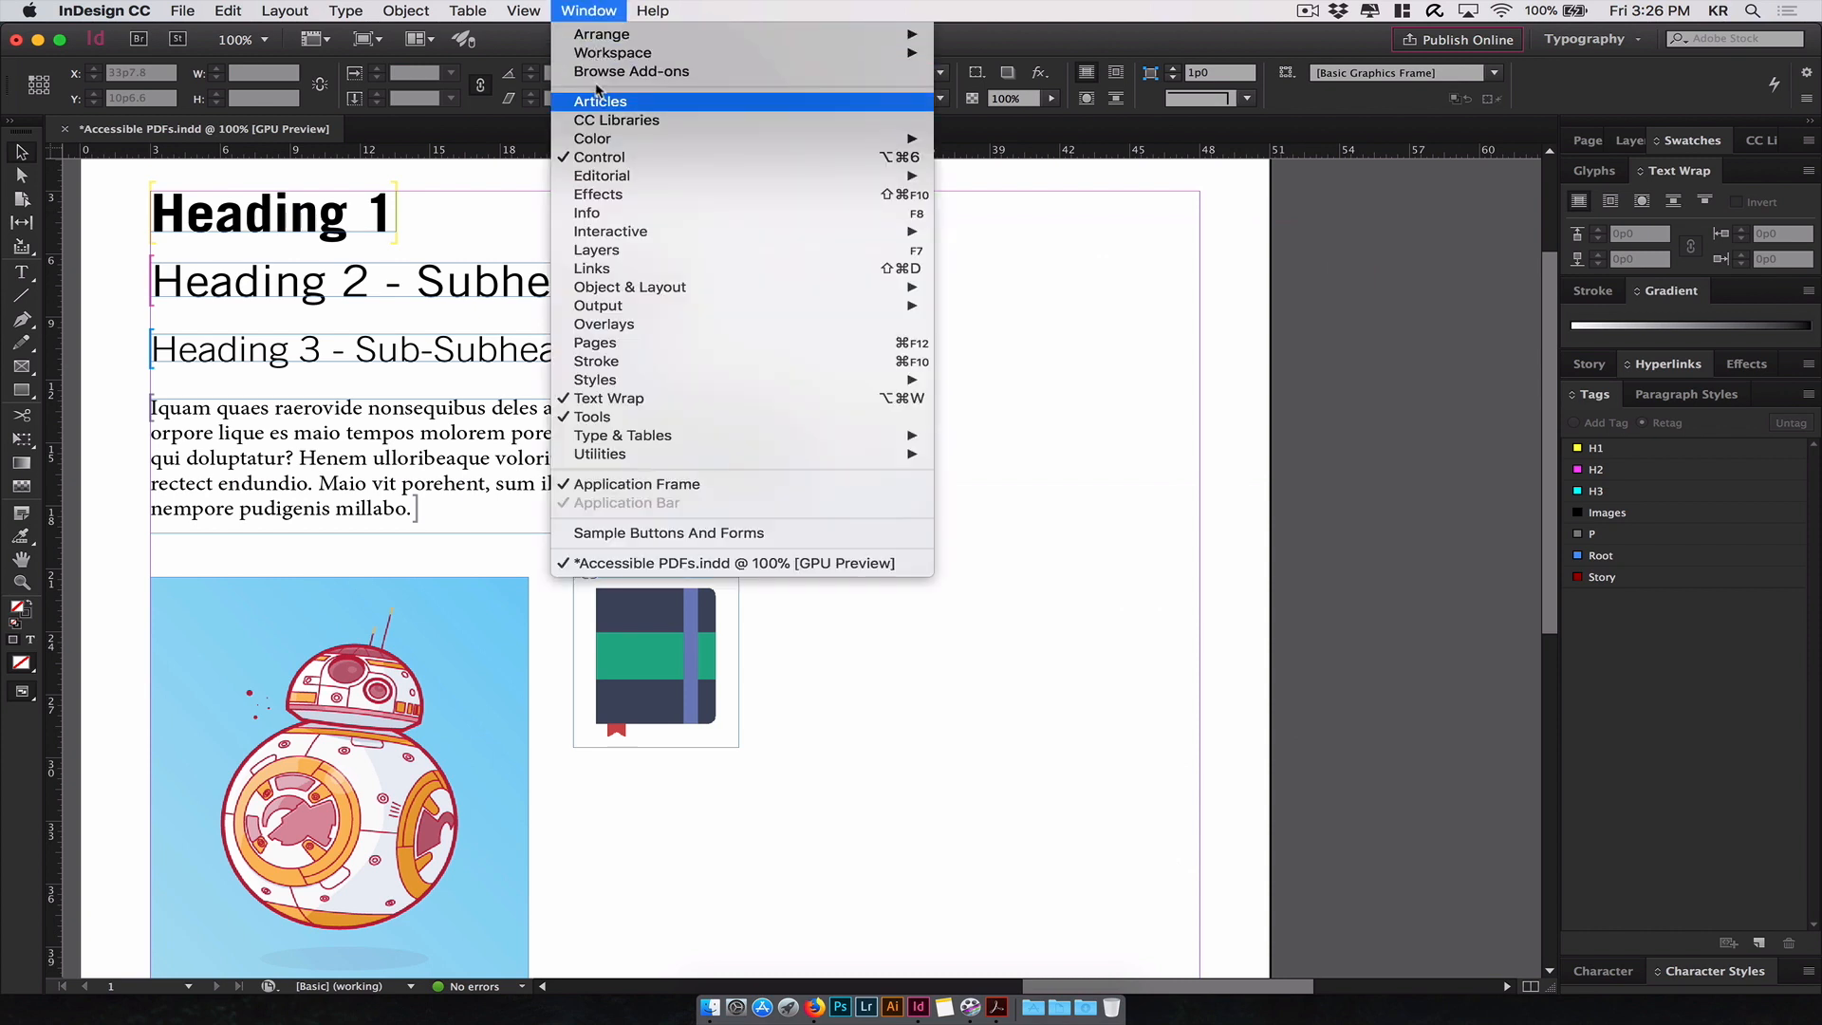
pyautogui.click(599, 101)
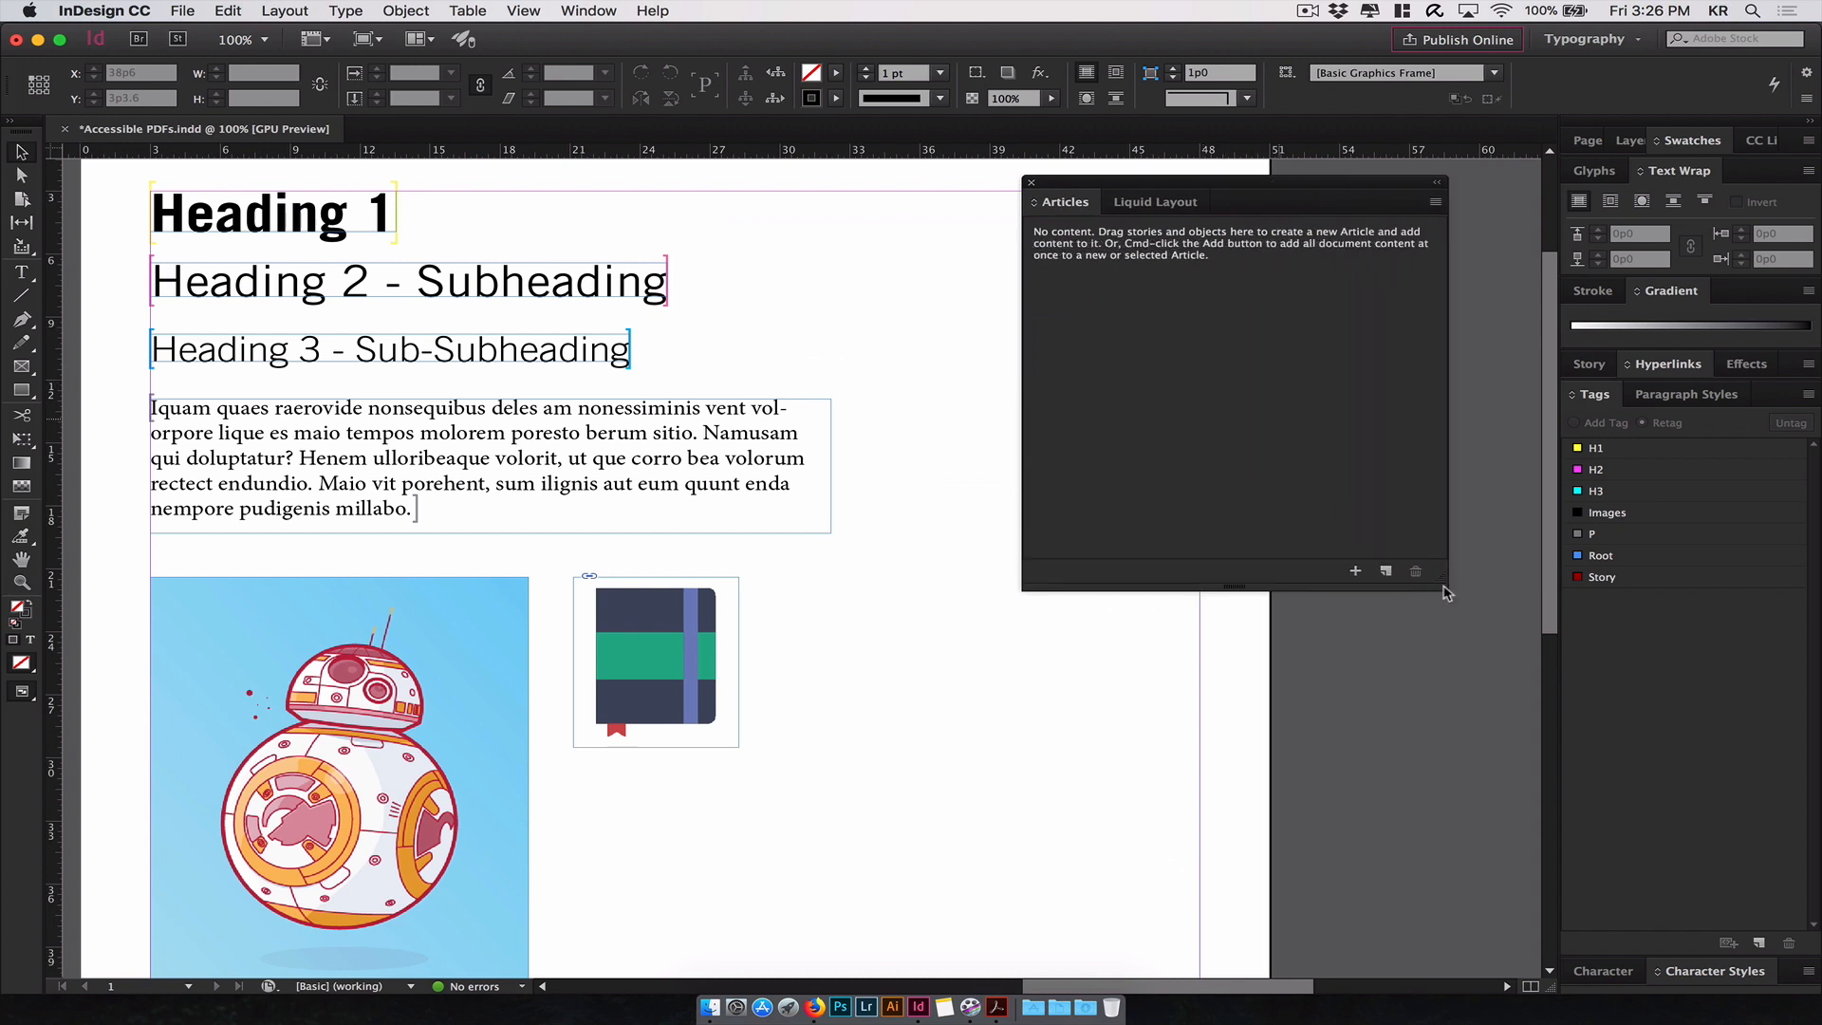
pyautogui.moveTo(1386, 571)
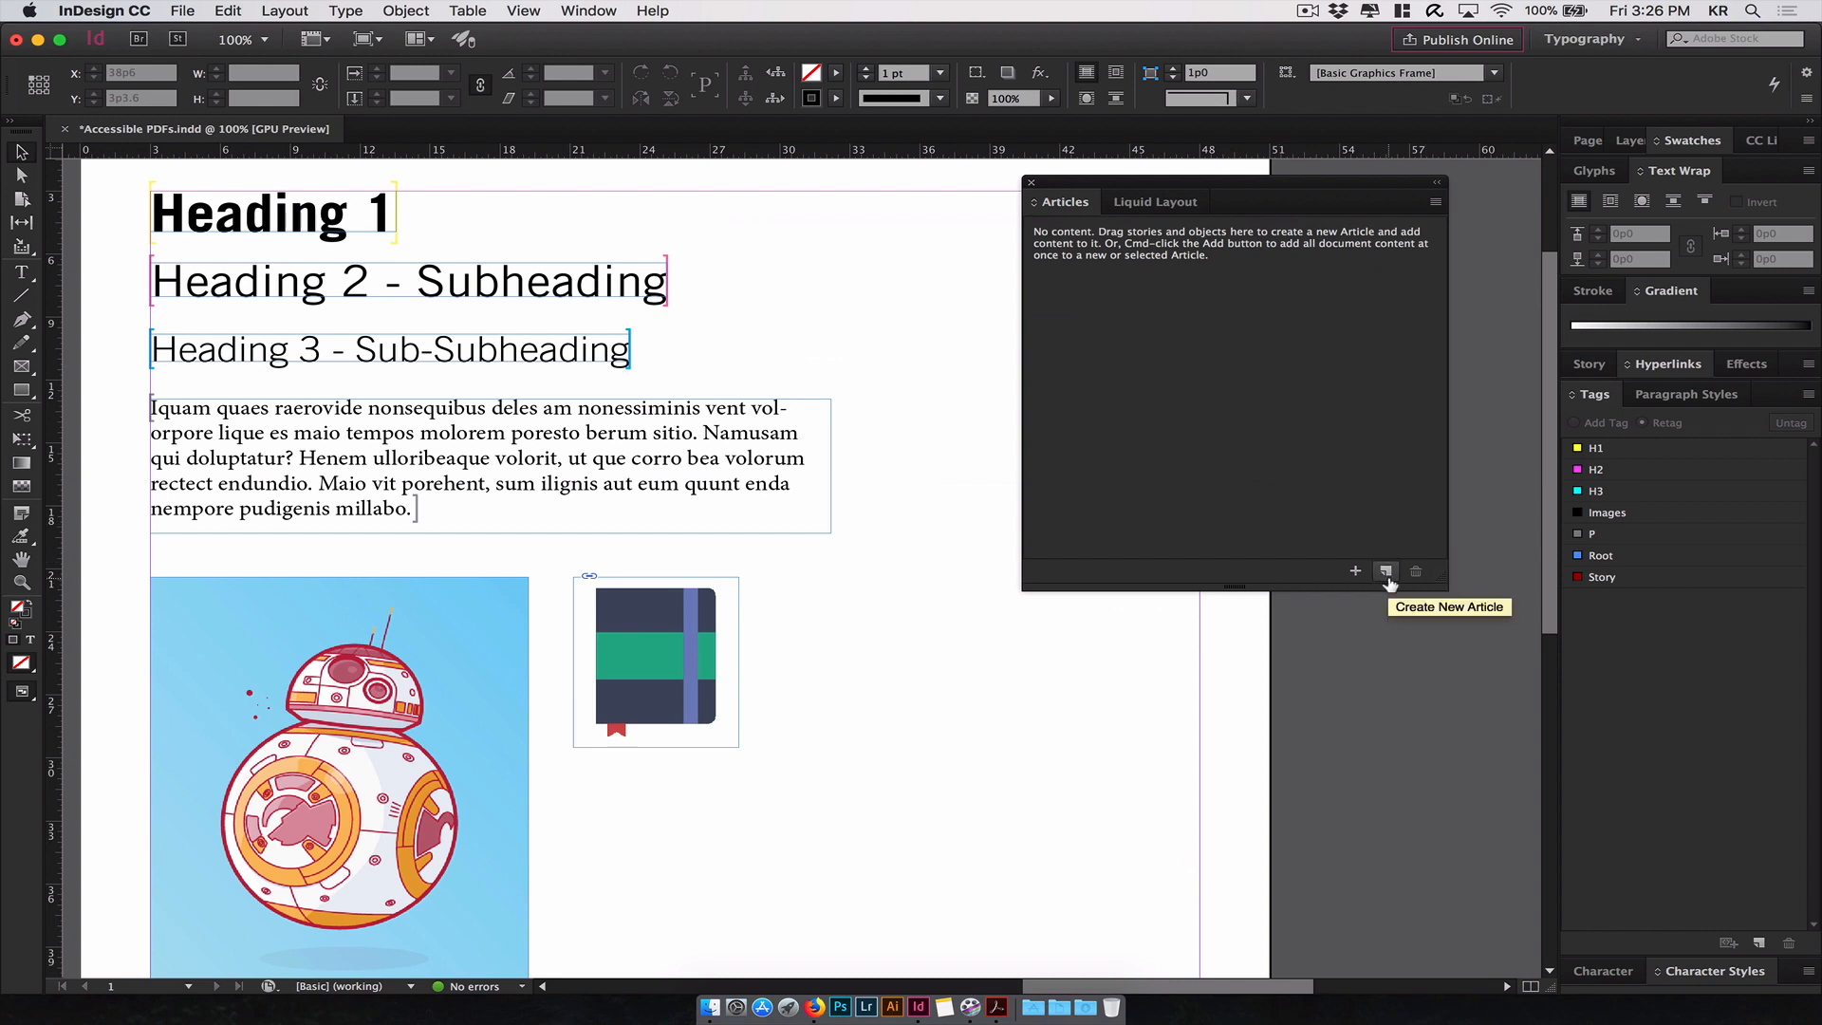
pyautogui.click(1386, 571)
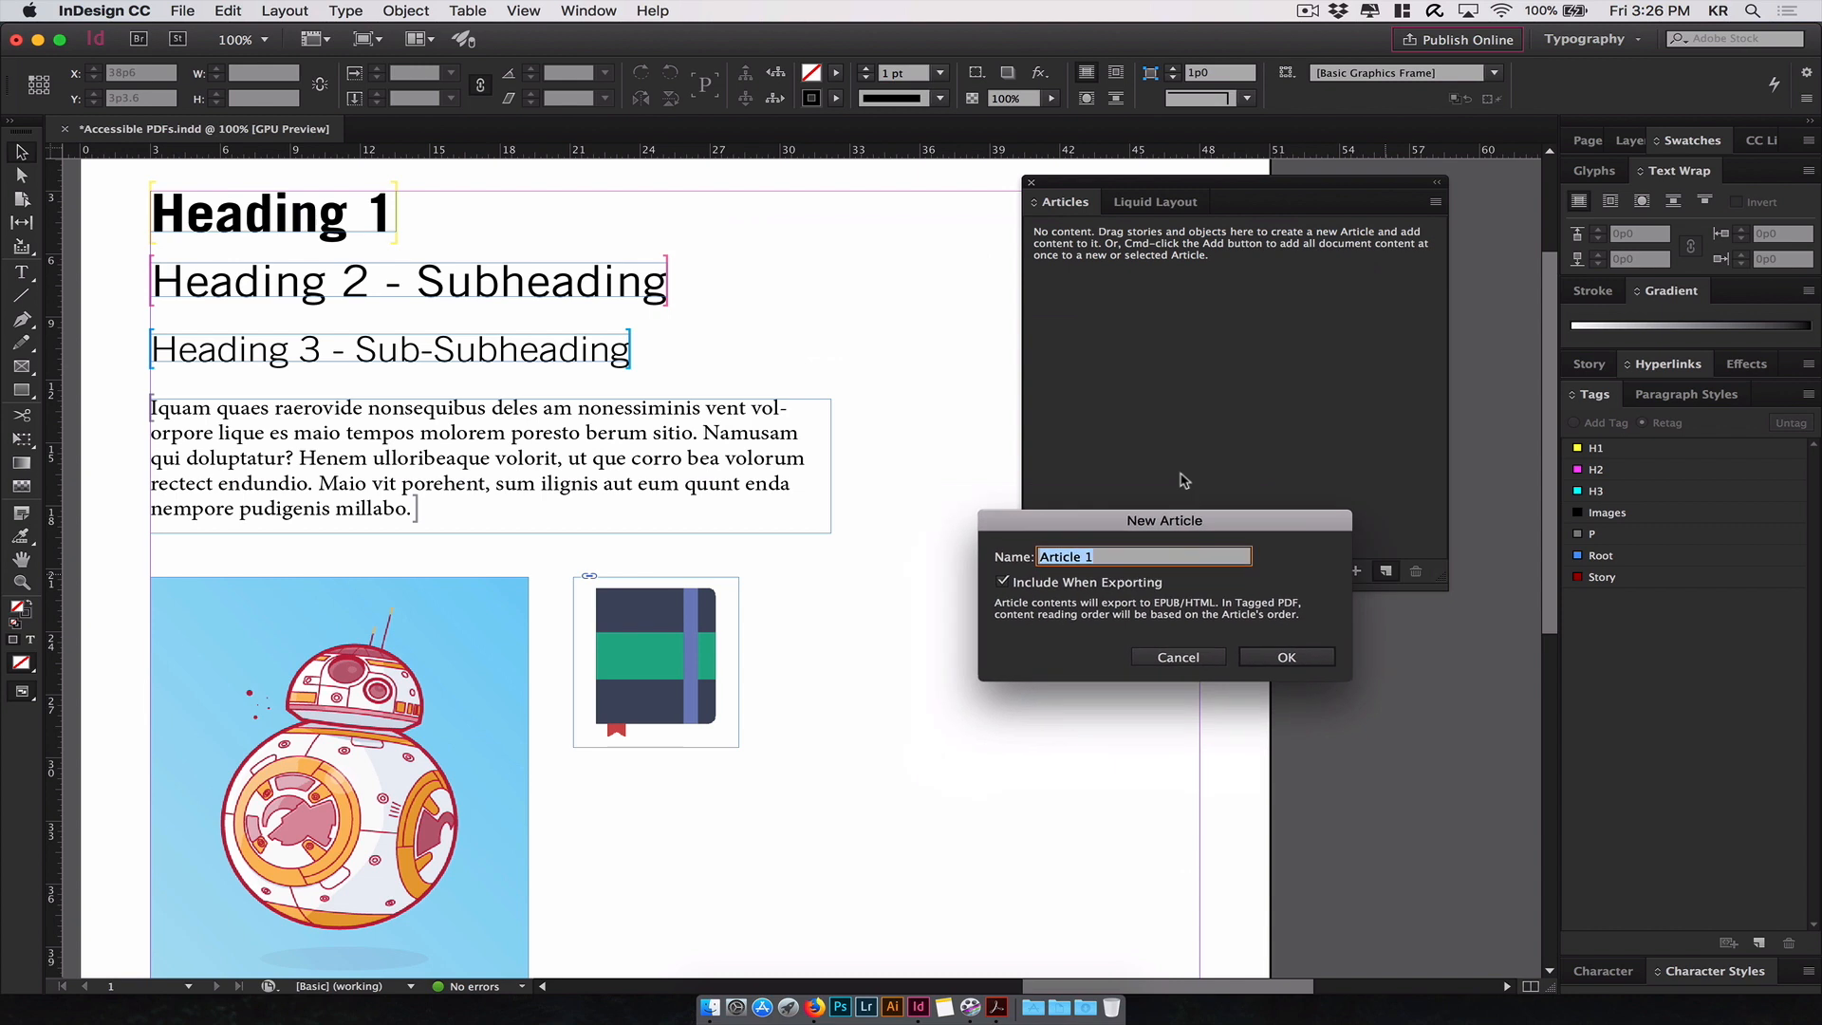
pyautogui.moveTo(1163, 520); pyautogui.dragTo(1216, 372)
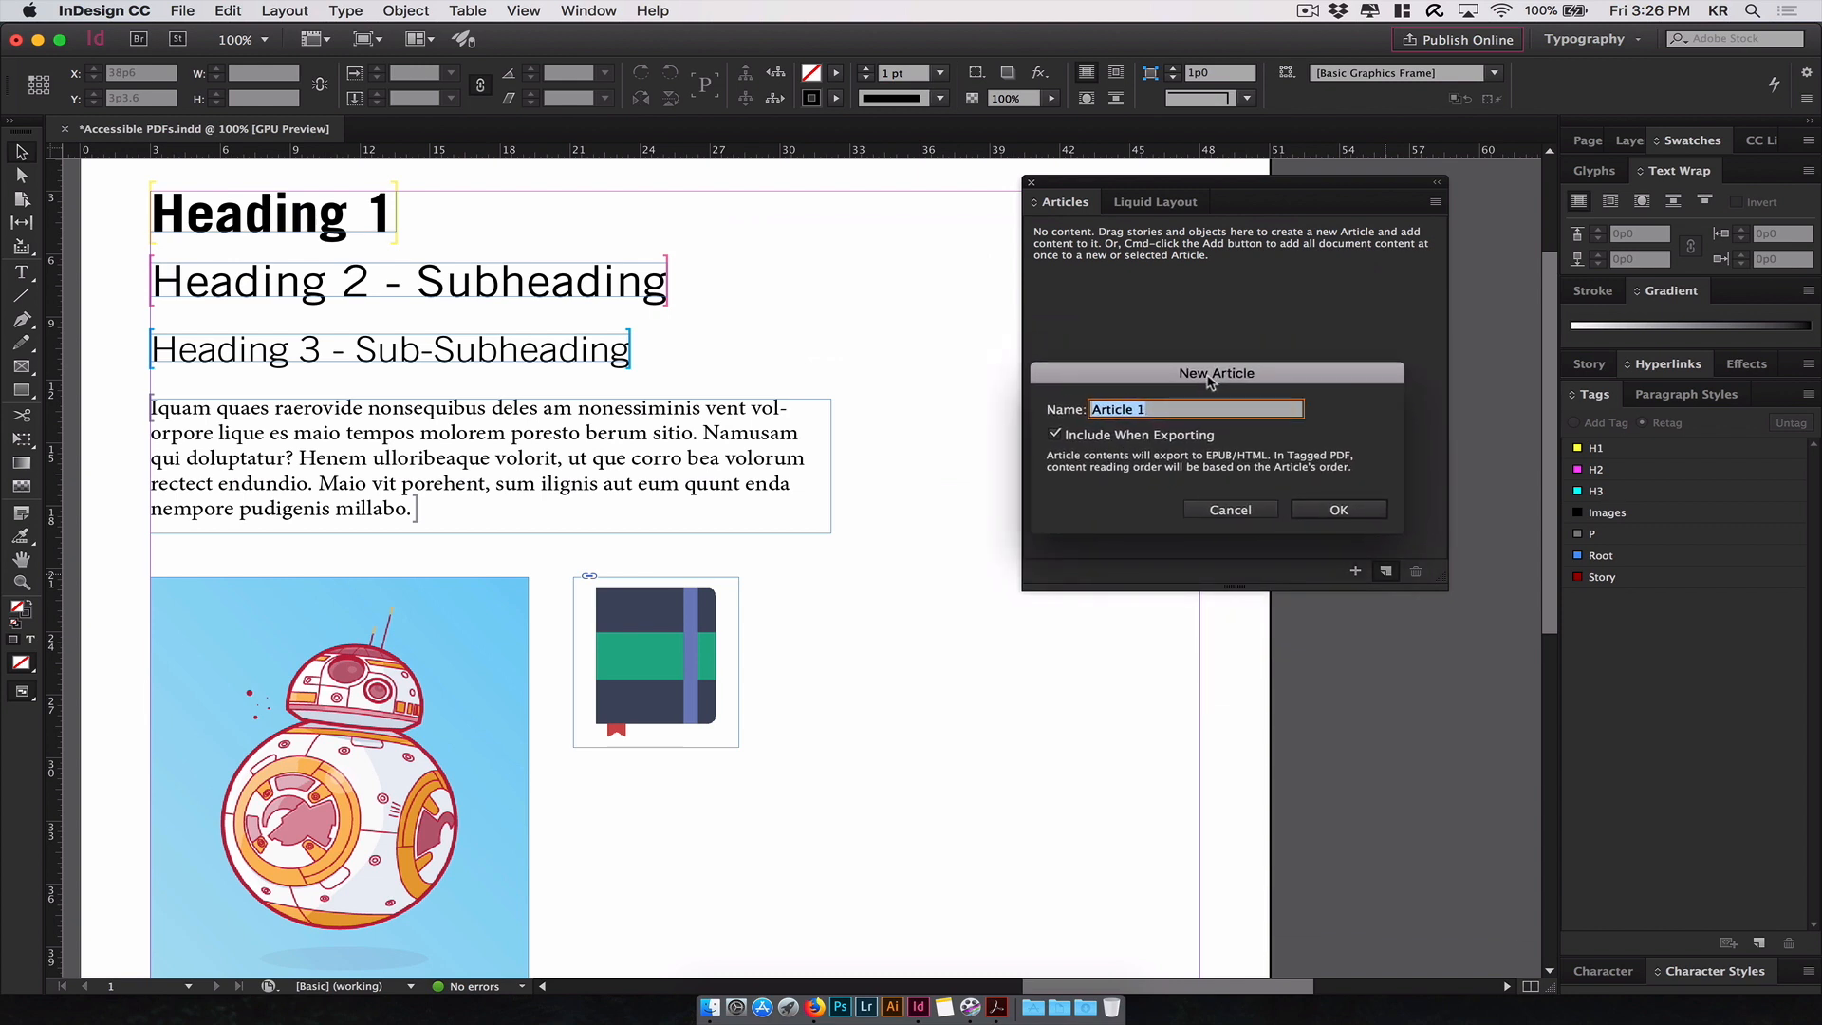
pyautogui.write('Tutorial')
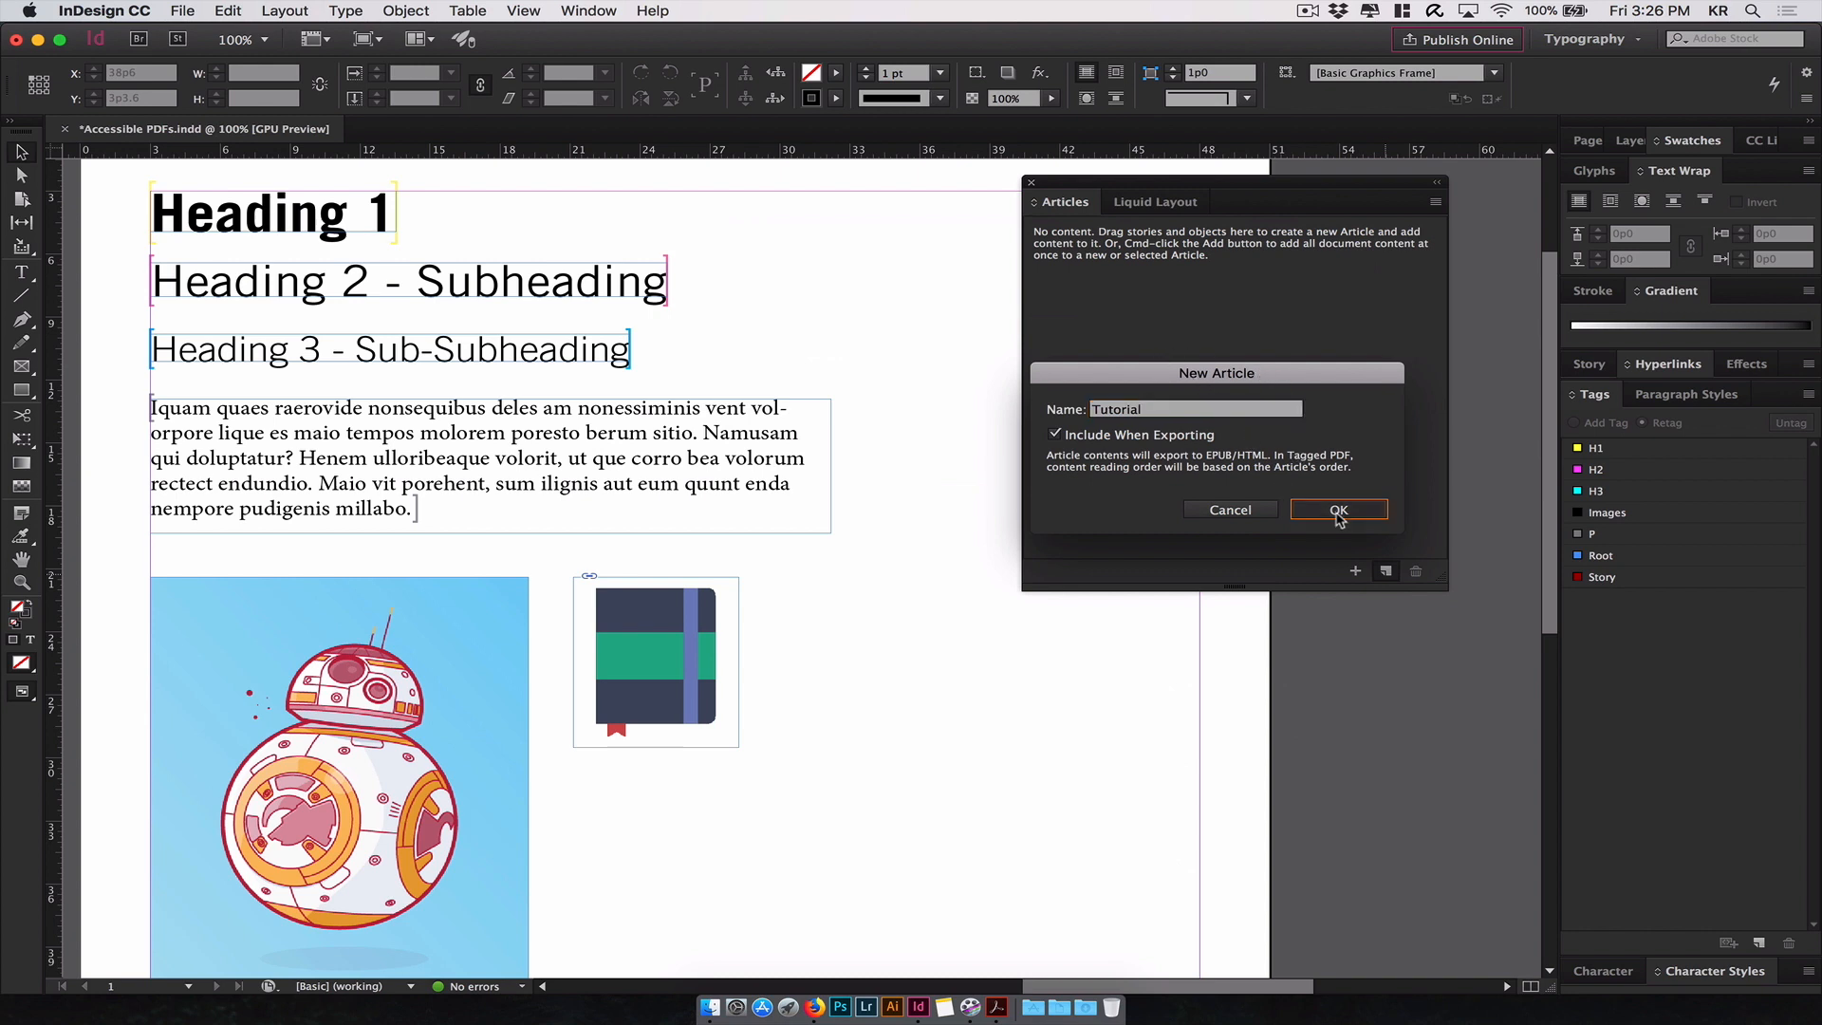
pyautogui.click(1338, 508)
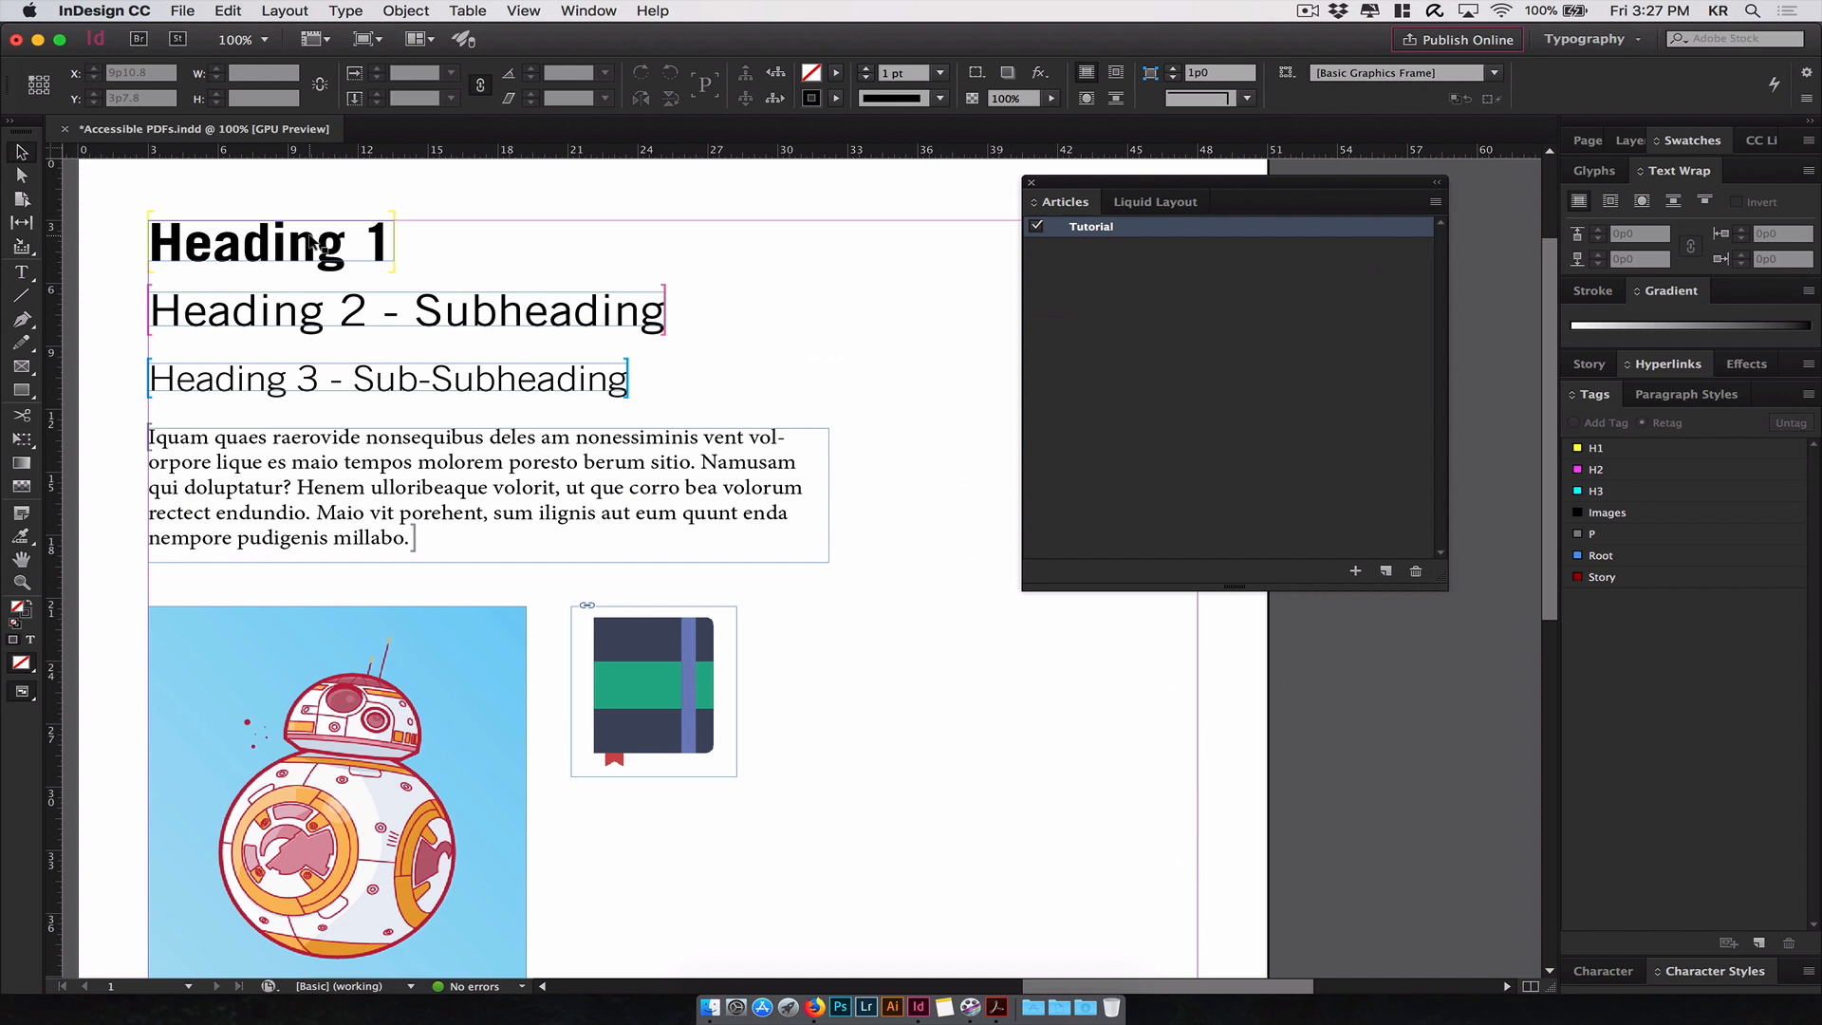
# - Add the Heading 1, 2, 3 and body paragraph frames to the Tutorial article, moving the panel left
pyautogui.click(271, 241)
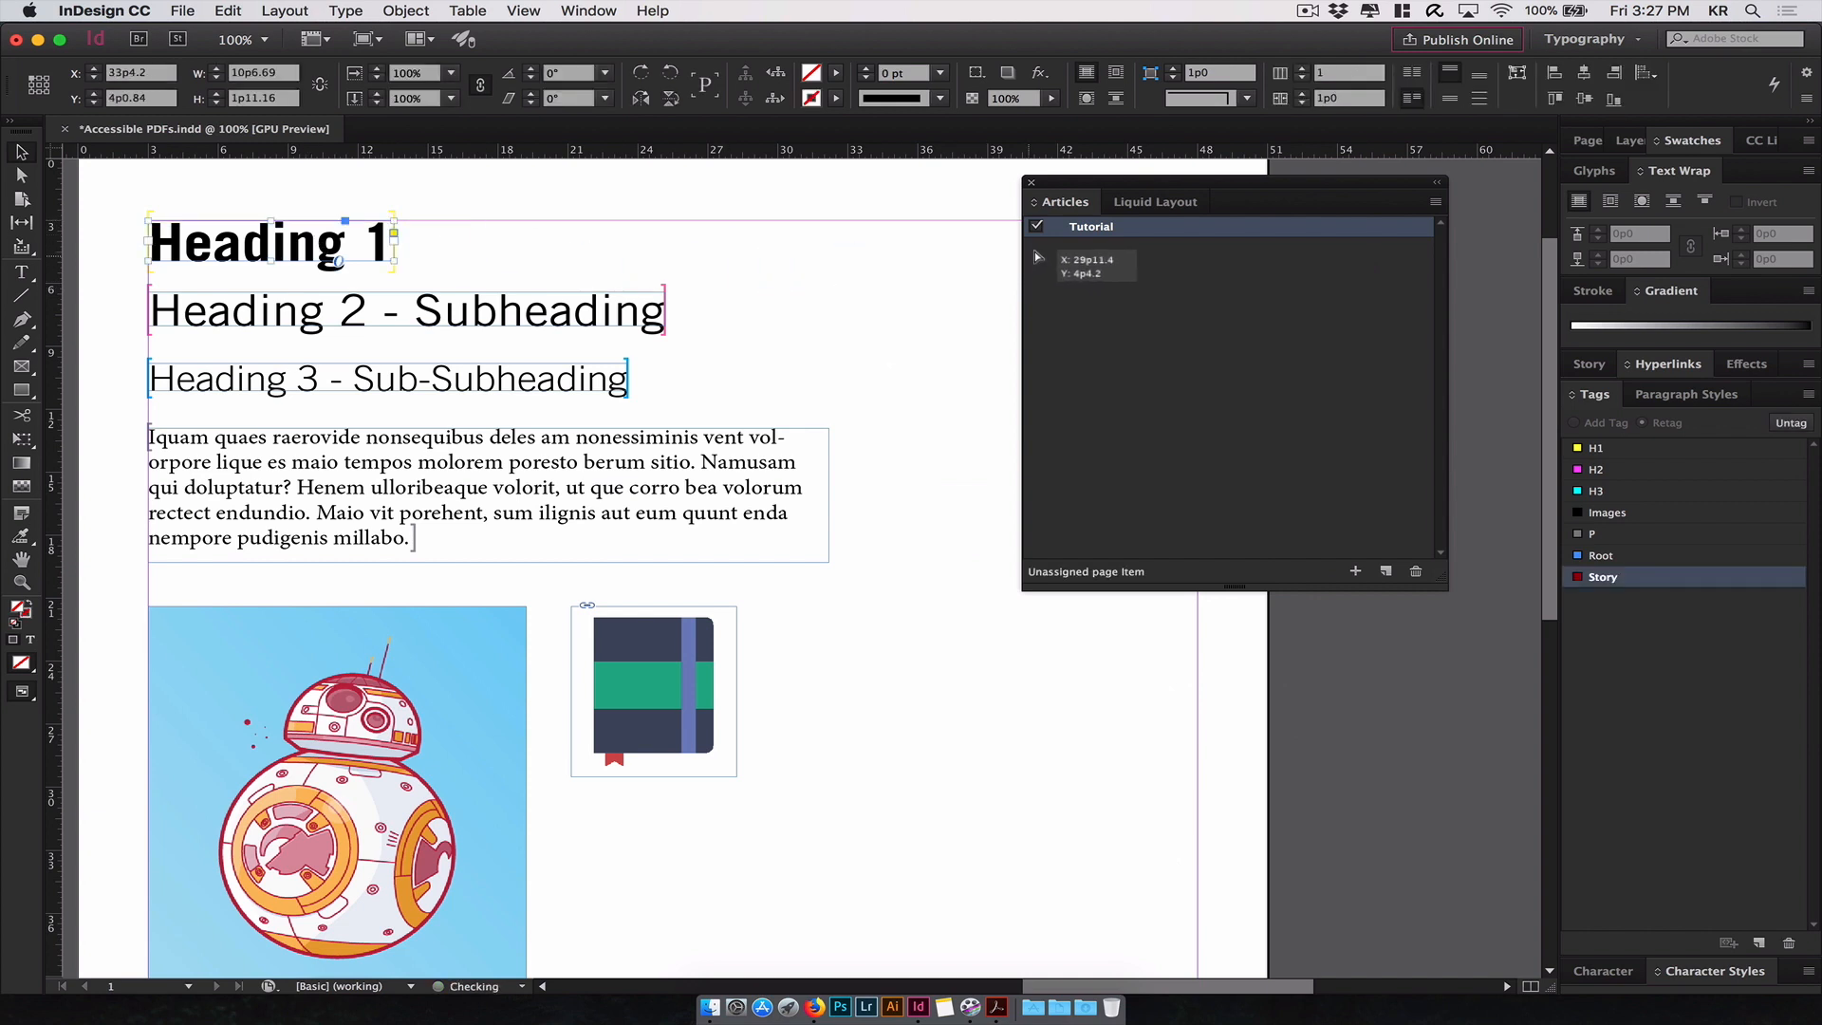
pyautogui.click(1043, 226)
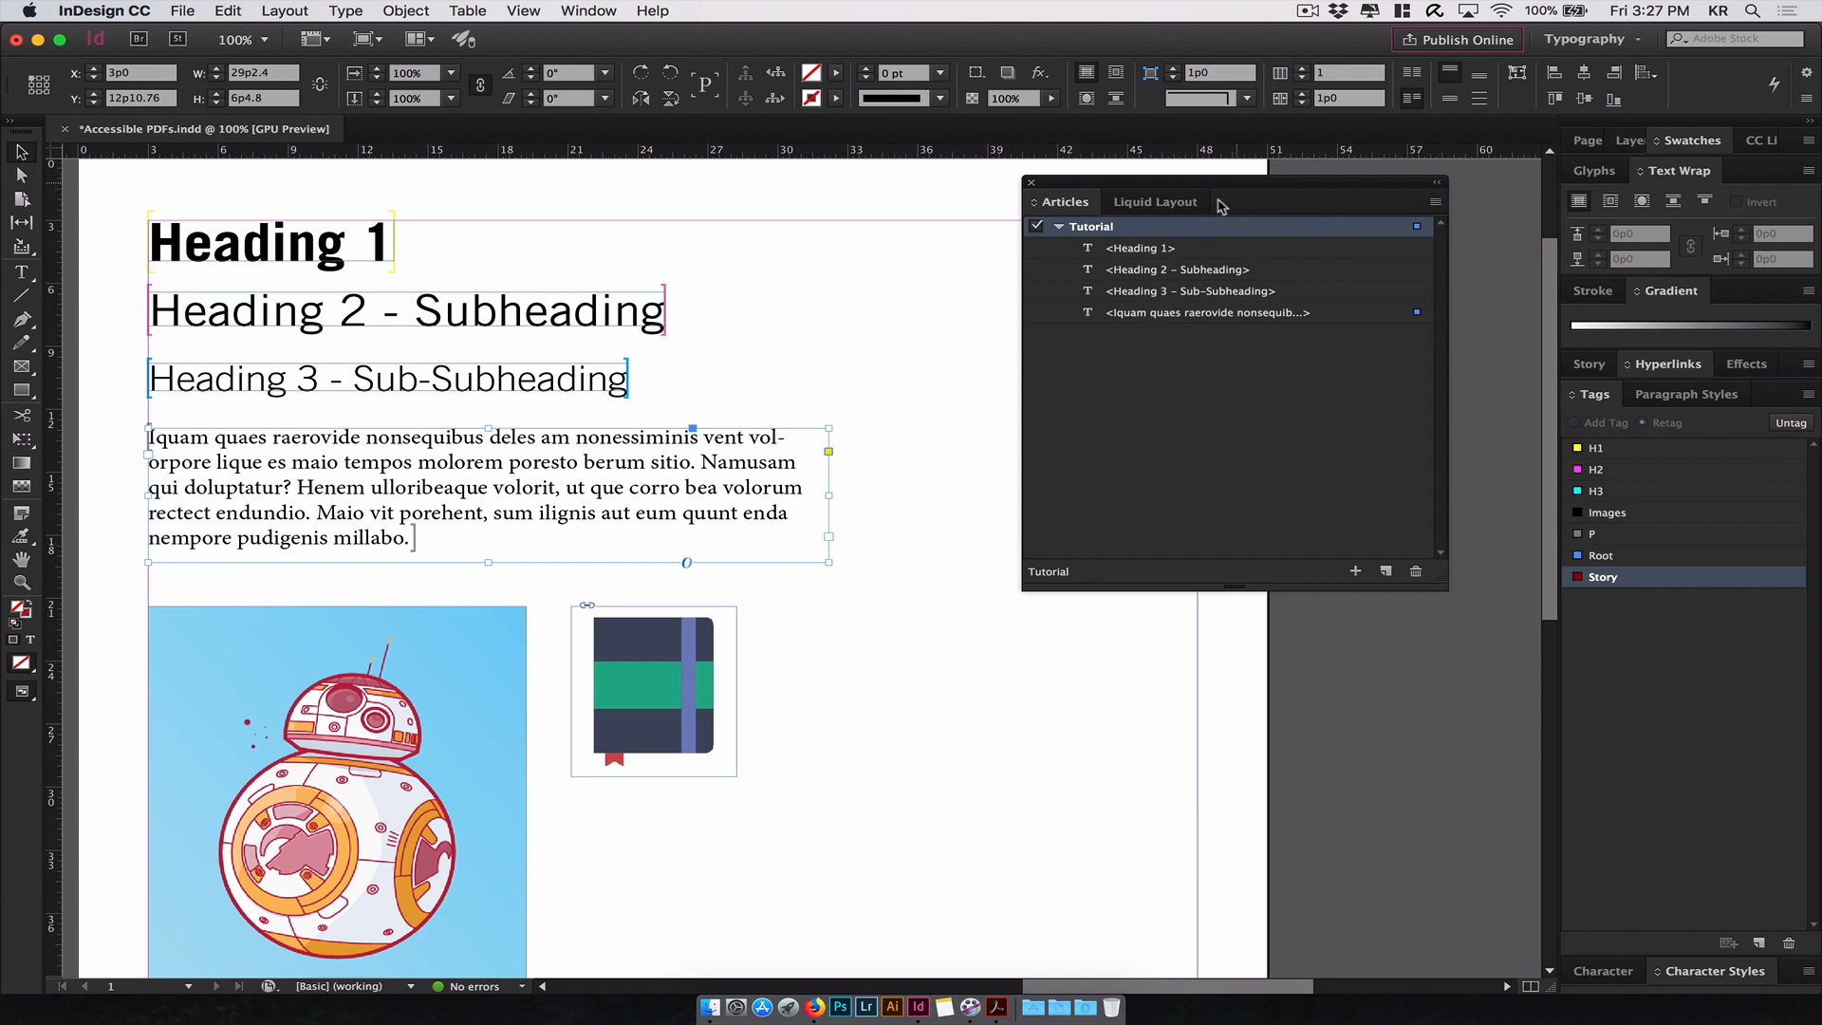
pyautogui.moveTo(1226, 201); pyautogui.dragTo(1179, 246)
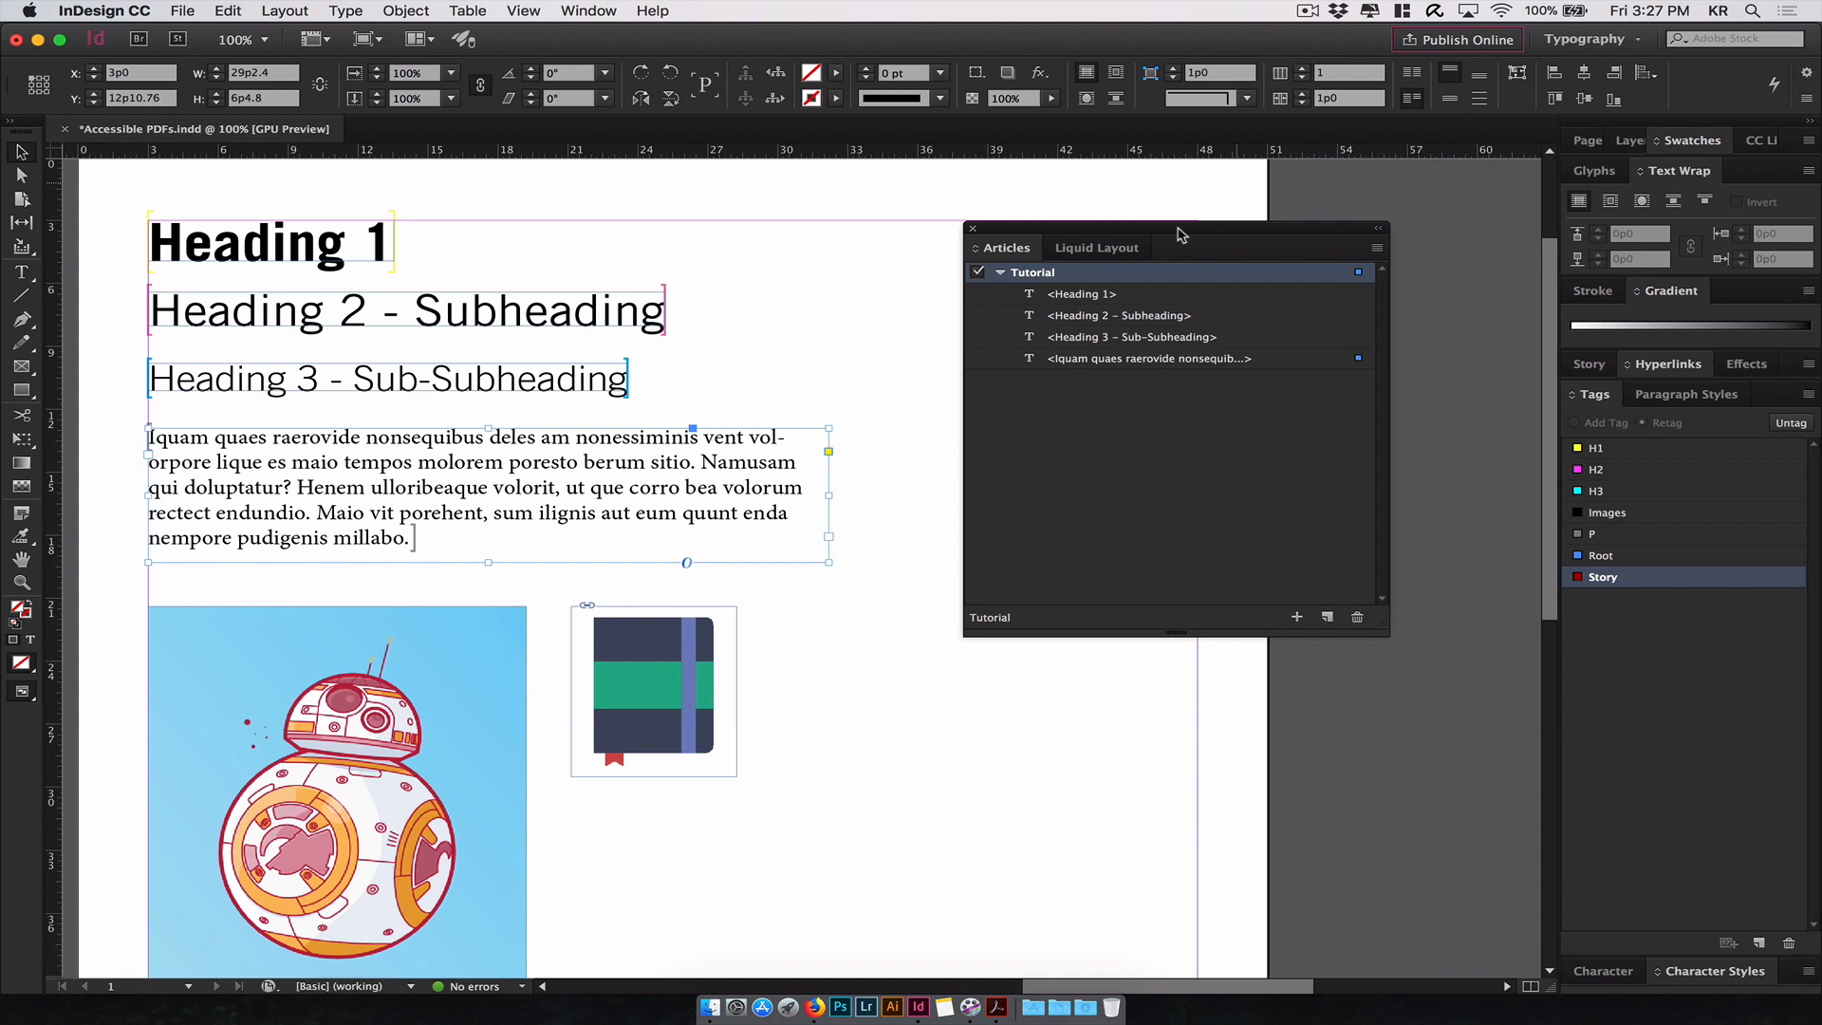
pyautogui.moveTo(1176, 233)
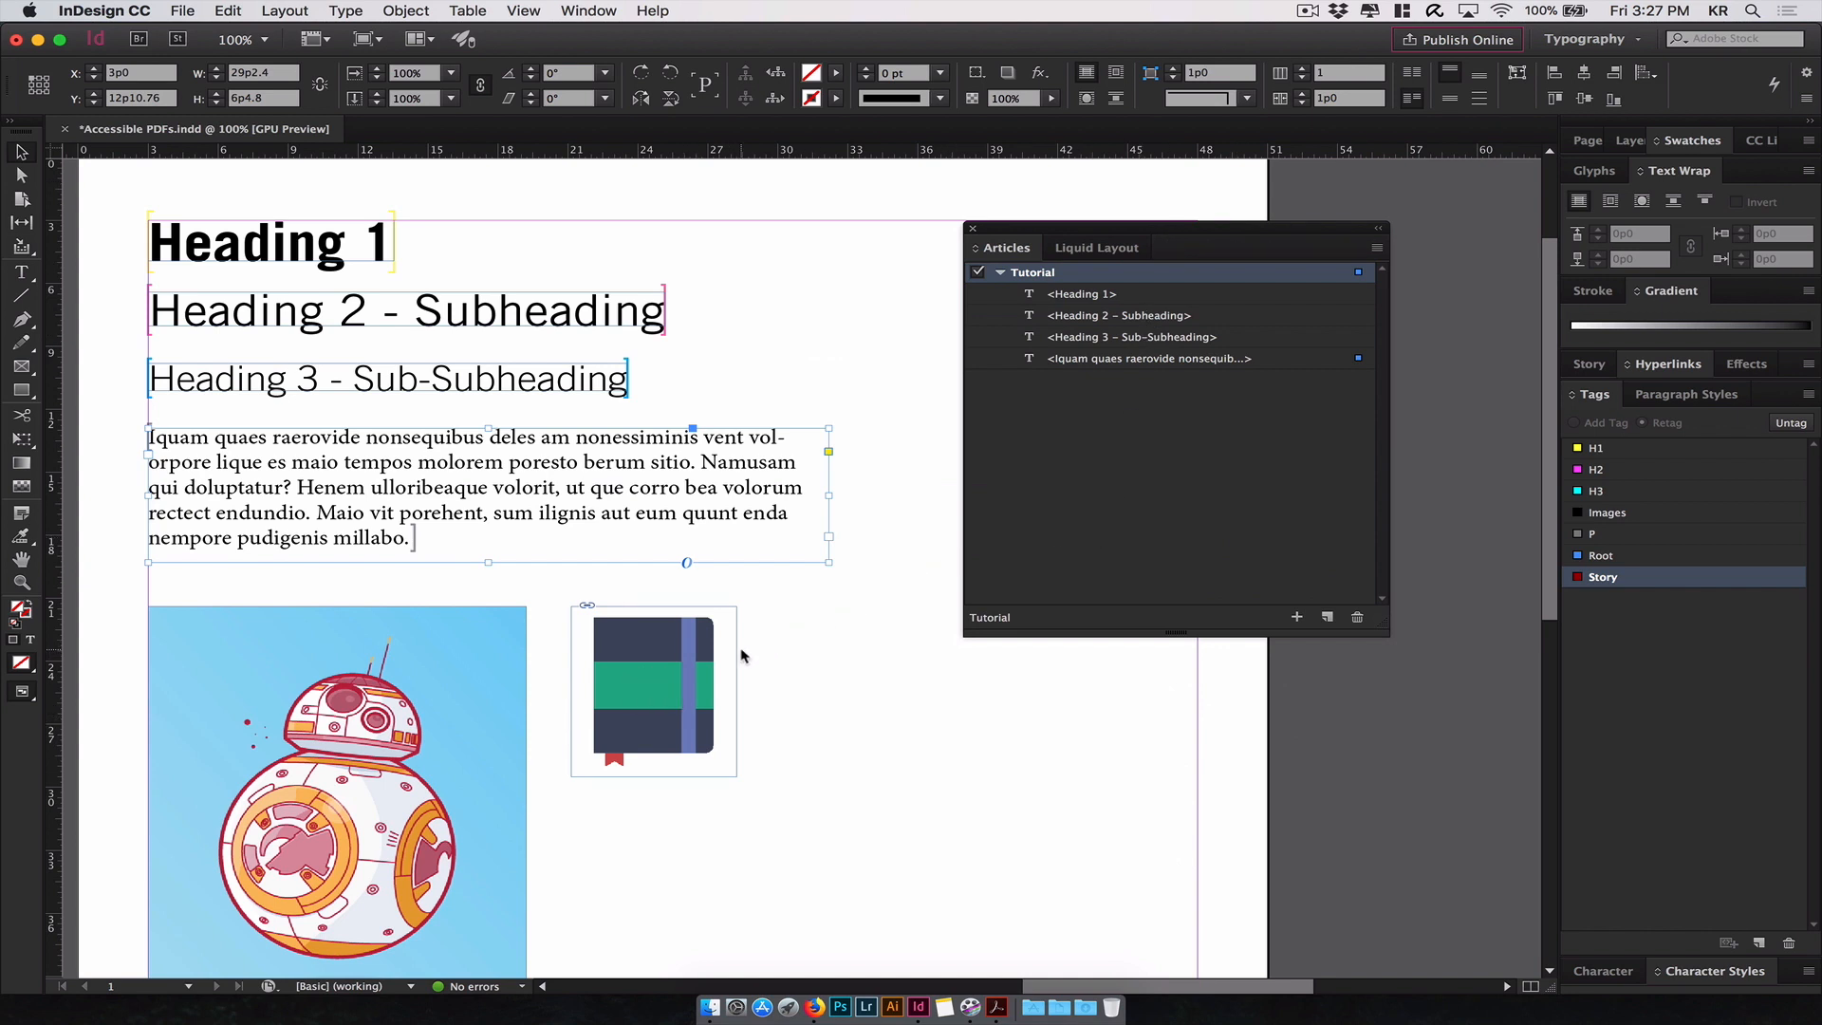
pyautogui.click(651, 685)
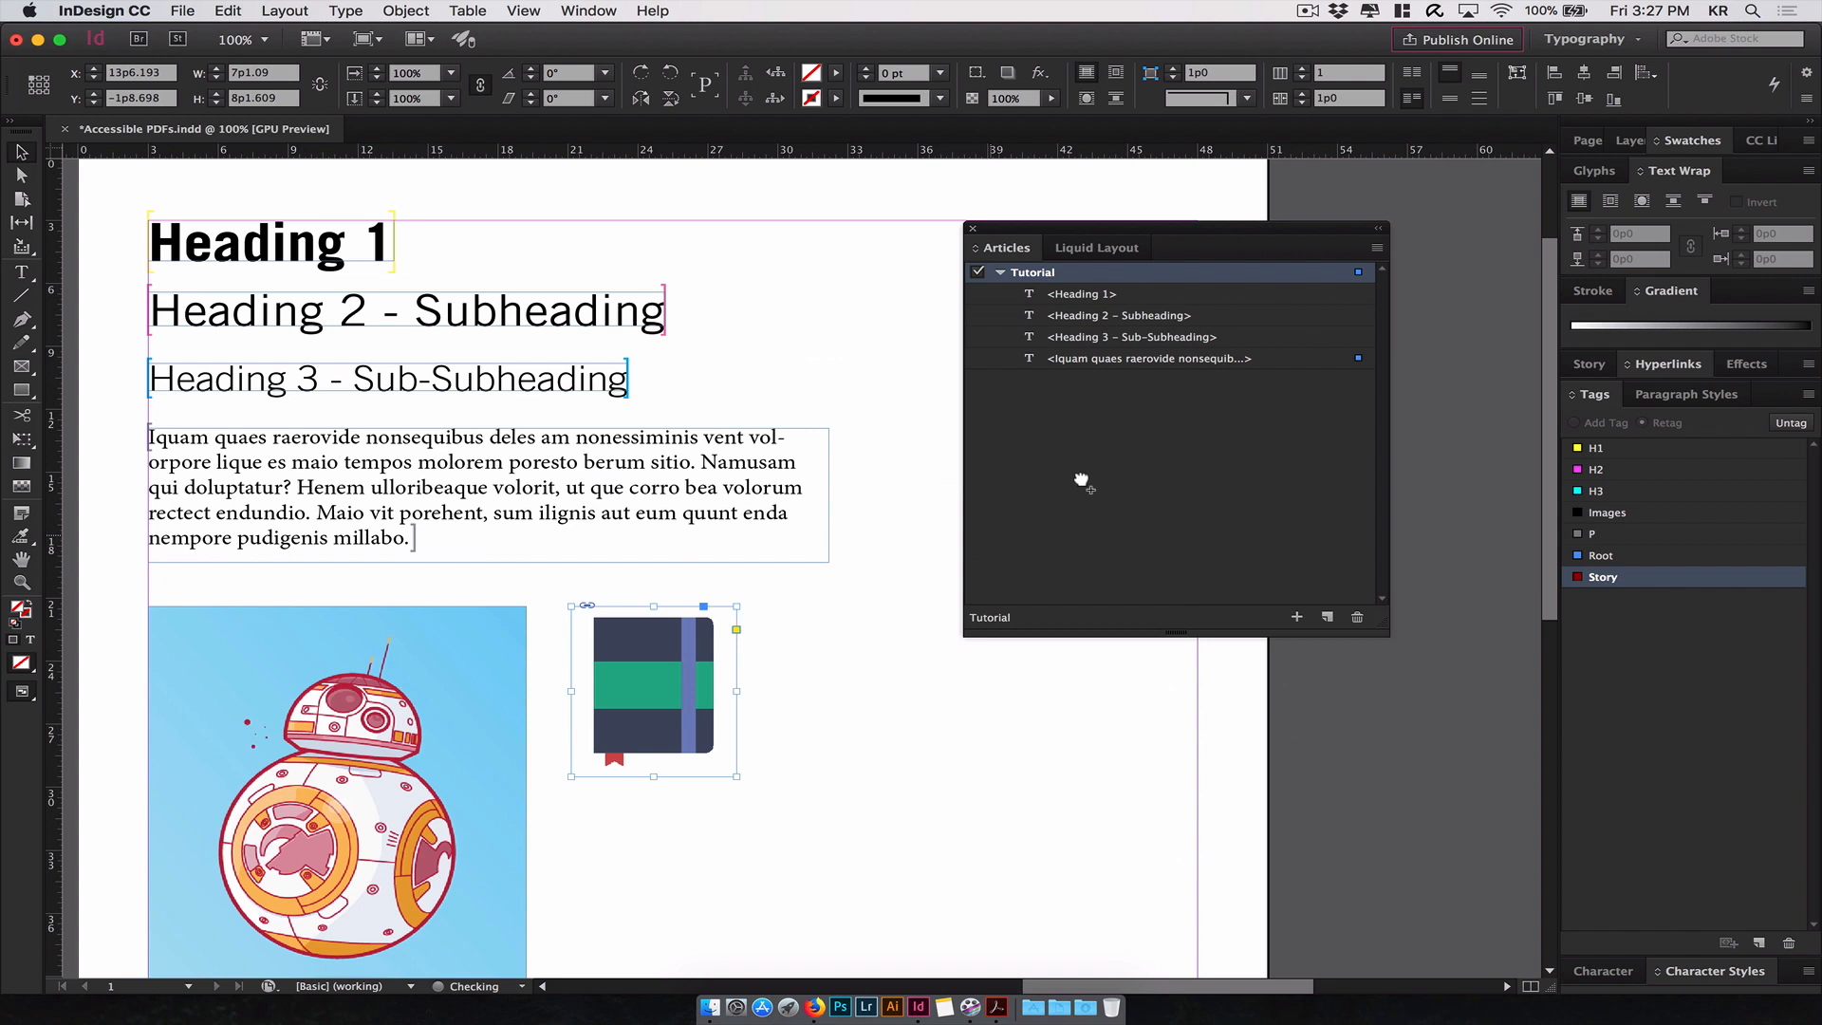
pyautogui.click(1296, 617)
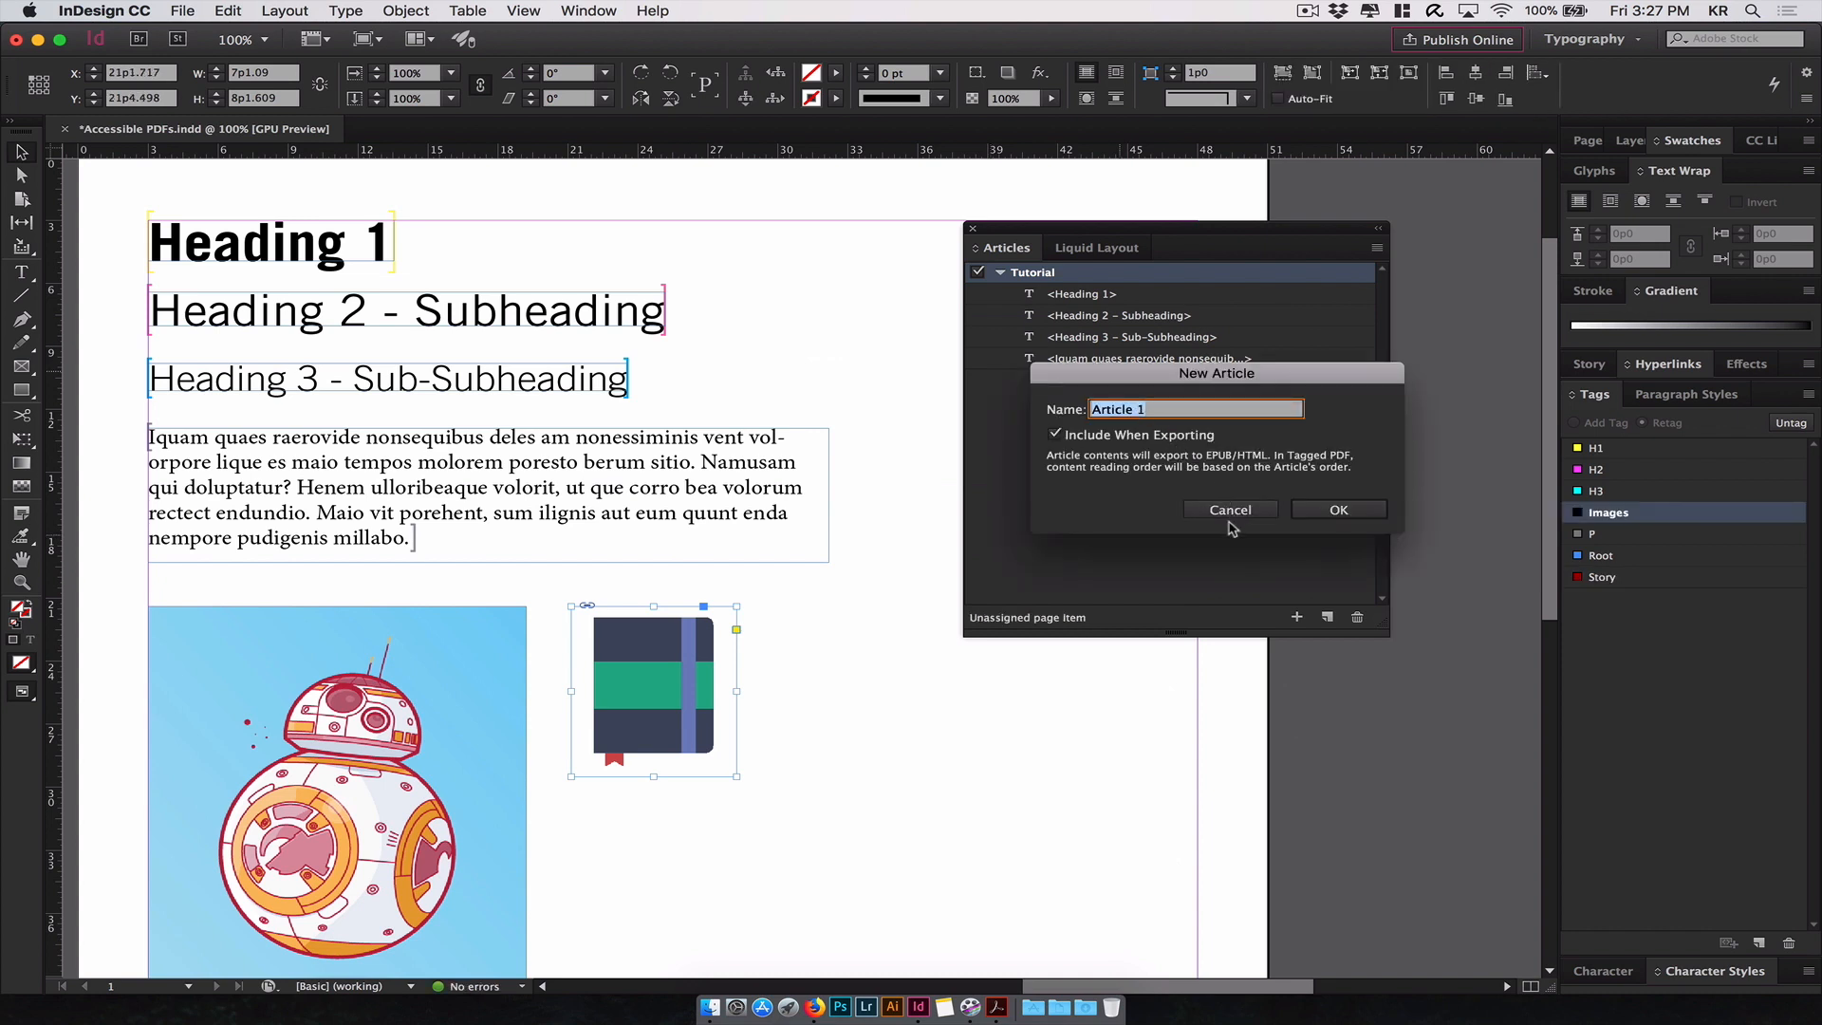
pyautogui.click(1338, 508)
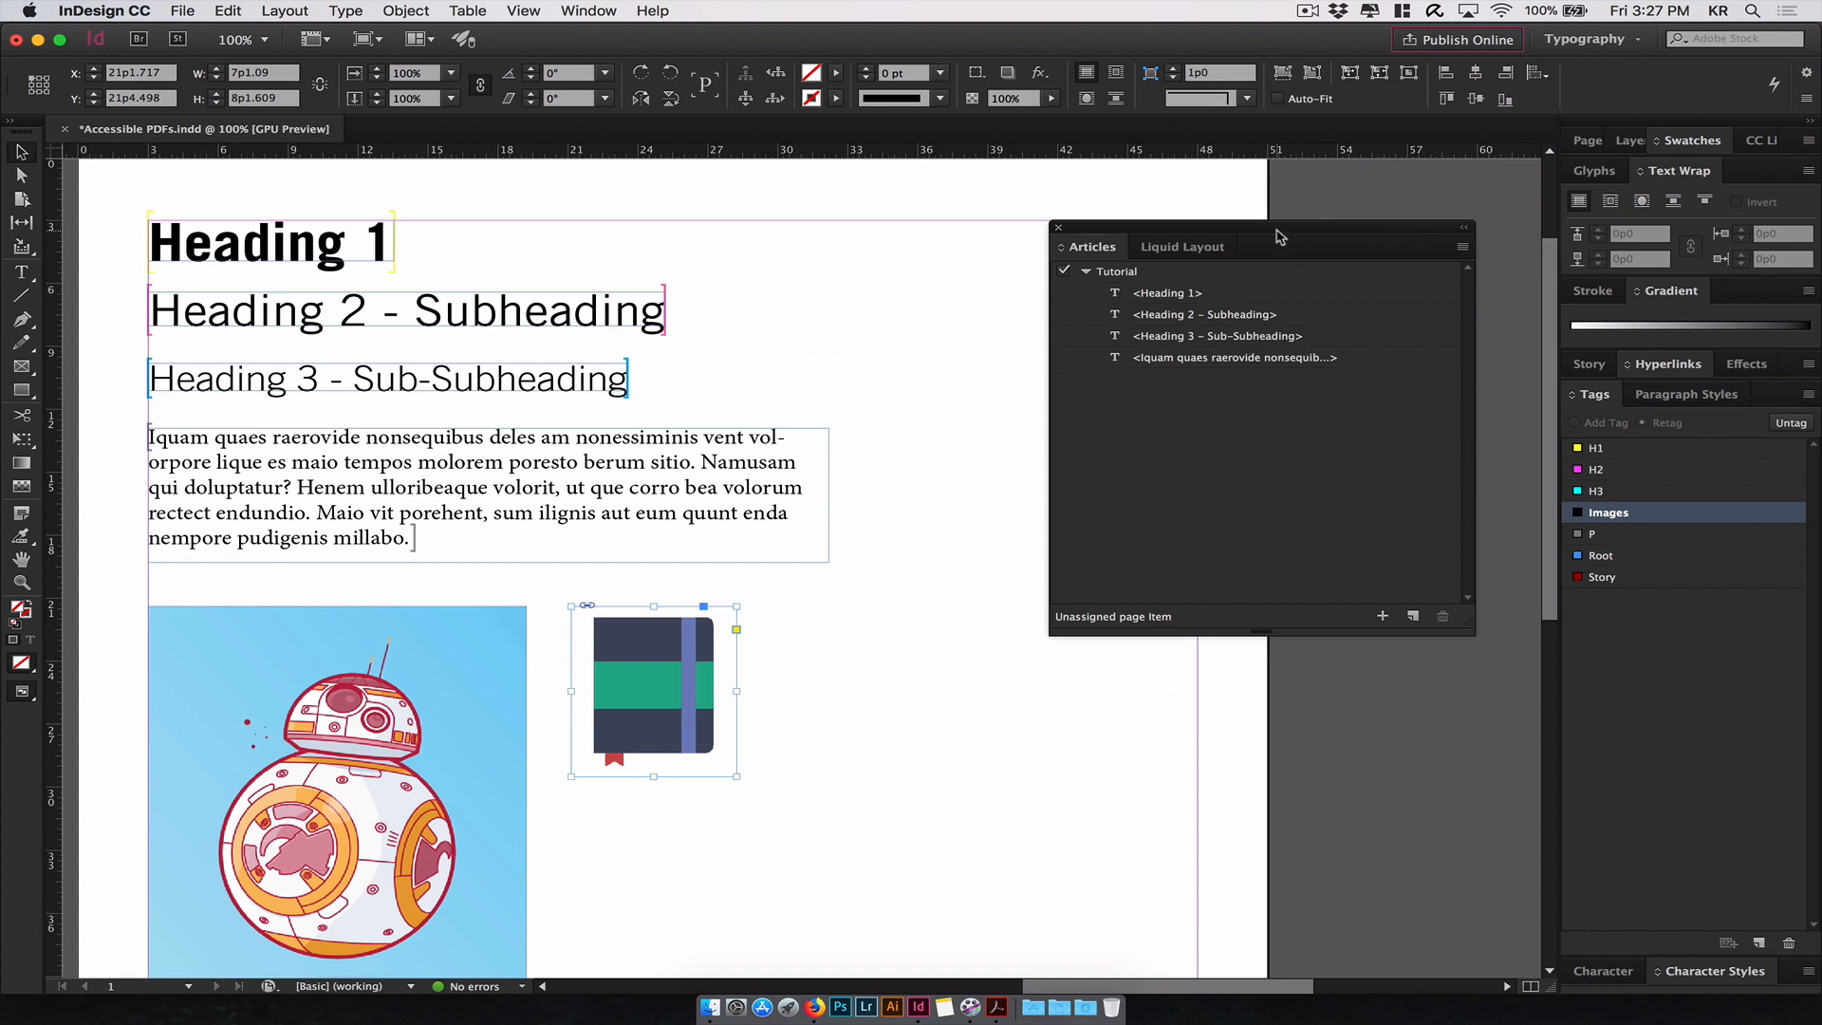
# - Reorder the Tutorial article so the Iquam body paragraph sits right after Heading 1
pyautogui.moveTo(1277, 232); pyautogui.dragTo(1139, 220)
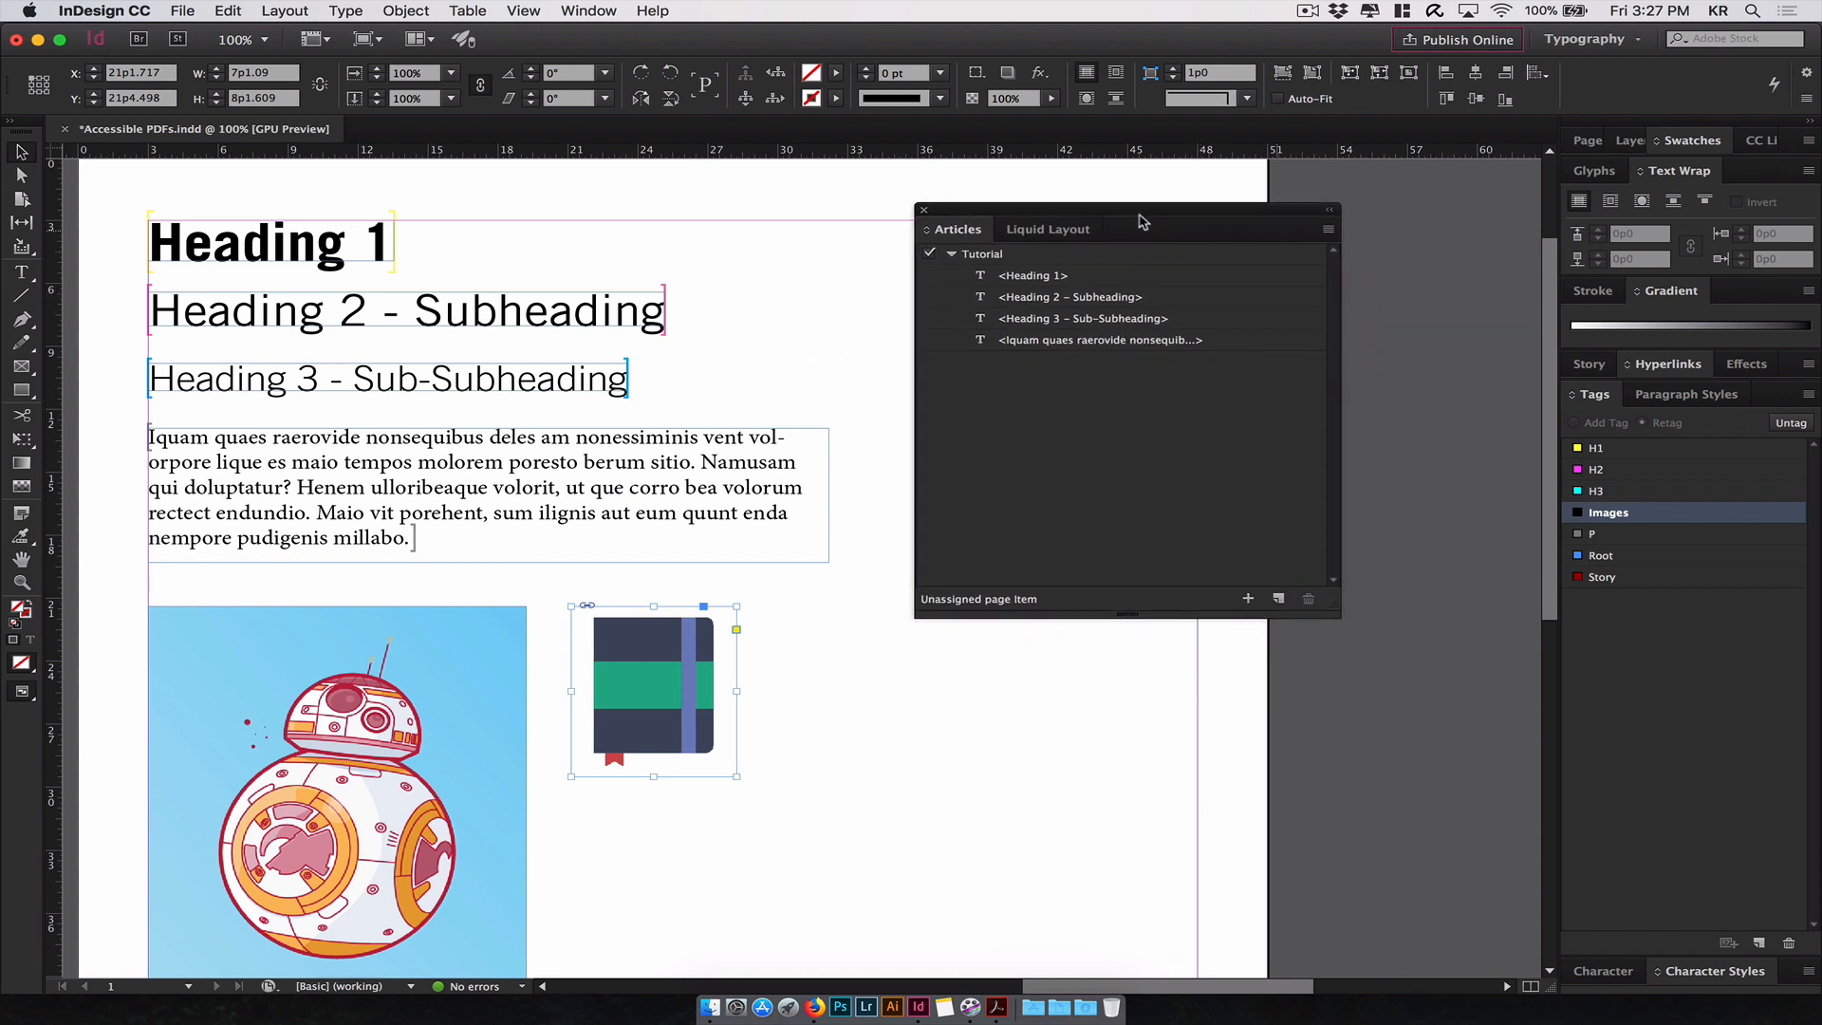
pyautogui.moveTo(1006, 305)
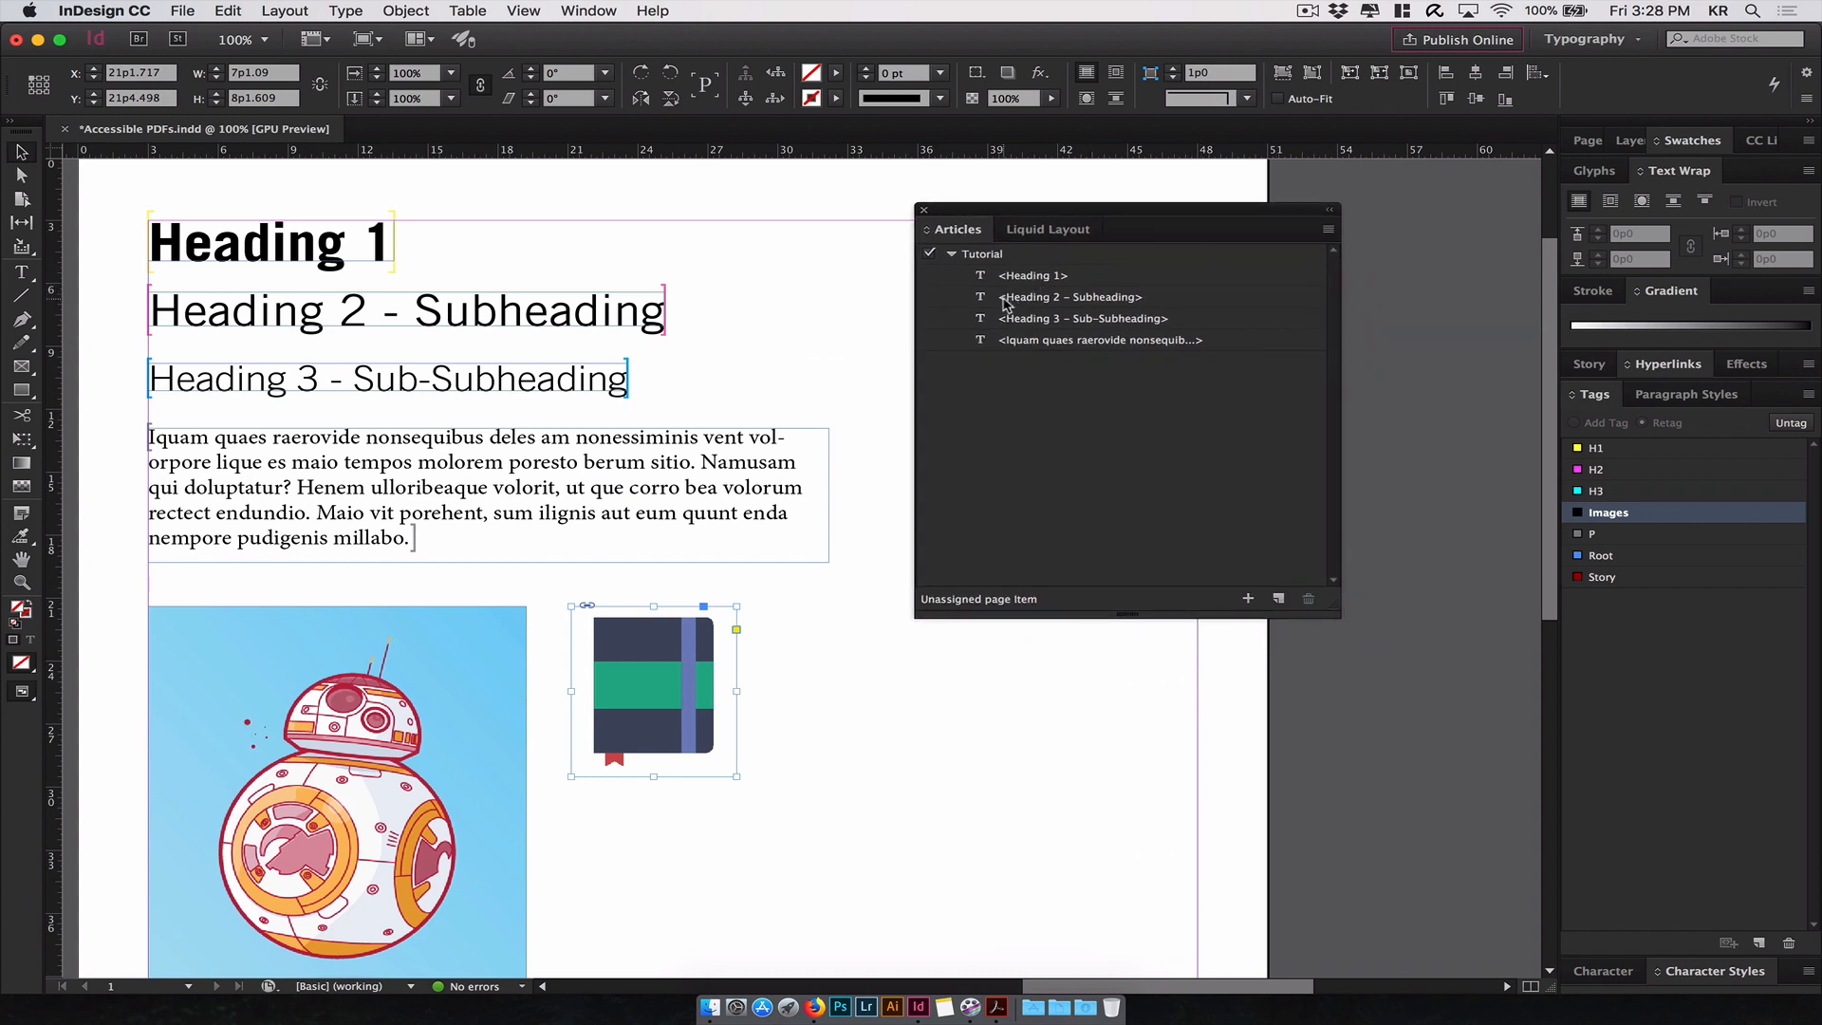
pyautogui.moveTo(1079, 328)
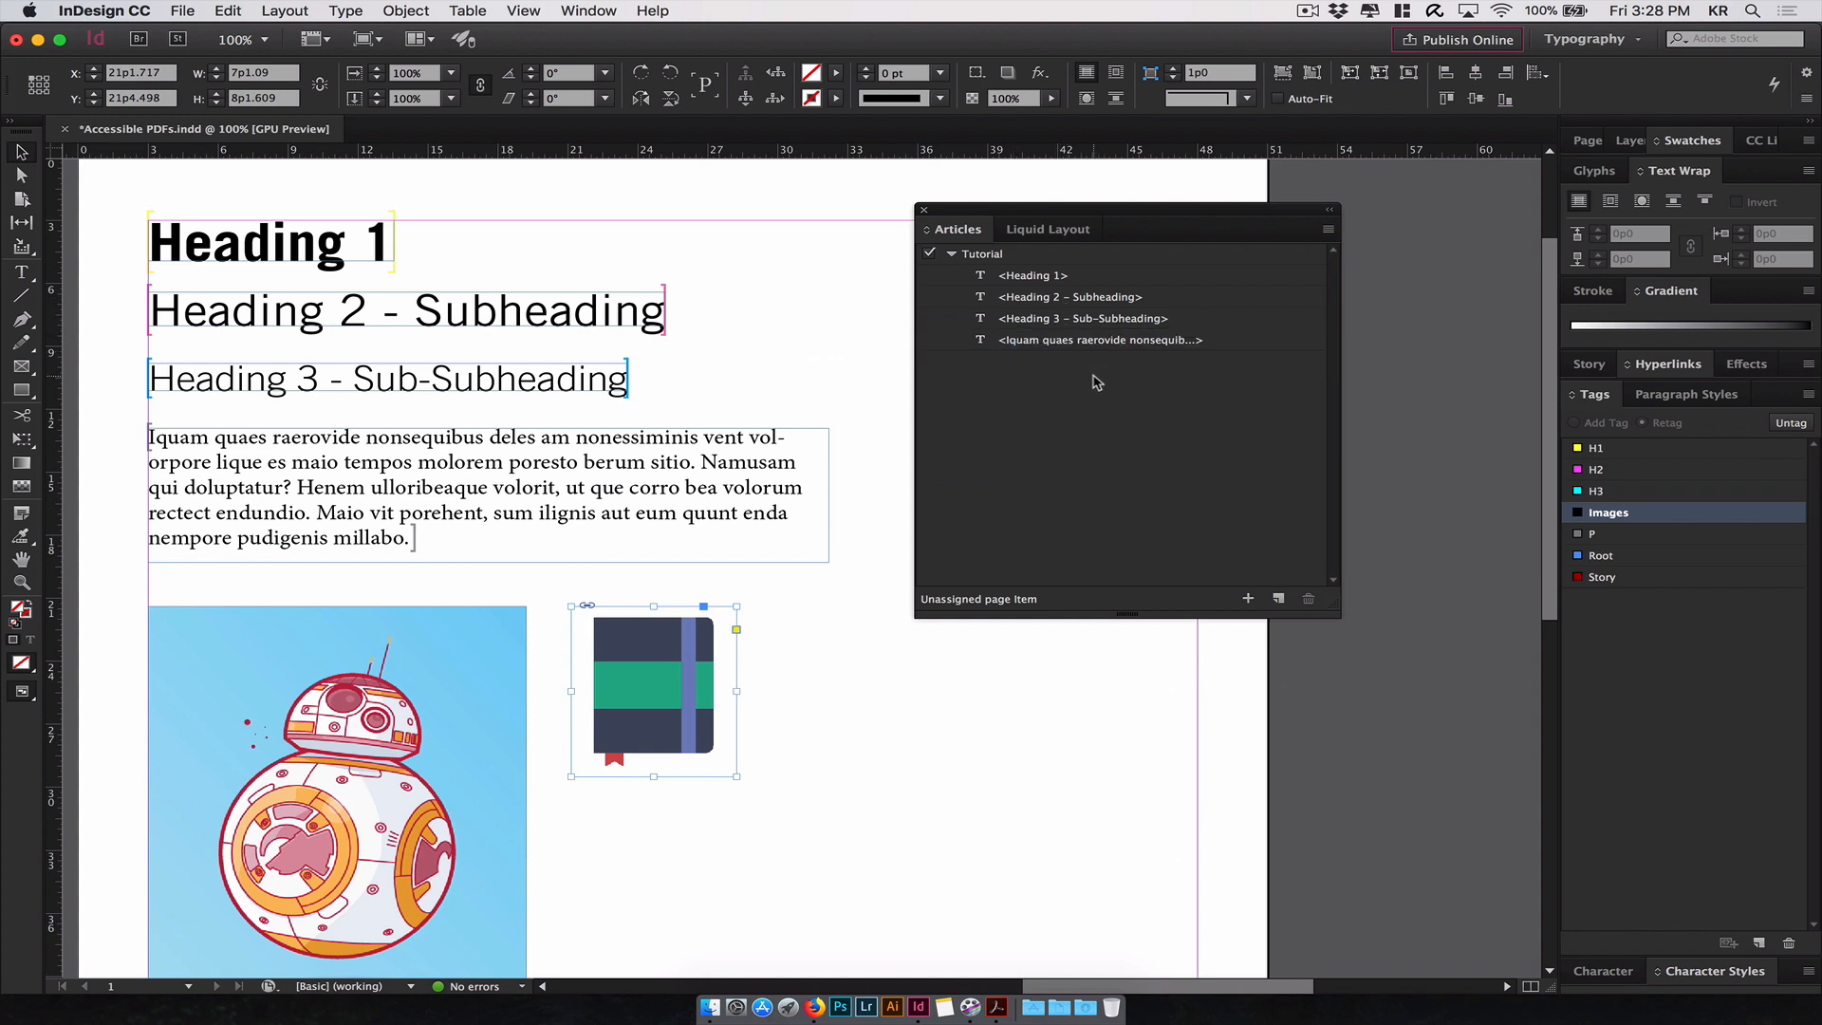
pyautogui.moveTo(1055, 292)
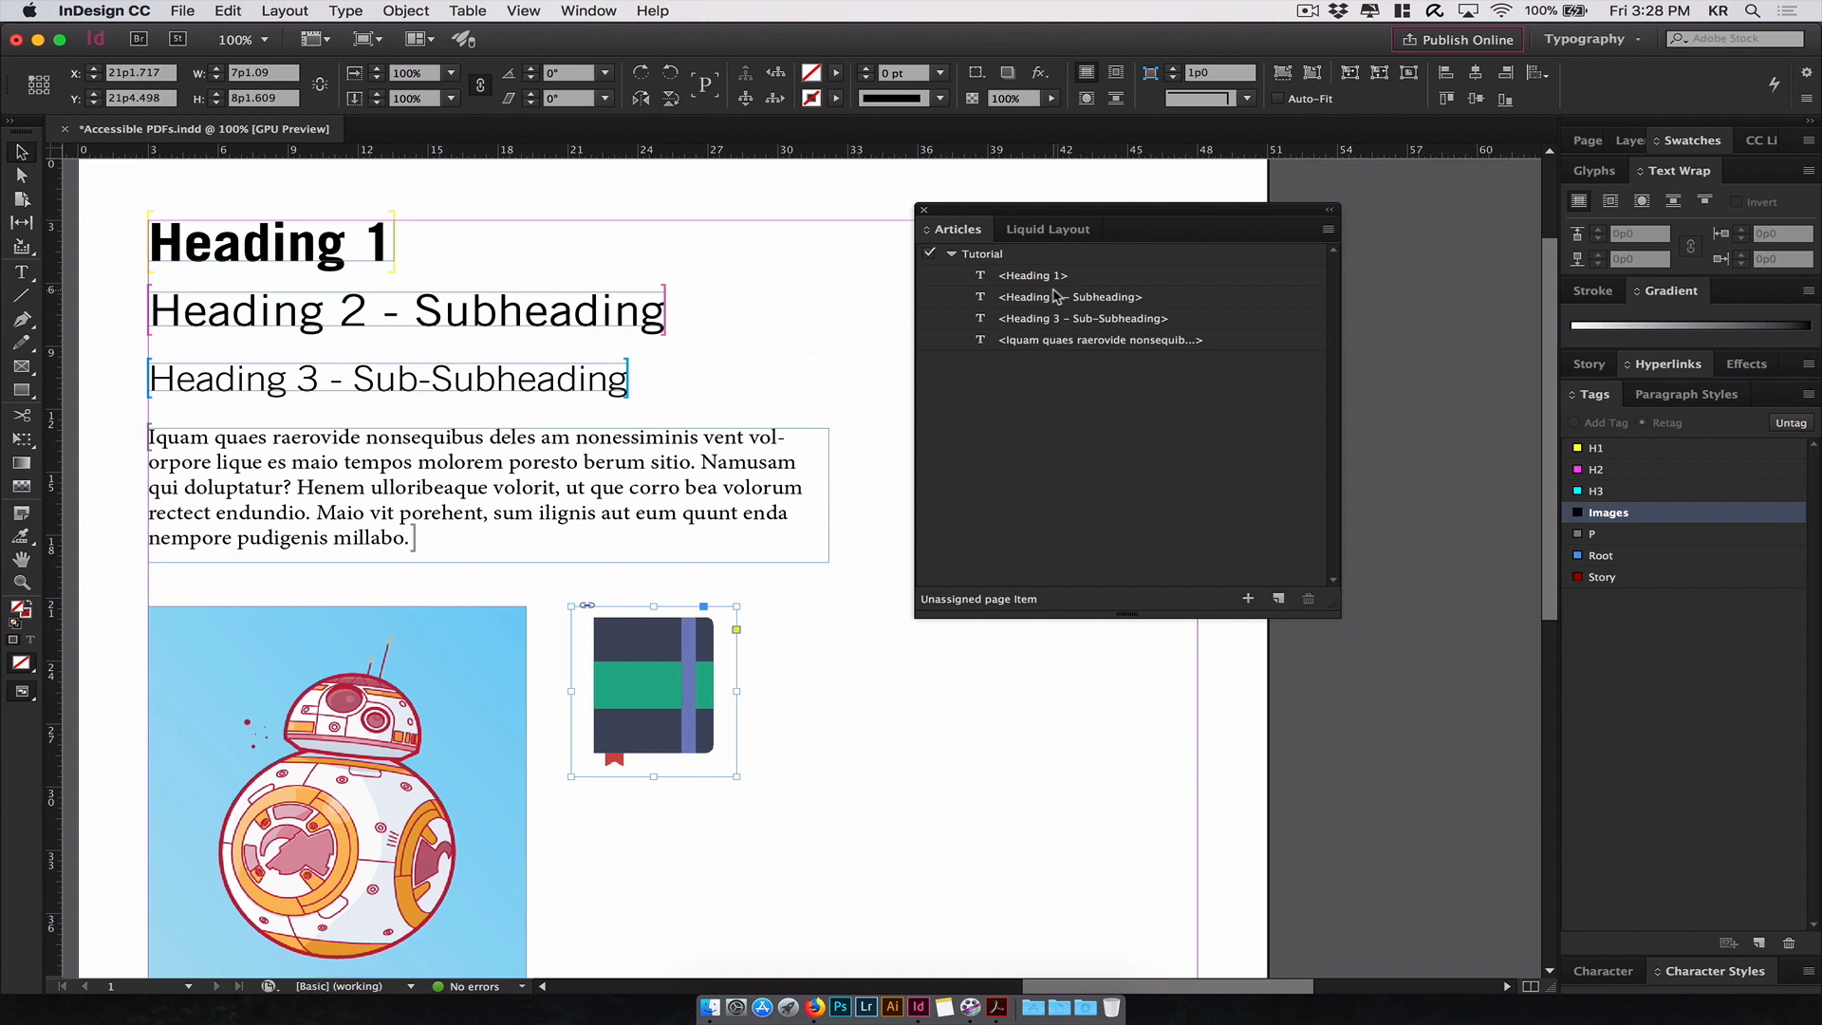
pyautogui.click(1099, 340)
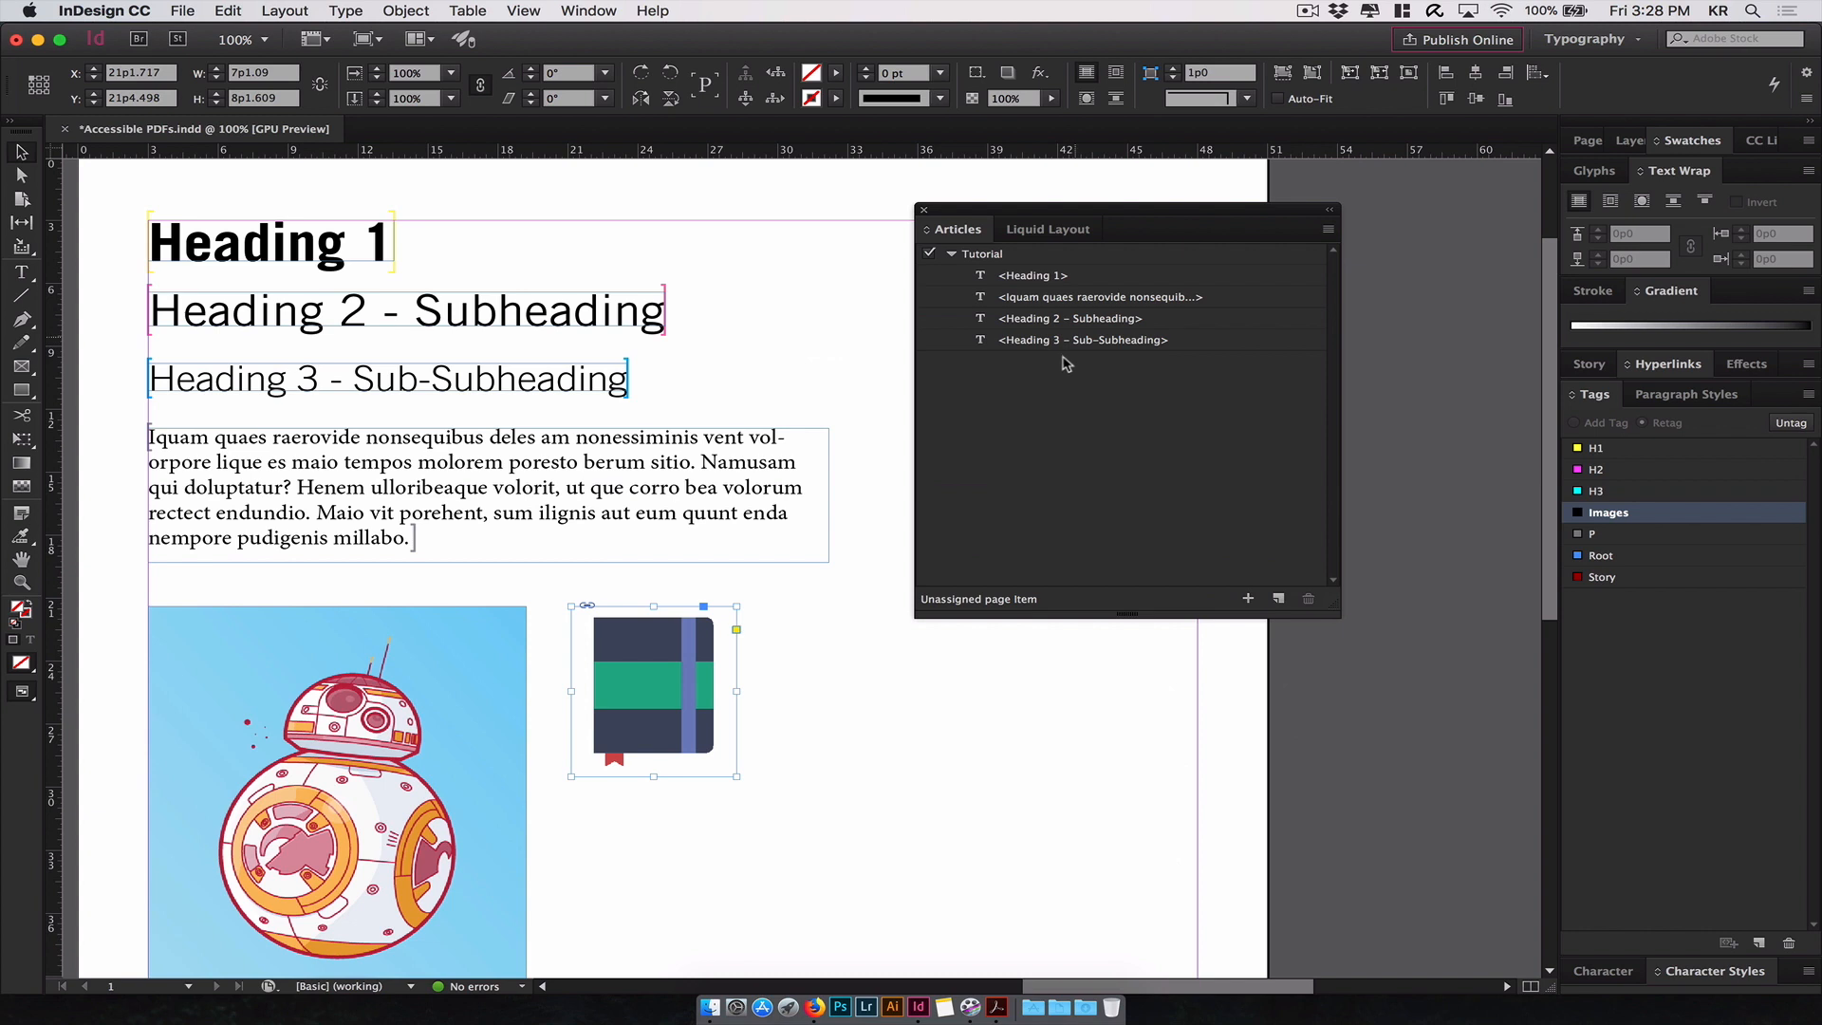
pyautogui.moveTo(1067, 439)
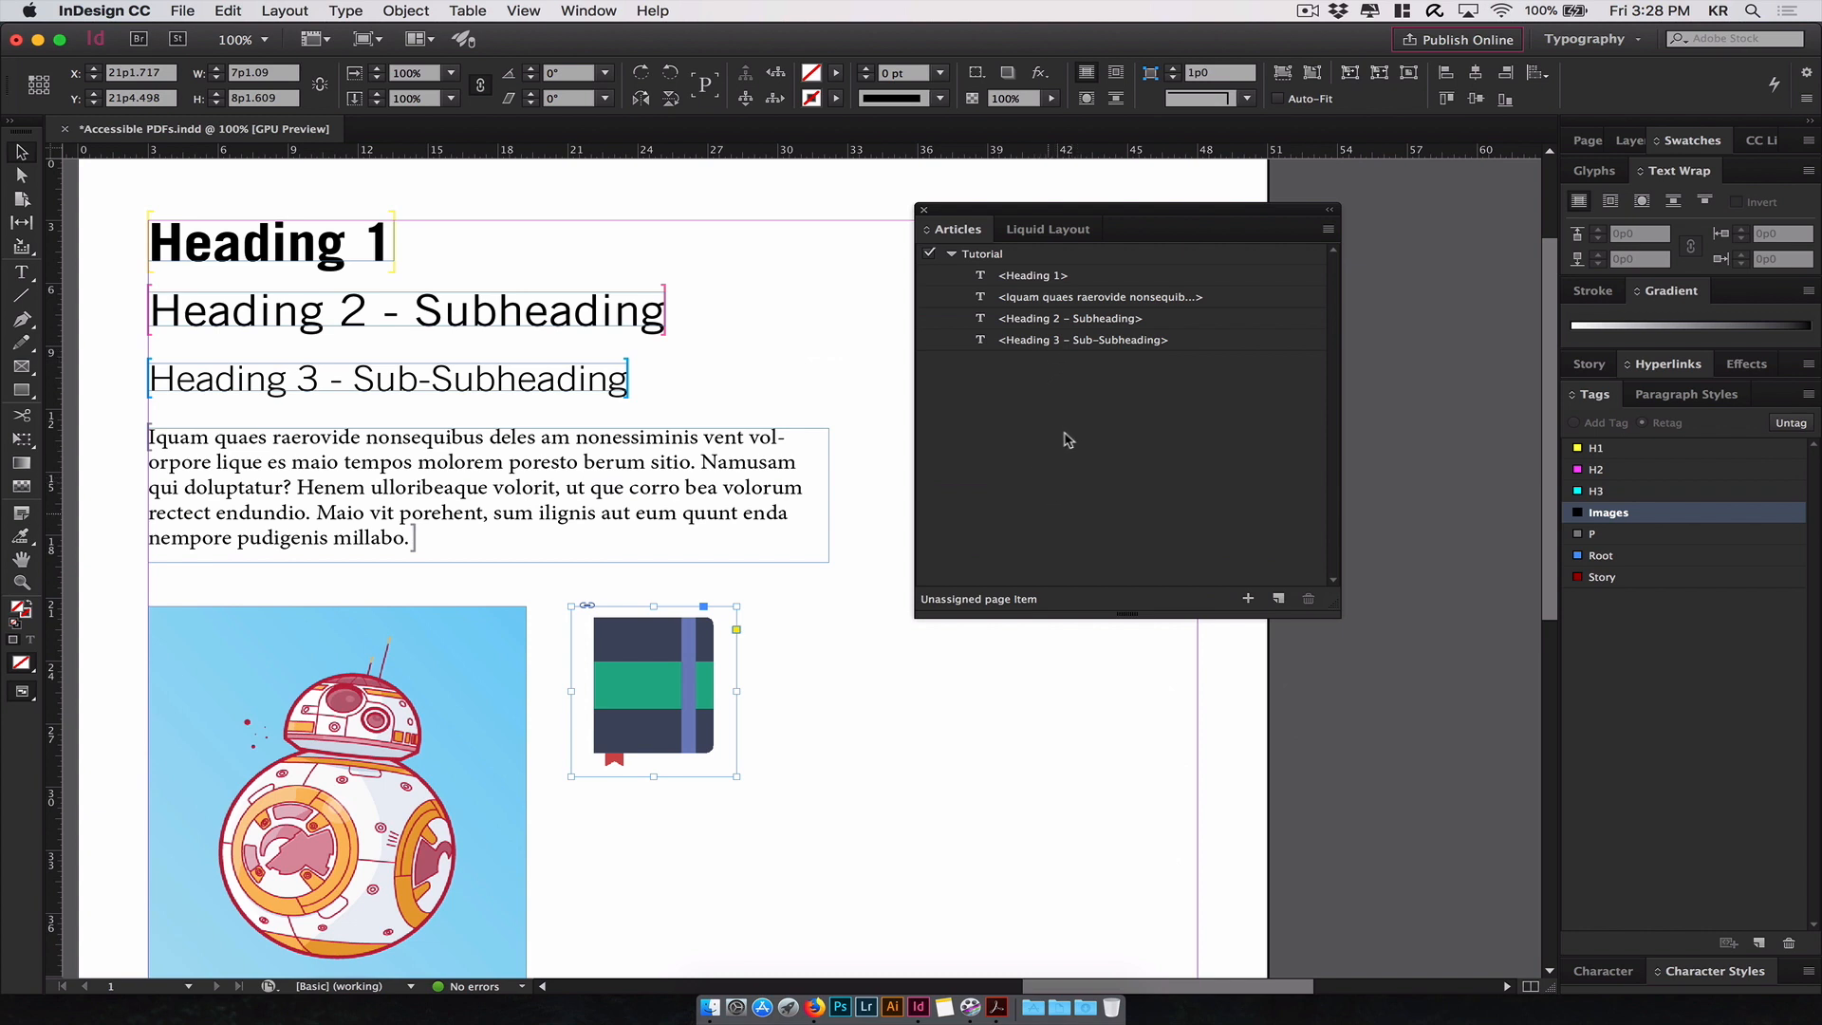
pyautogui.moveTo(1104, 239)
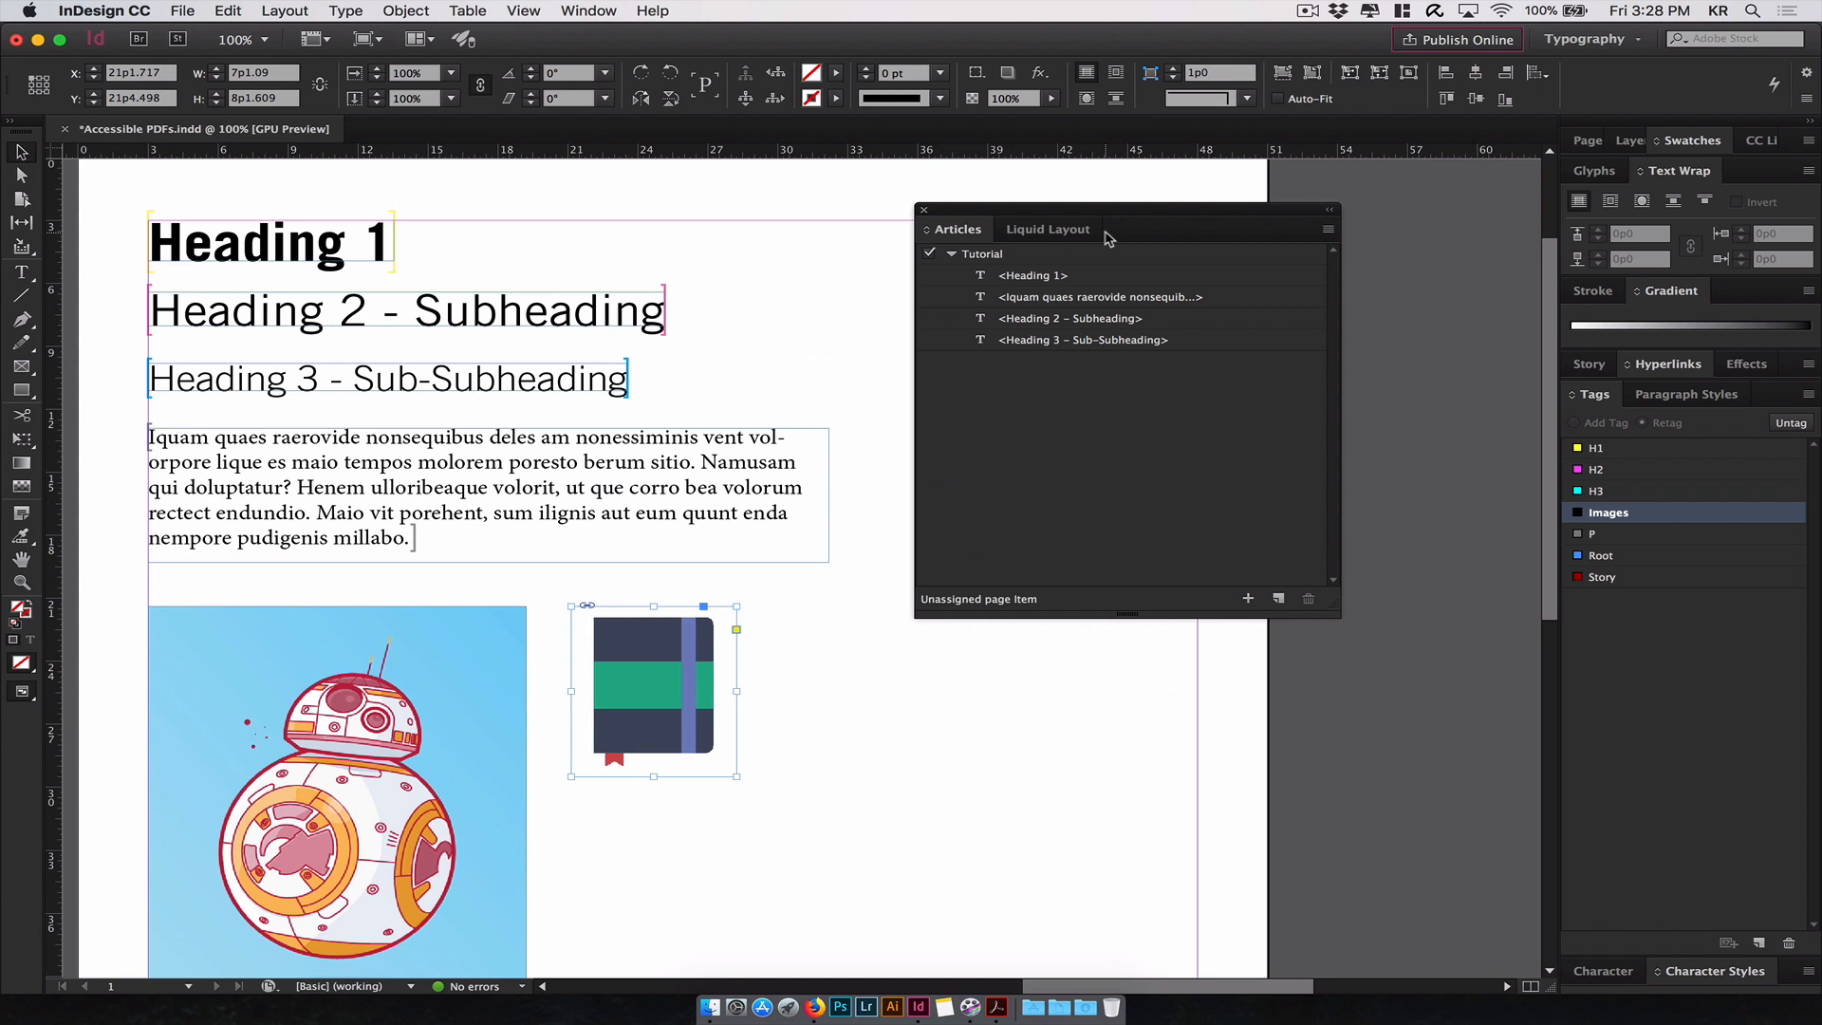
pyautogui.moveTo(1121, 216)
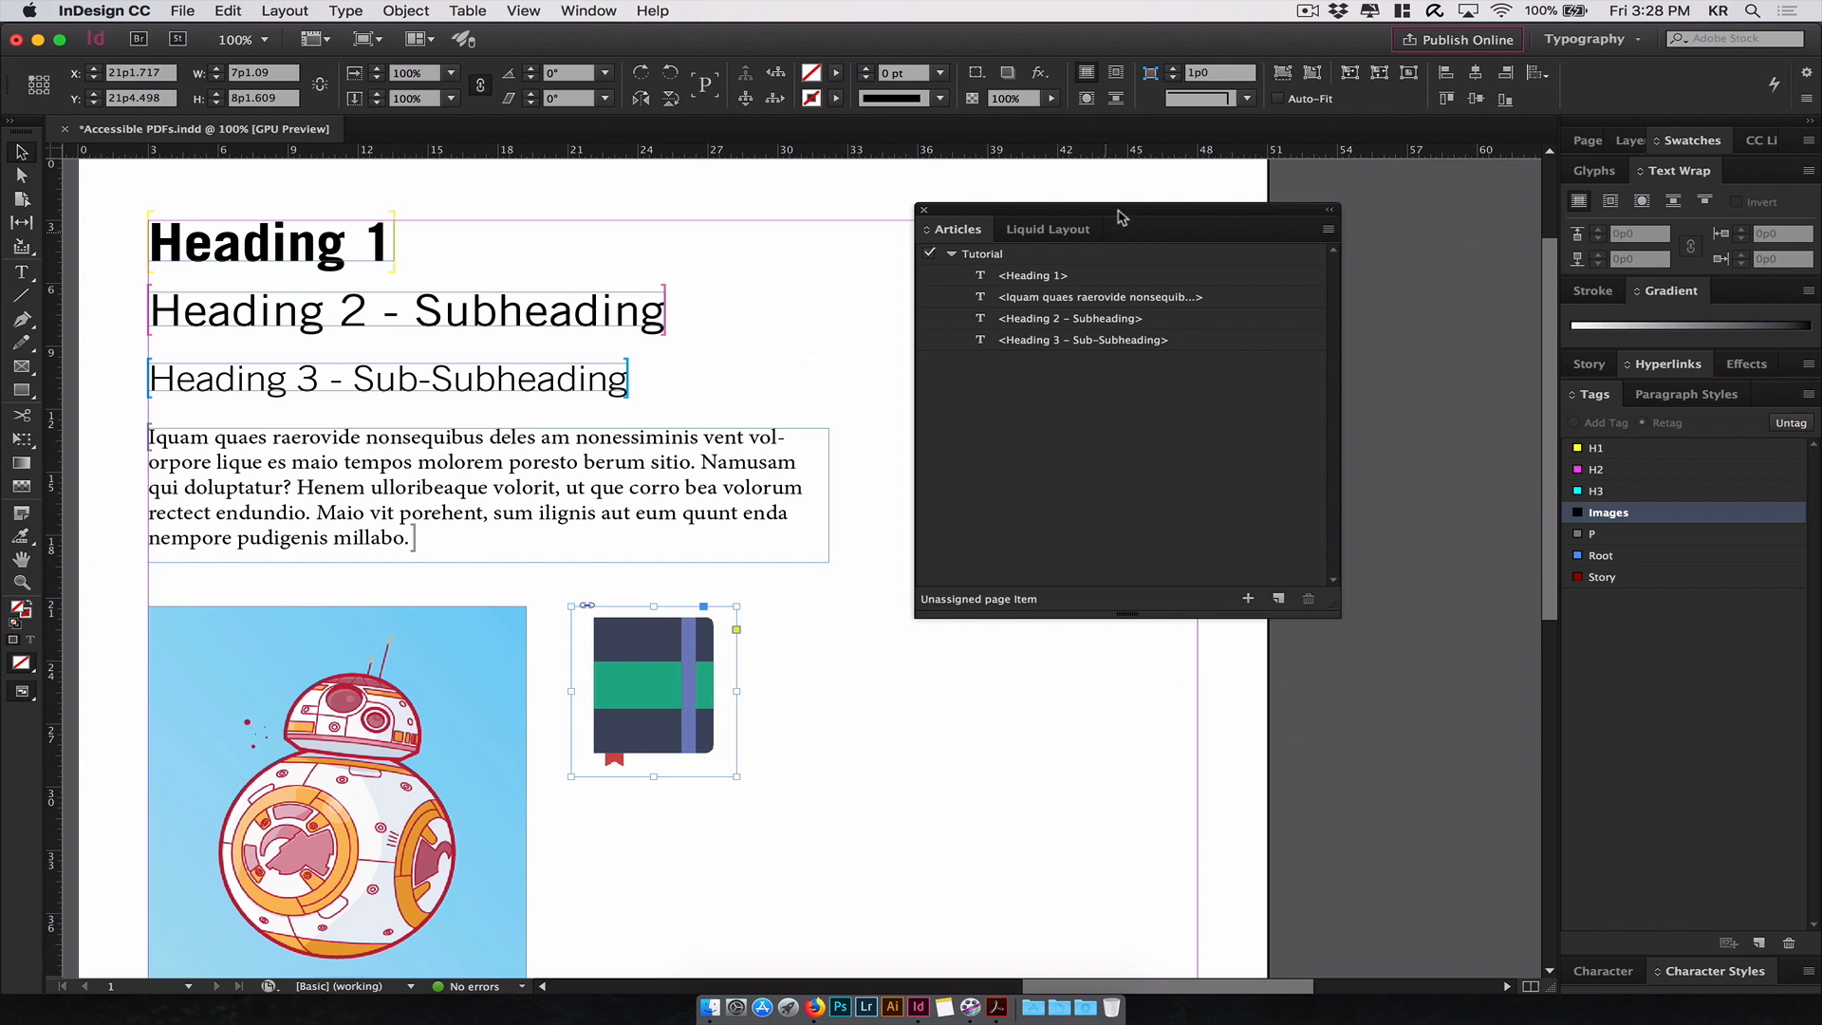
pyautogui.moveTo(1121, 218); pyautogui.dragTo(1167, 175)
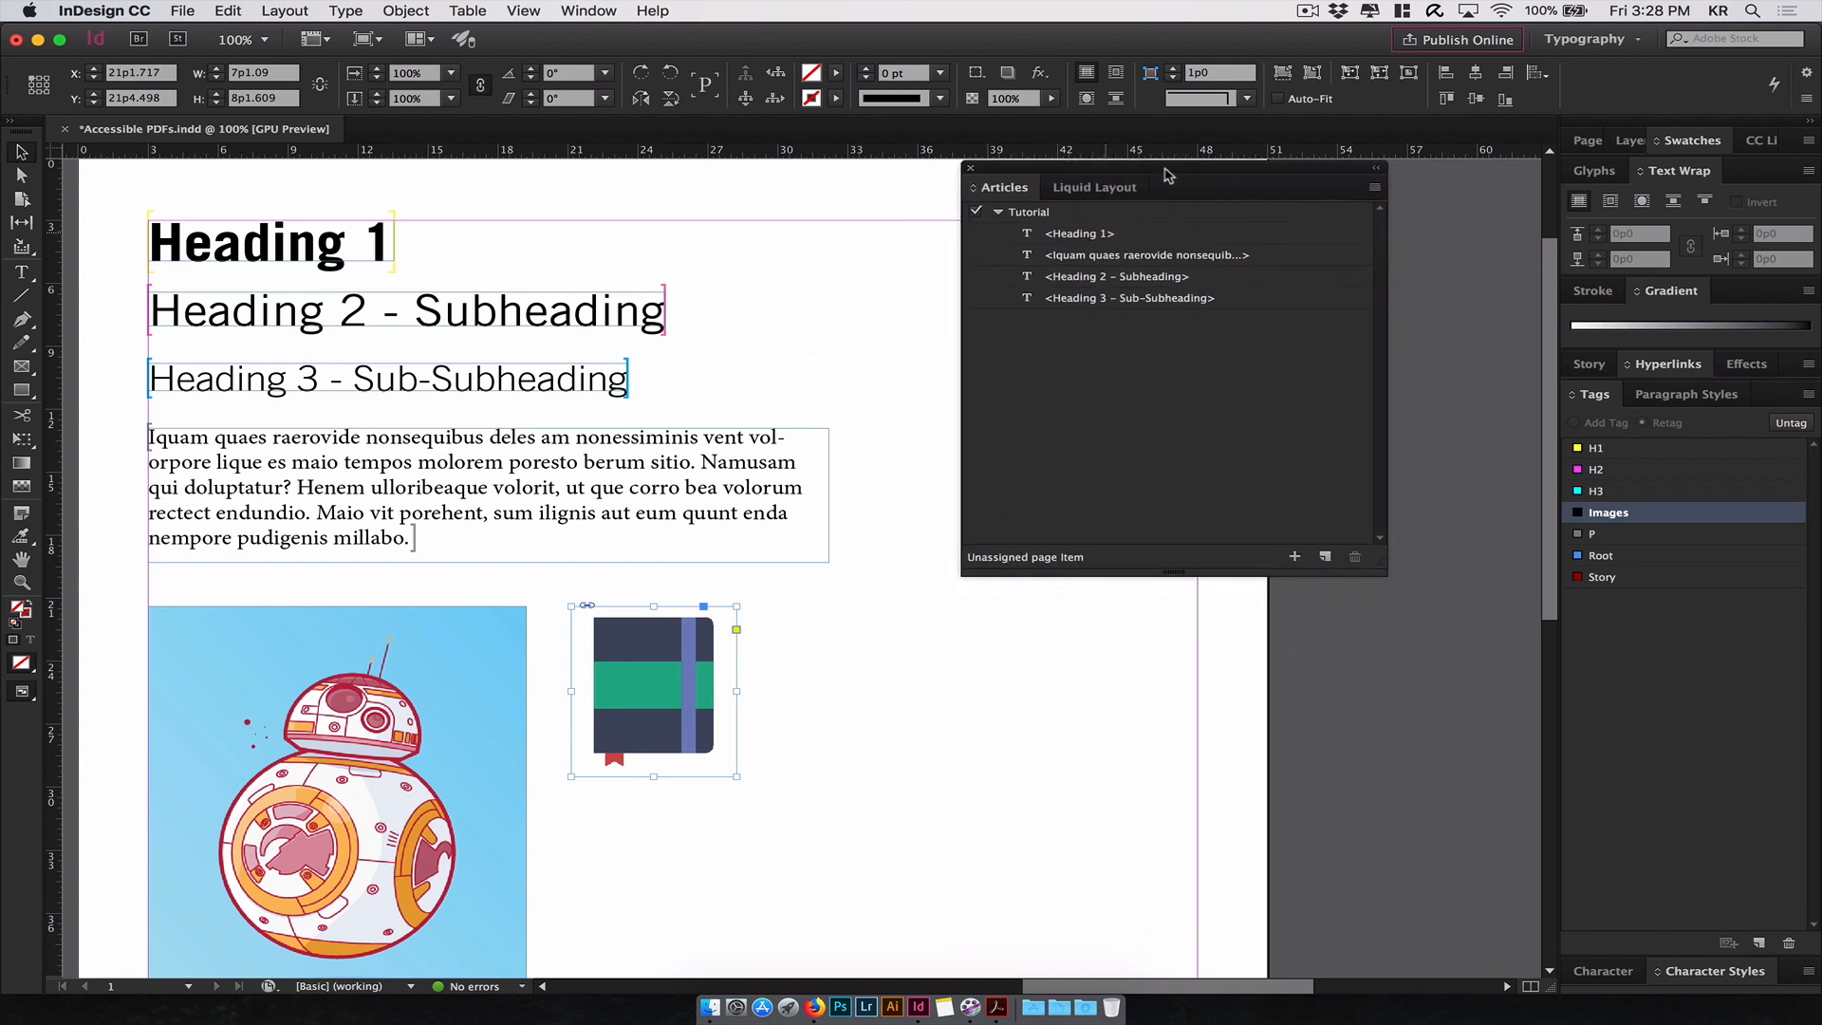
# - Export as Adobe PDF (Interactive) to 'Accessible PDFs' on the Desktop, replacing the existing file
pyautogui.click(182, 11)
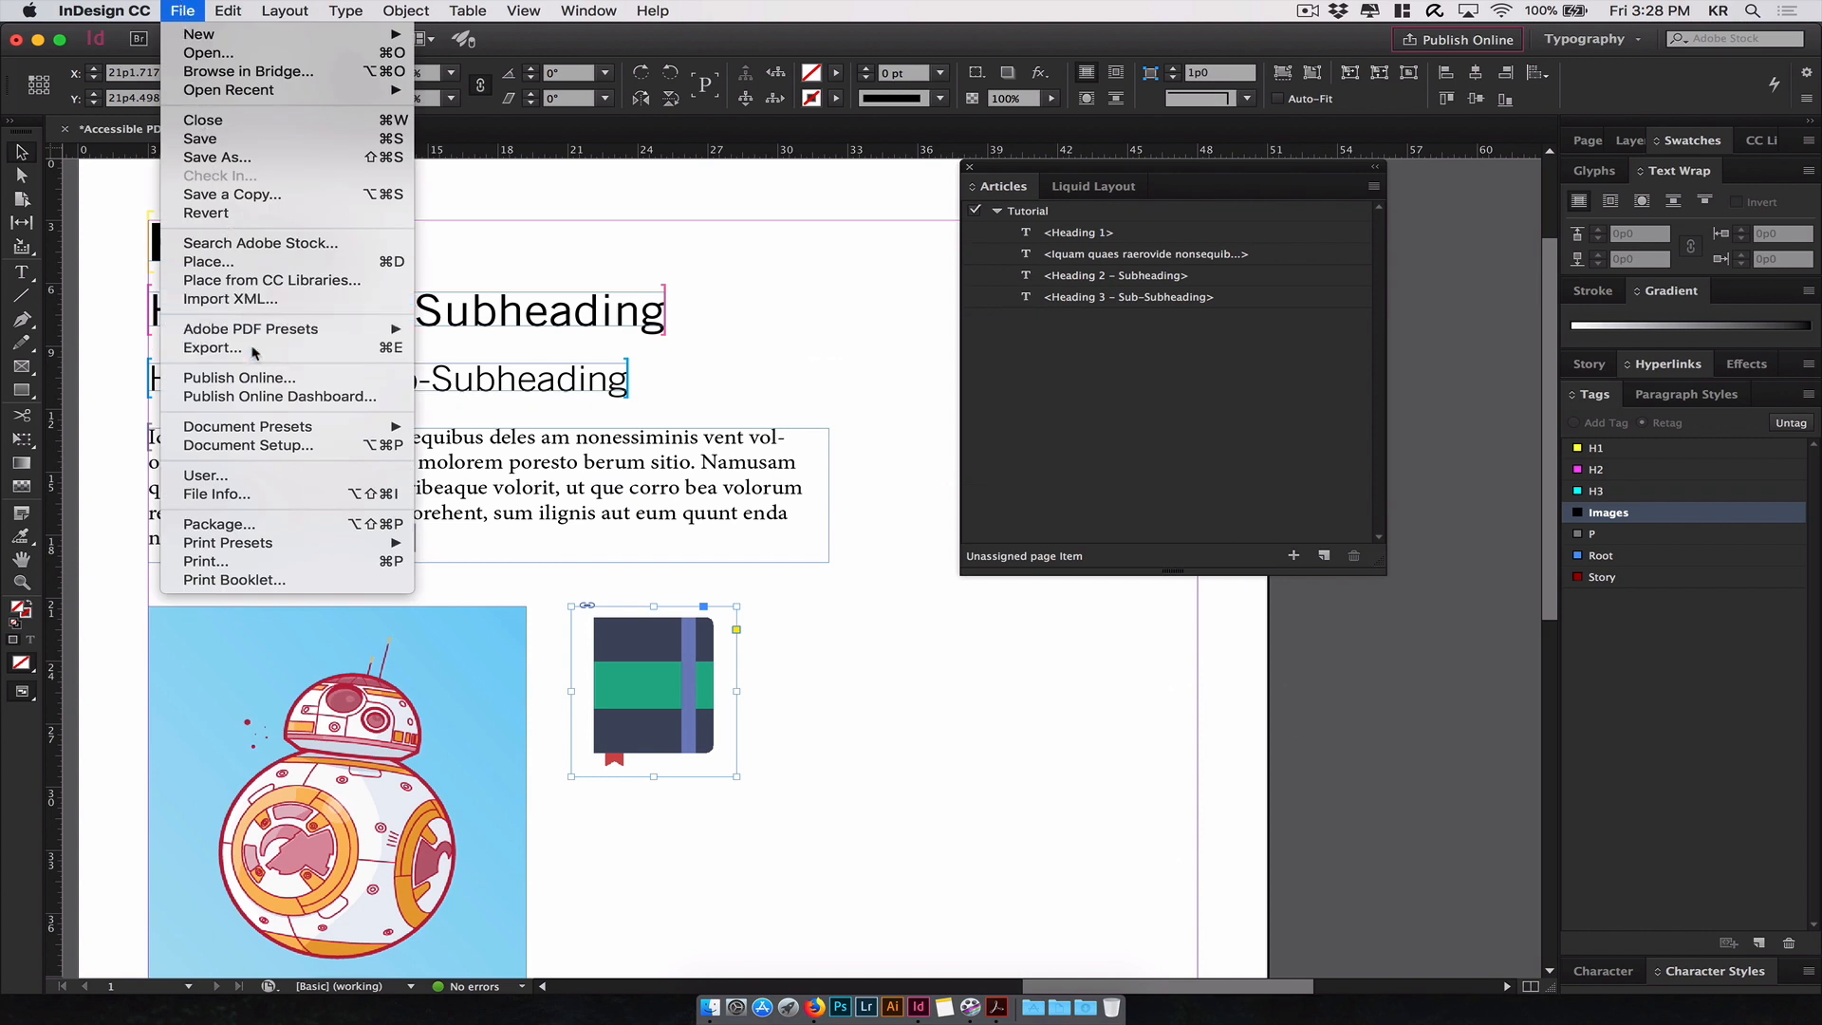
pyautogui.click(216, 158)
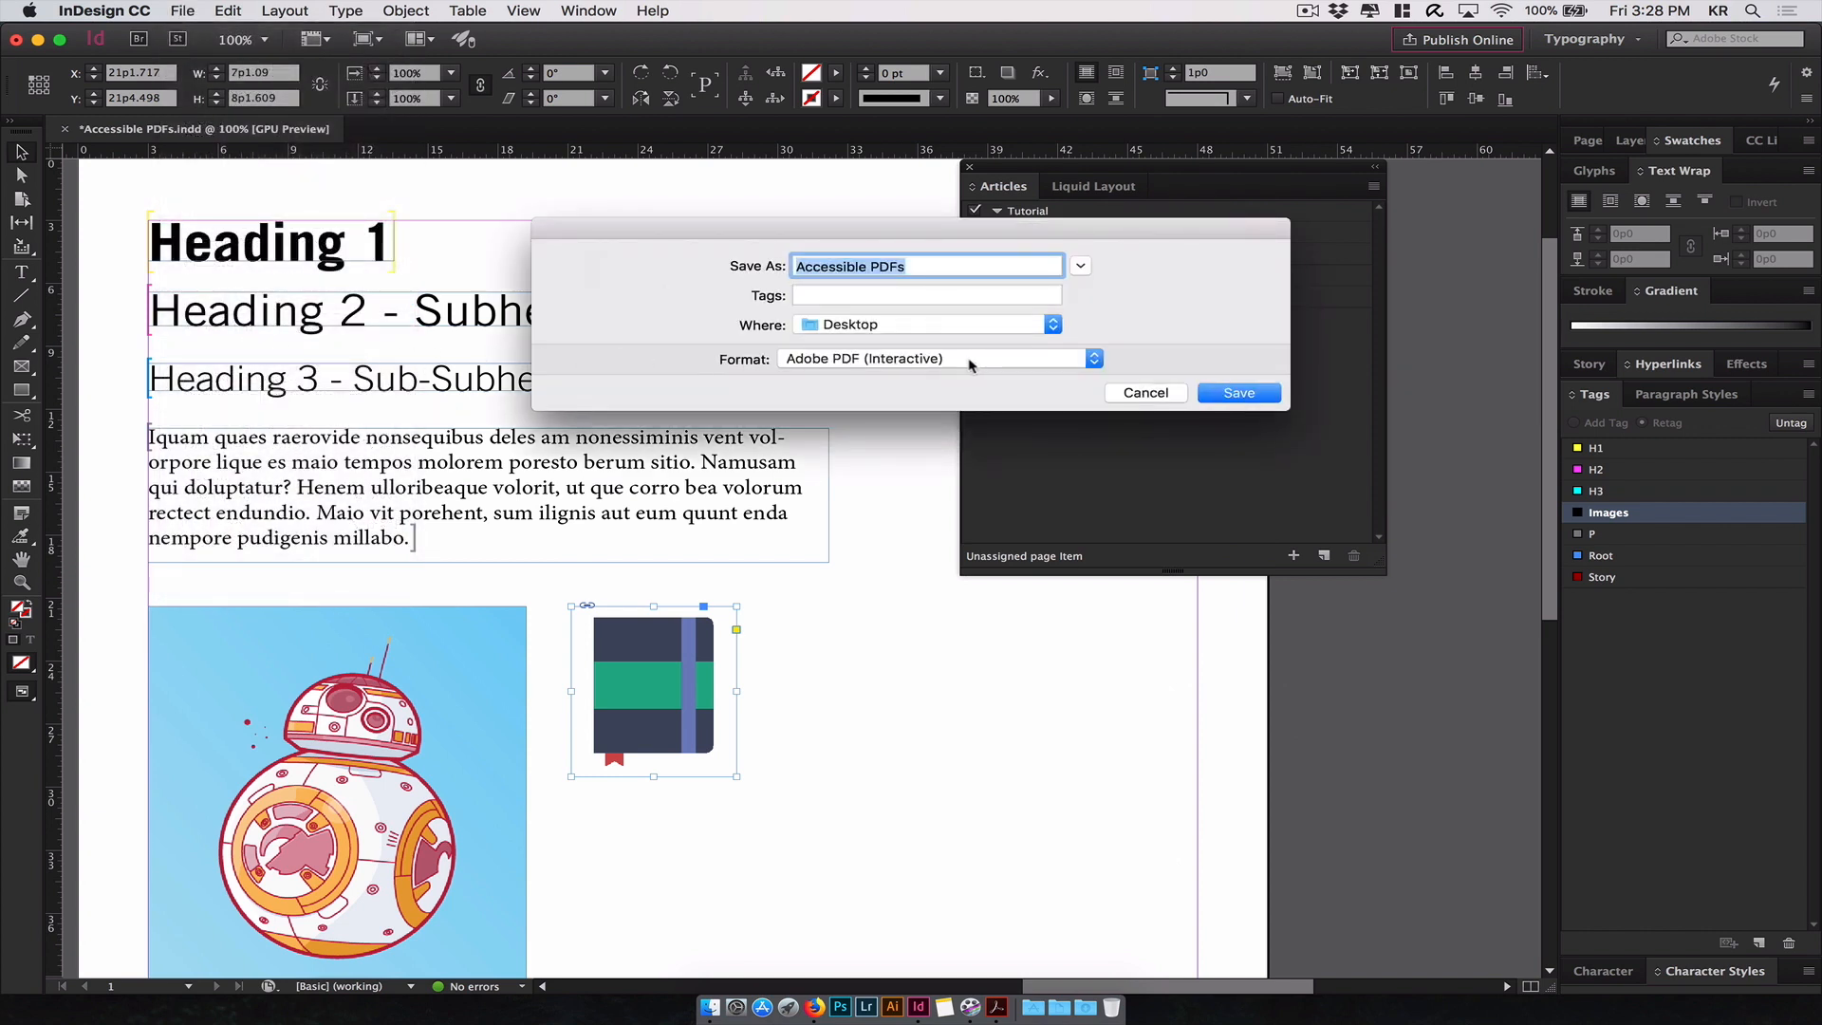
pyautogui.click(935, 359)
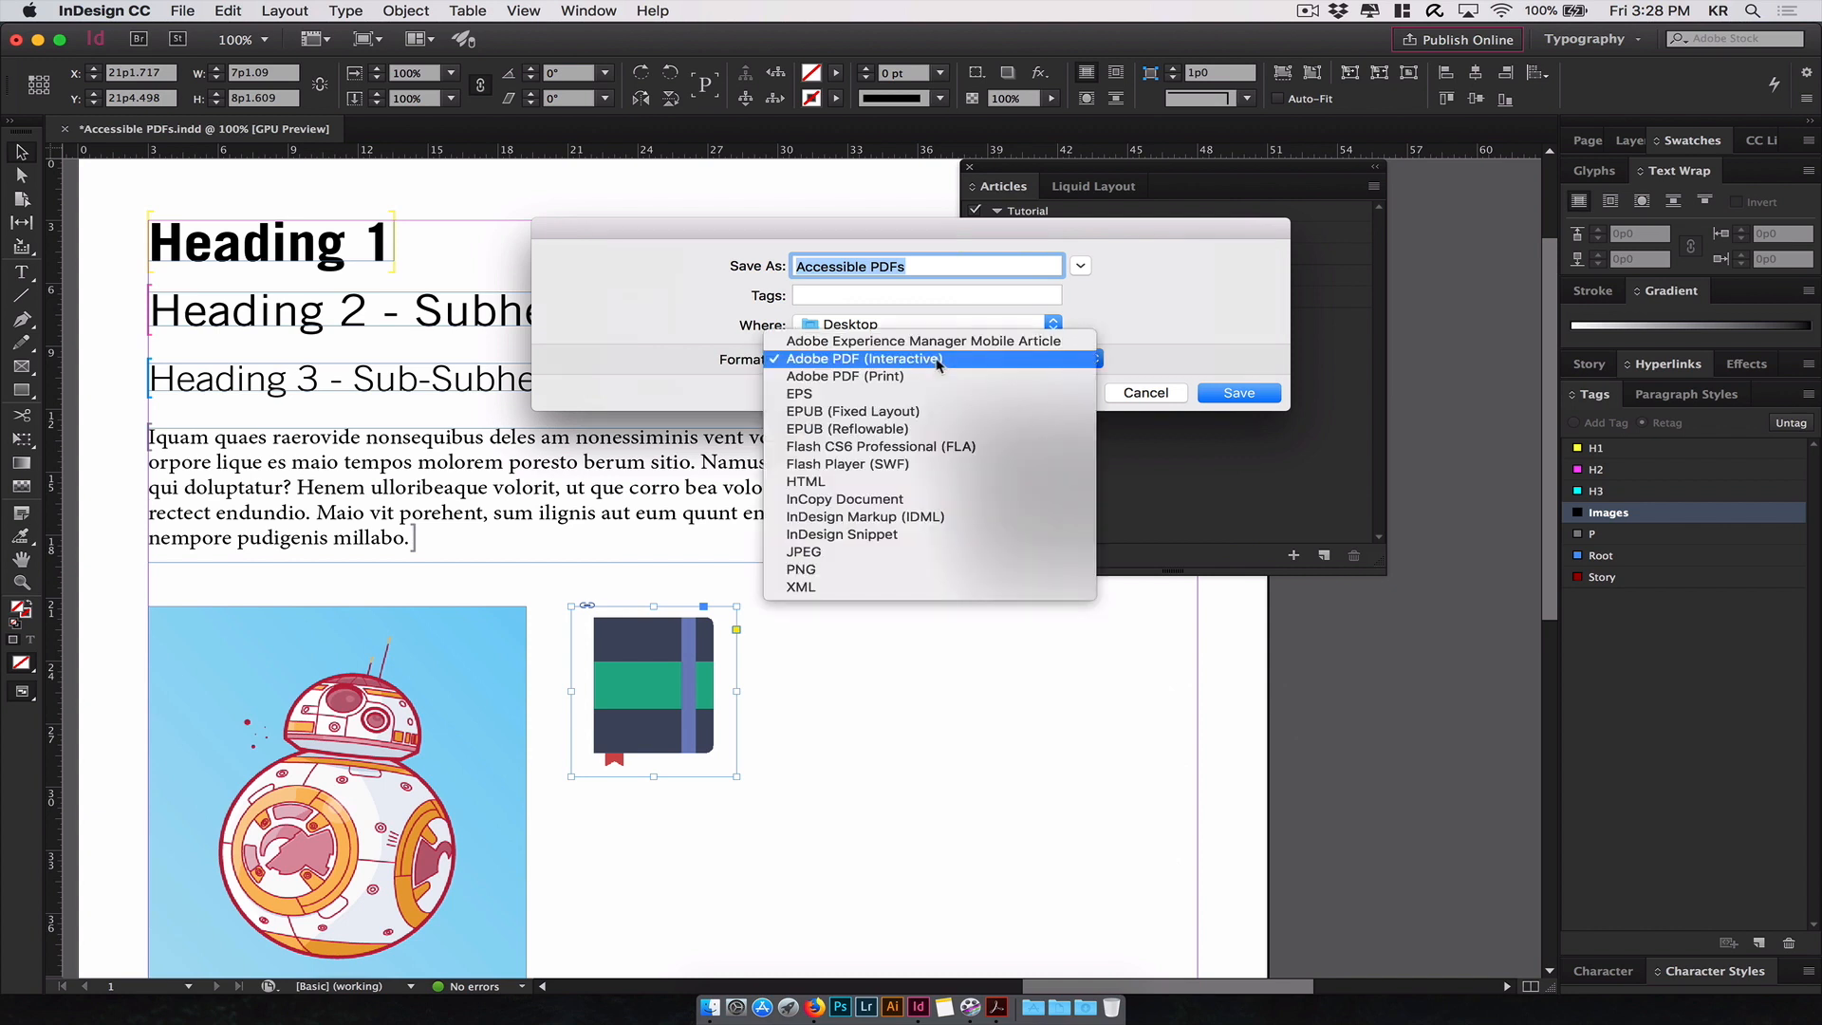
pyautogui.moveTo(845, 376)
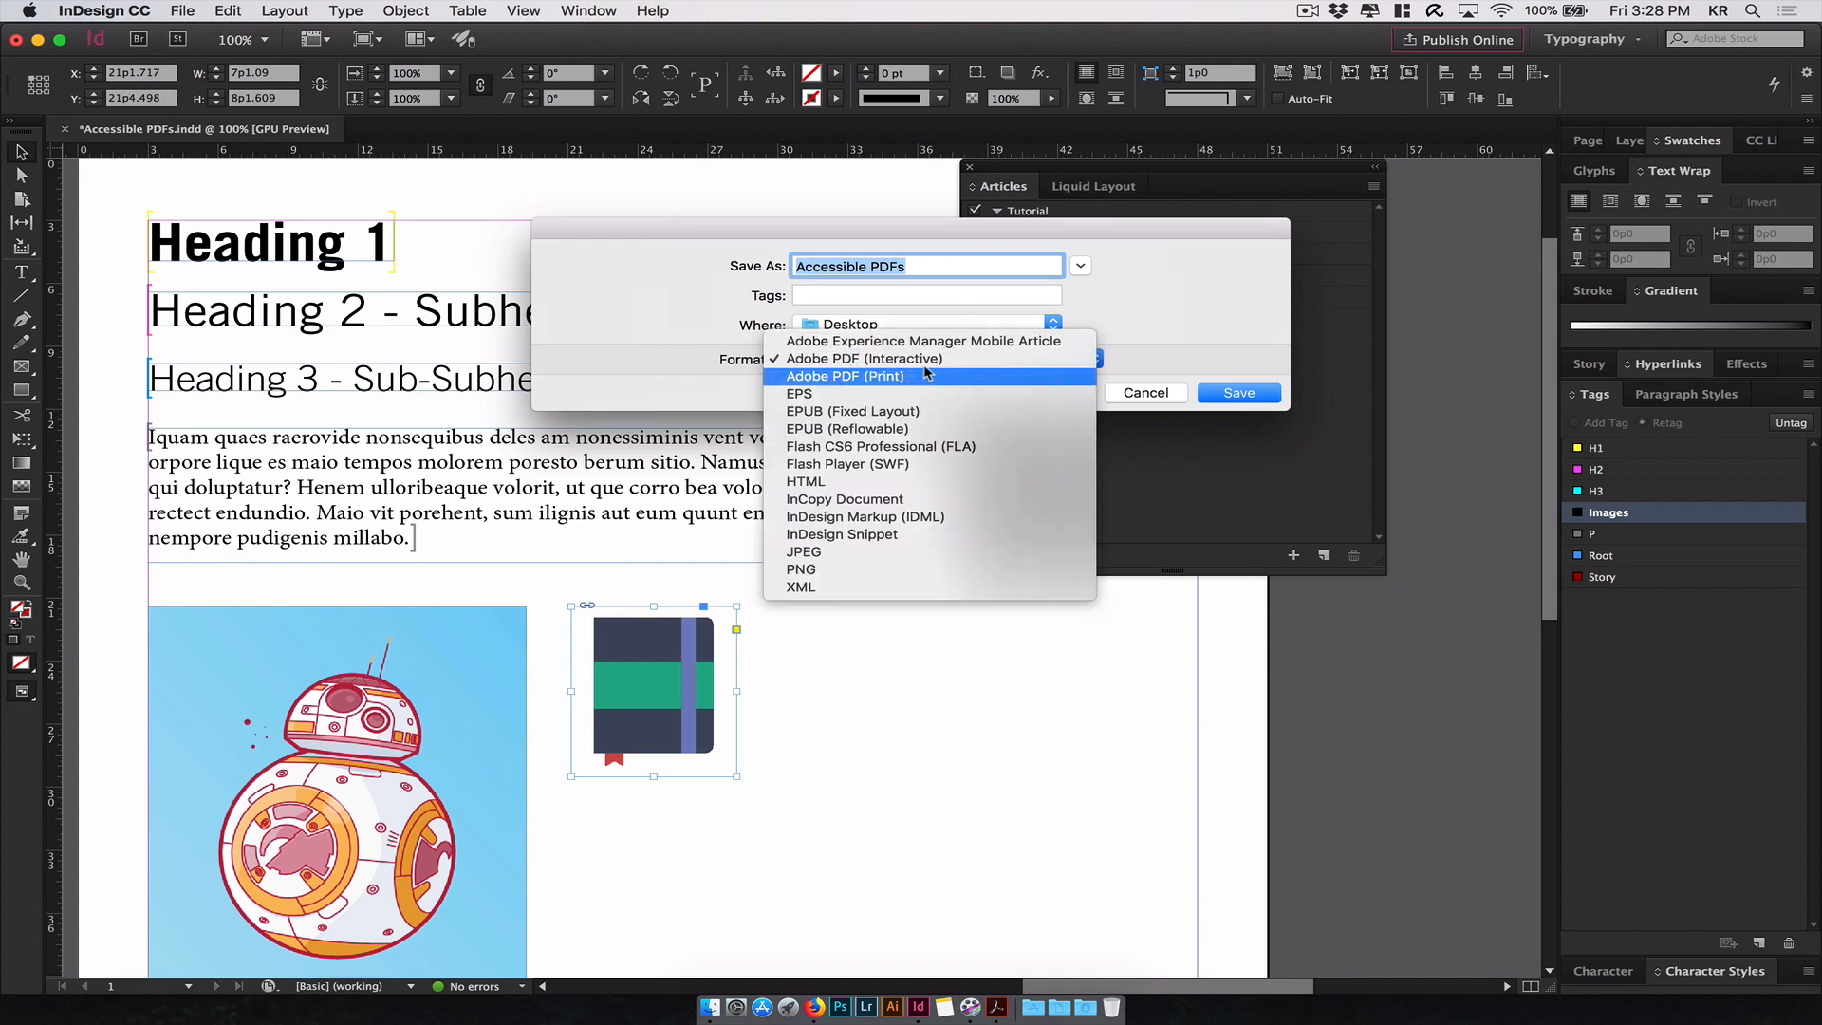
pyautogui.moveTo(862, 358)
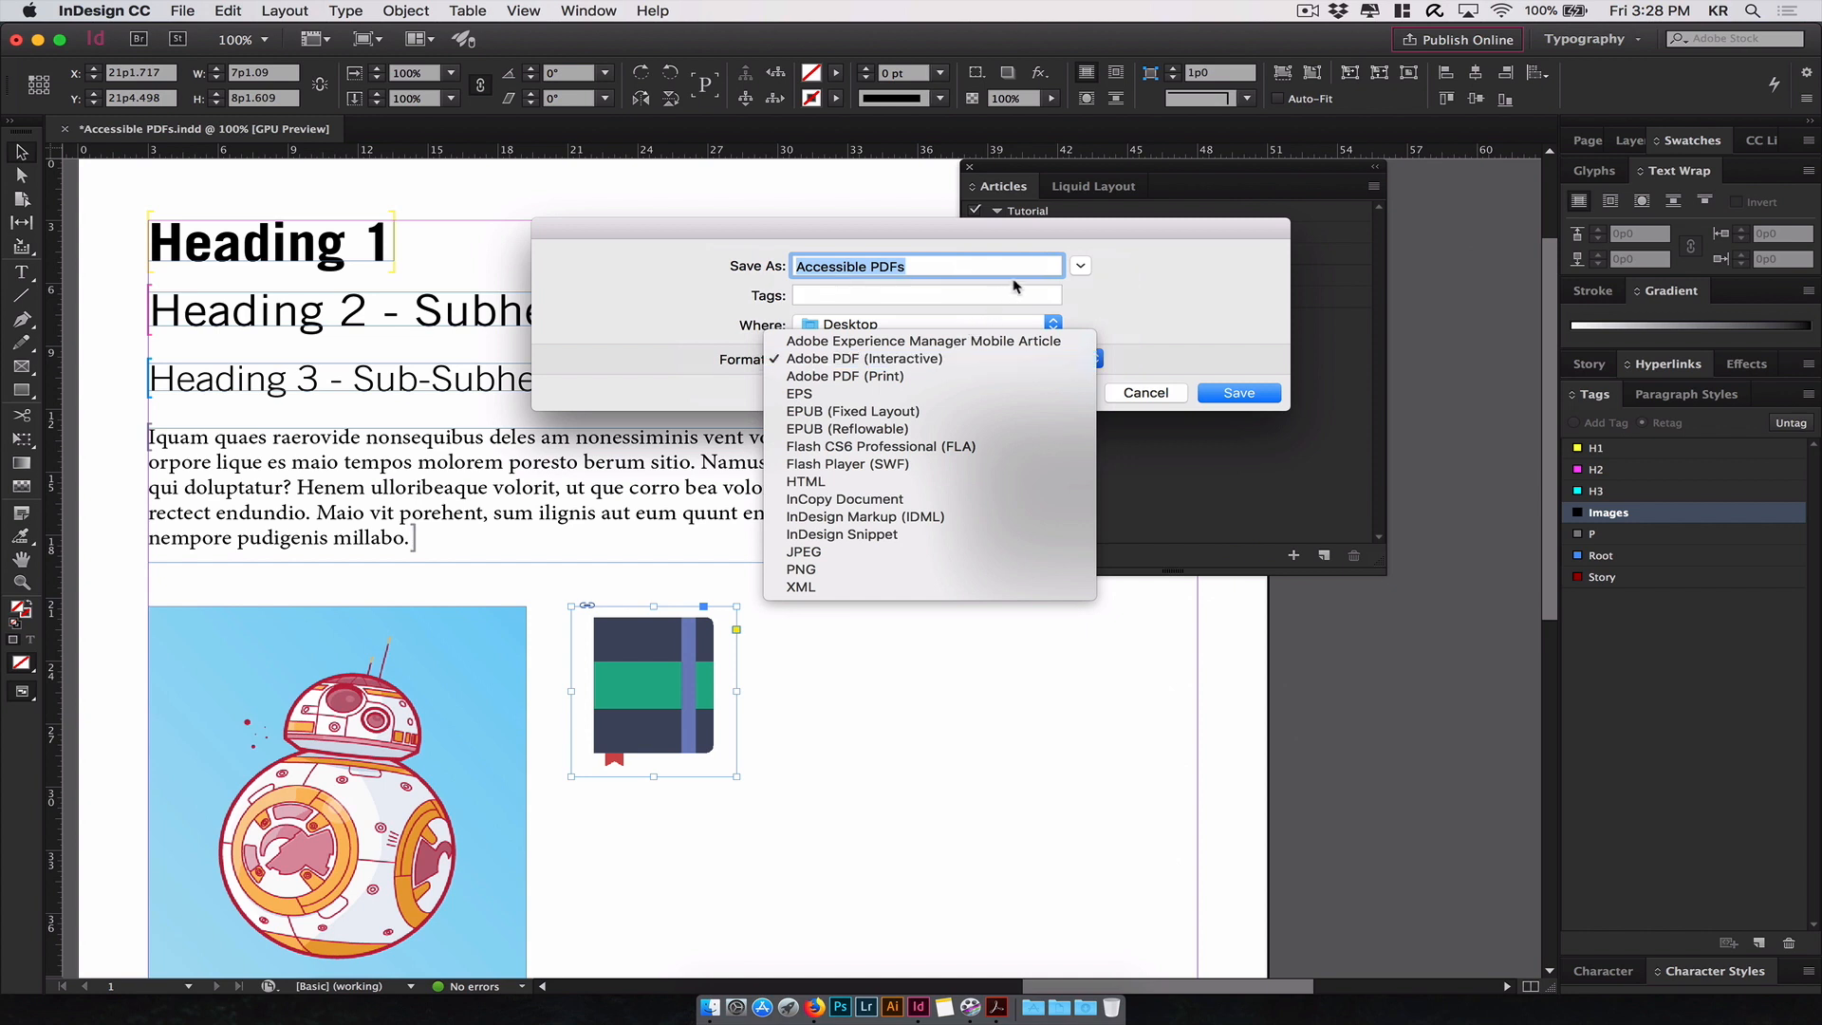
pyautogui.click(863, 358)
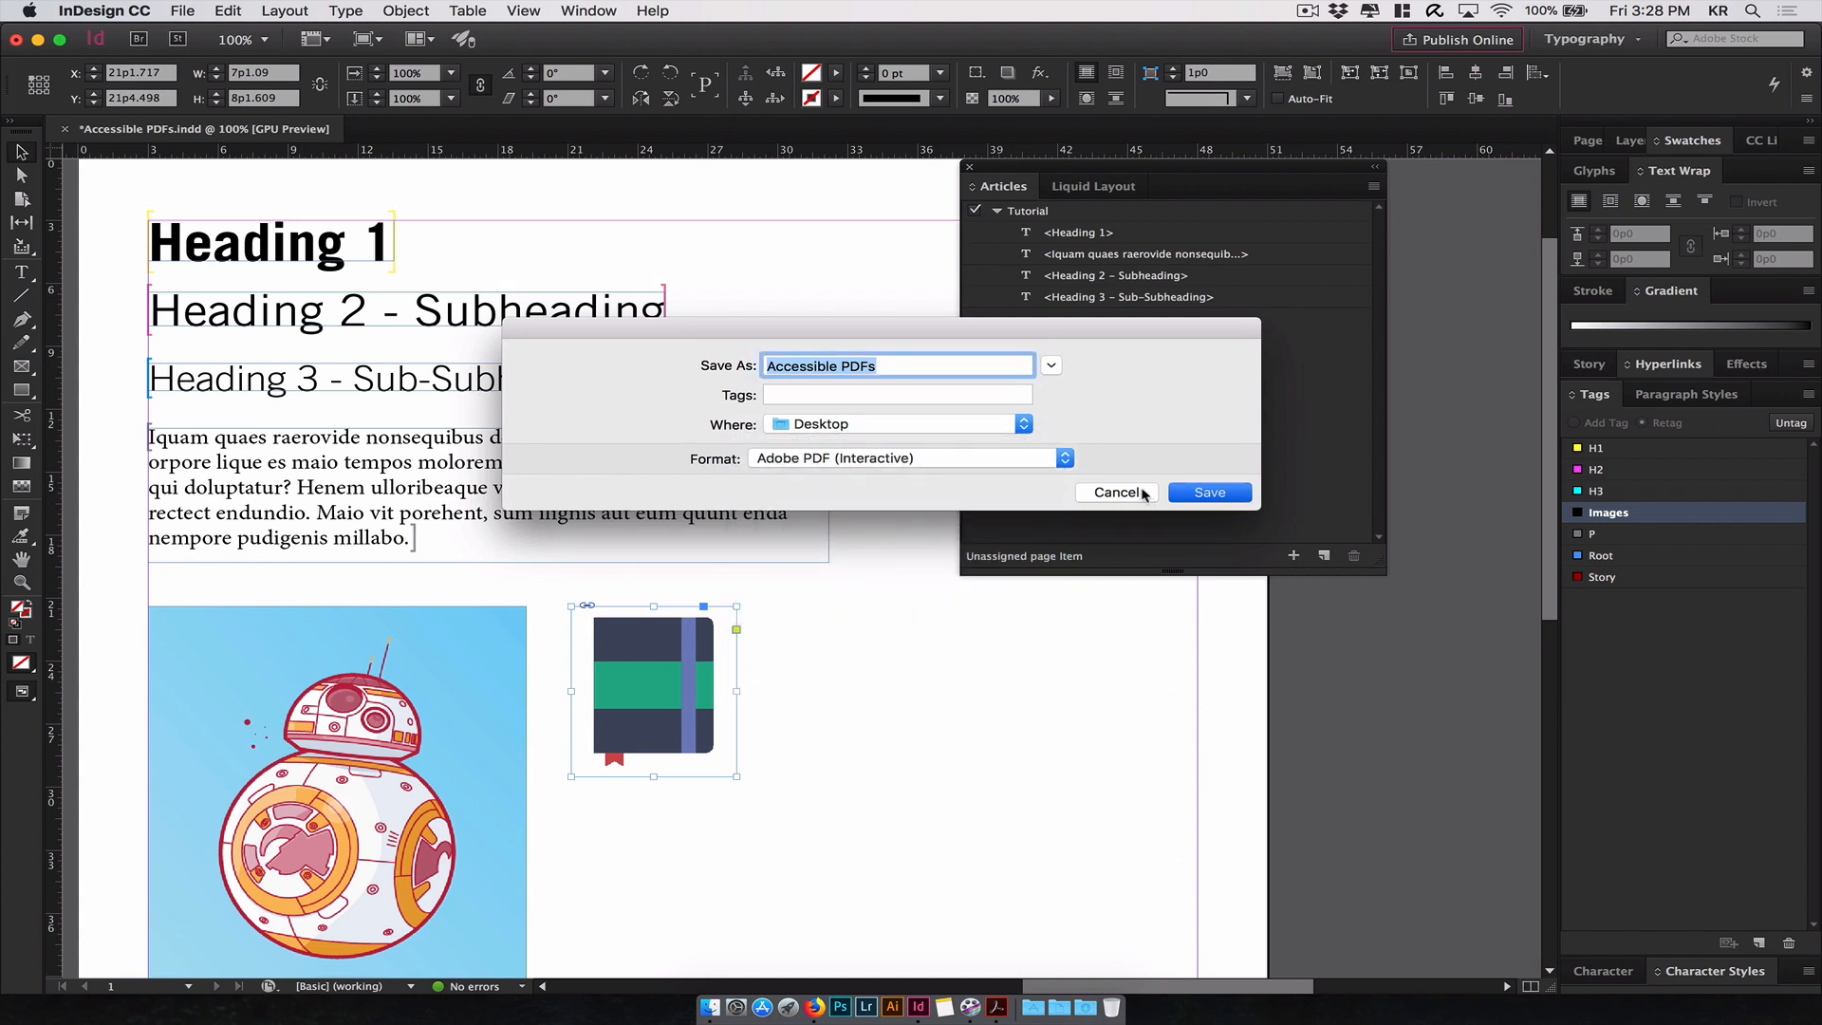
pyautogui.click(1209, 491)
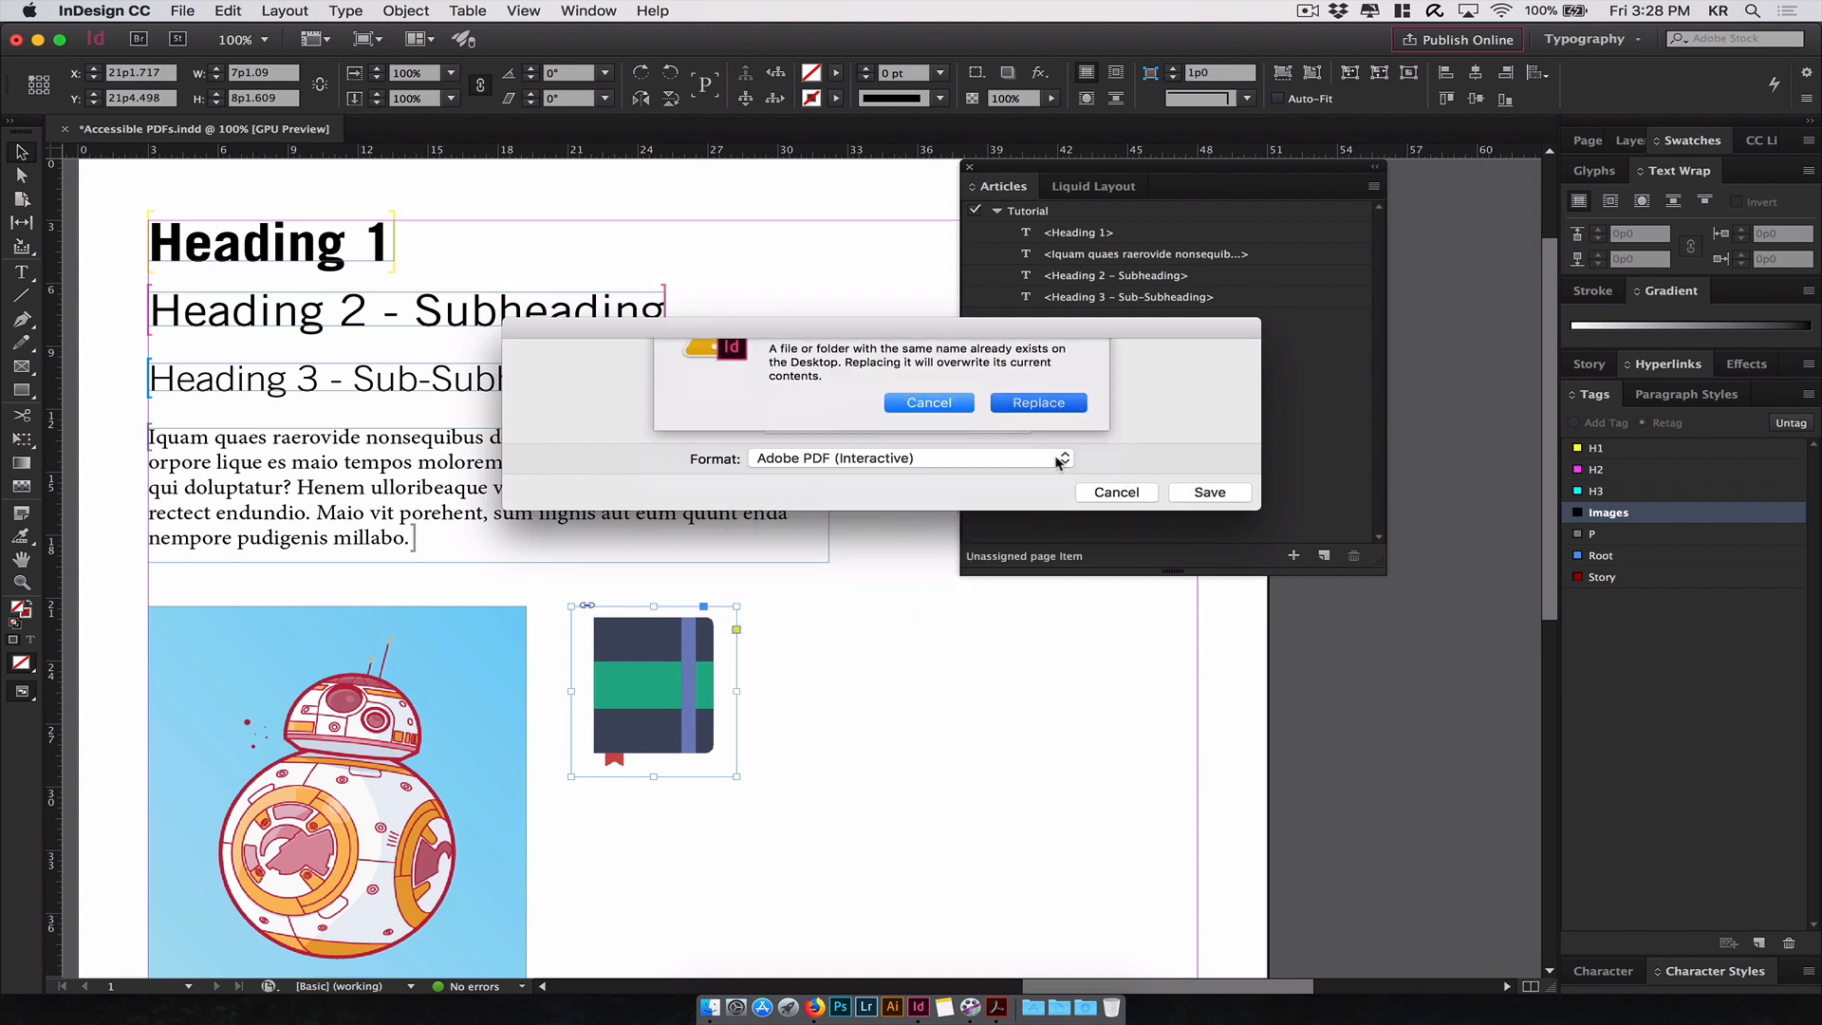
pyautogui.click(1036, 402)
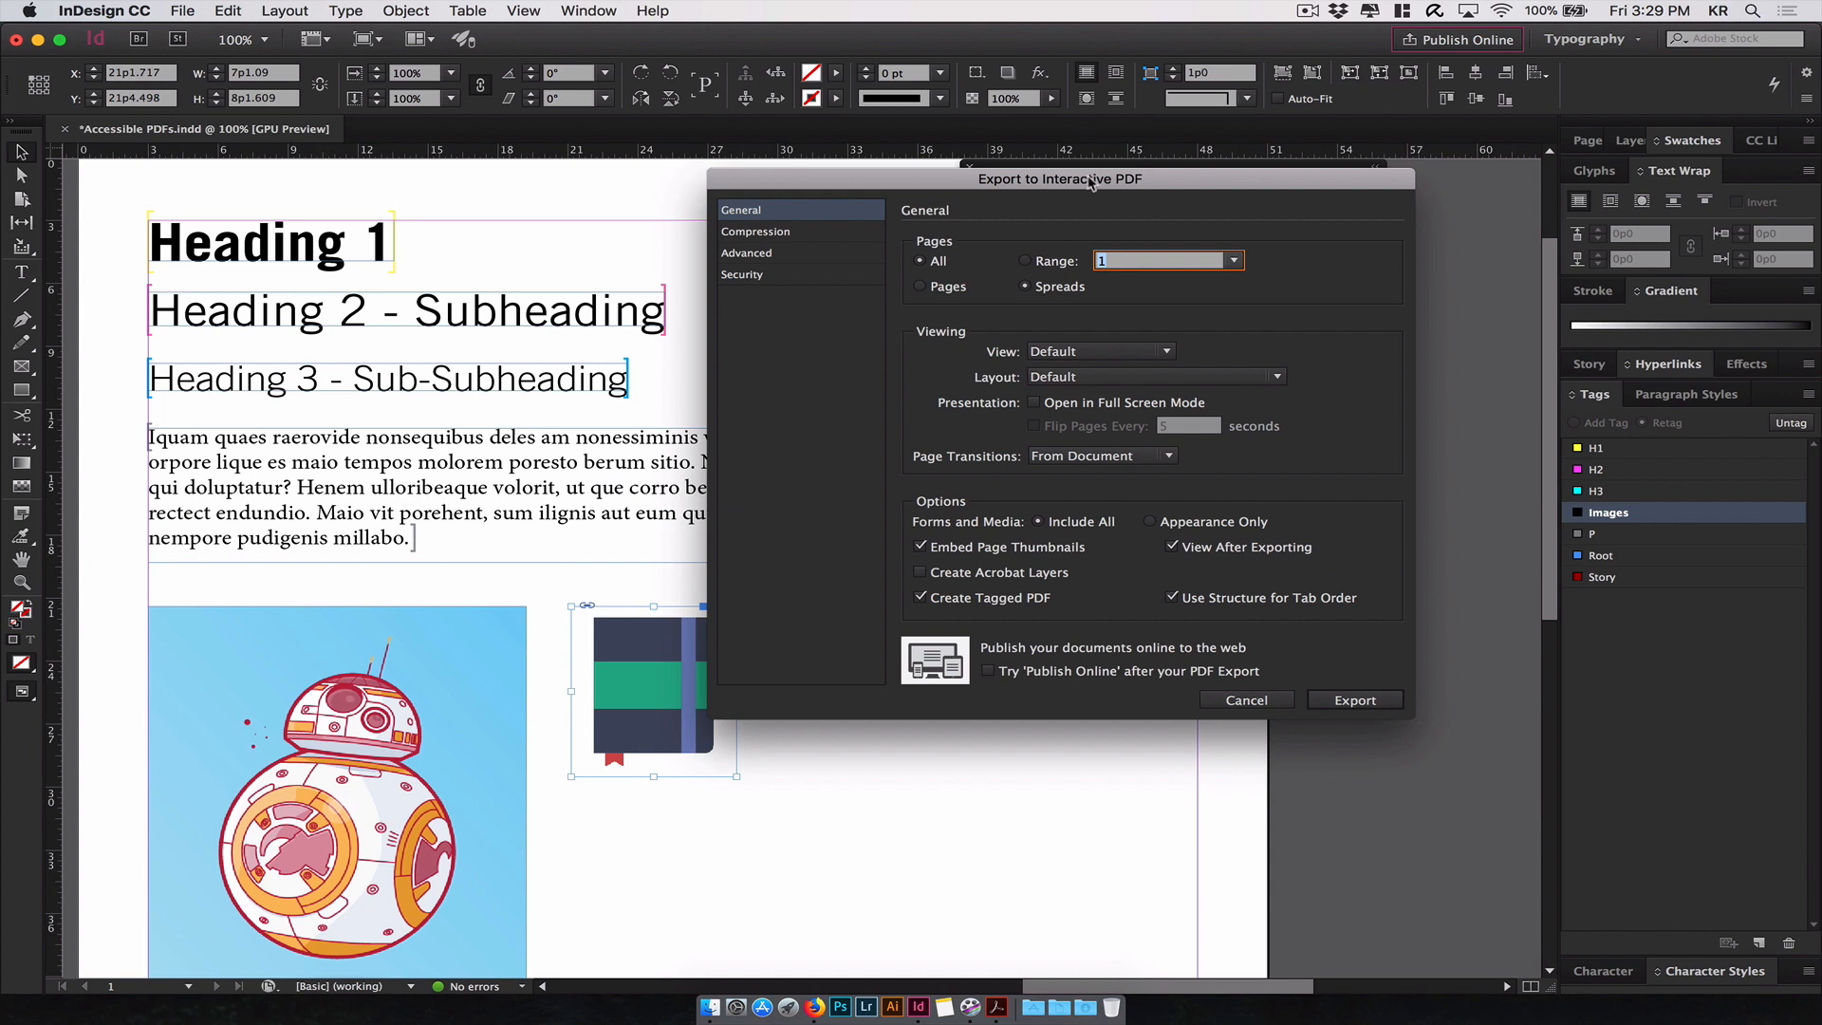
# - Export with Create Tagged PDF and Use Structure for Tab Order on, accepting the colour conversion warning
pyautogui.moveTo(1059, 179); pyautogui.dragTo(905, 210)
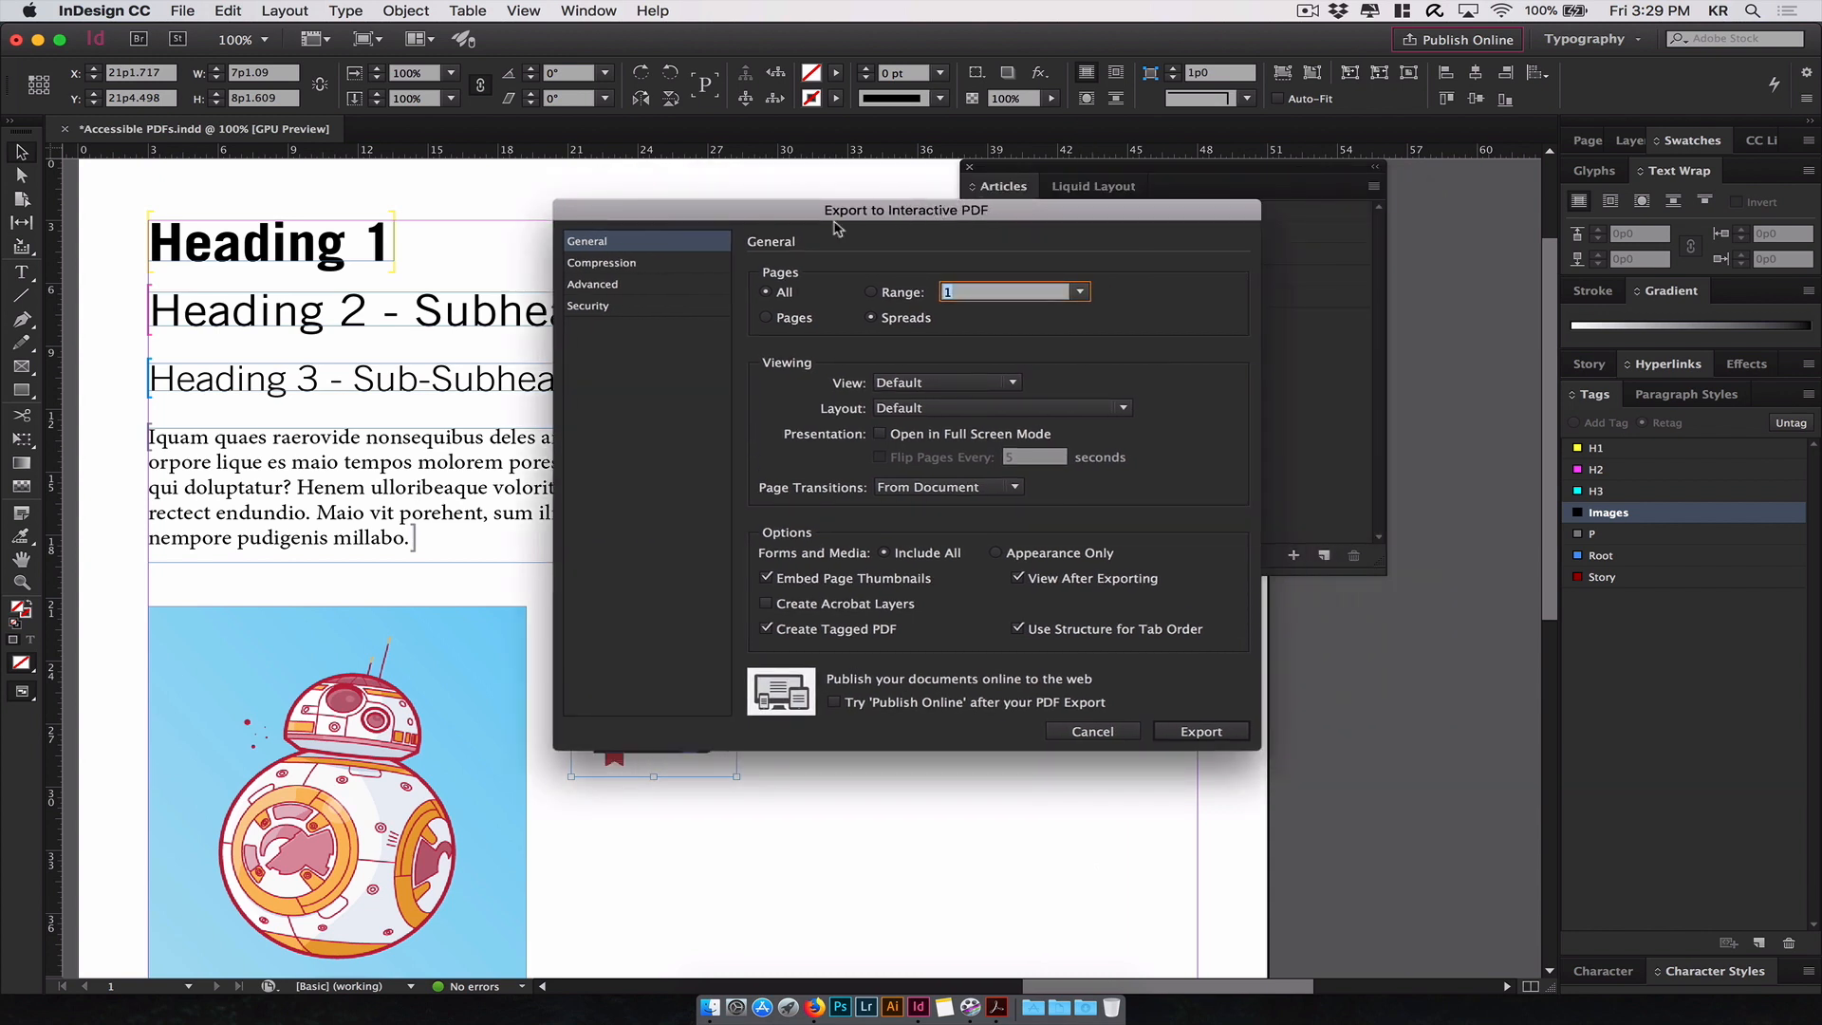
pyautogui.moveTo(830, 537)
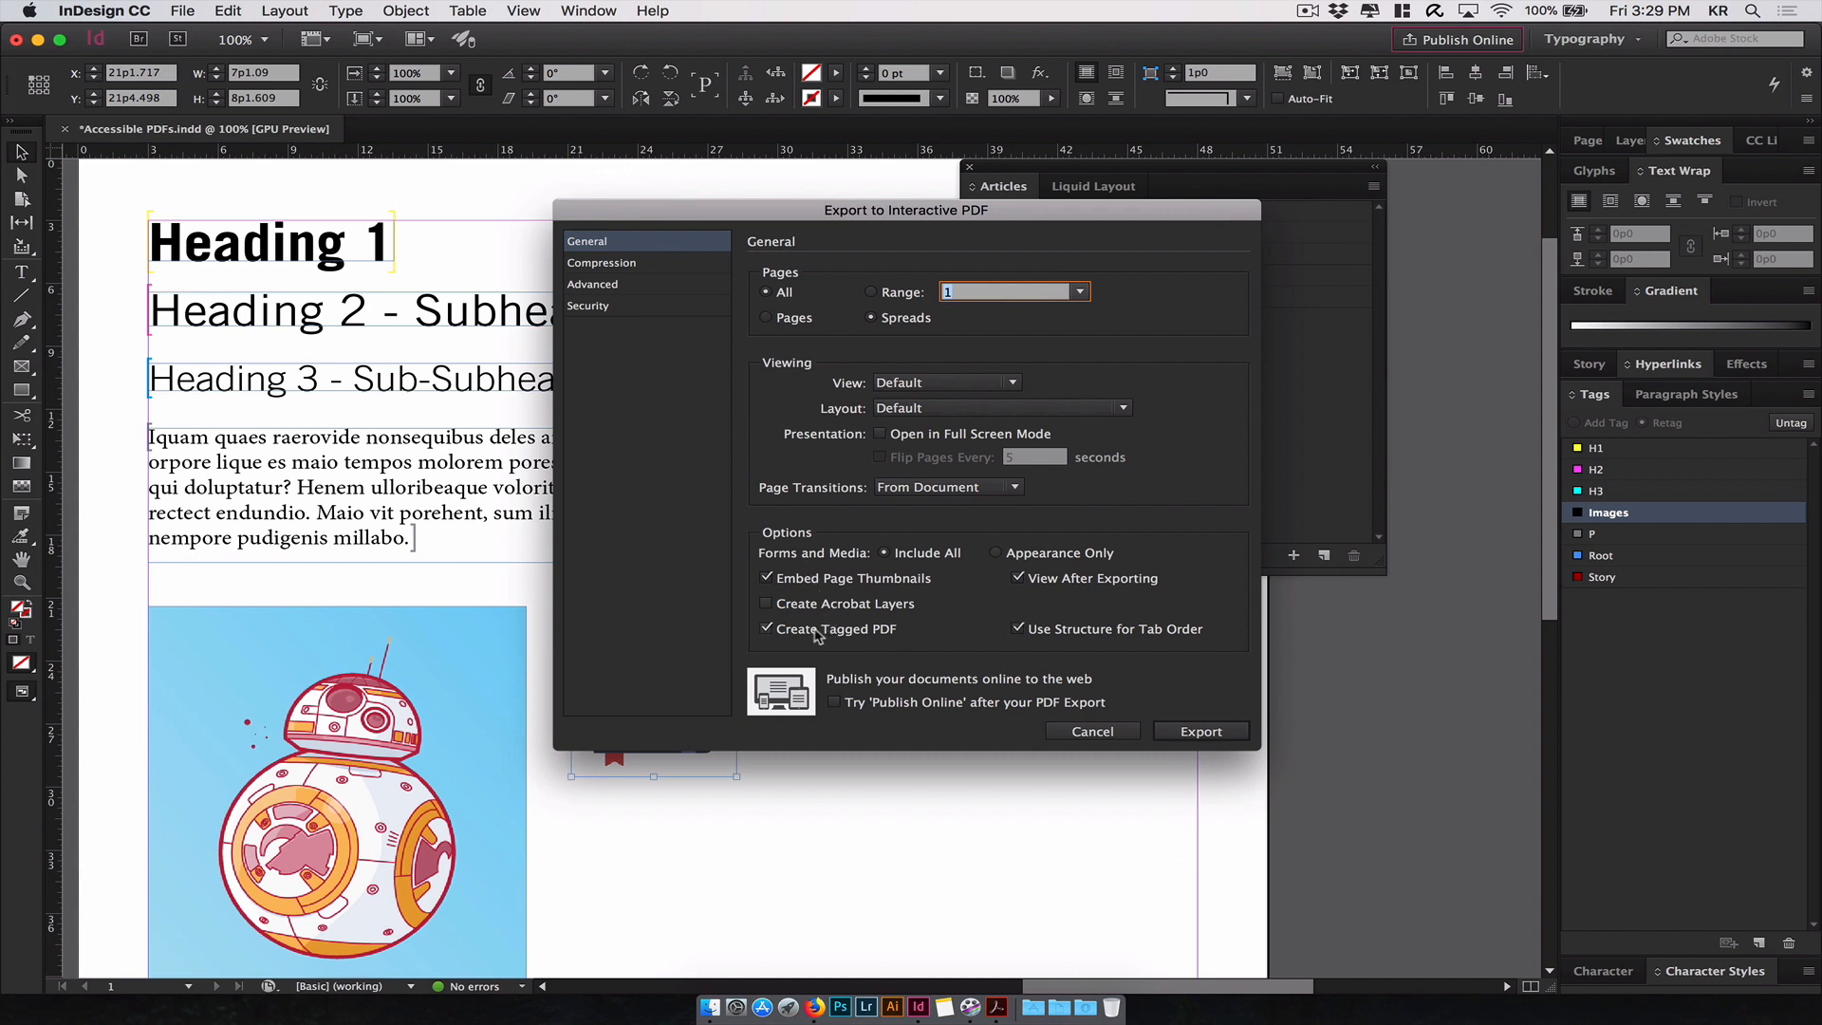
pyautogui.click(765, 629)
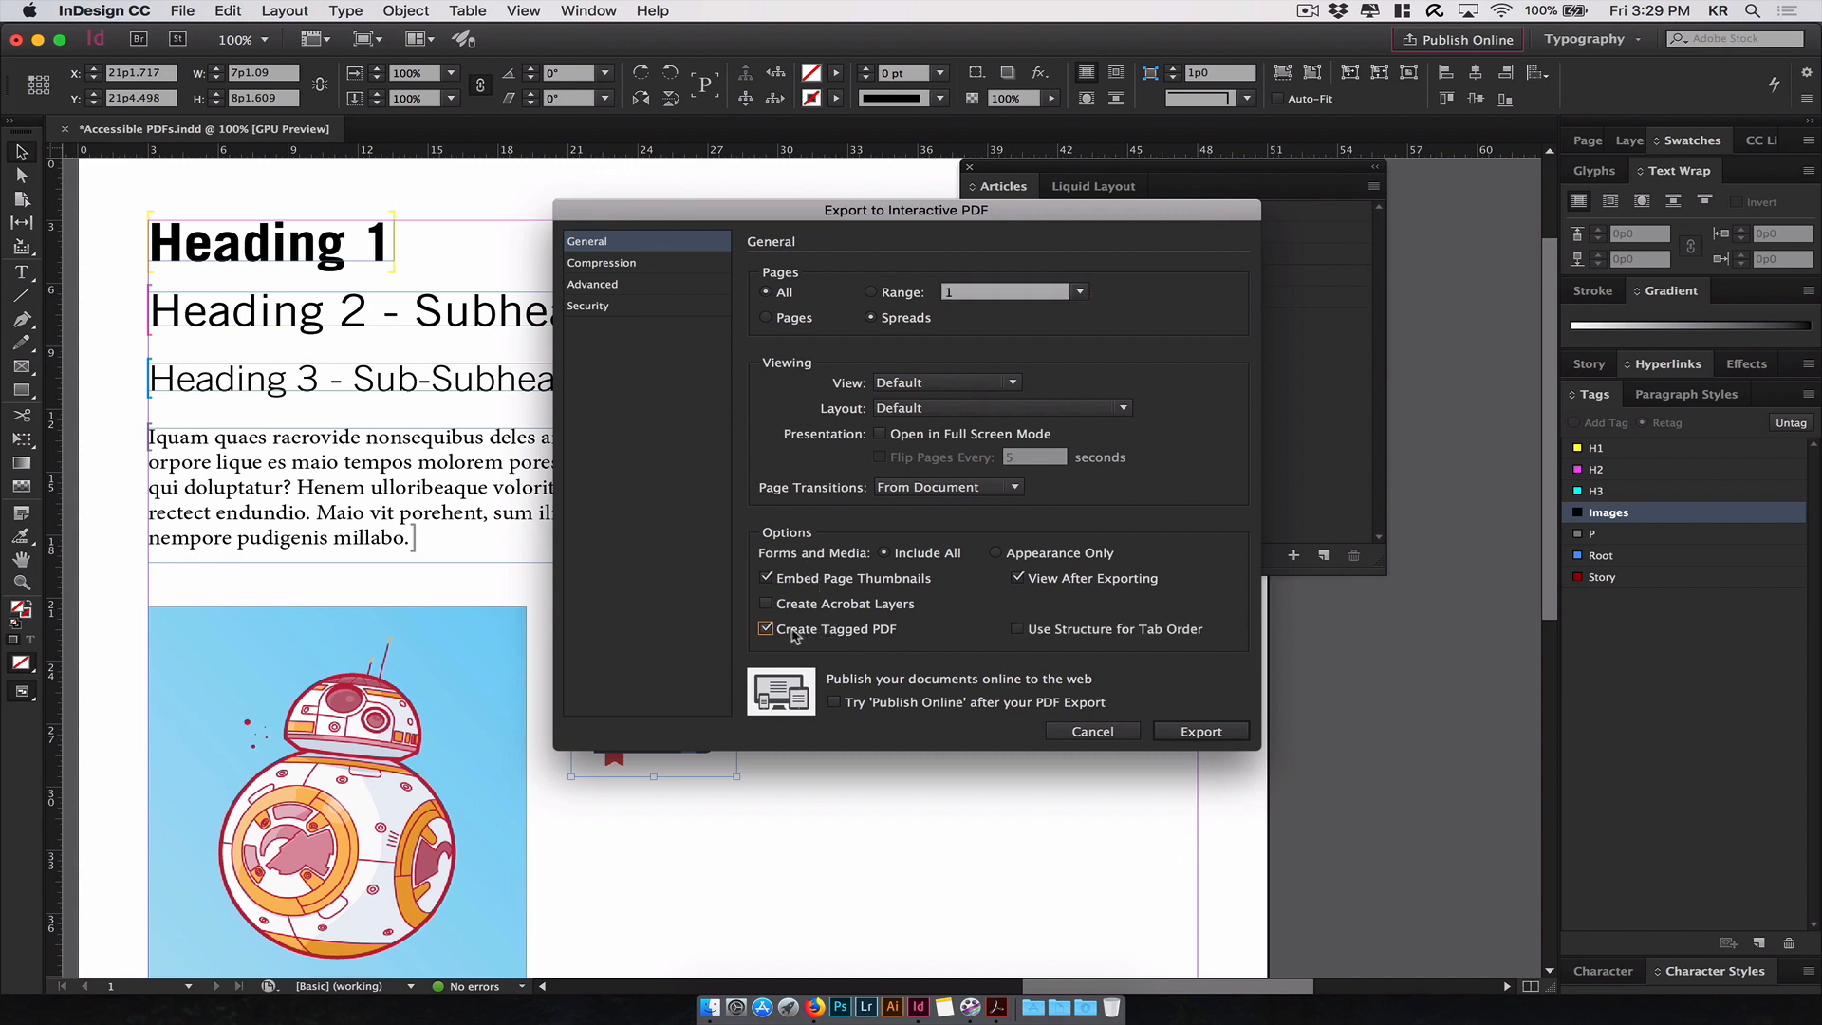
pyautogui.click(1017, 628)
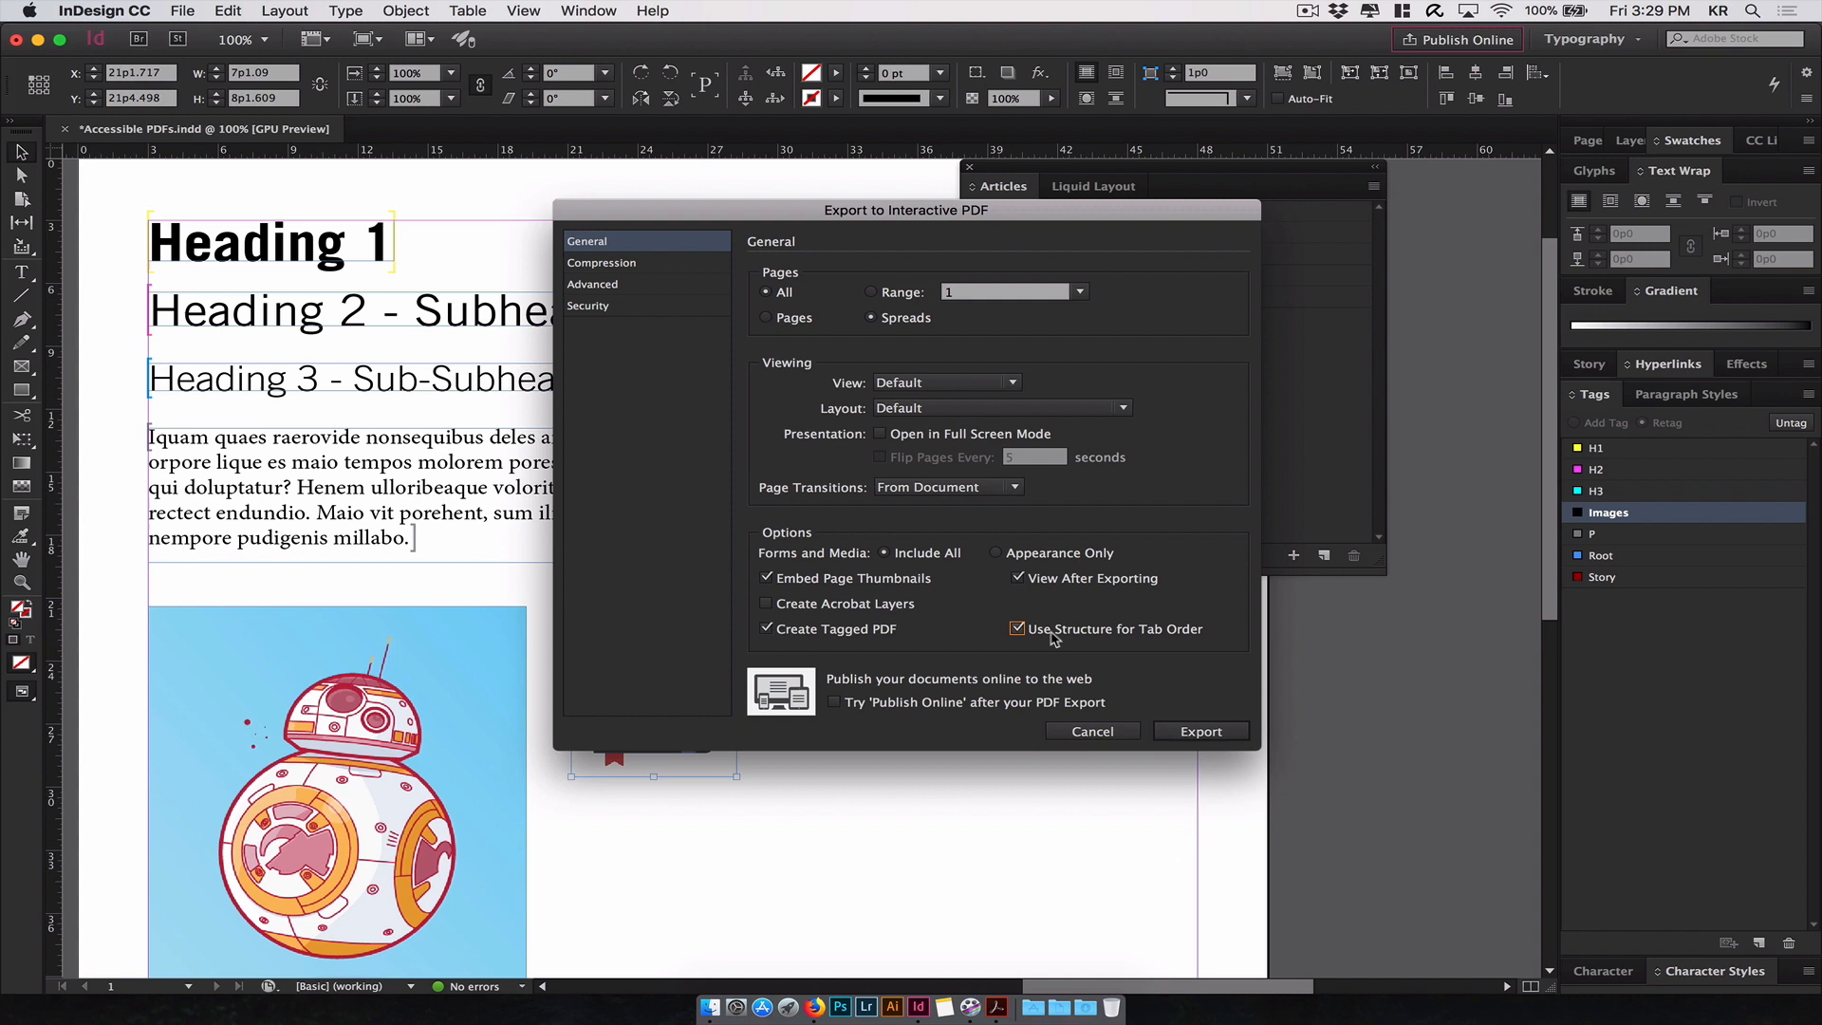
pyautogui.moveTo(1120, 662)
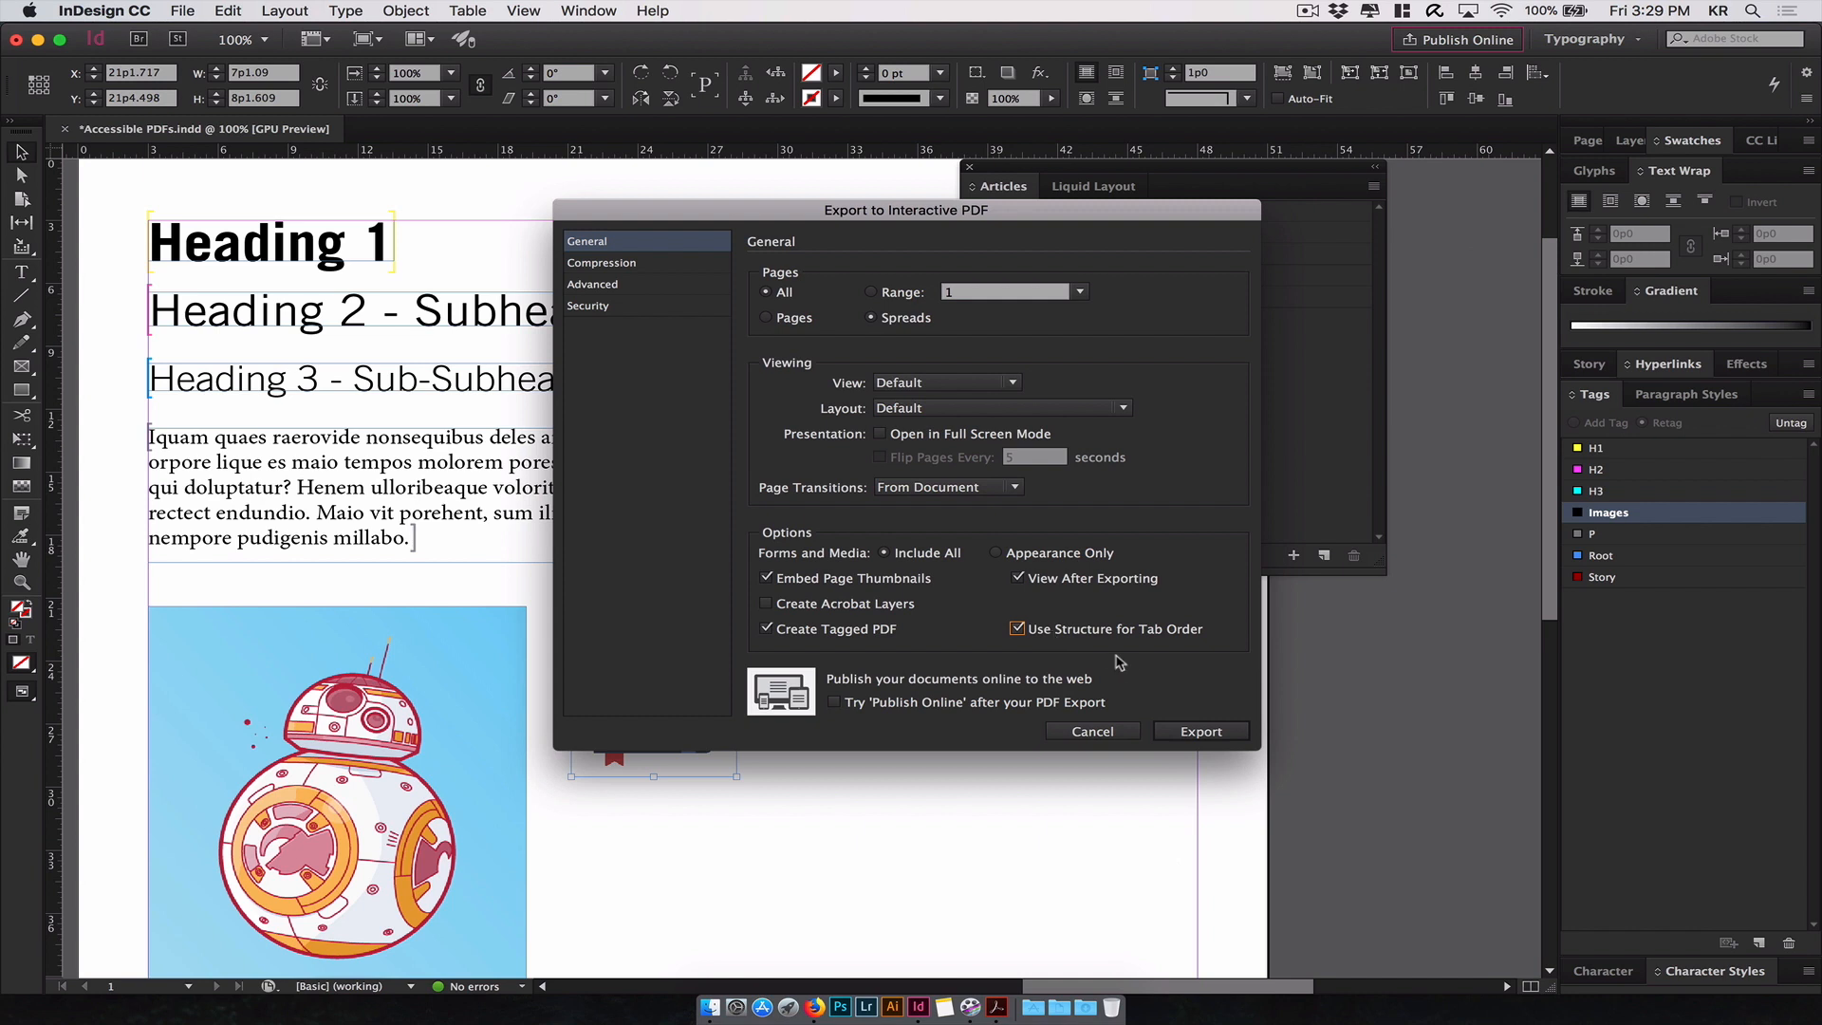
pyautogui.click(1200, 730)
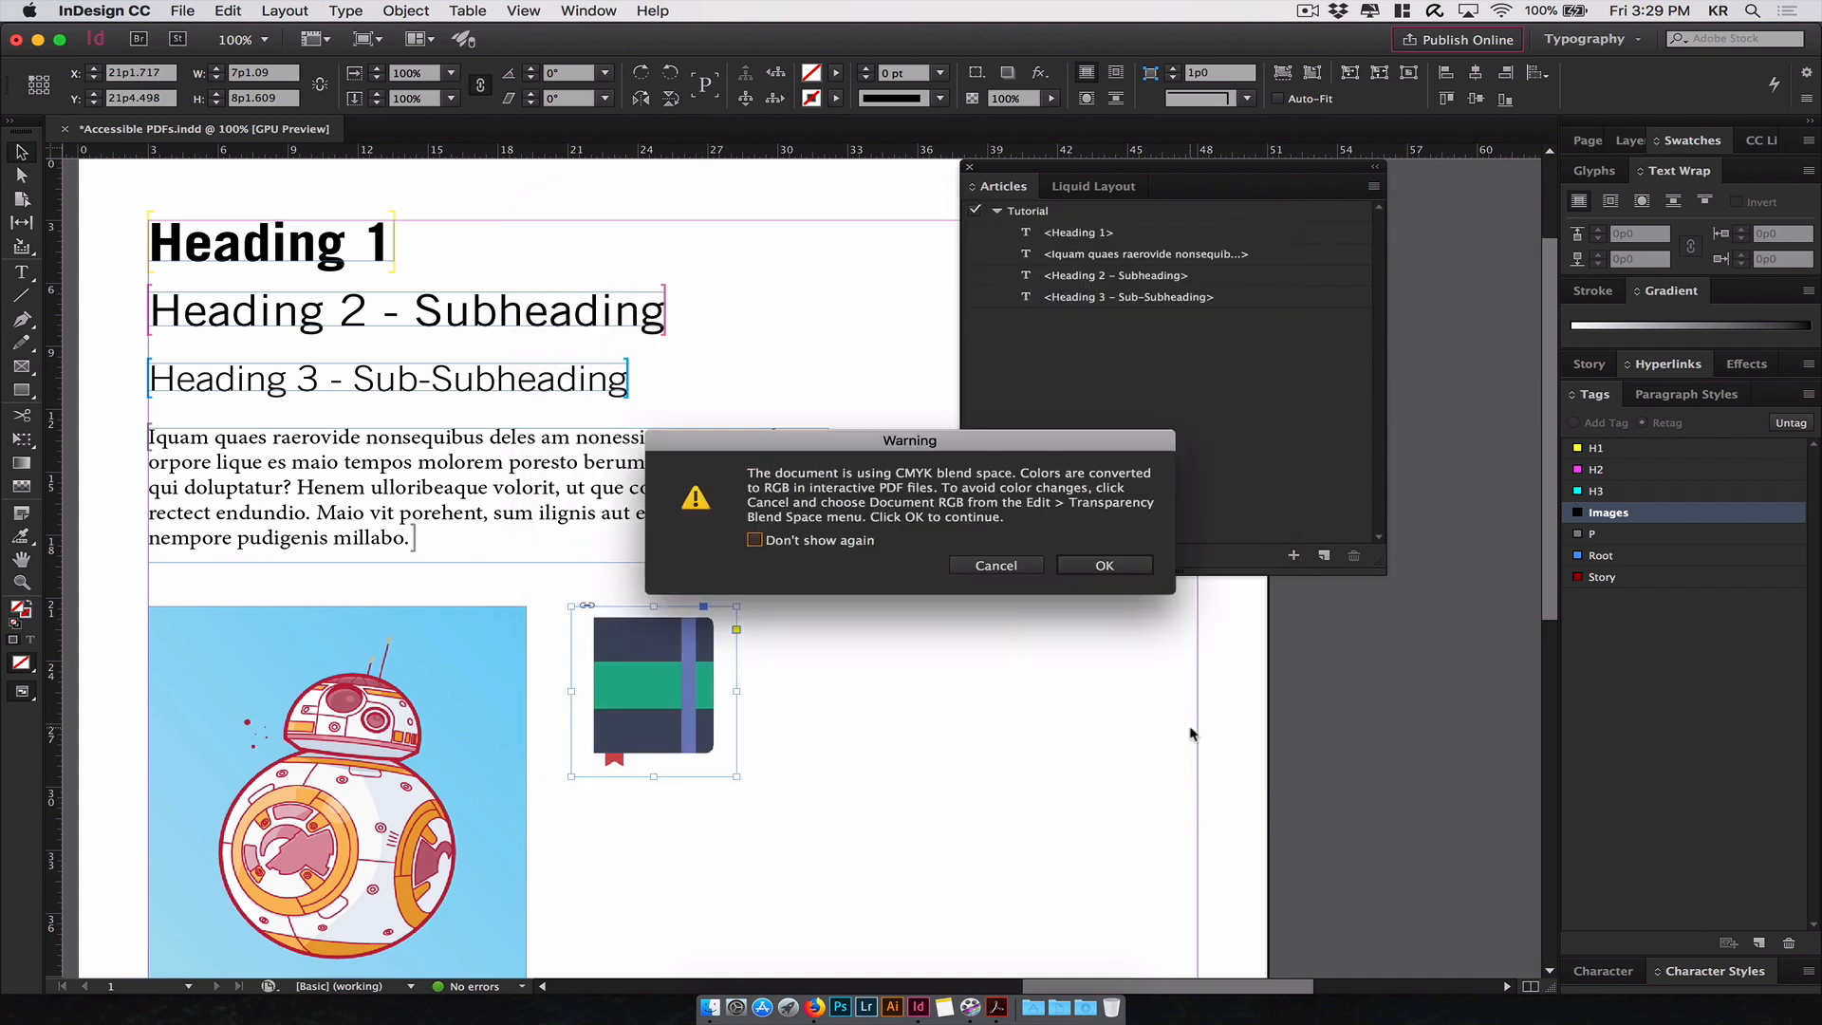
pyautogui.click(1103, 565)
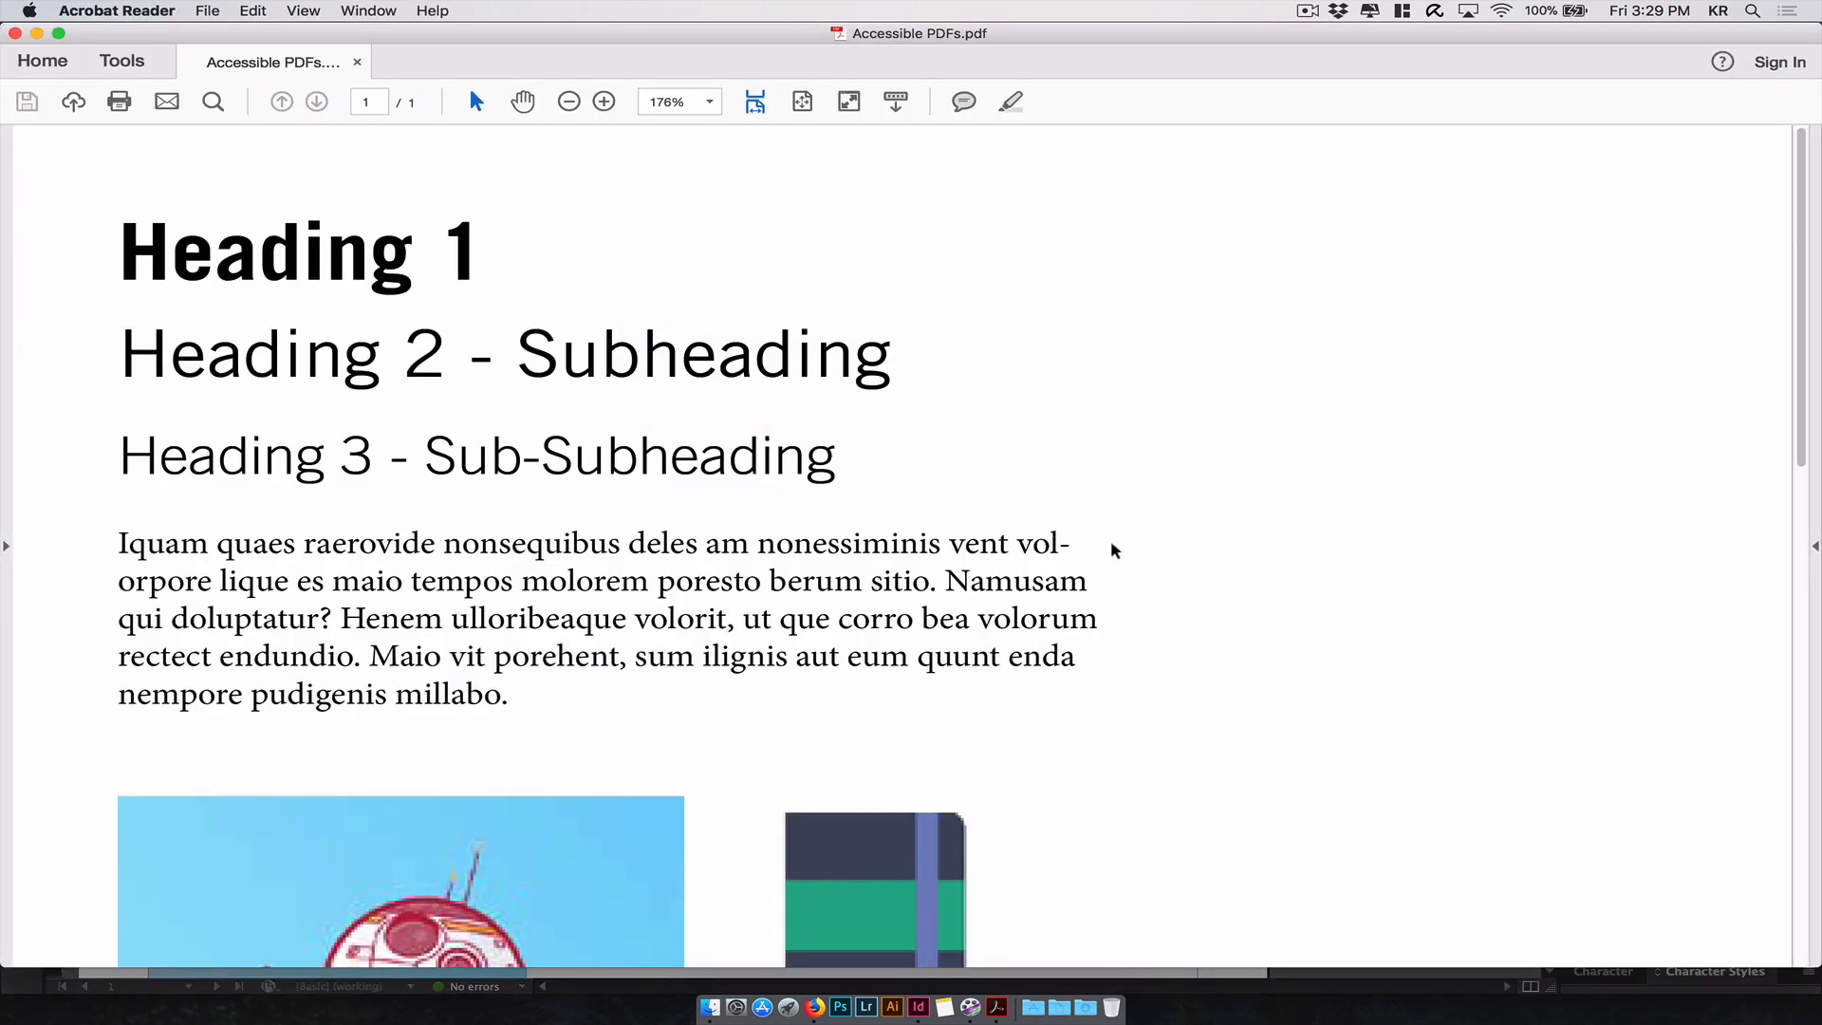
pyautogui.moveTo(1124, 281)
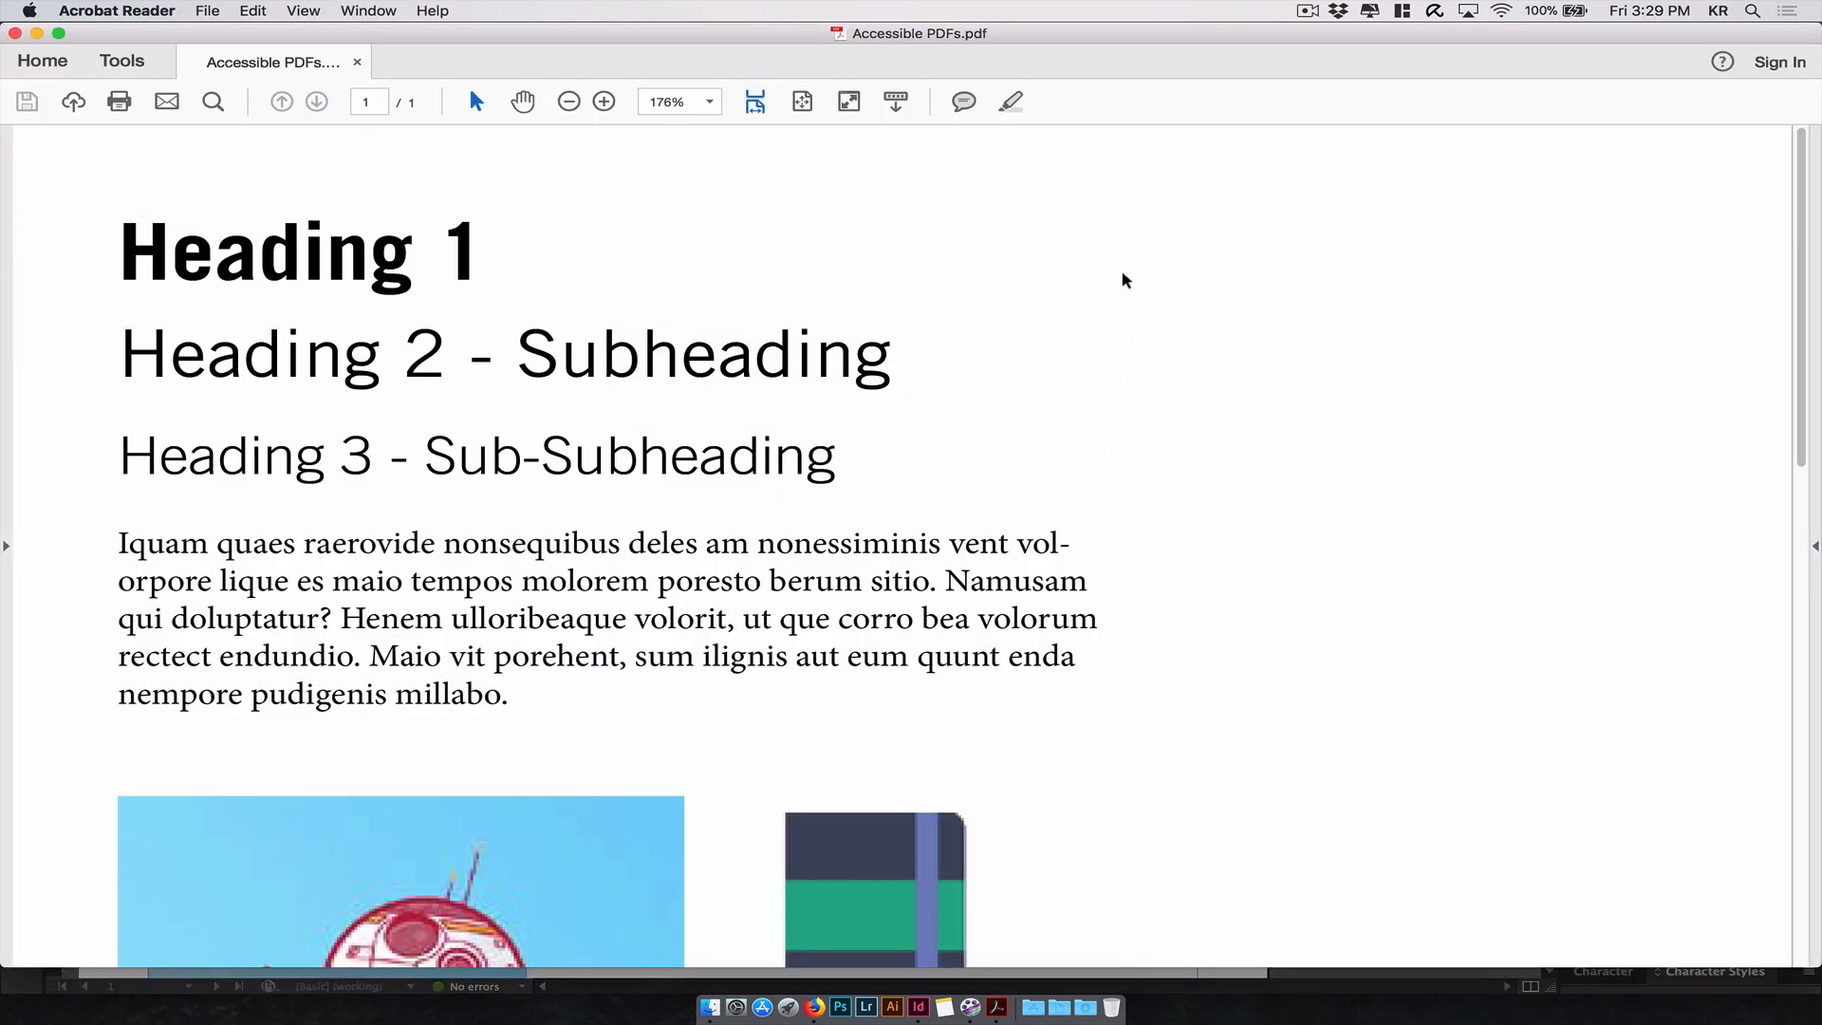
pyautogui.scroll(-3)
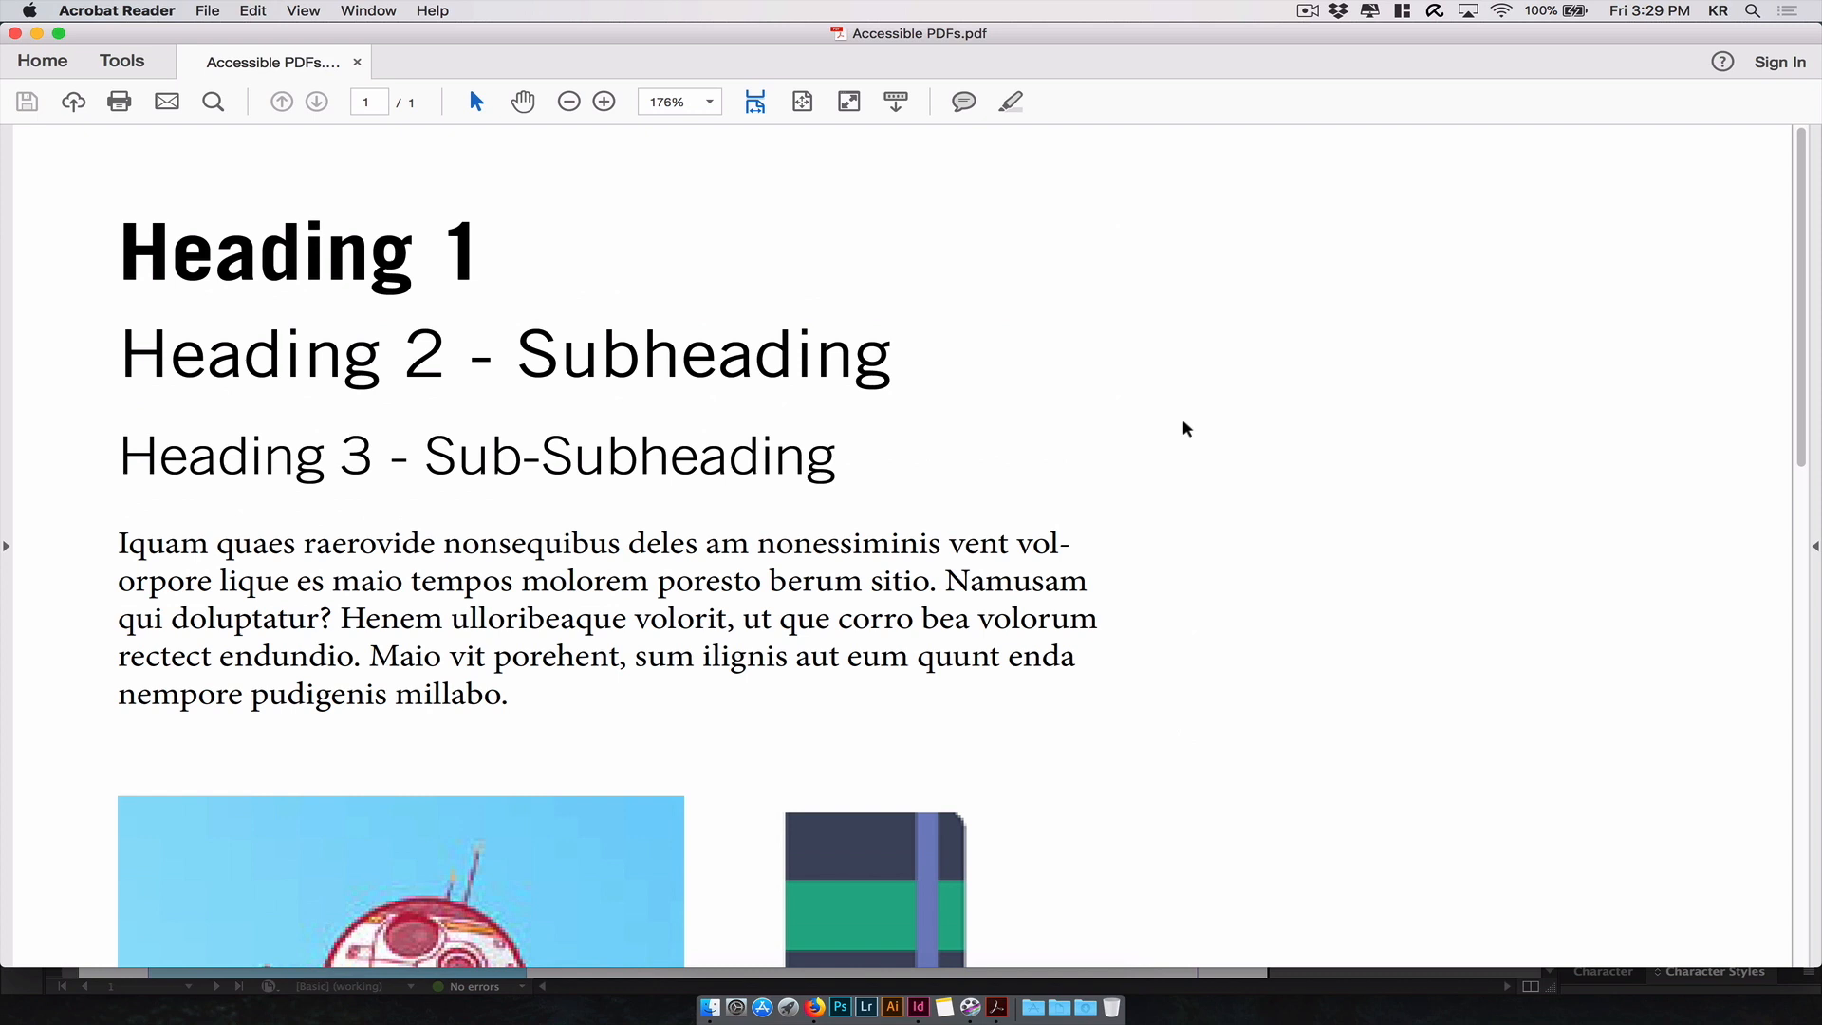
pyautogui.moveTo(572, 395)
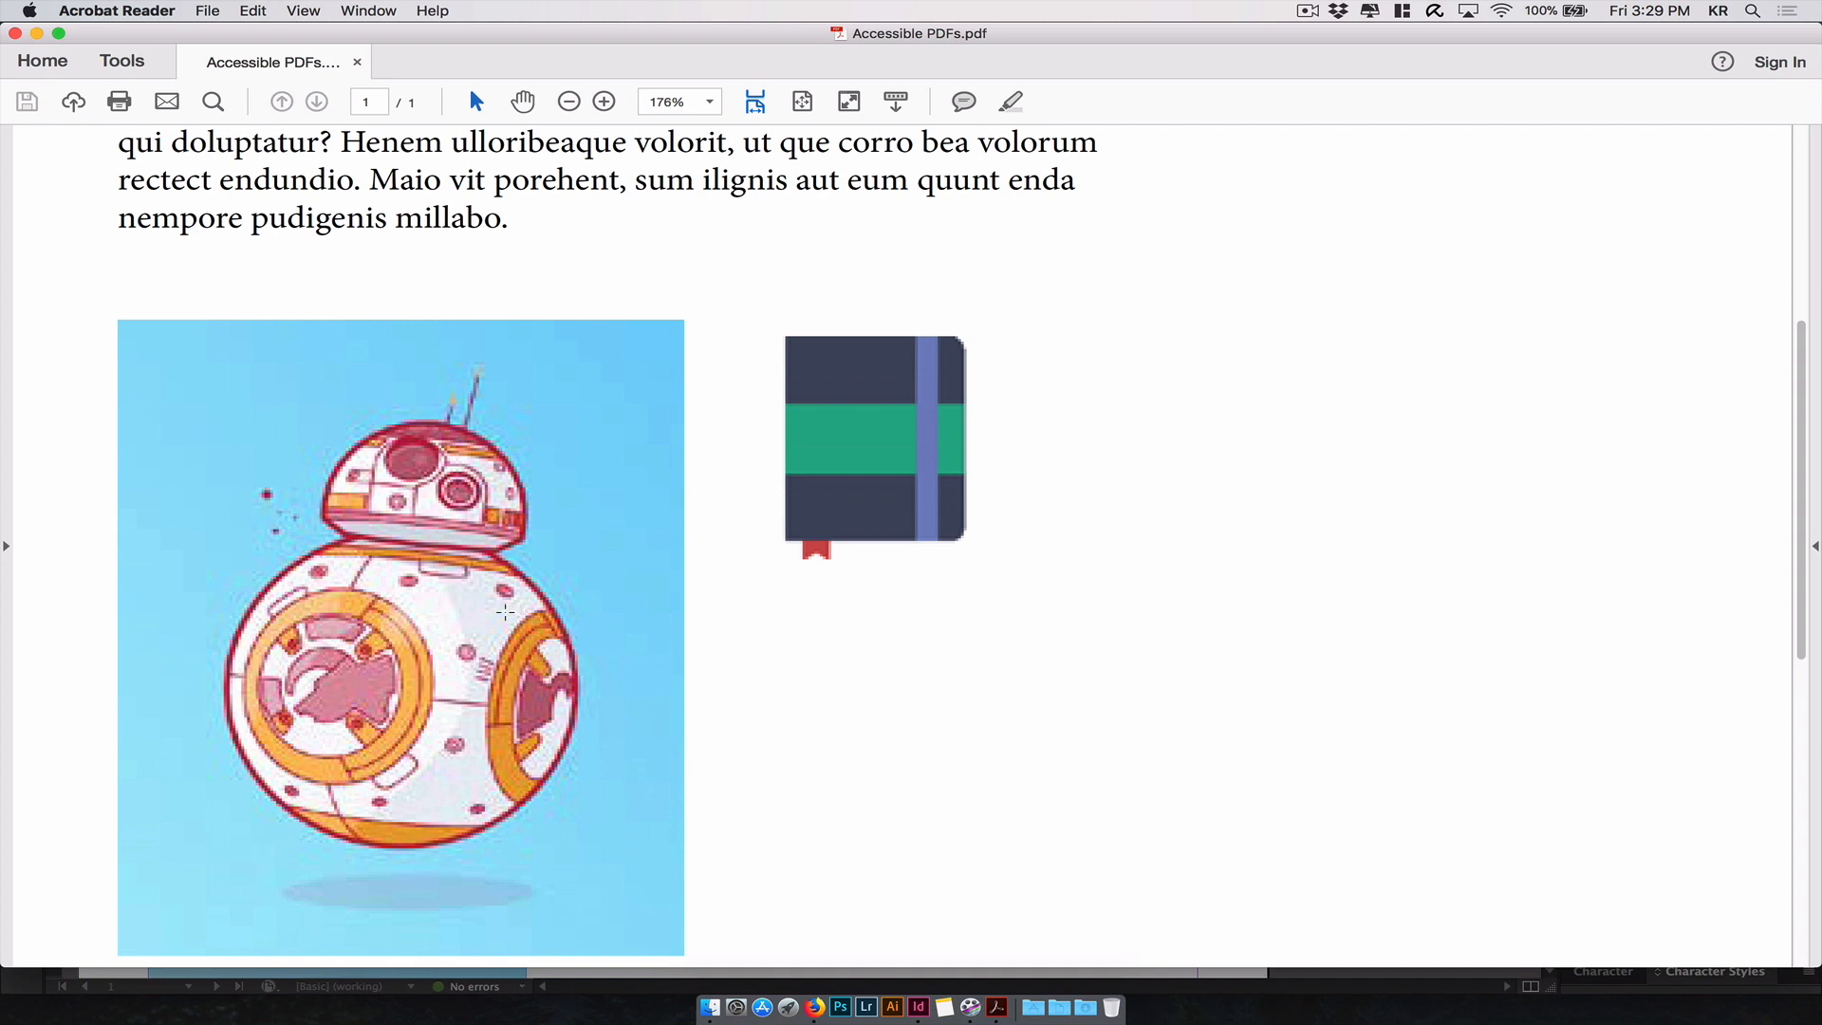
pyautogui.moveTo(488, 601)
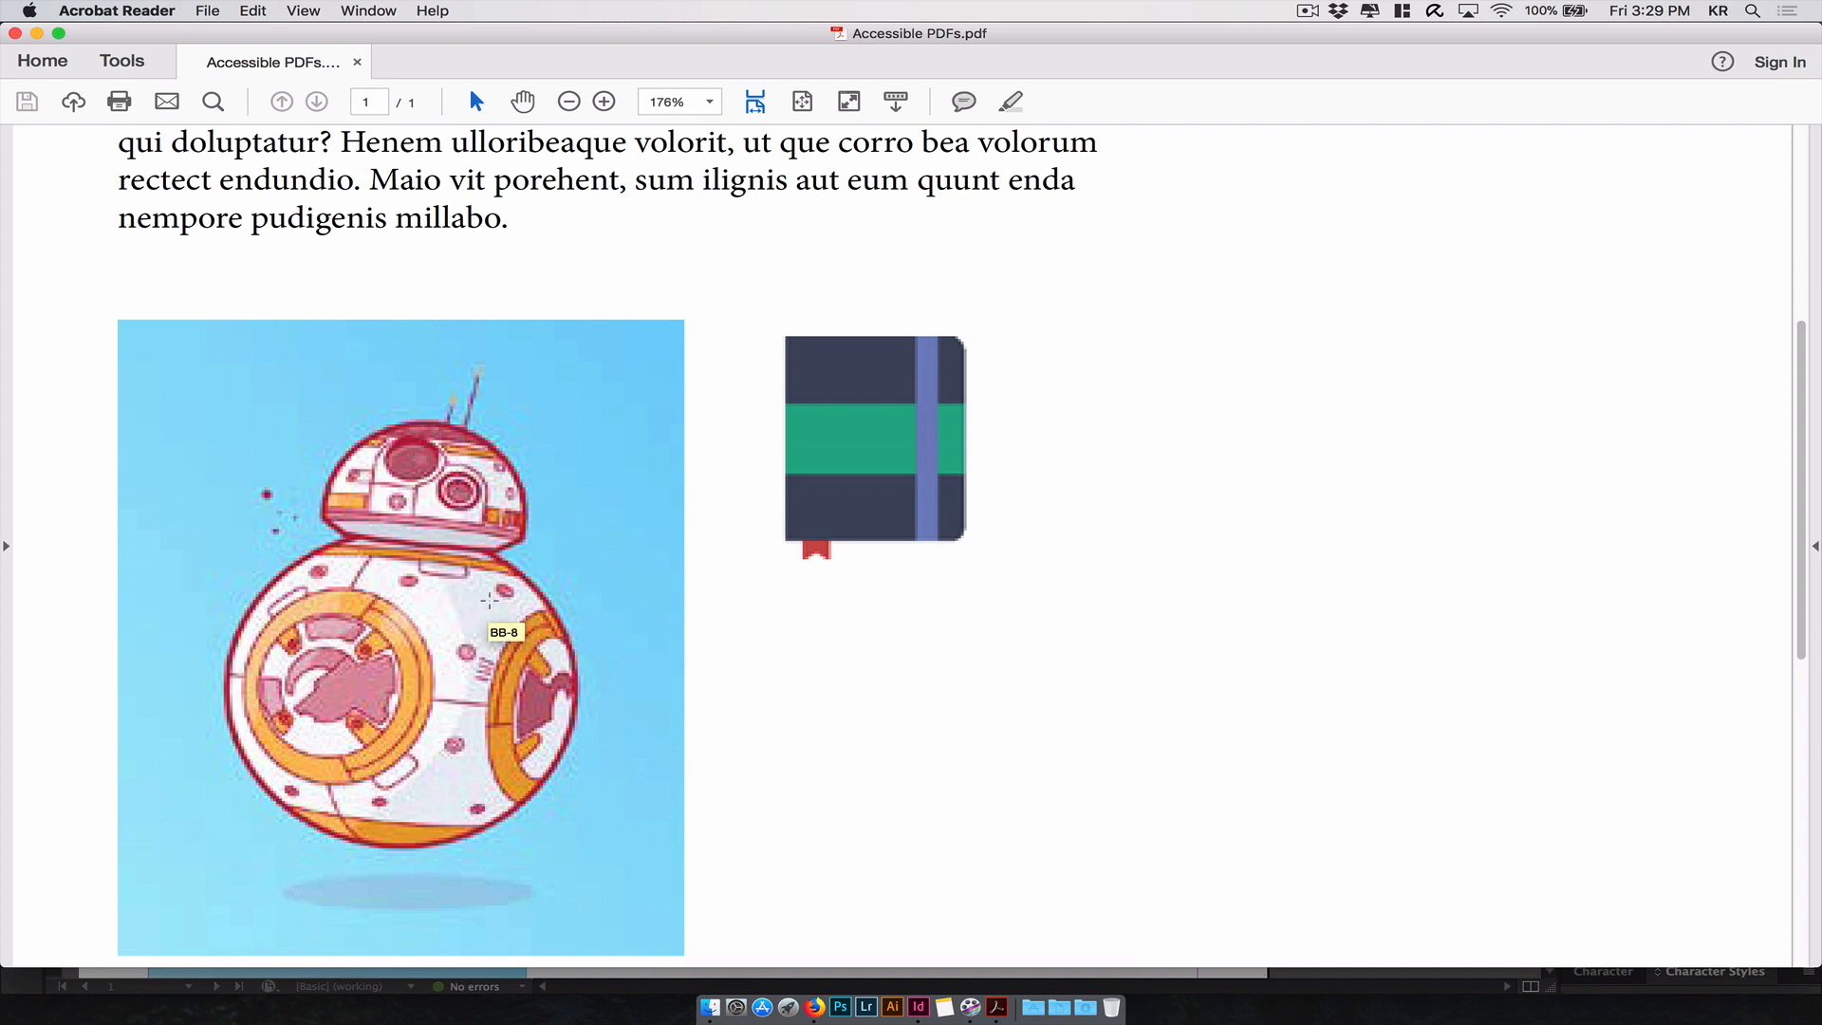
pyautogui.moveTo(543, 552)
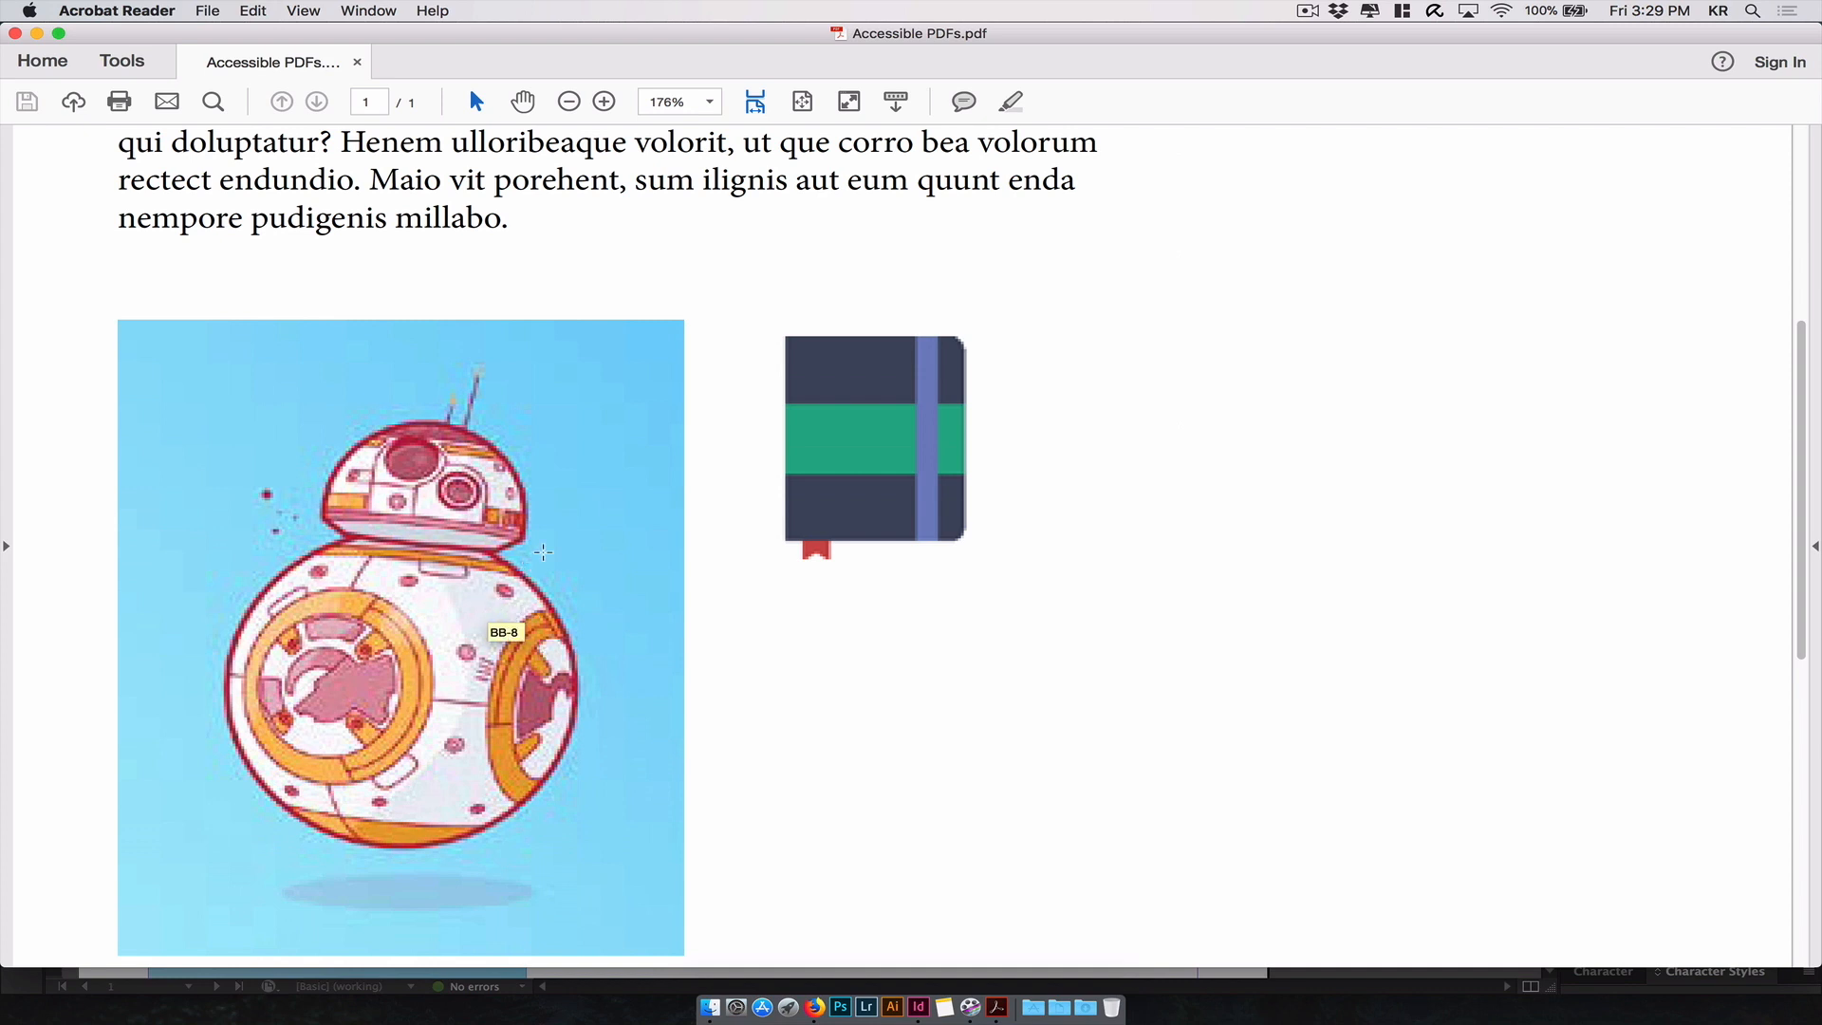